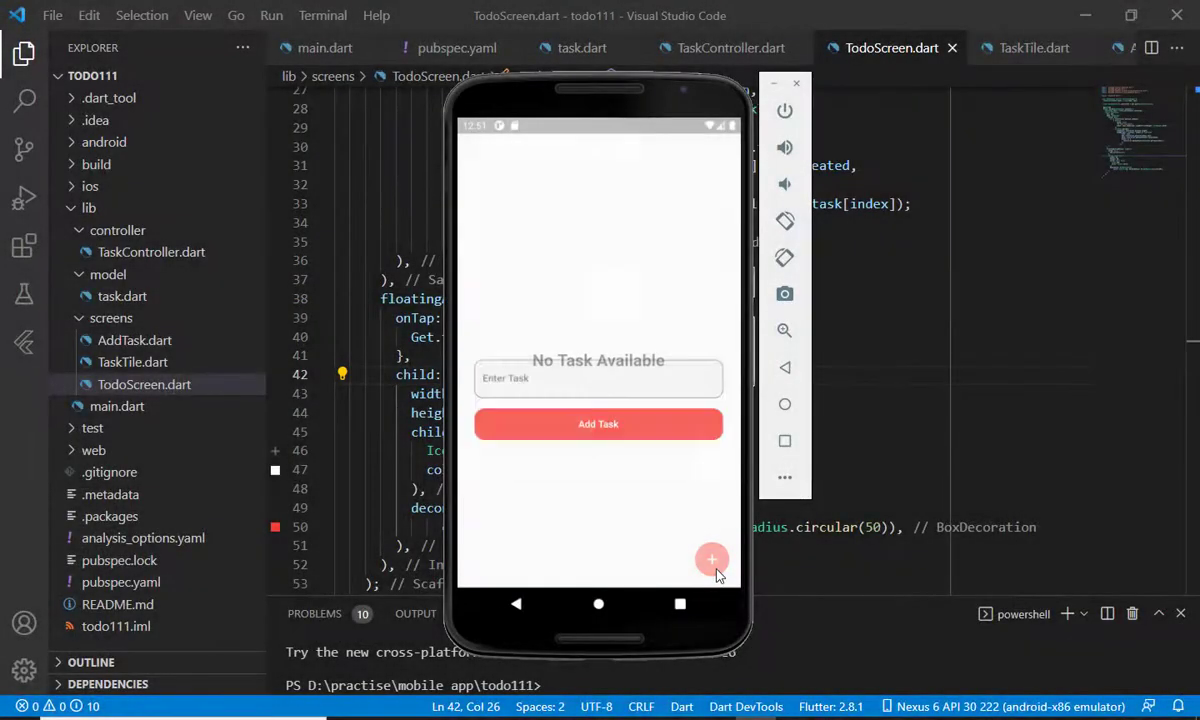
Add a 'to collect beans' shopping task to the to-do list in the emulator
click(712, 560)
text(go to shop)
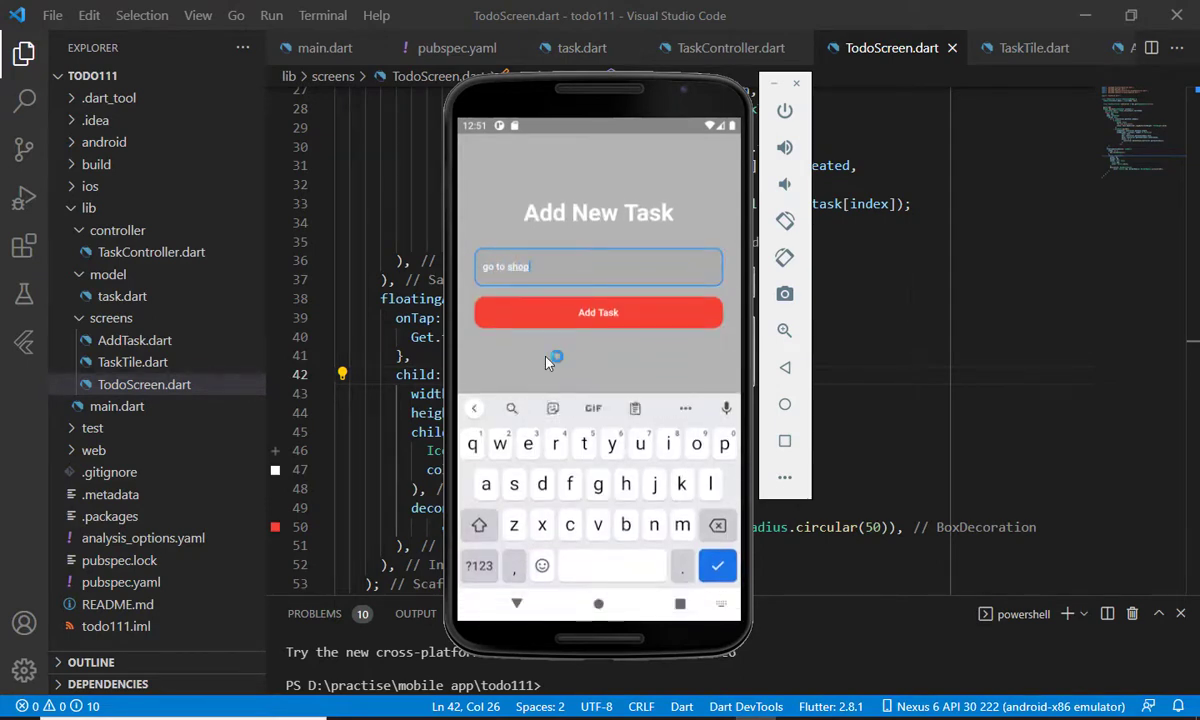
text(to col)
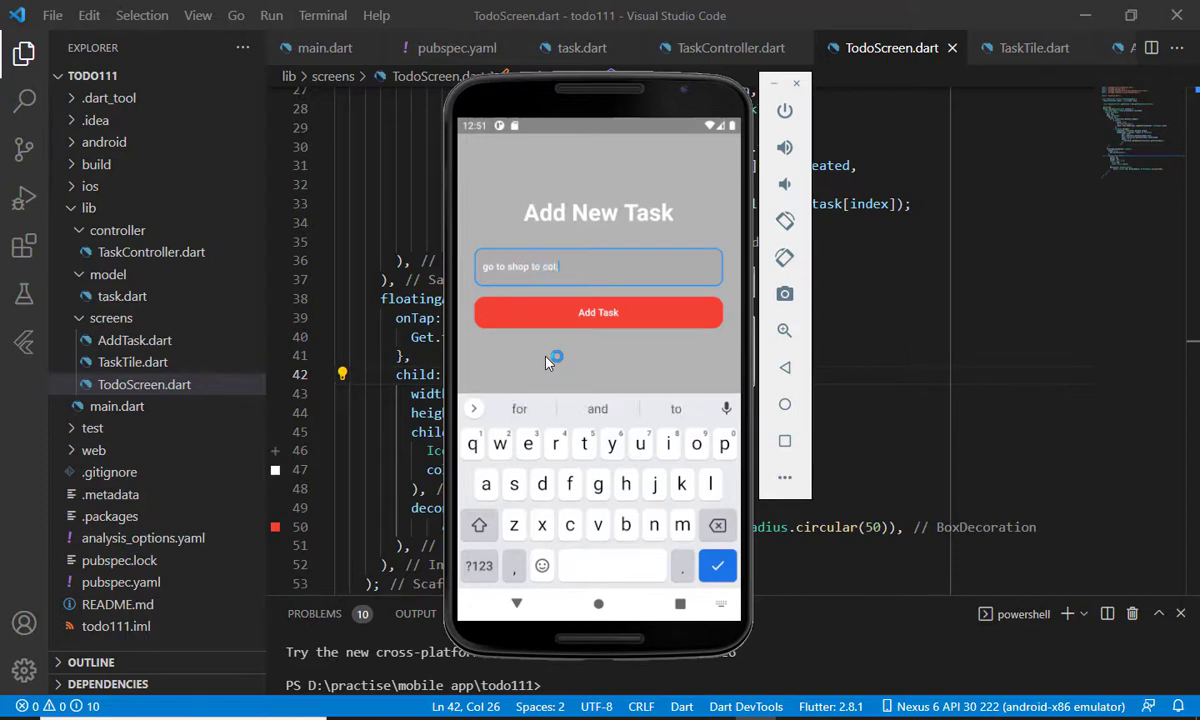
text(lect)
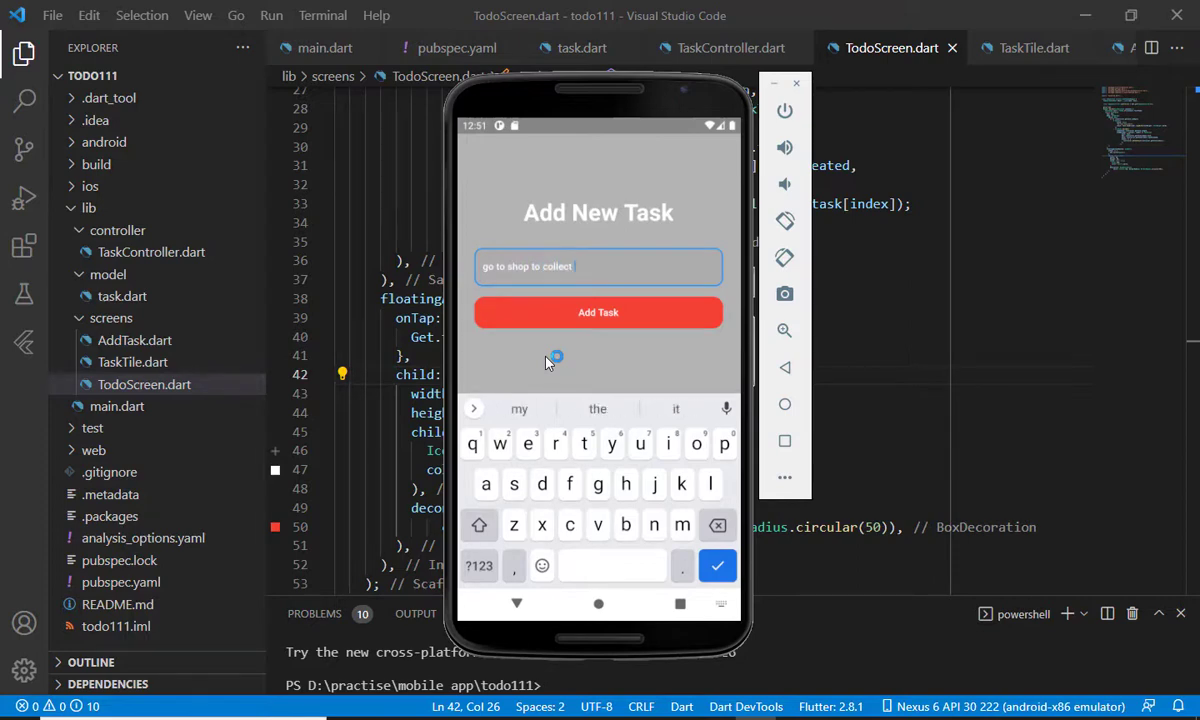
text(beans)
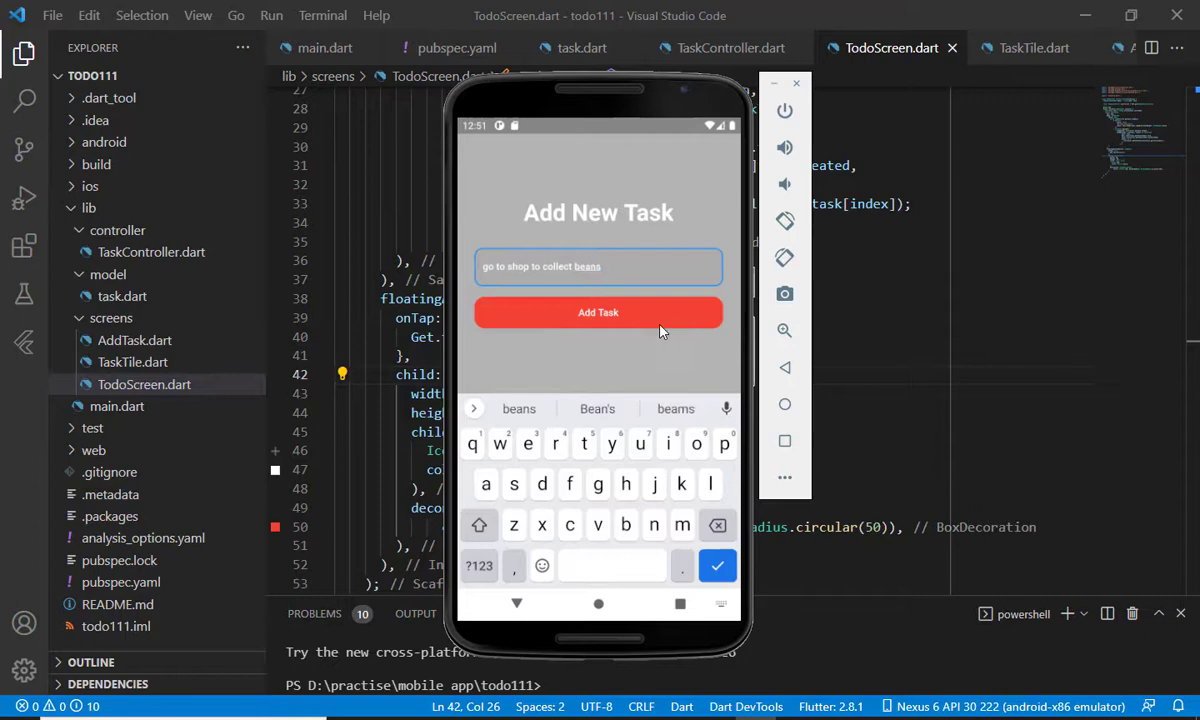
click(598, 312)
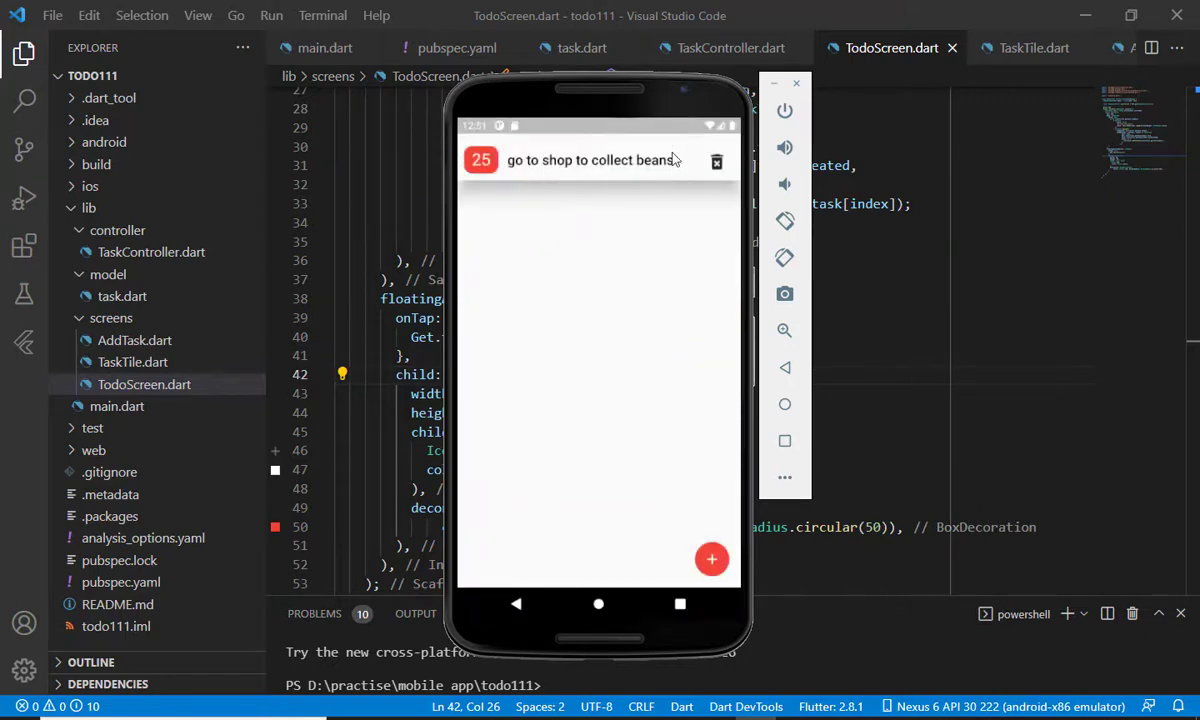
Add two more tasks ('task'/'aaaa111111' and 'zzzzz') through the add-task page
click(712, 560)
text(new )
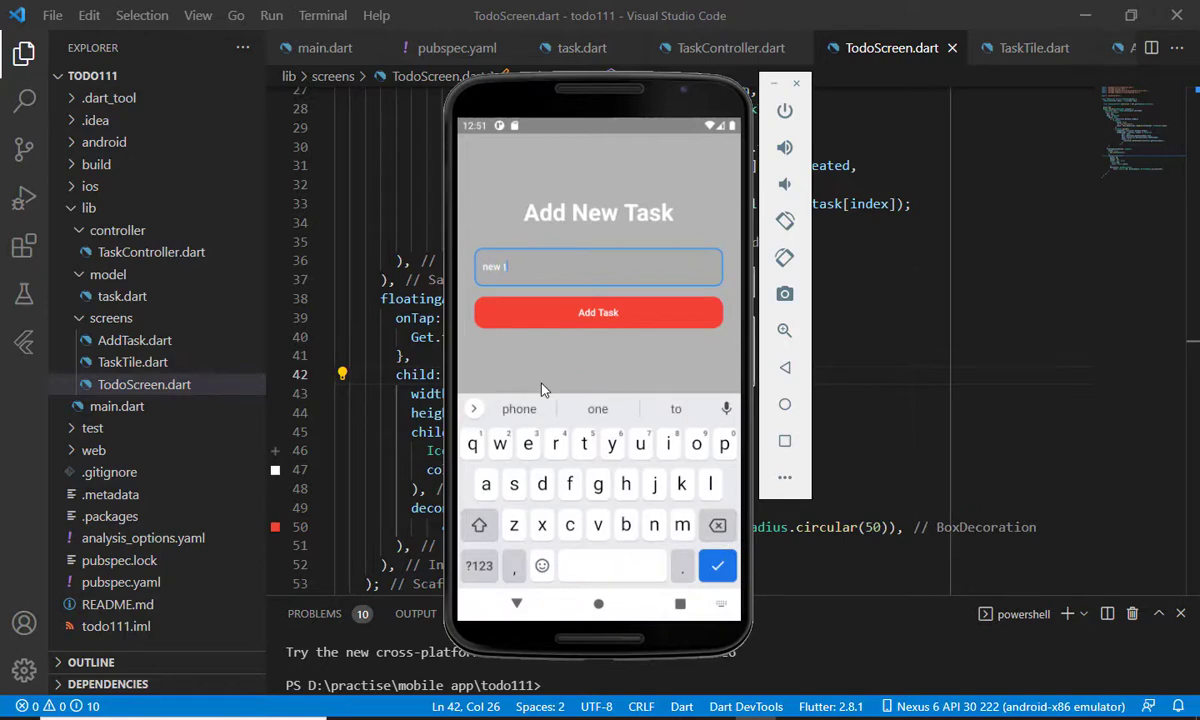
text(task)
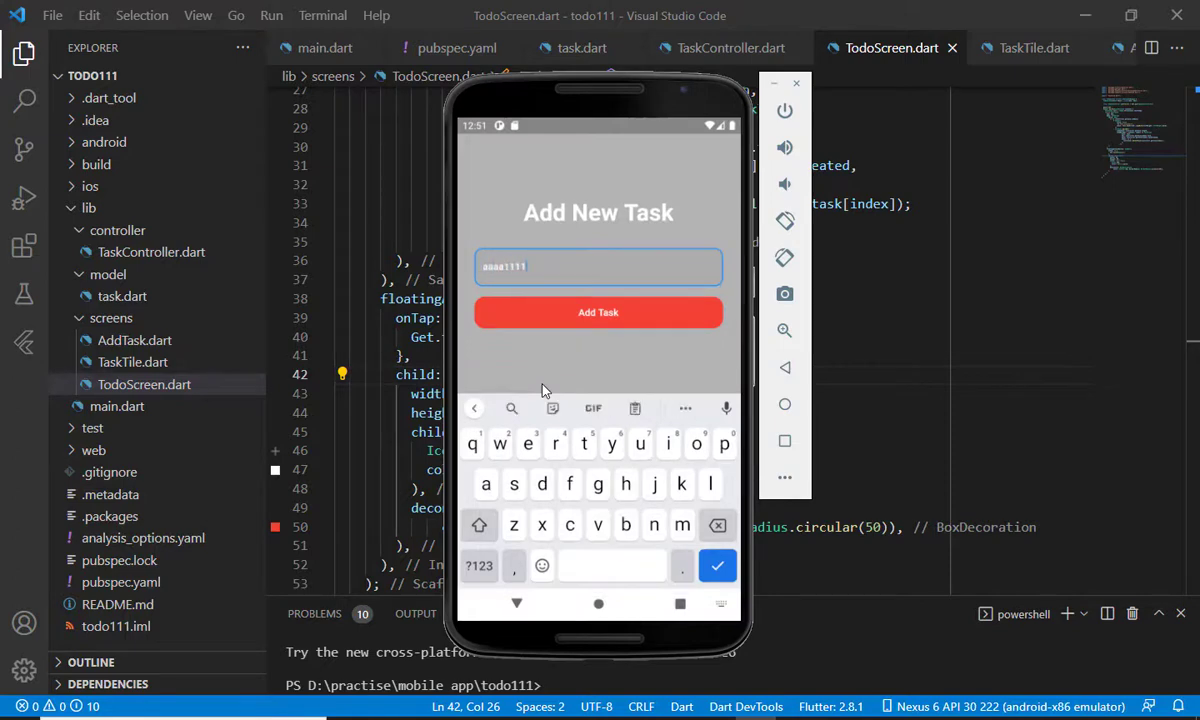
click(598, 312)
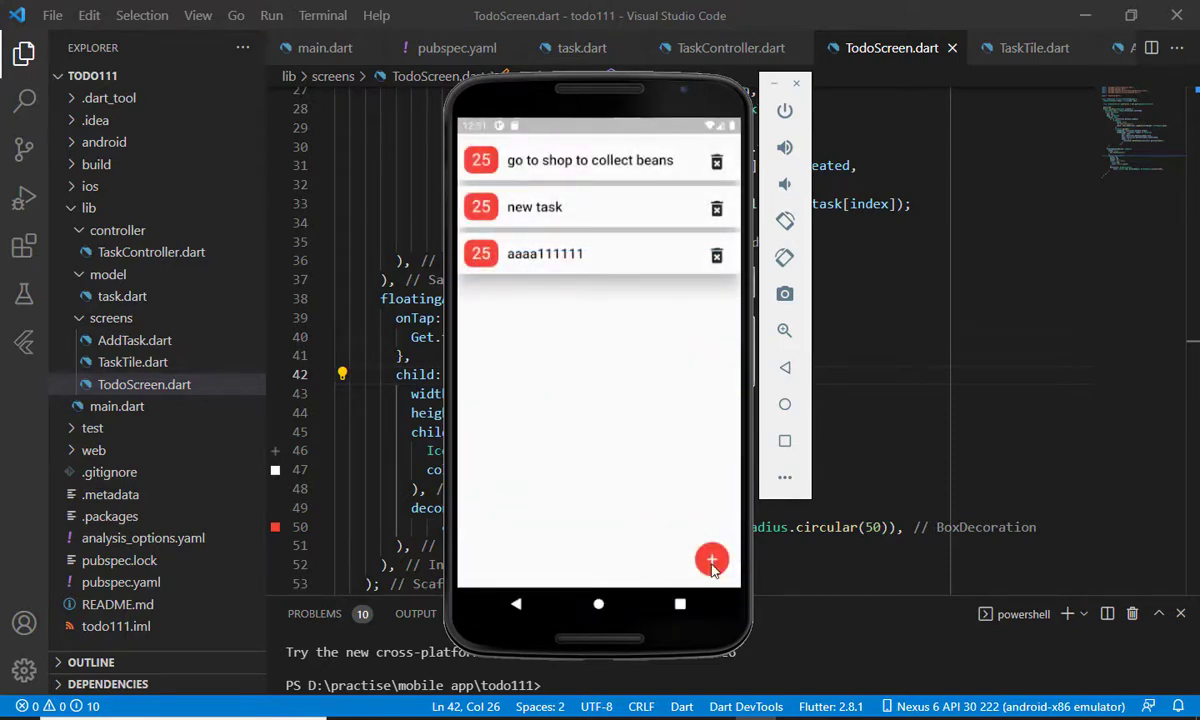
click(712, 560)
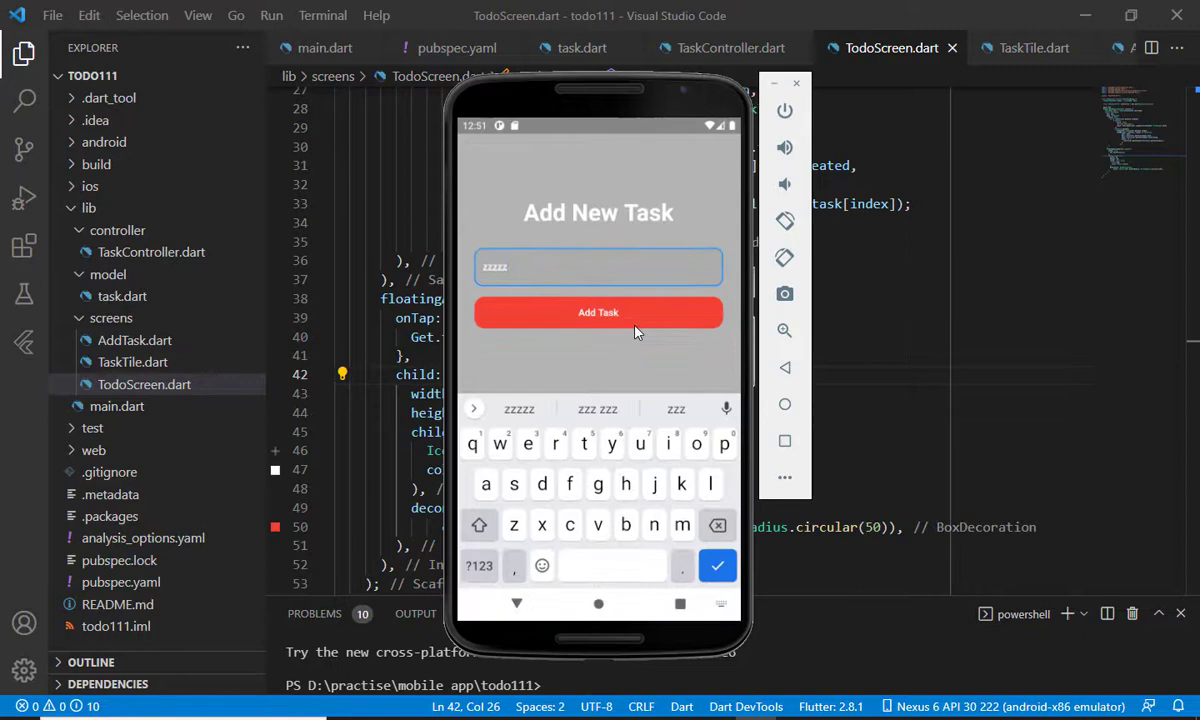
click(598, 312)
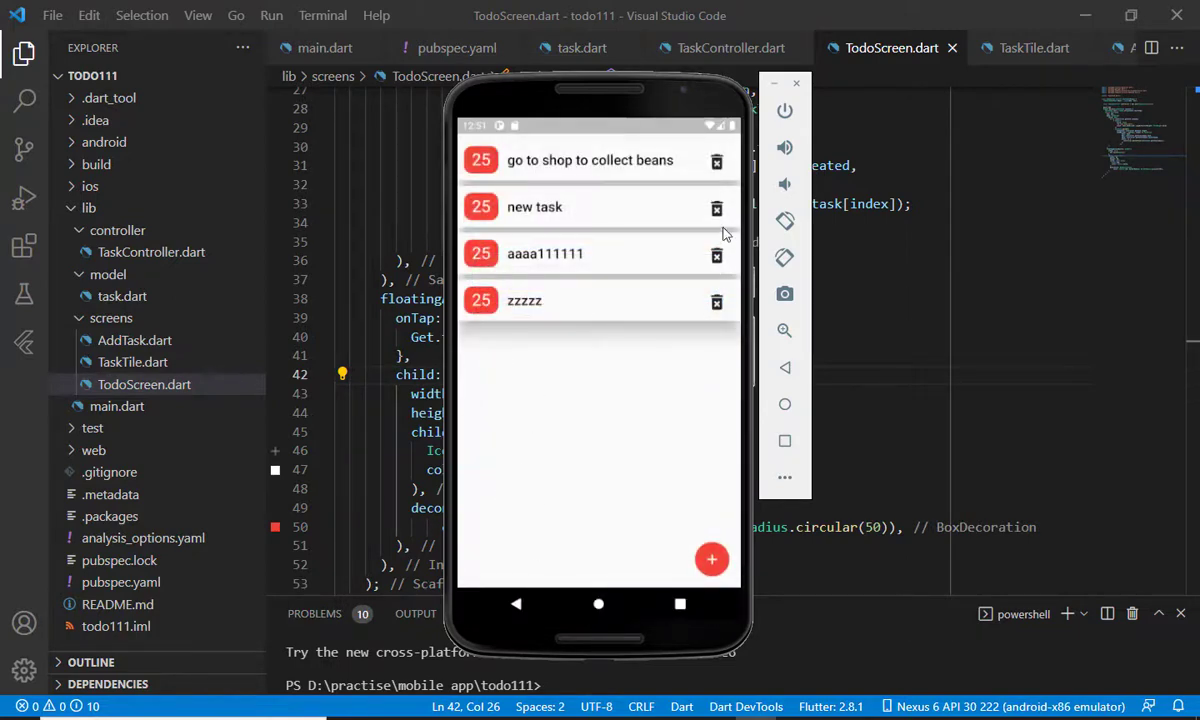
Delete two tasks from the list with their trash icons
click(716, 206)
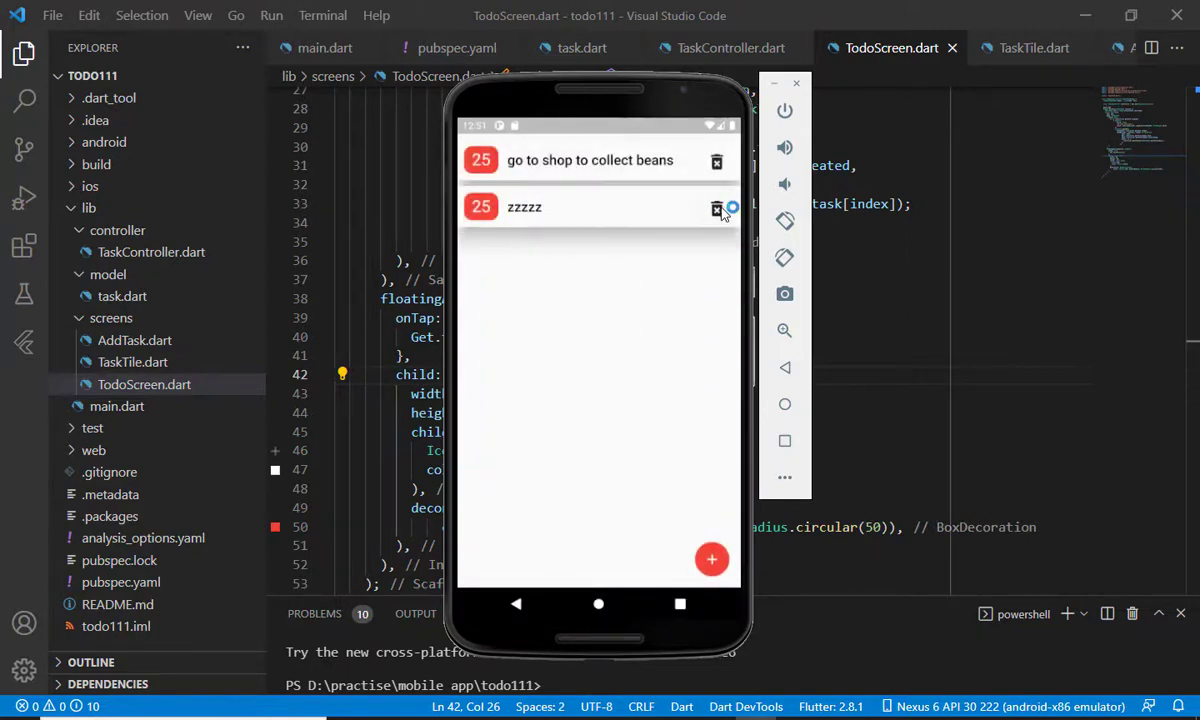
click(716, 206)
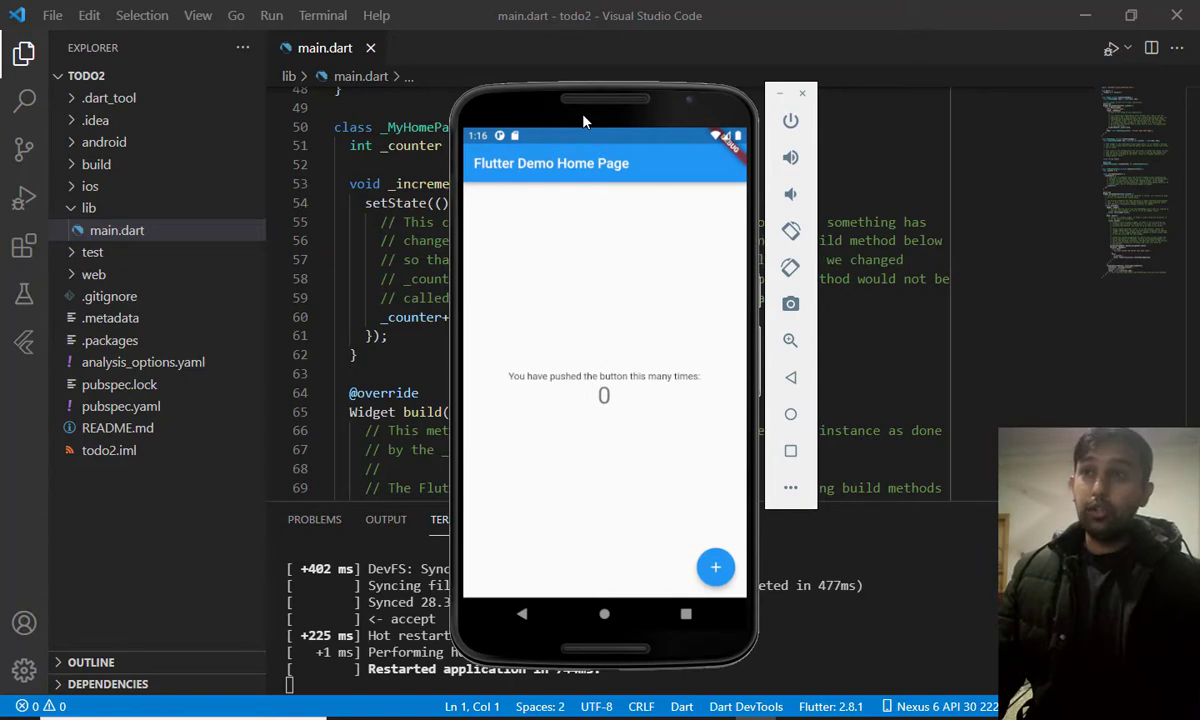
Run todo2's default counter demo in the emulator and tap the + button to count up
drag(604, 110, 650, 120)
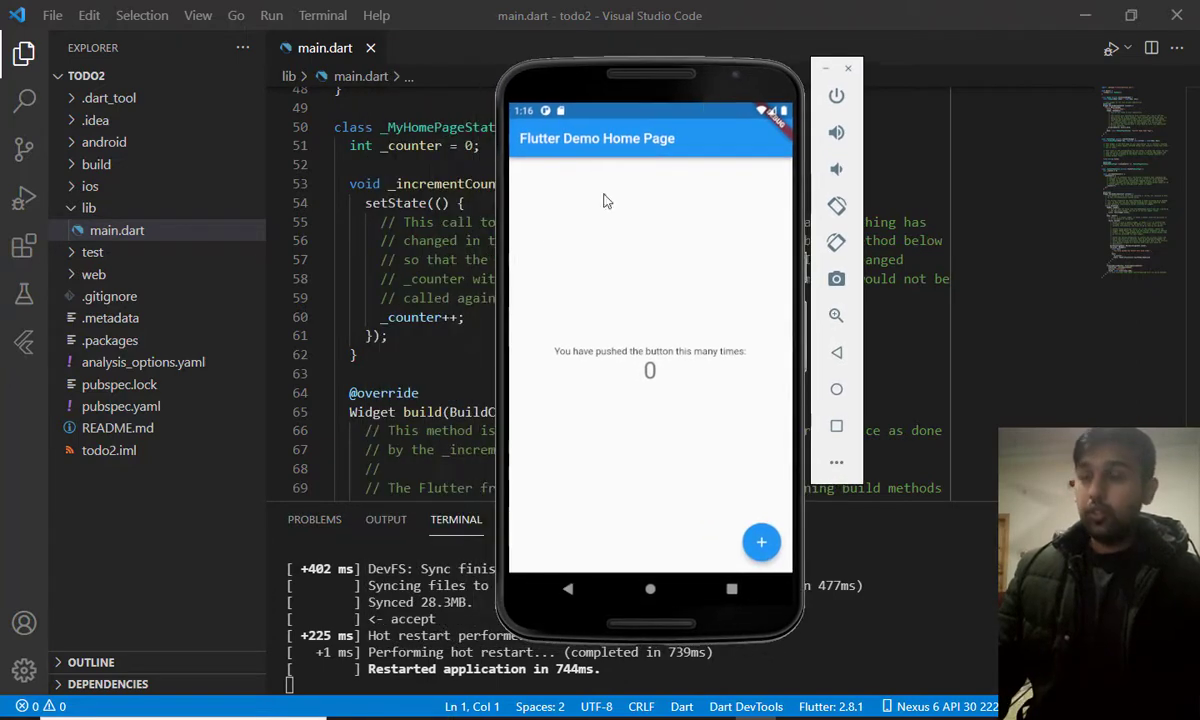
mouse_move(670, 124)
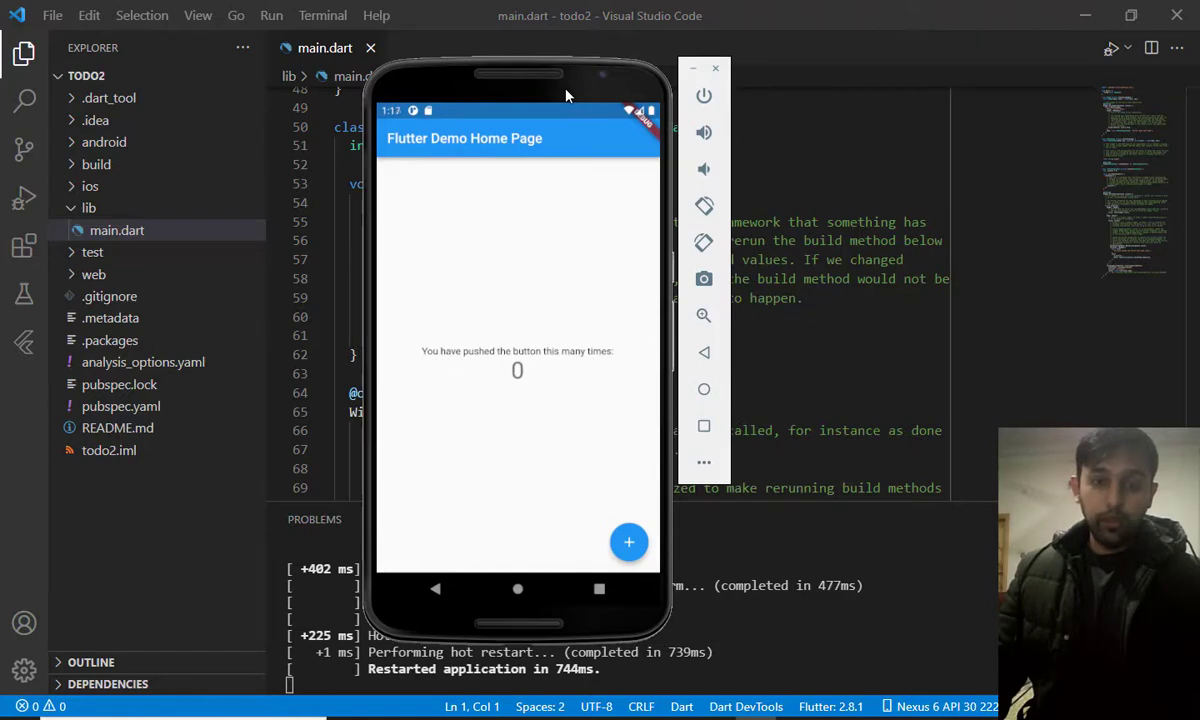
click(628, 540)
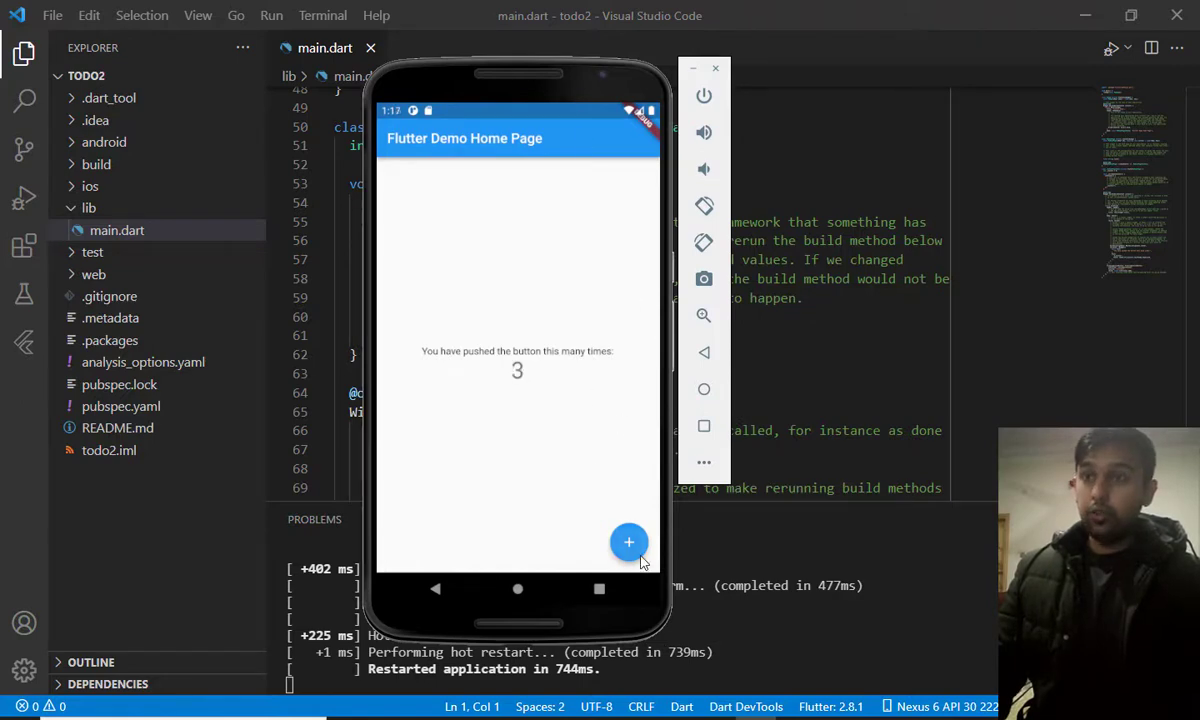
click(628, 540)
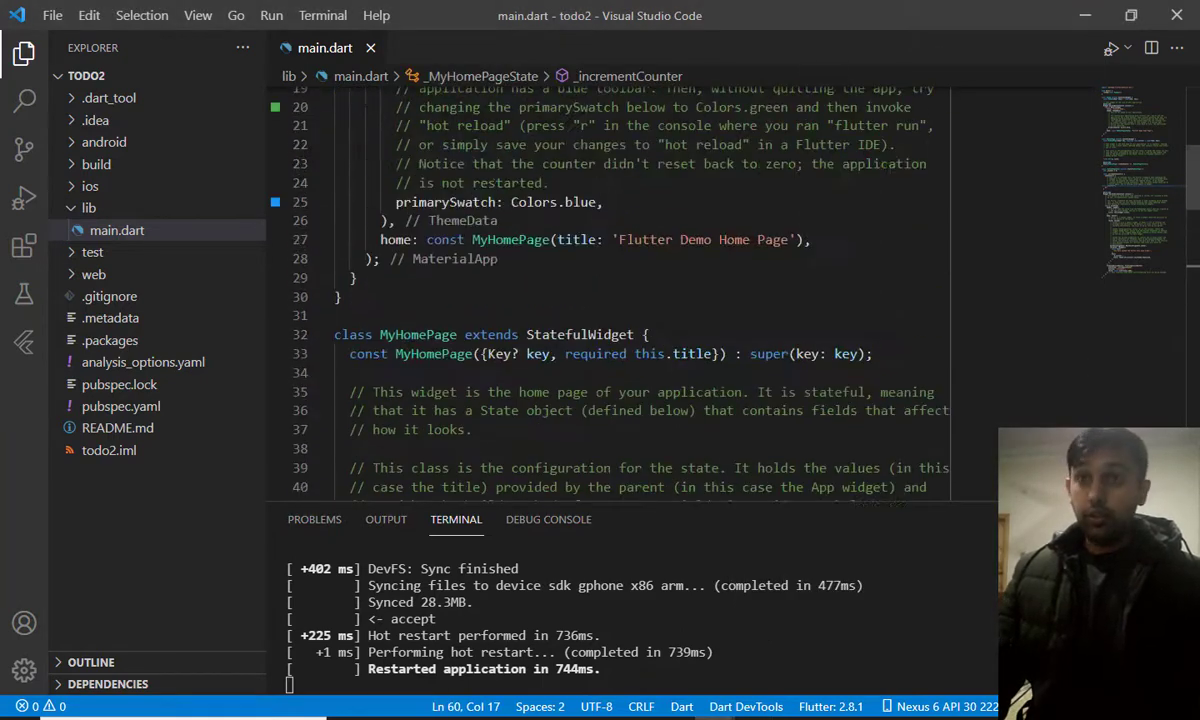
Start a 'get :' line under dependencies in pubspec.yaml, then return to main.dart
scroll(down, 3)
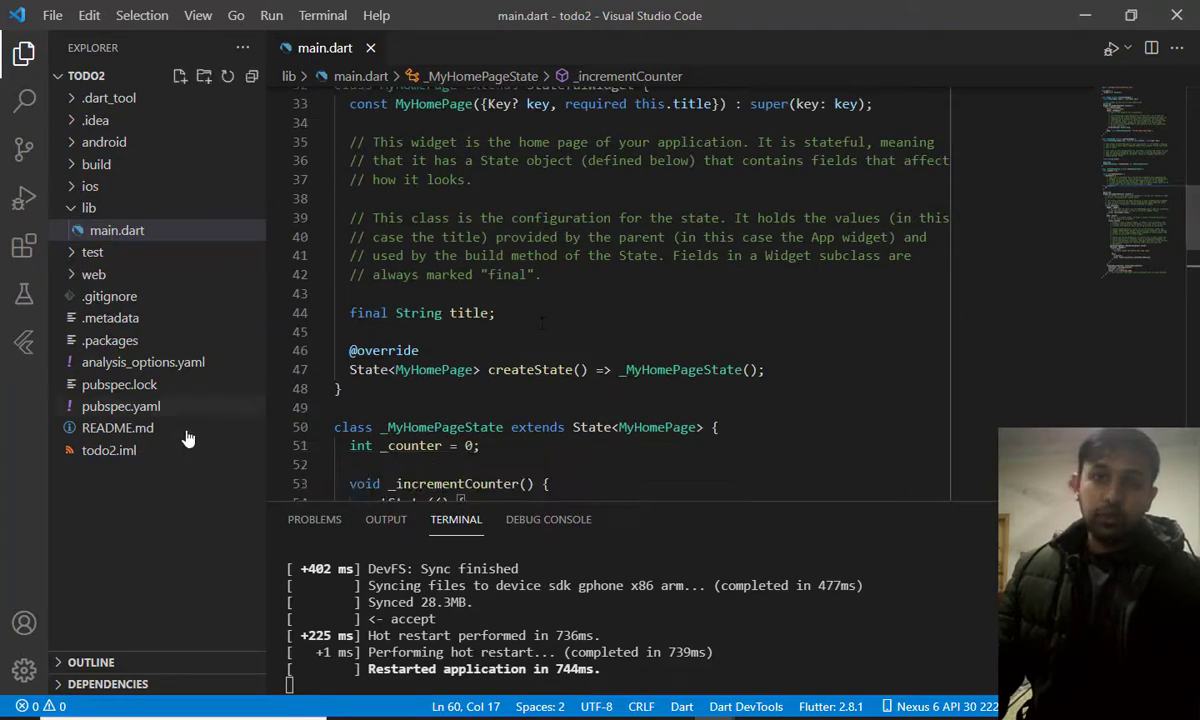
mouse_move(124, 414)
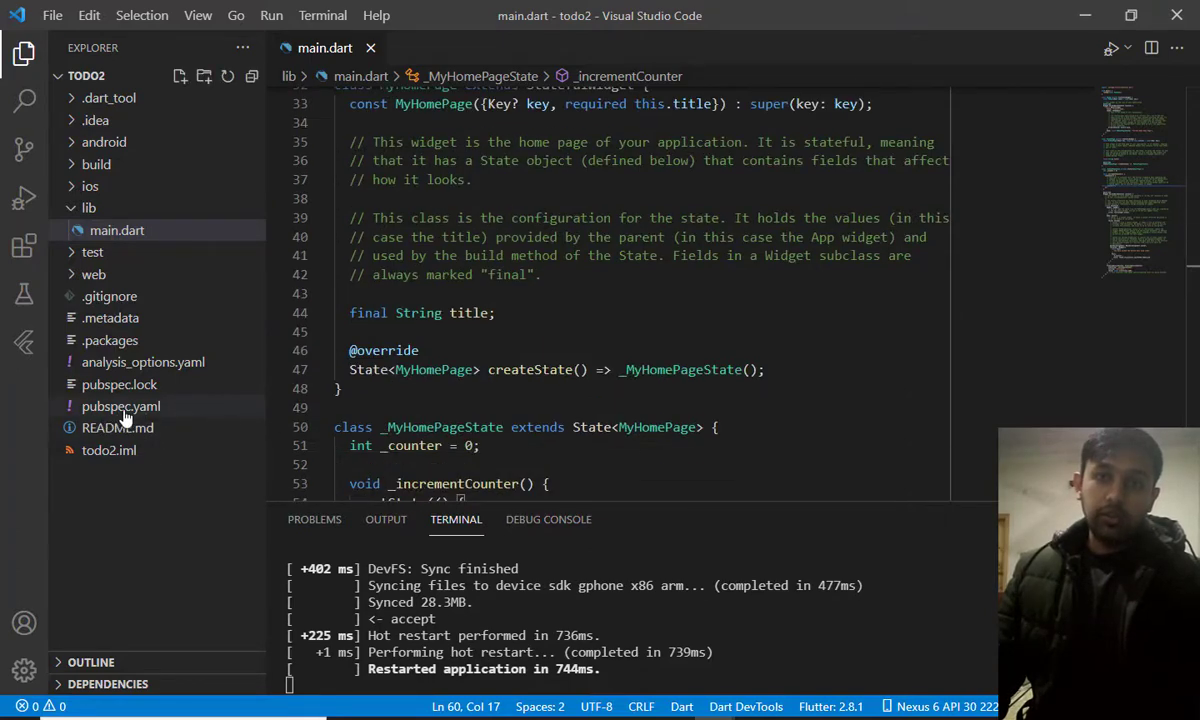
click(120, 406)
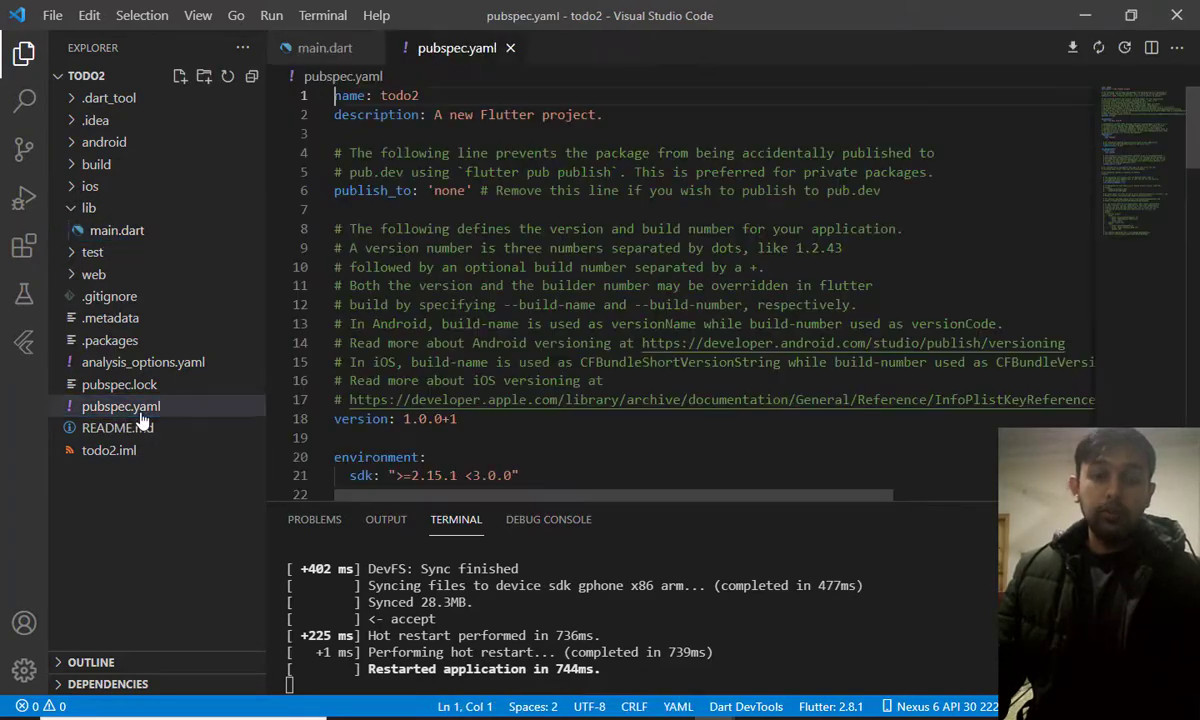
scroll(down, 3)
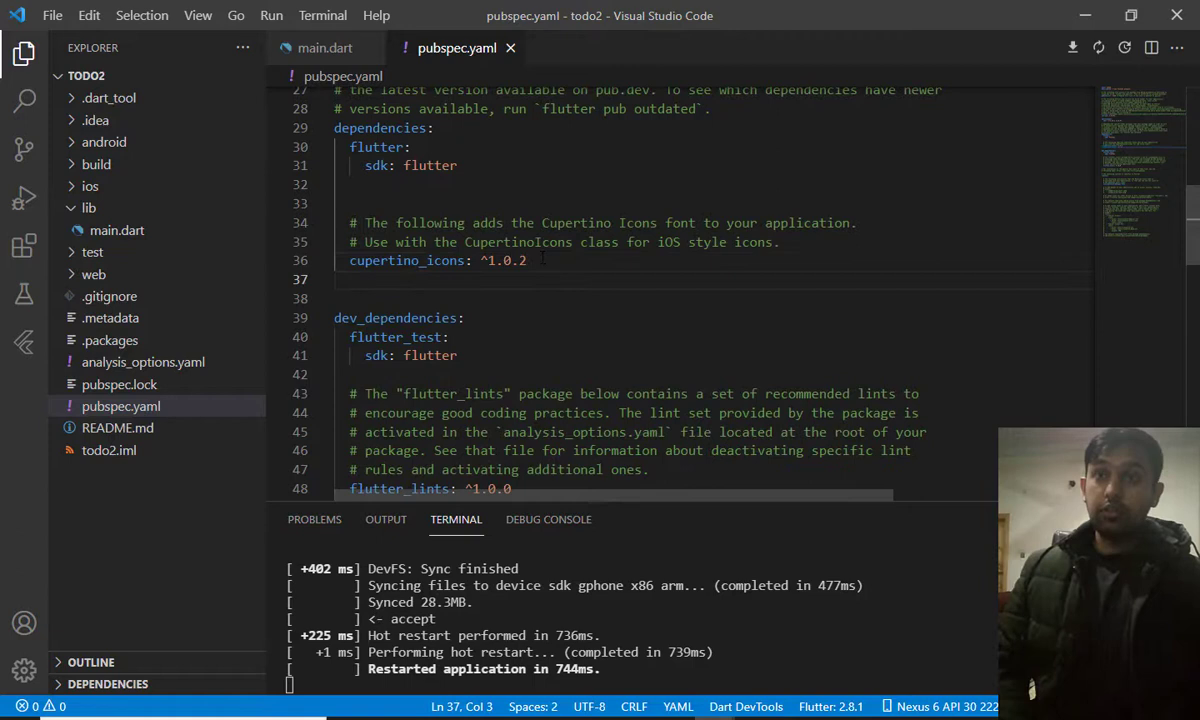
text(get)
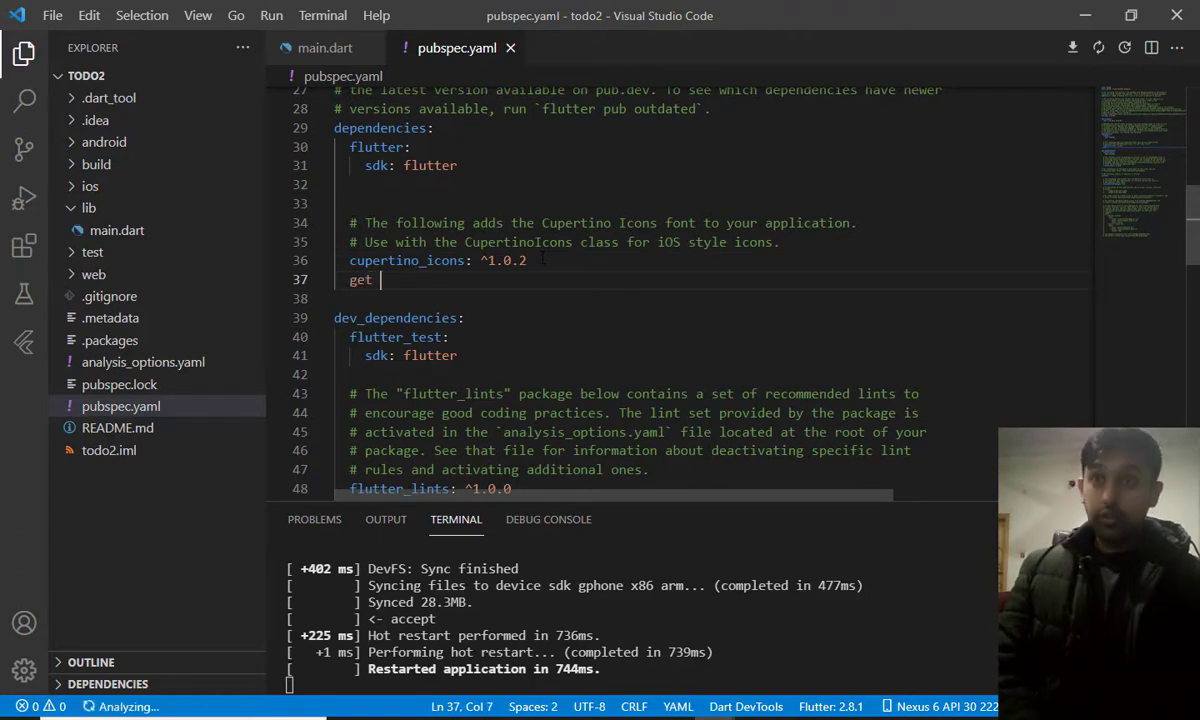
text(:)
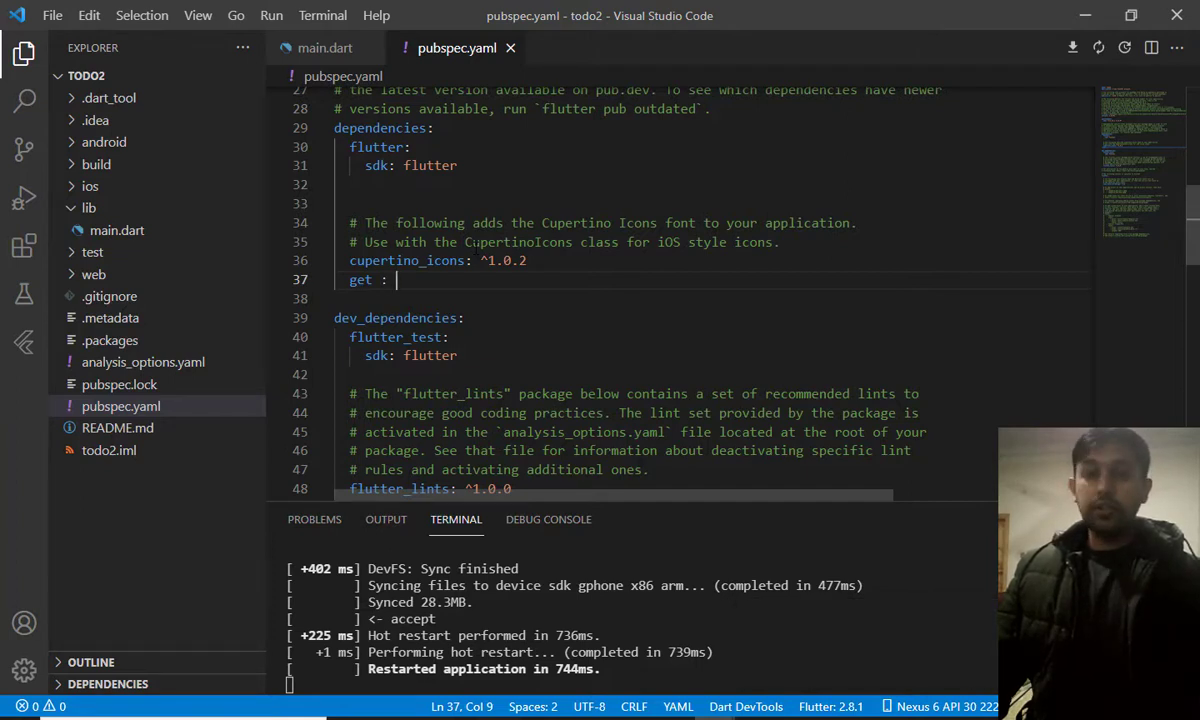
mouse_move(130, 274)
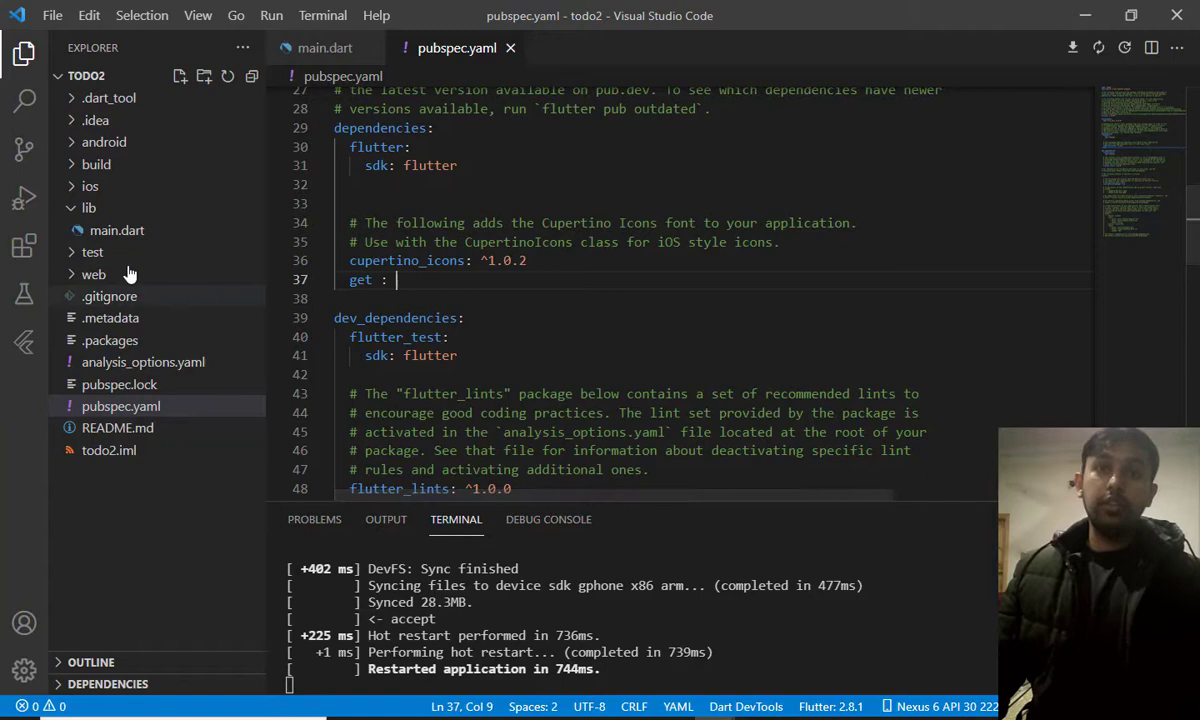
click(324, 48)
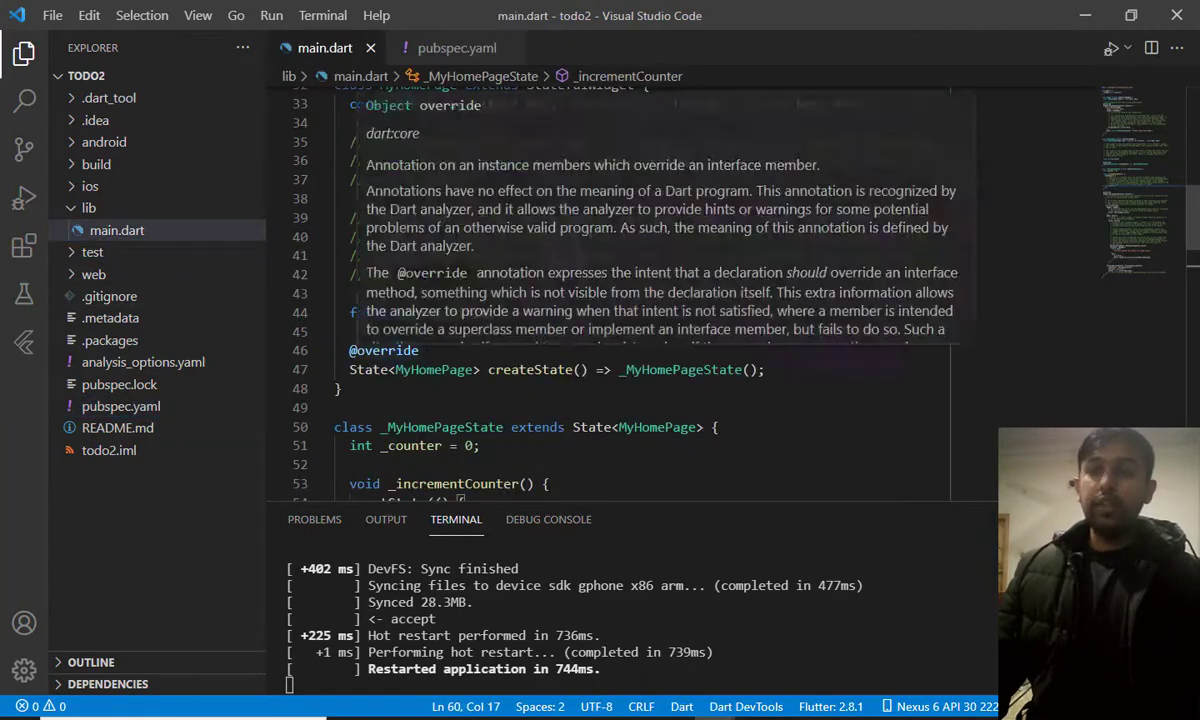
Scroll through main.dart to review the stripped-down MyApp code
scroll(up, 3)
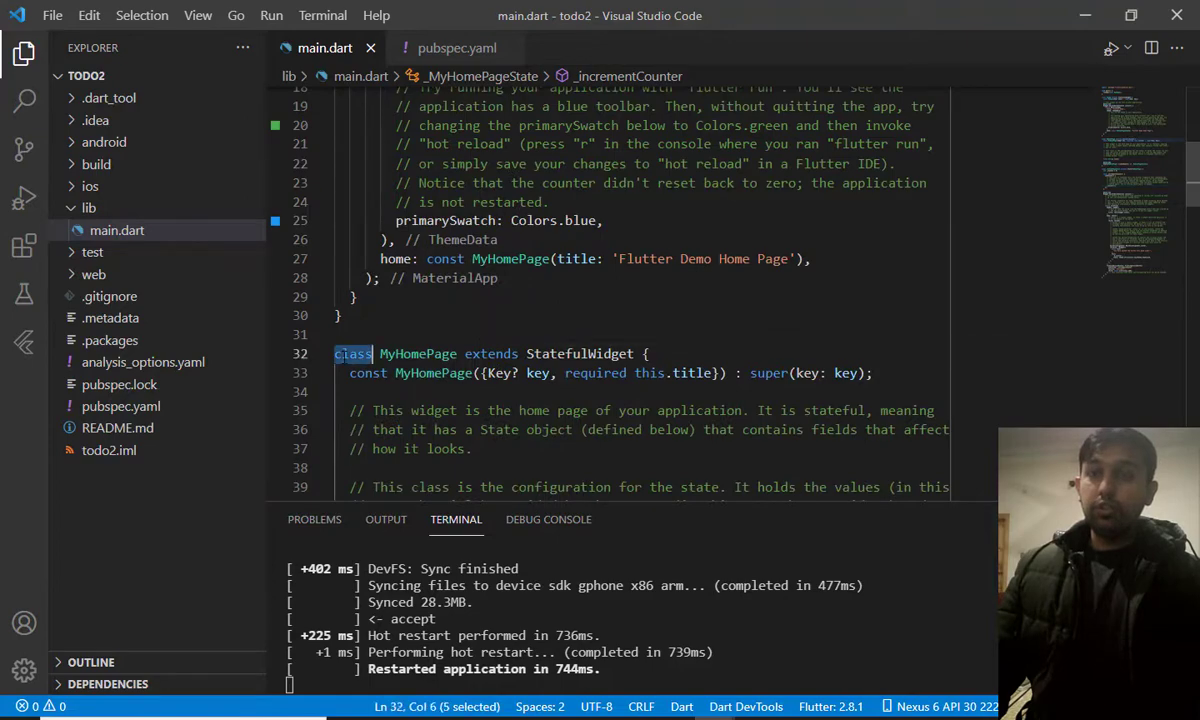
scroll(down, 3)
text(// )
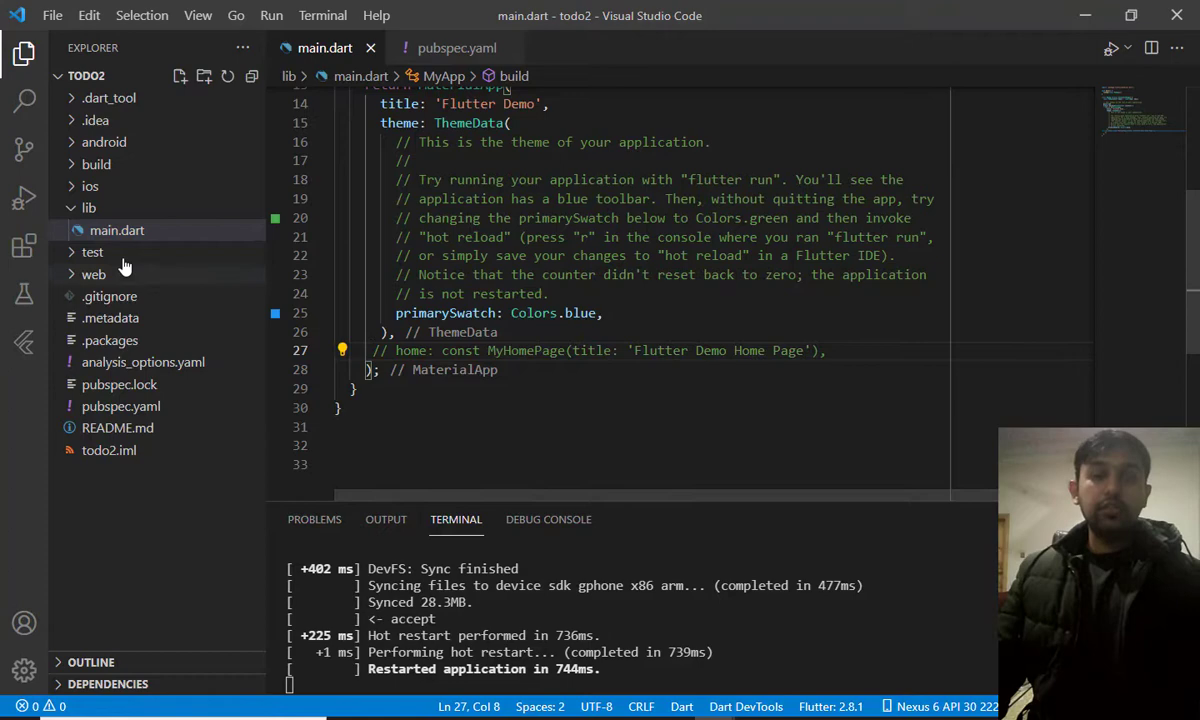
Create model and view folders inside lib
right_click(88, 208)
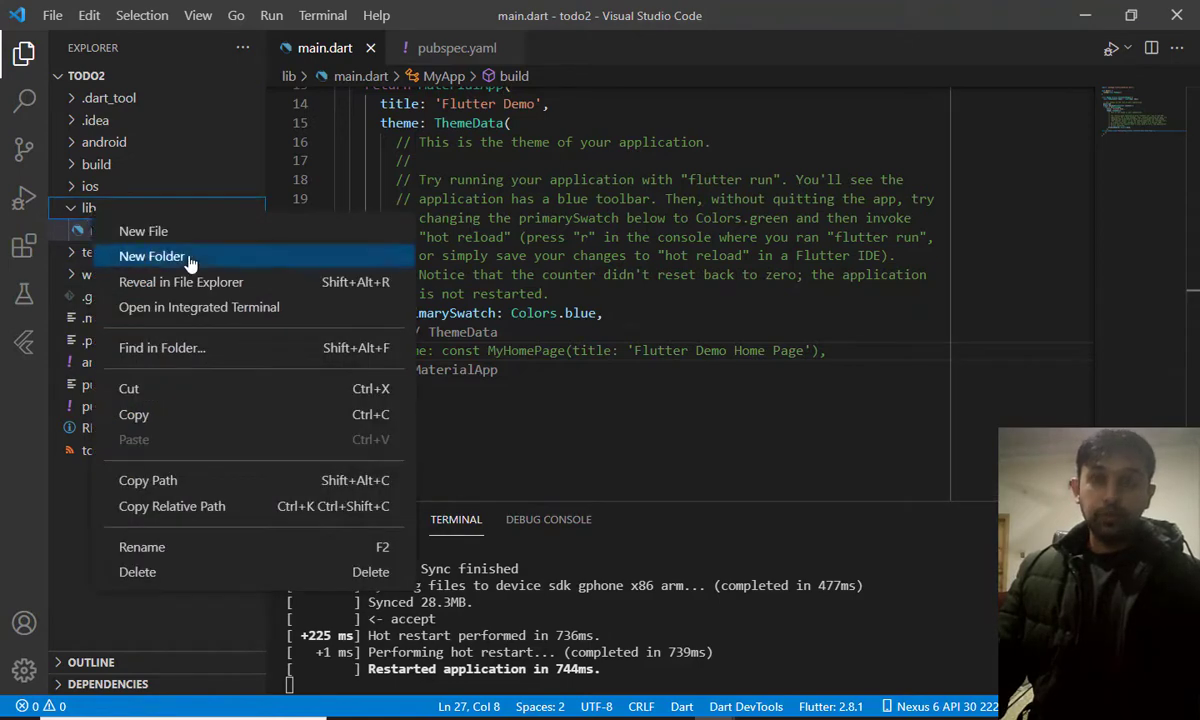
click(152, 256)
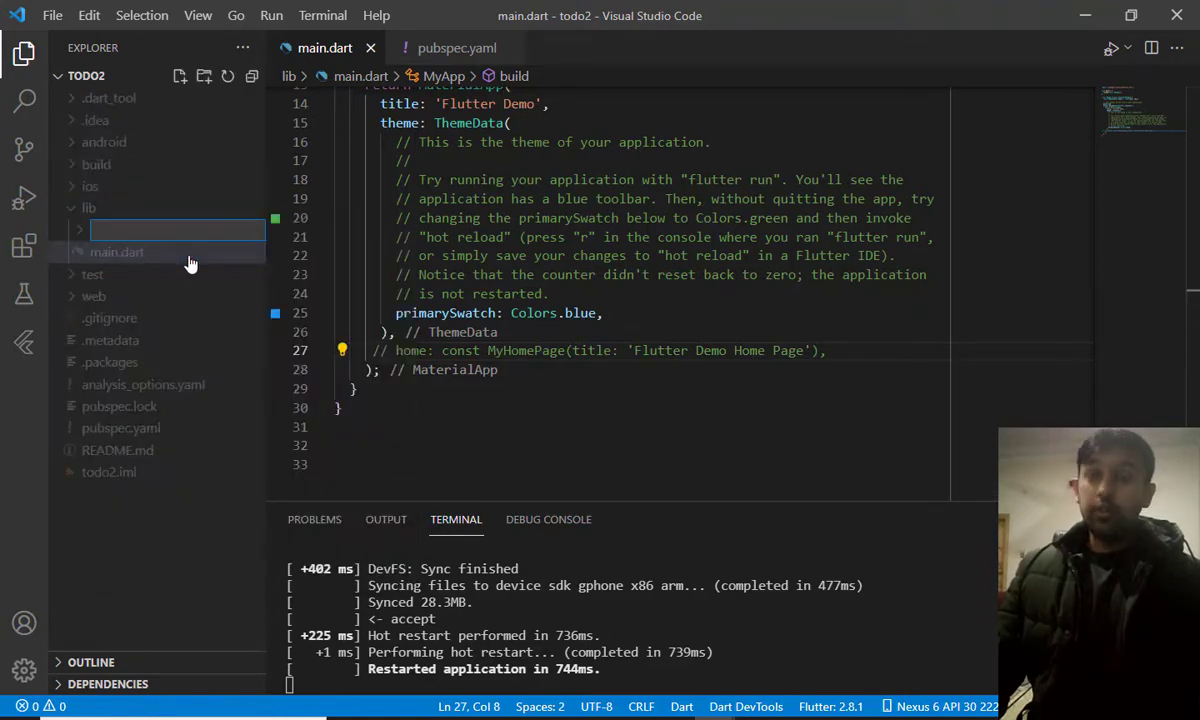
text(model)
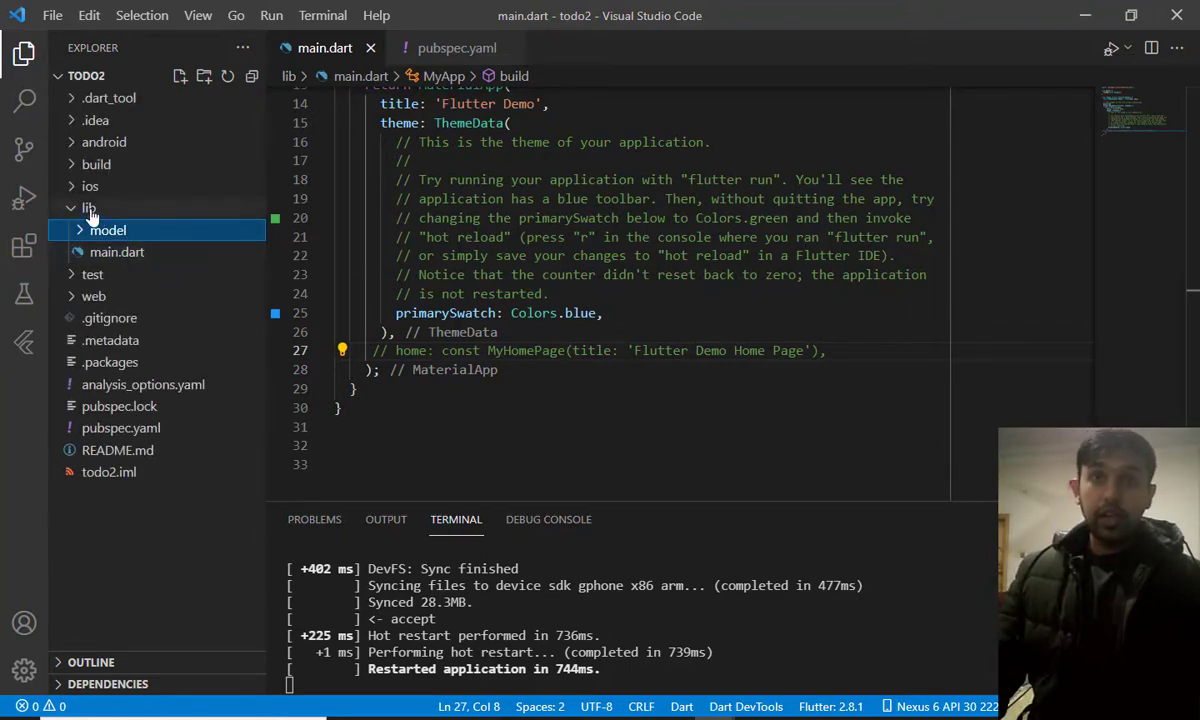
click(180, 76)
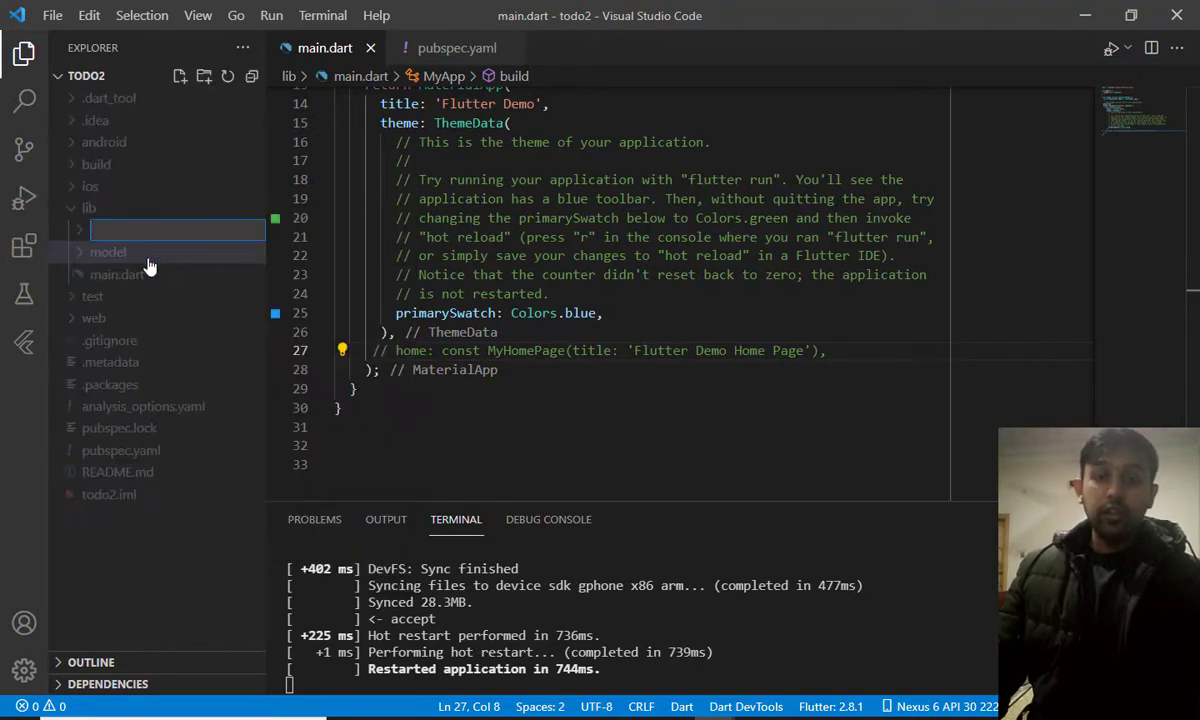
mouse_move(140, 272)
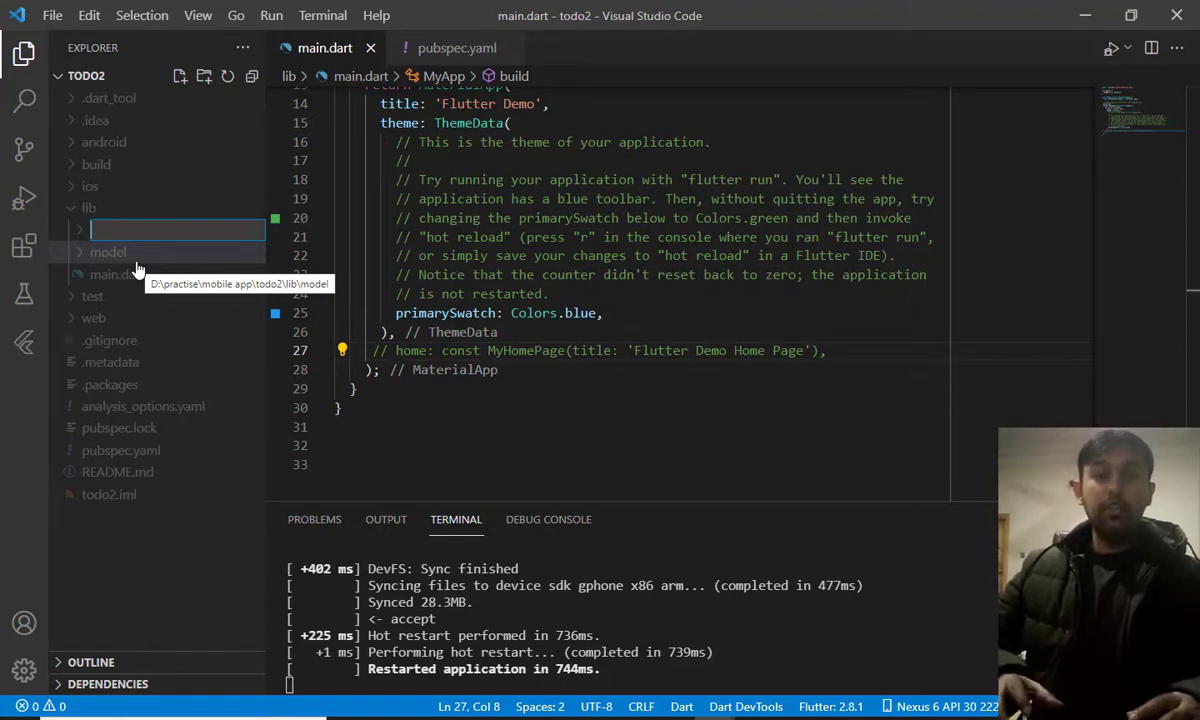
text(view)
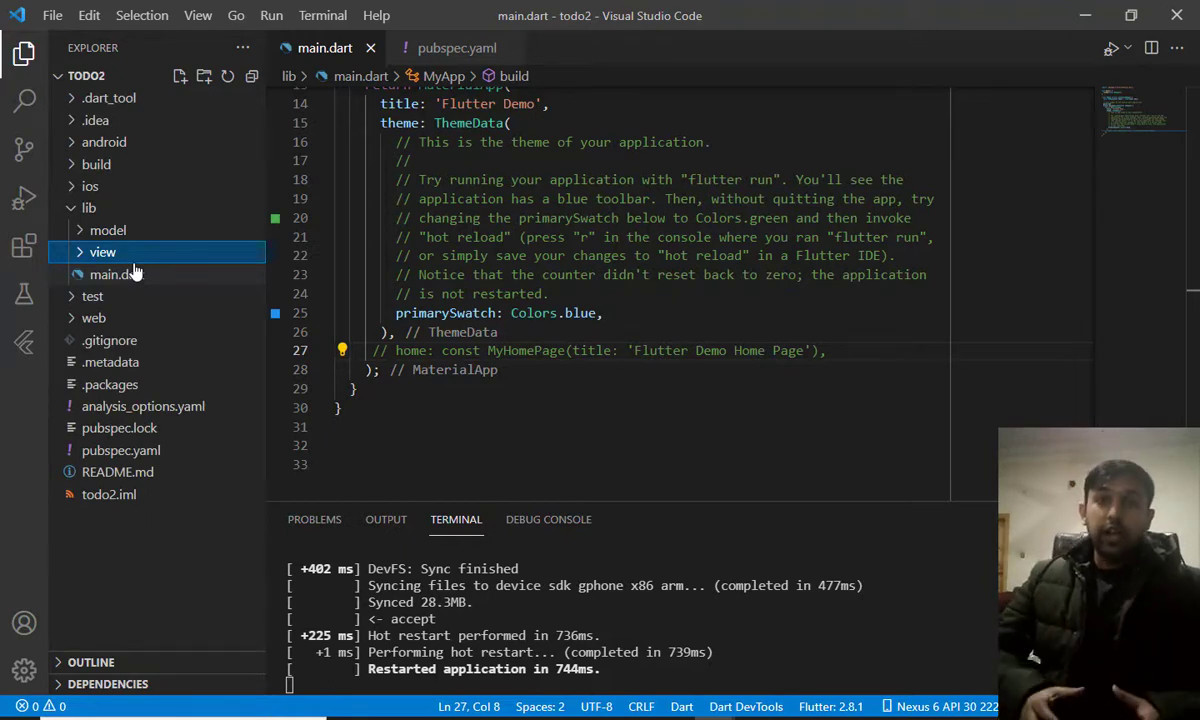
Create a controller folder inside lib
right_click(88, 206)
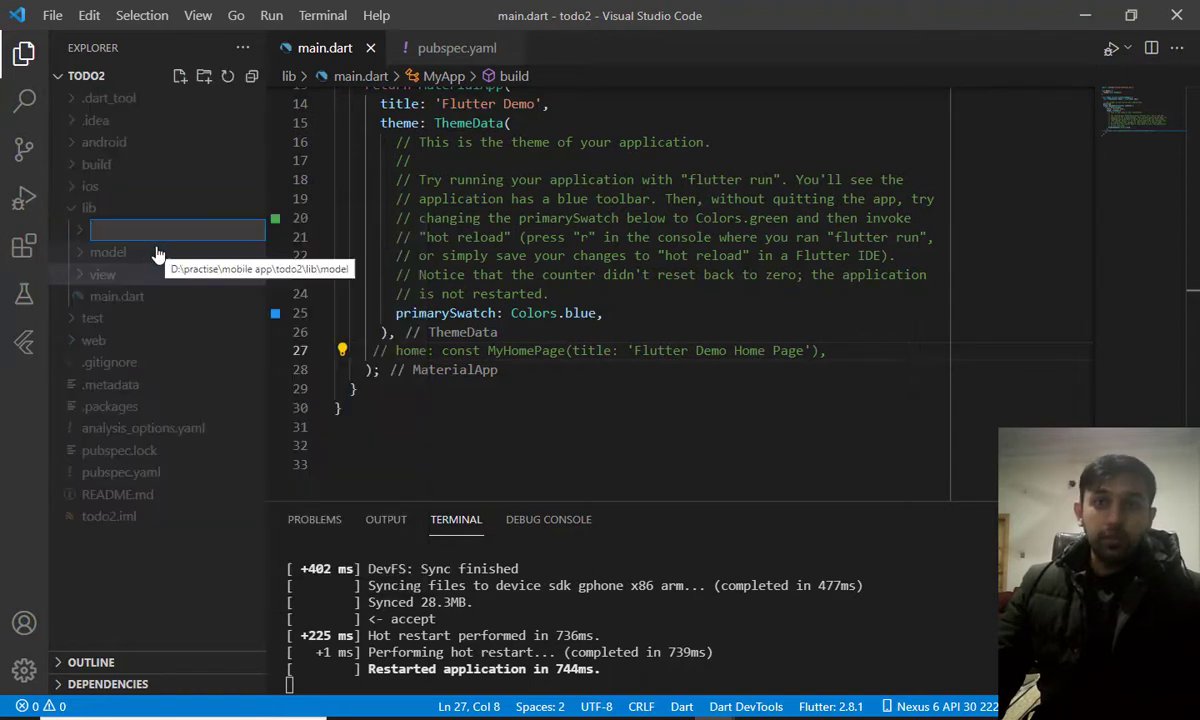
text(contre)
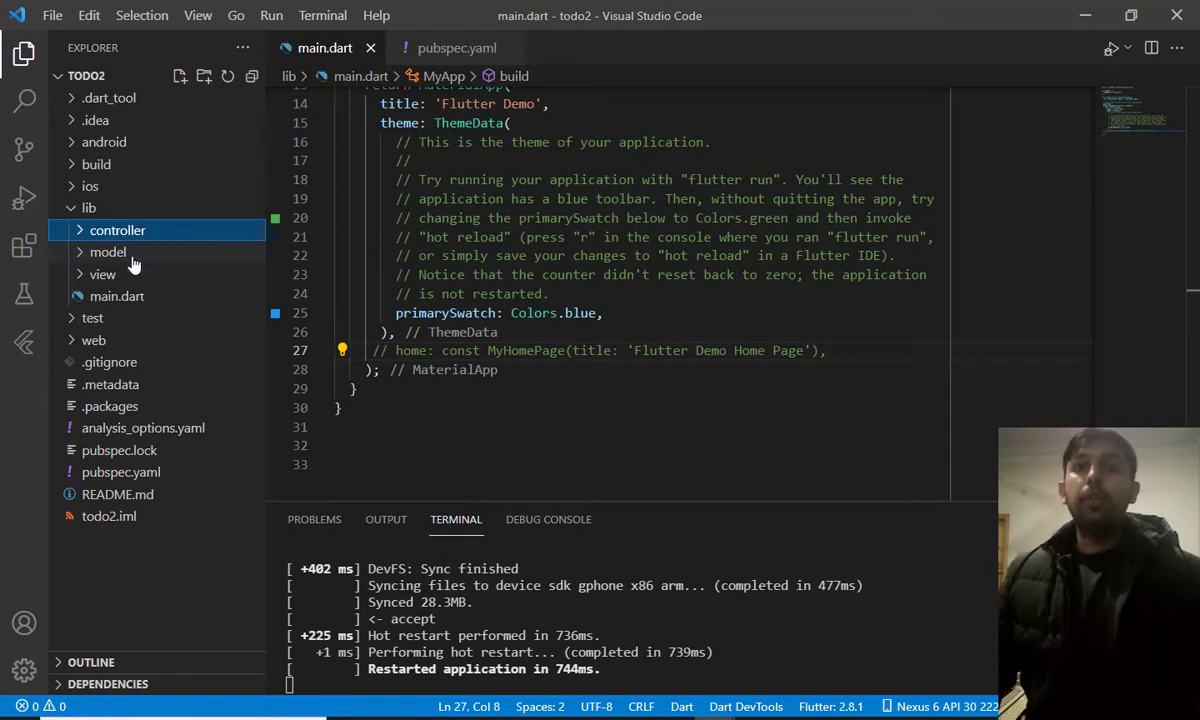
Create a new Task.dart file inside the model folder
right_click(108, 252)
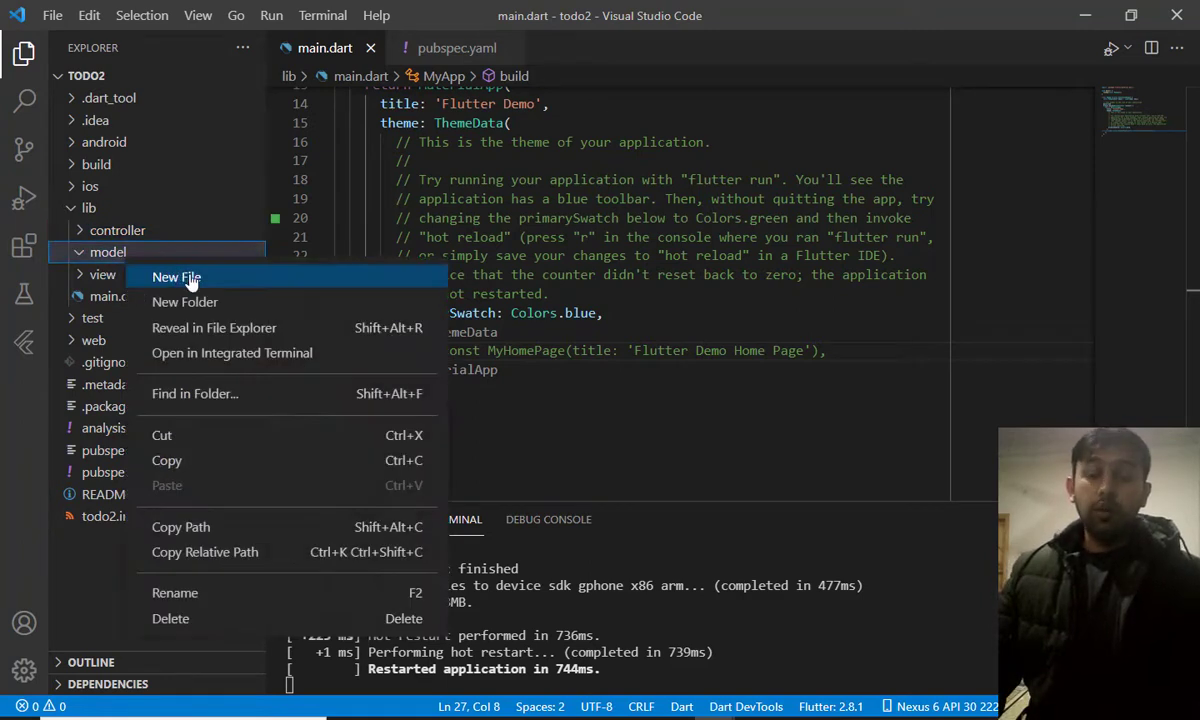
click(176, 276)
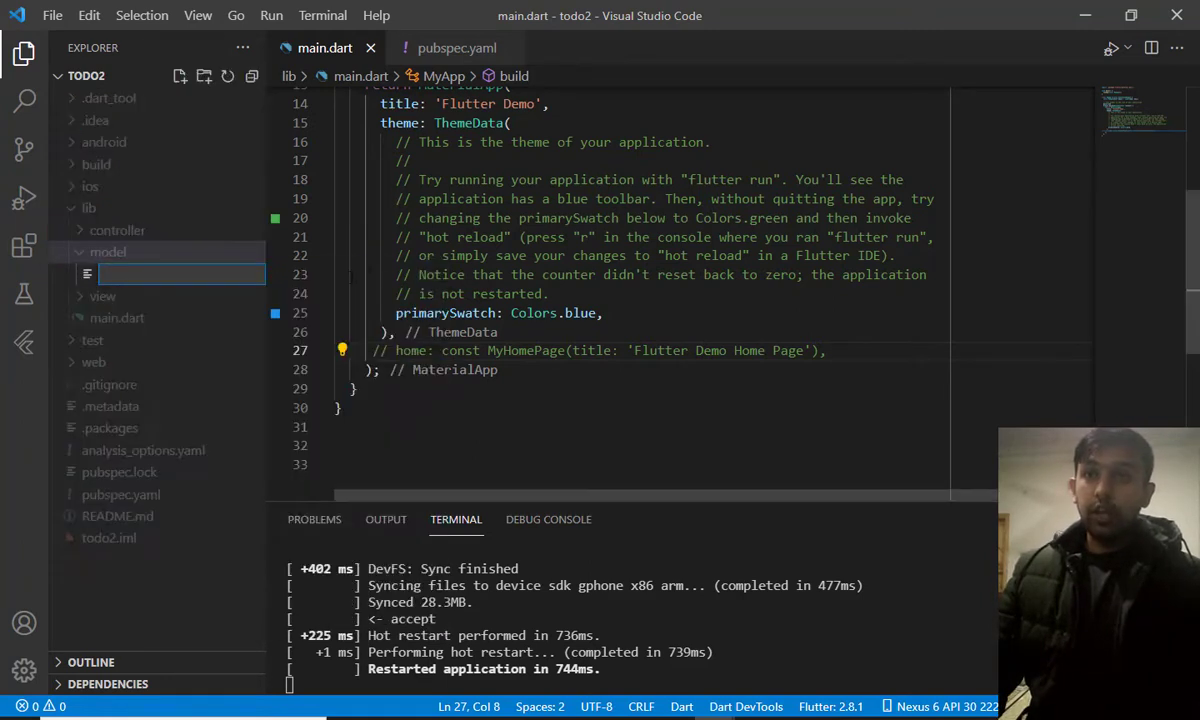
text(T)
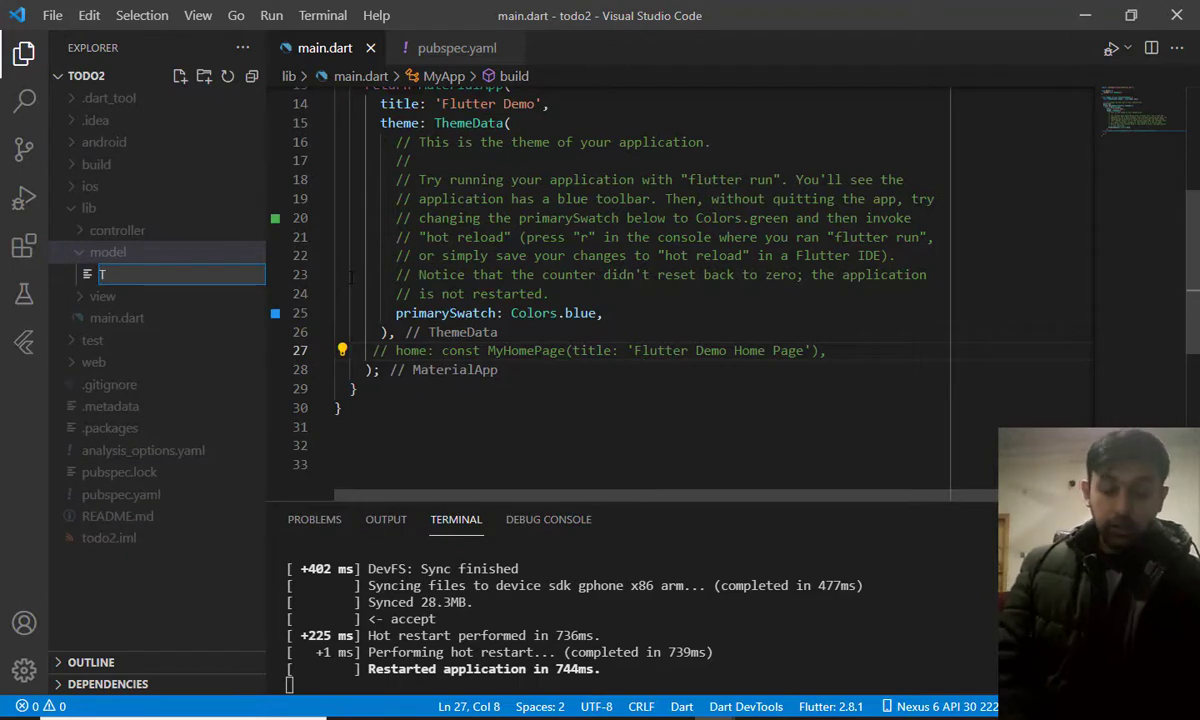
text(ask.dart)
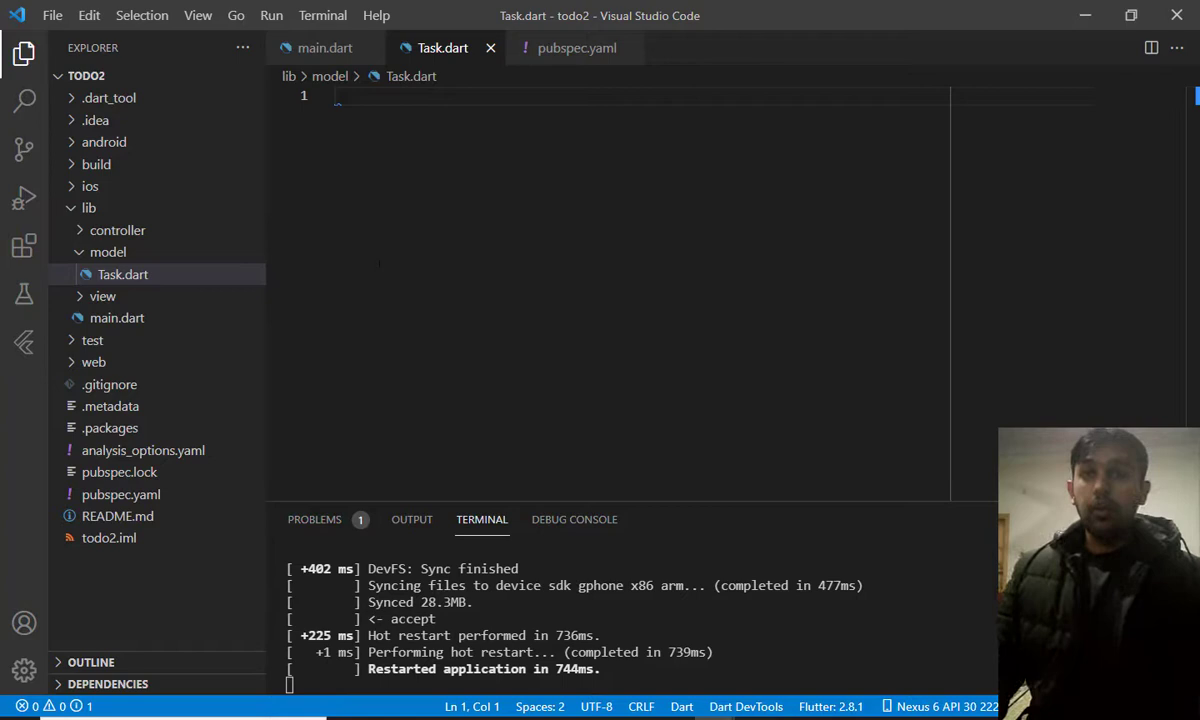
Declare class Task with String task and String taskCreated fields
text(class)
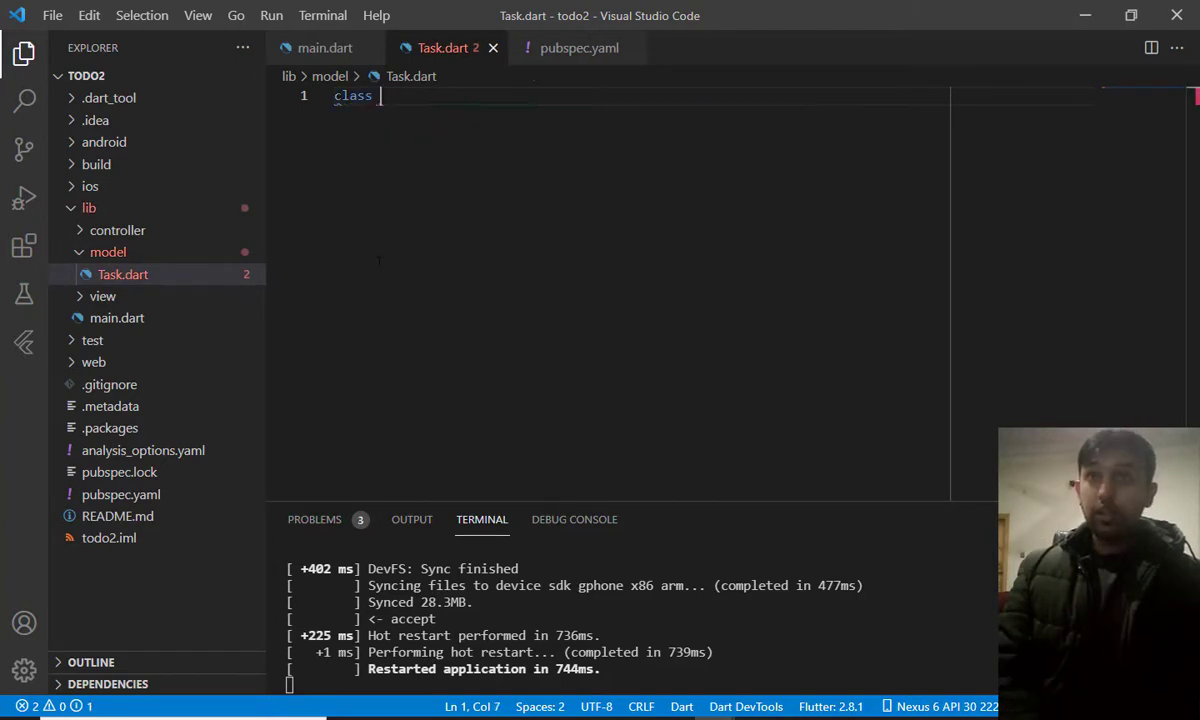
text(Task)
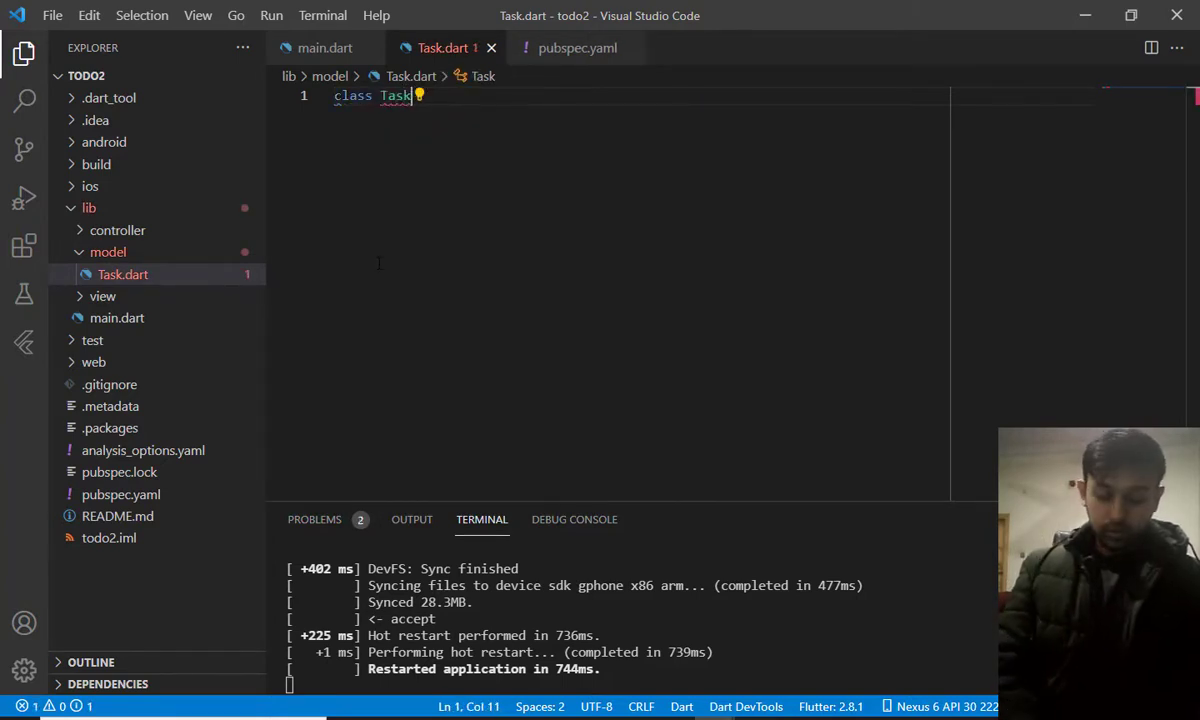
text({)
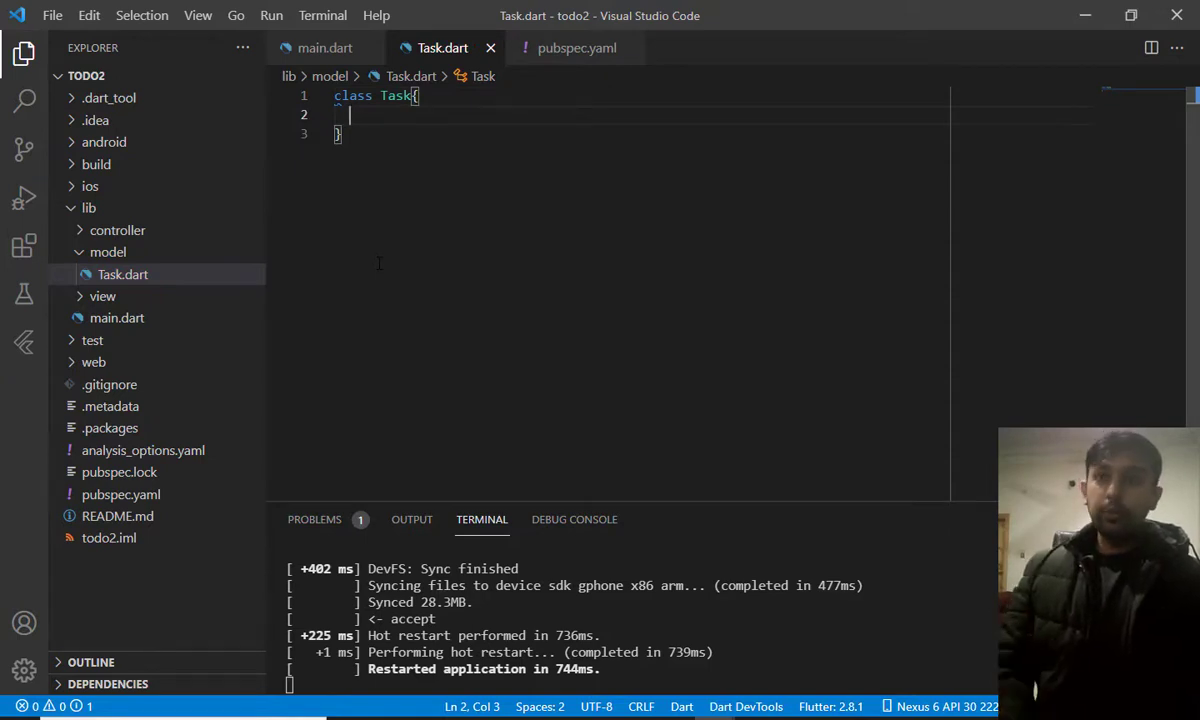
text(String task;)
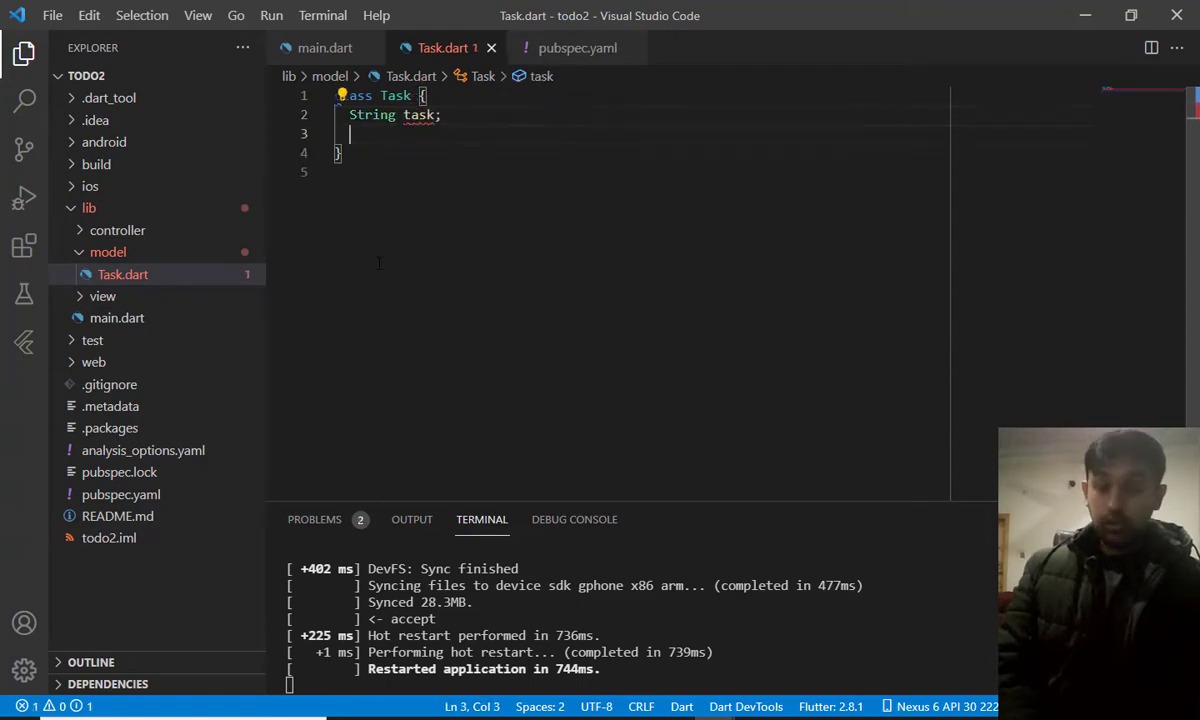
text(String)
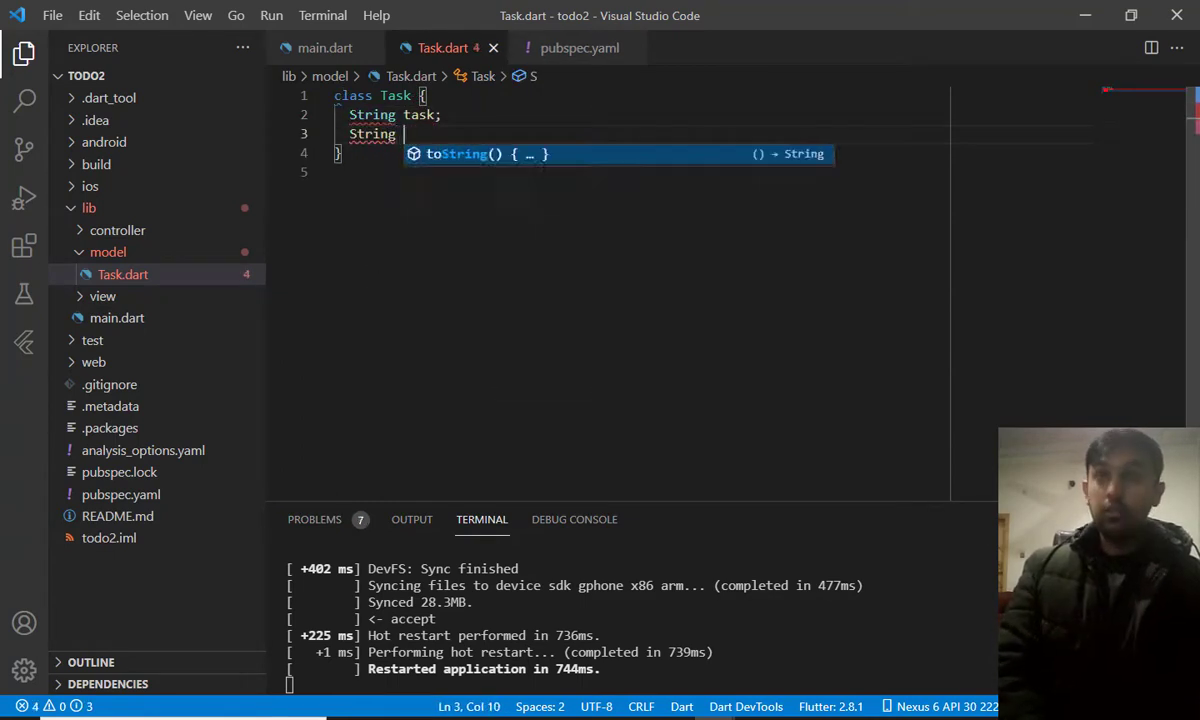
text(taskCreate)
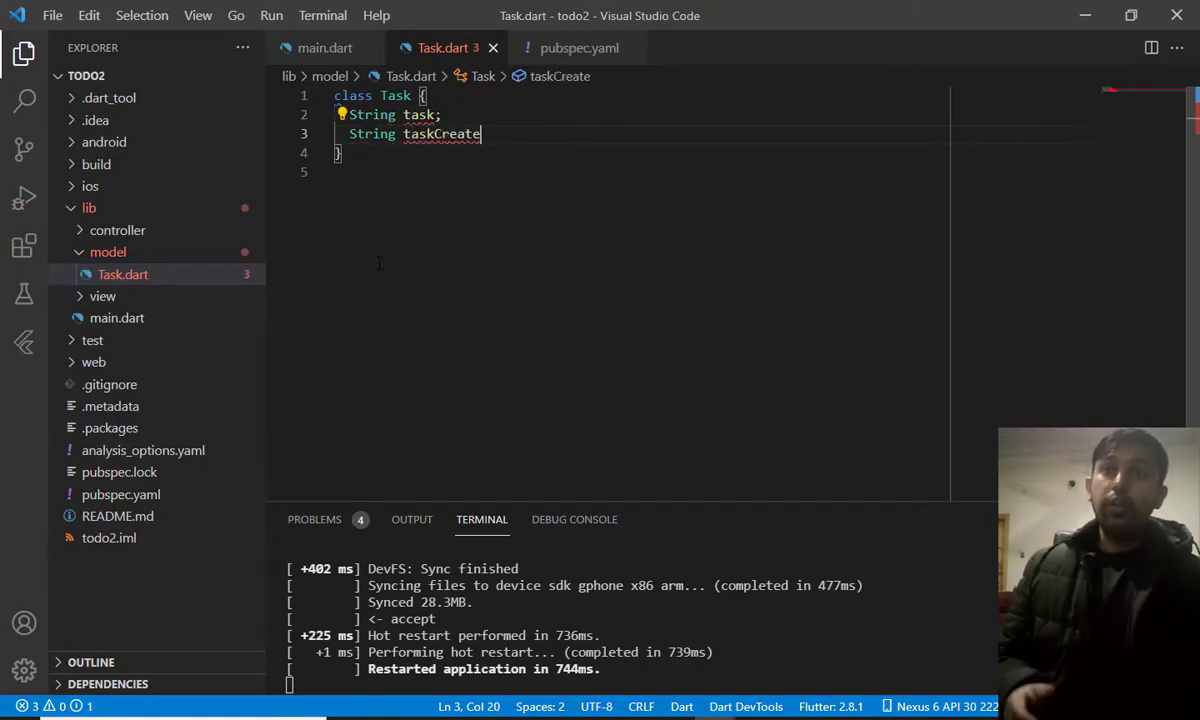
text(d;)
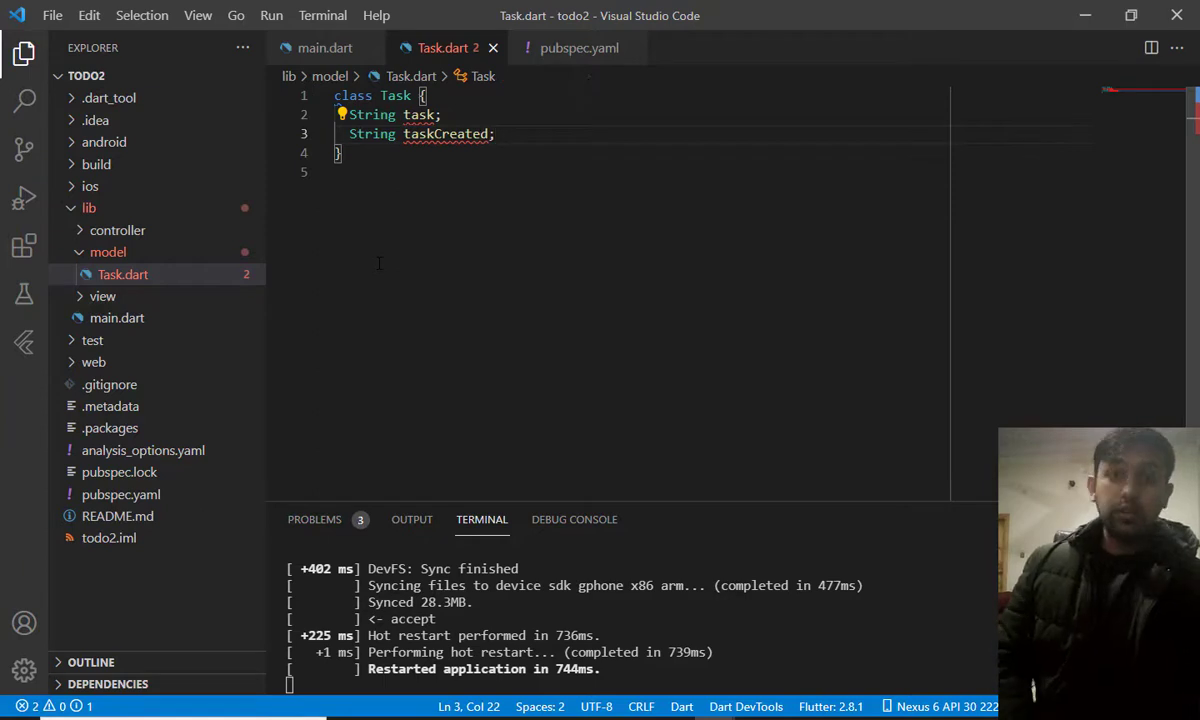
key(Enter)
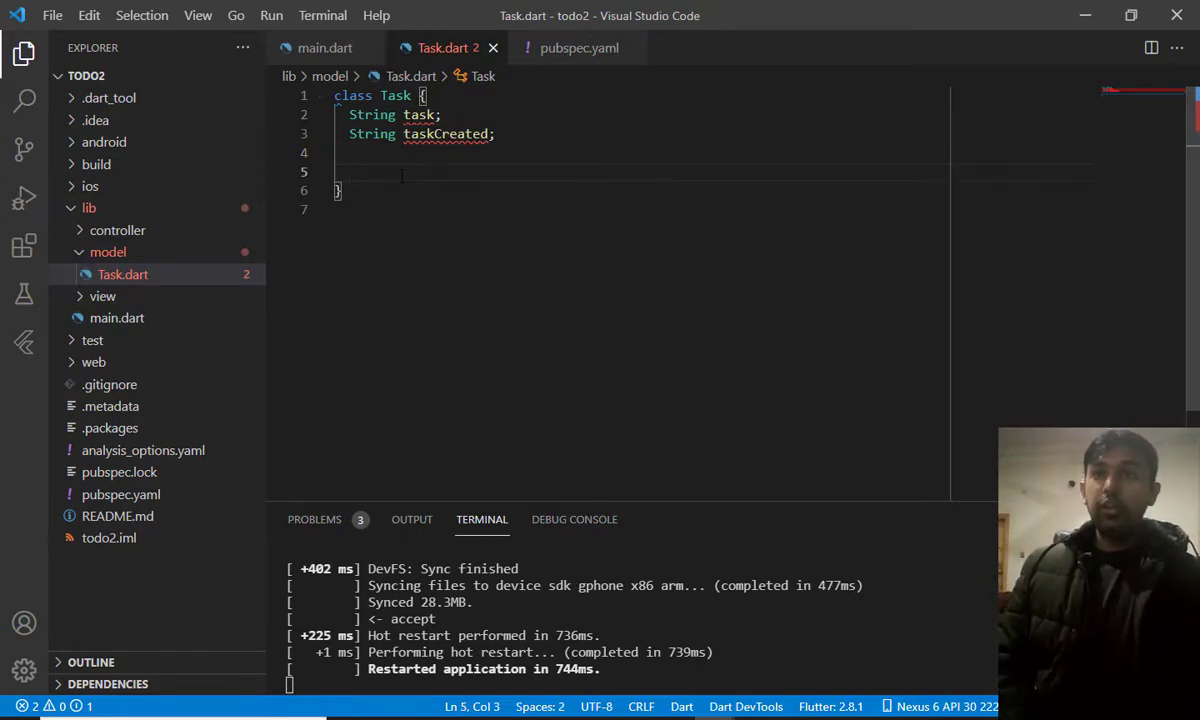
Add the constructor Task(this.task, this.taskCreated);
text(Task(this.task, this.taskCreated)
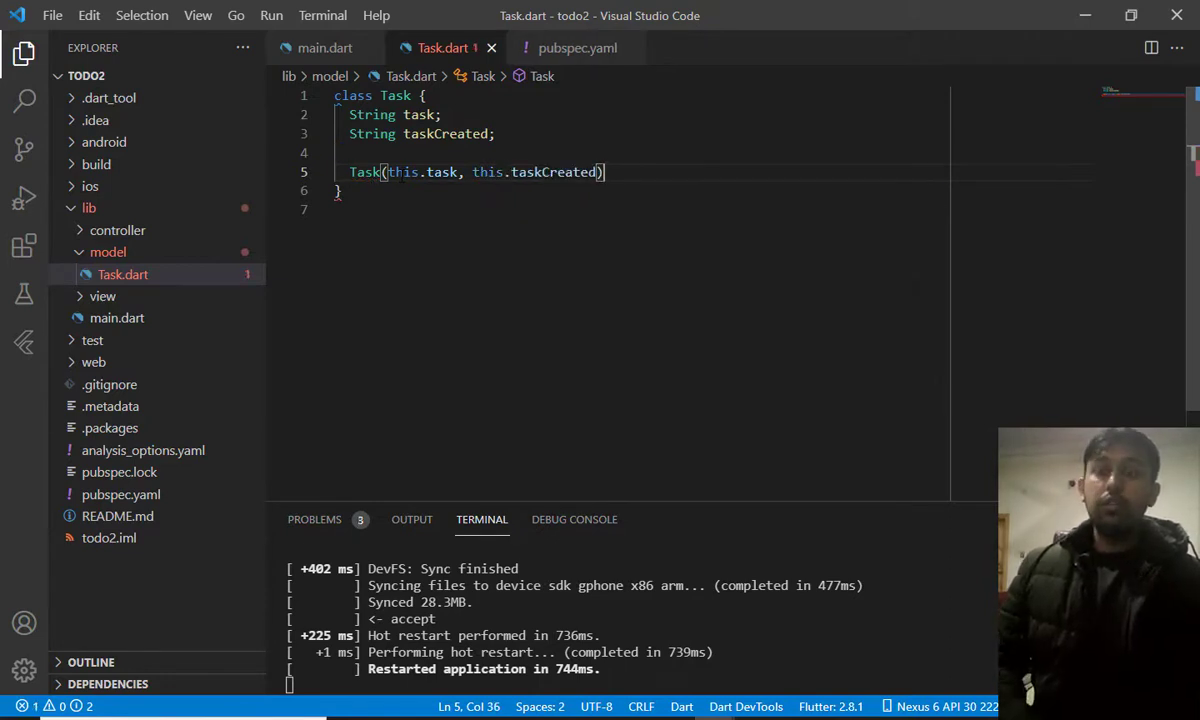
text(;)
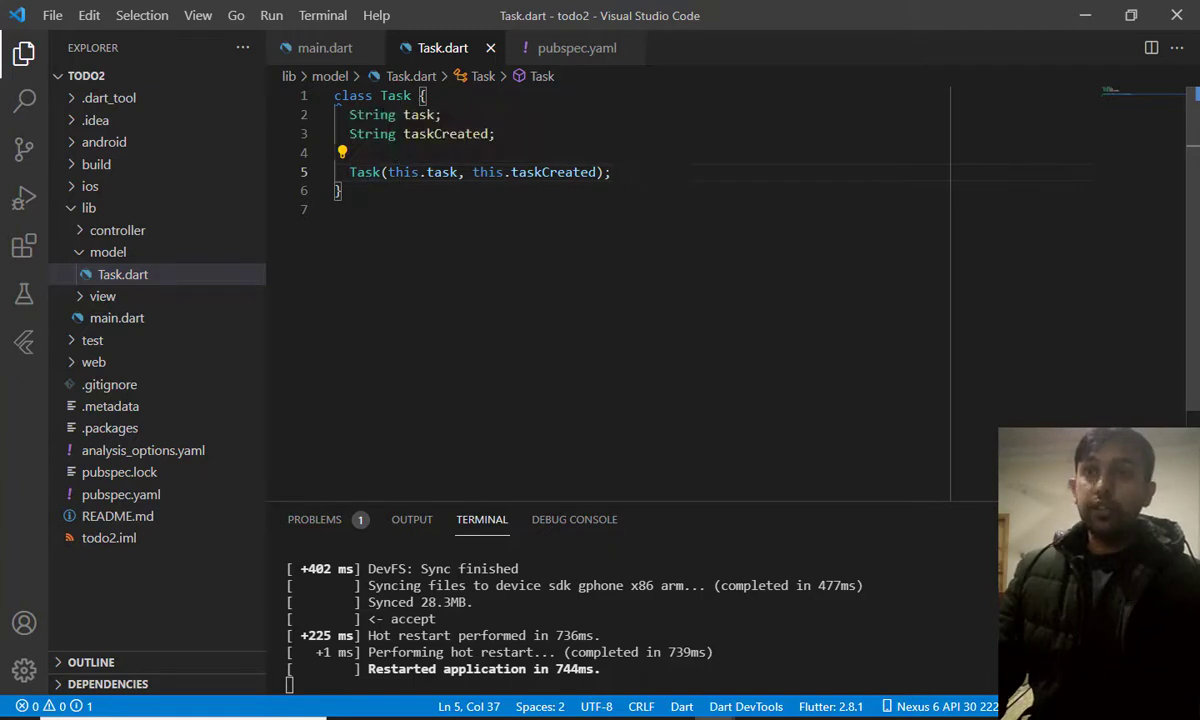
mouse_move(118, 230)
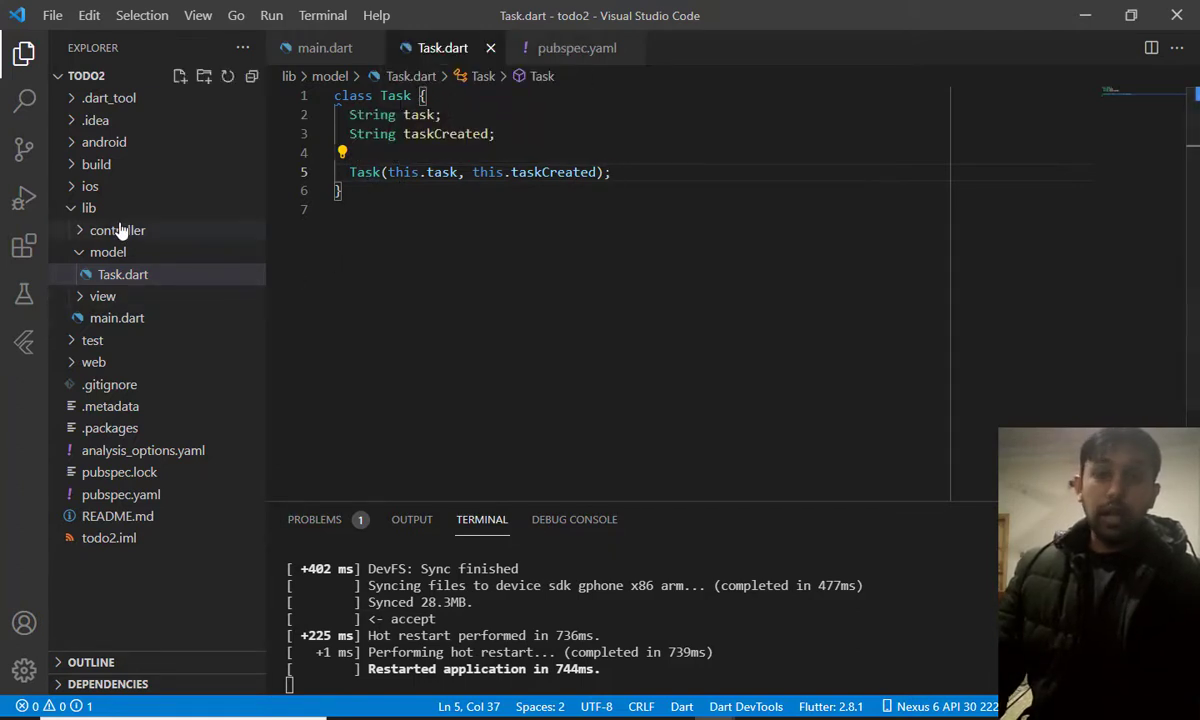
Create an empty TaskController.dart file inside the controller folder
right_click(118, 230)
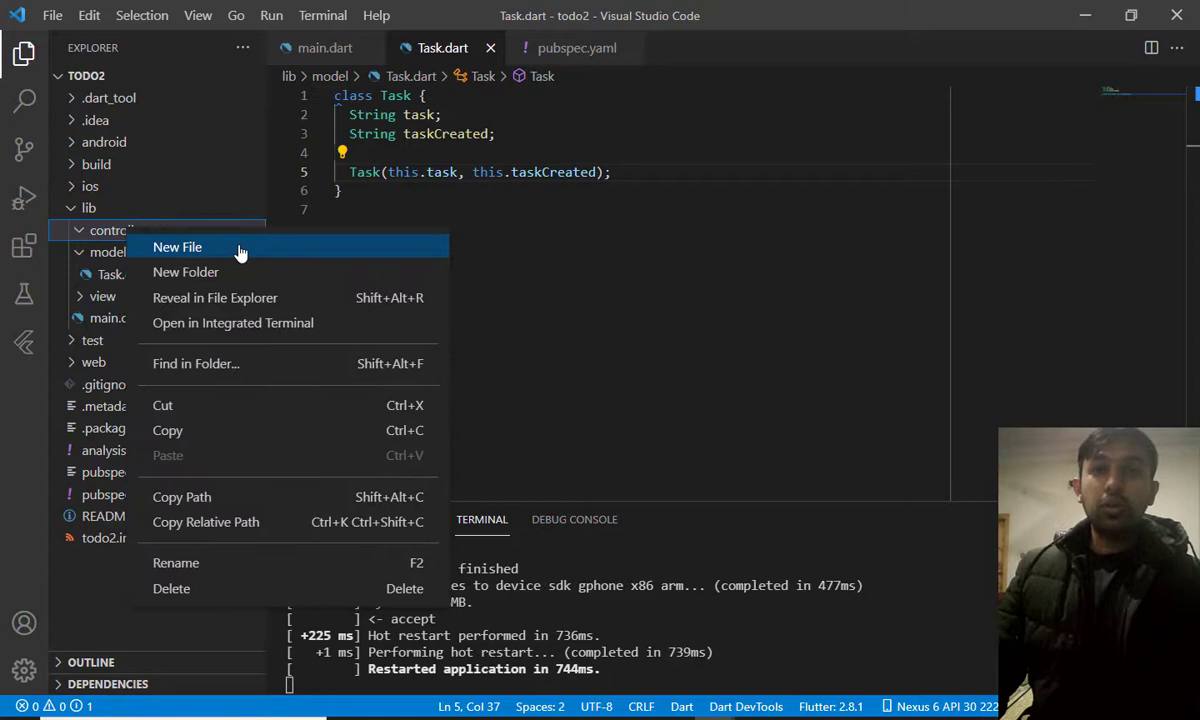
click(178, 248)
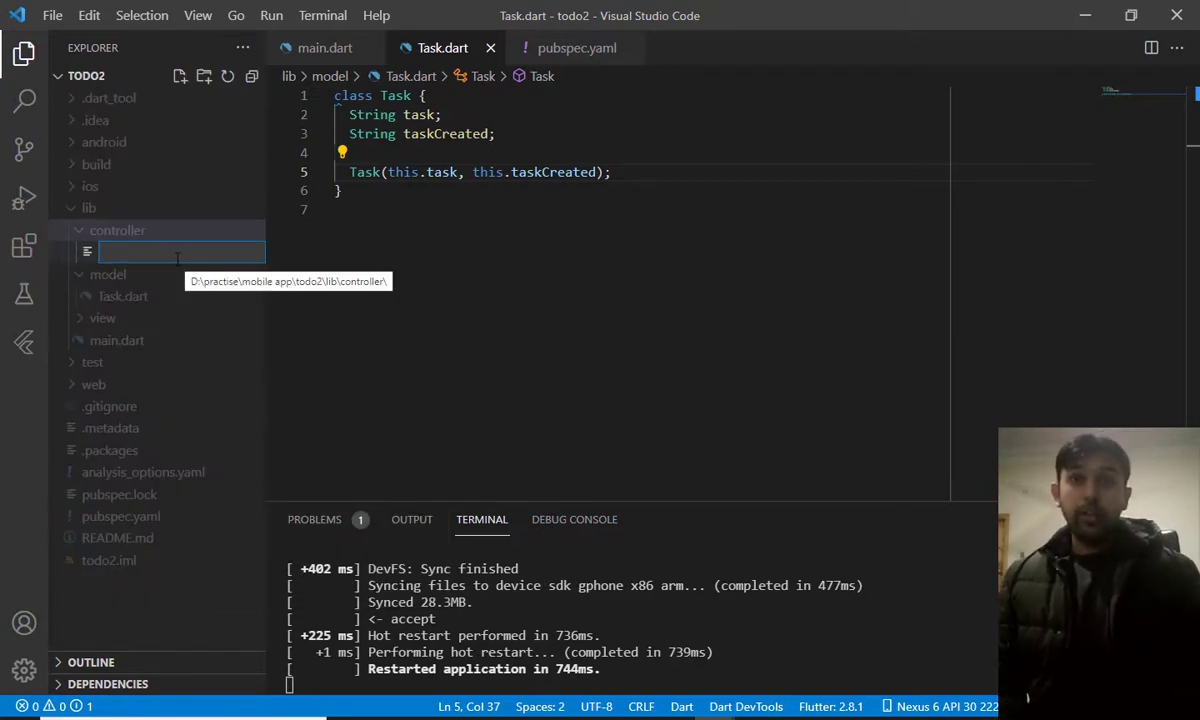
text(Co)
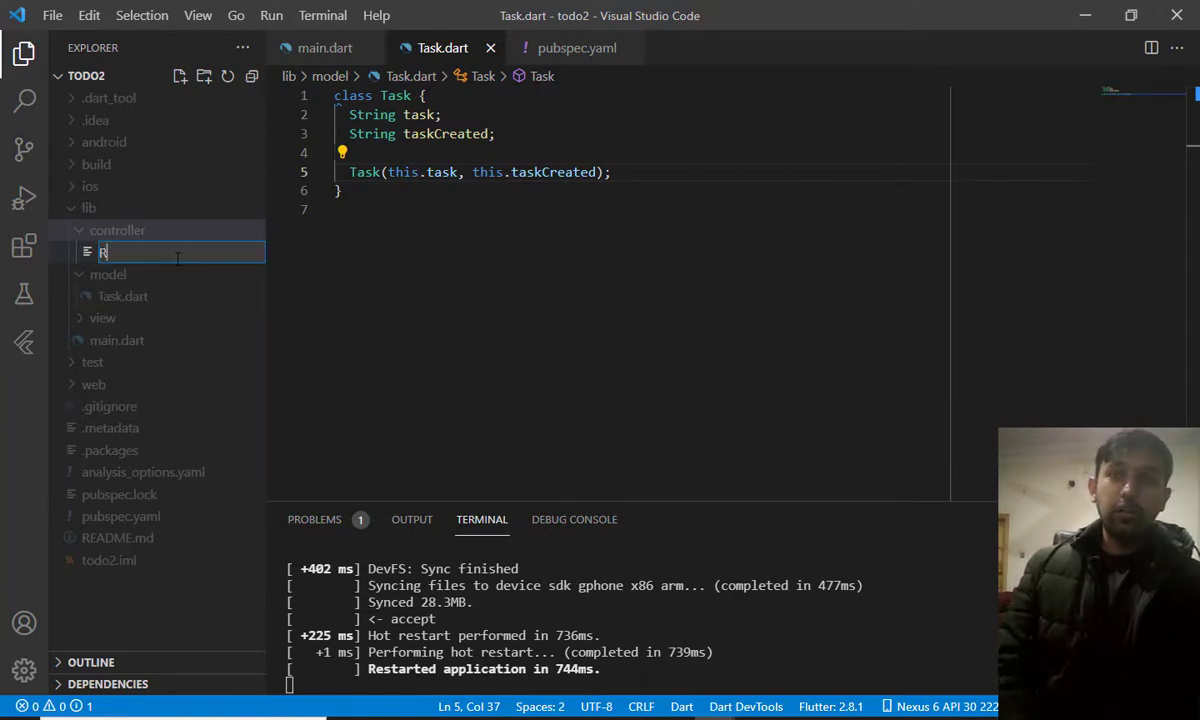
key(Backspace)
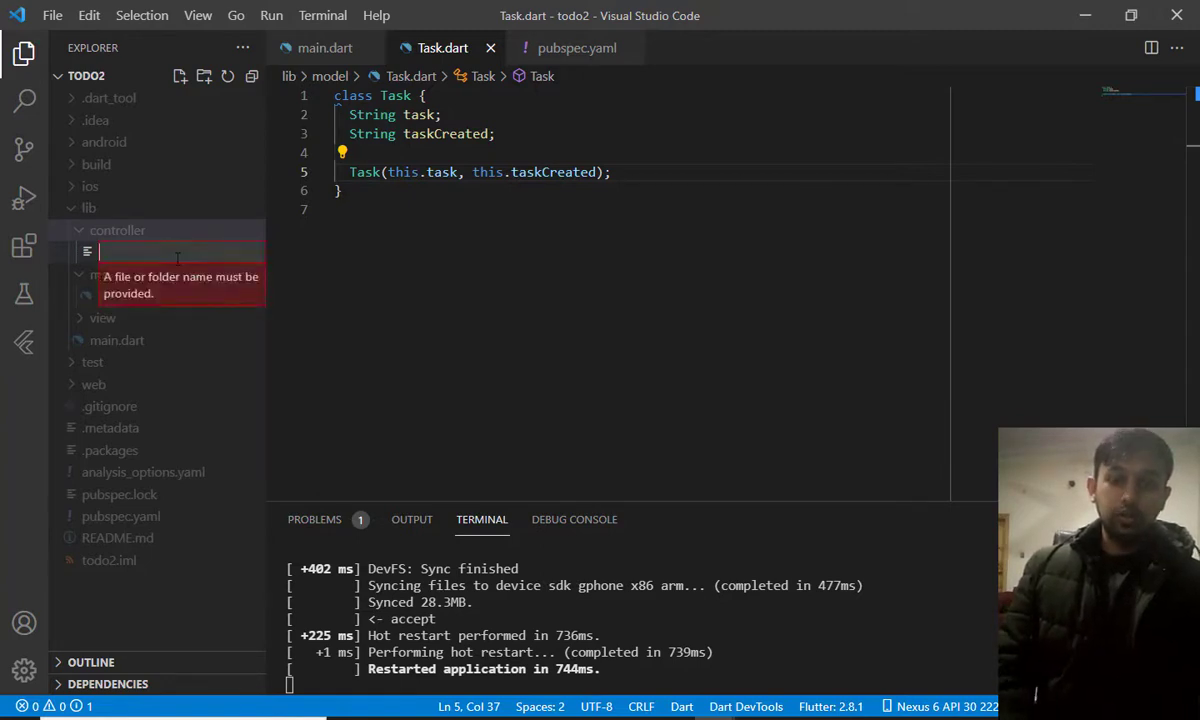
text(TaskController.dart)
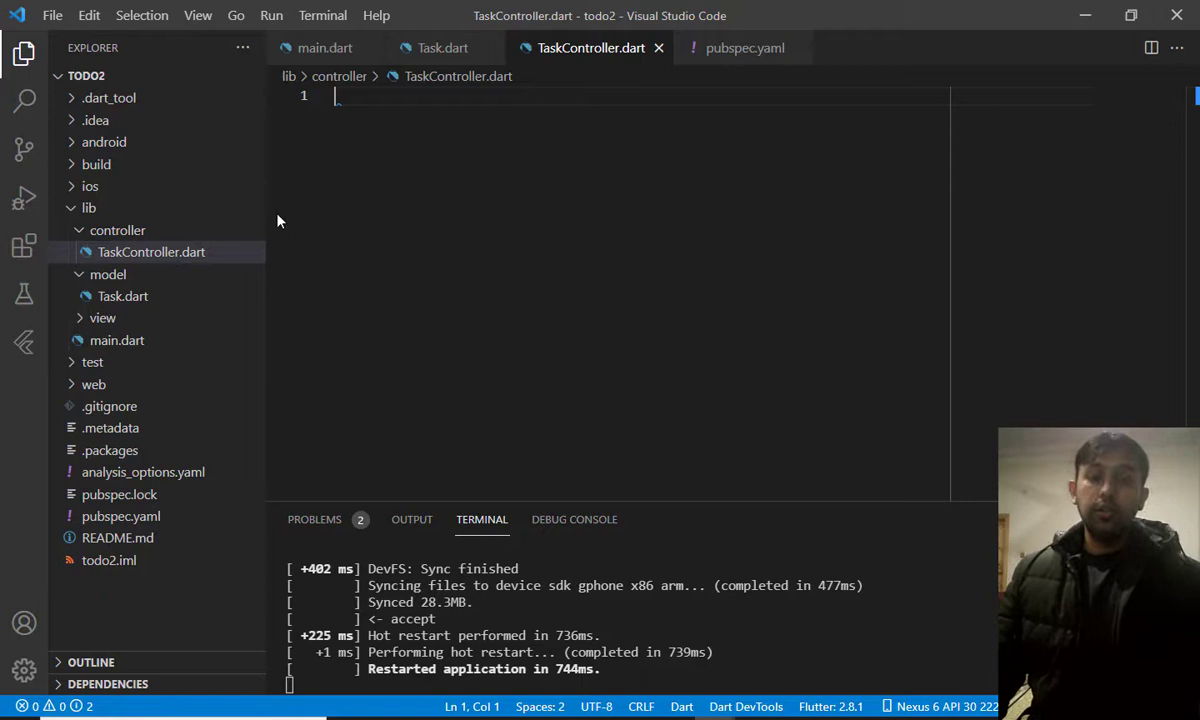
Declare class TaskController extending GetxController with braces
text(clas)
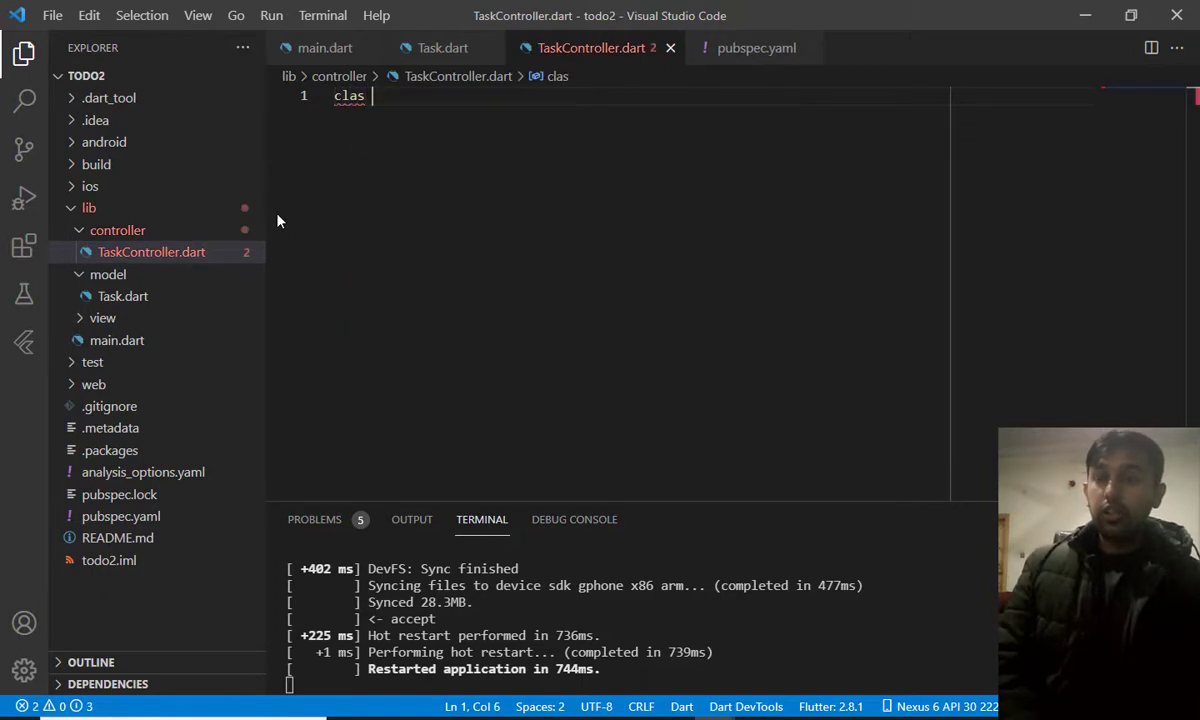
text(s)
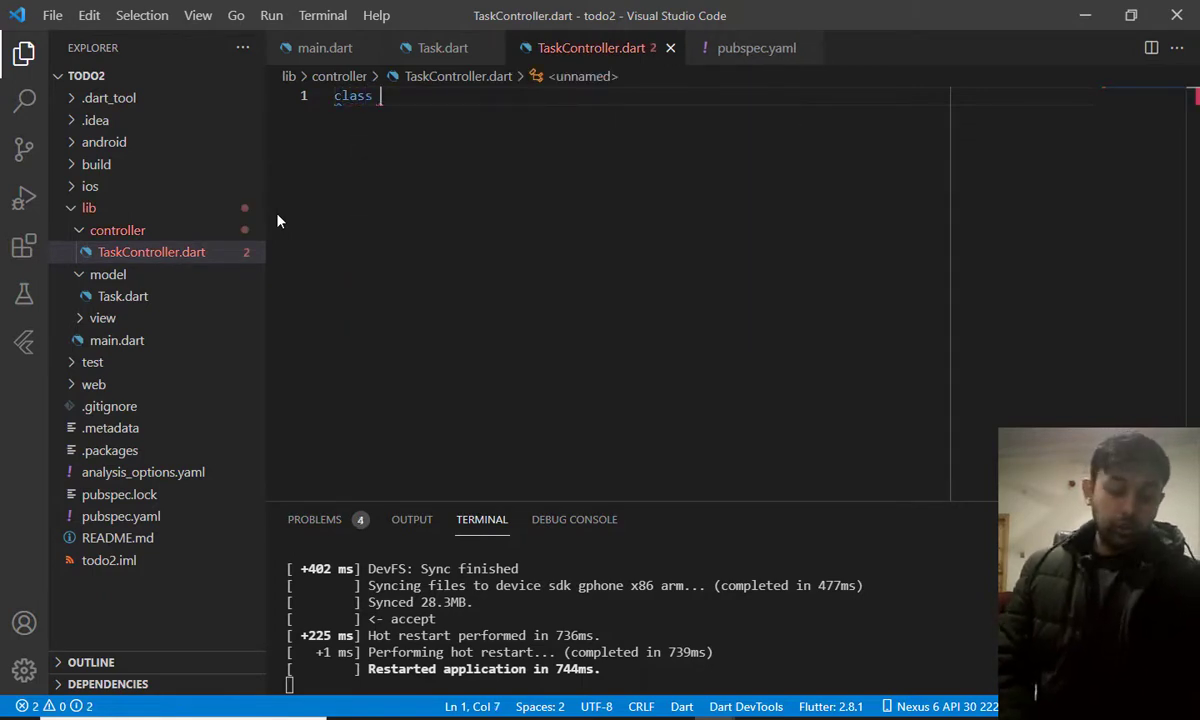
text(TaskController extends)
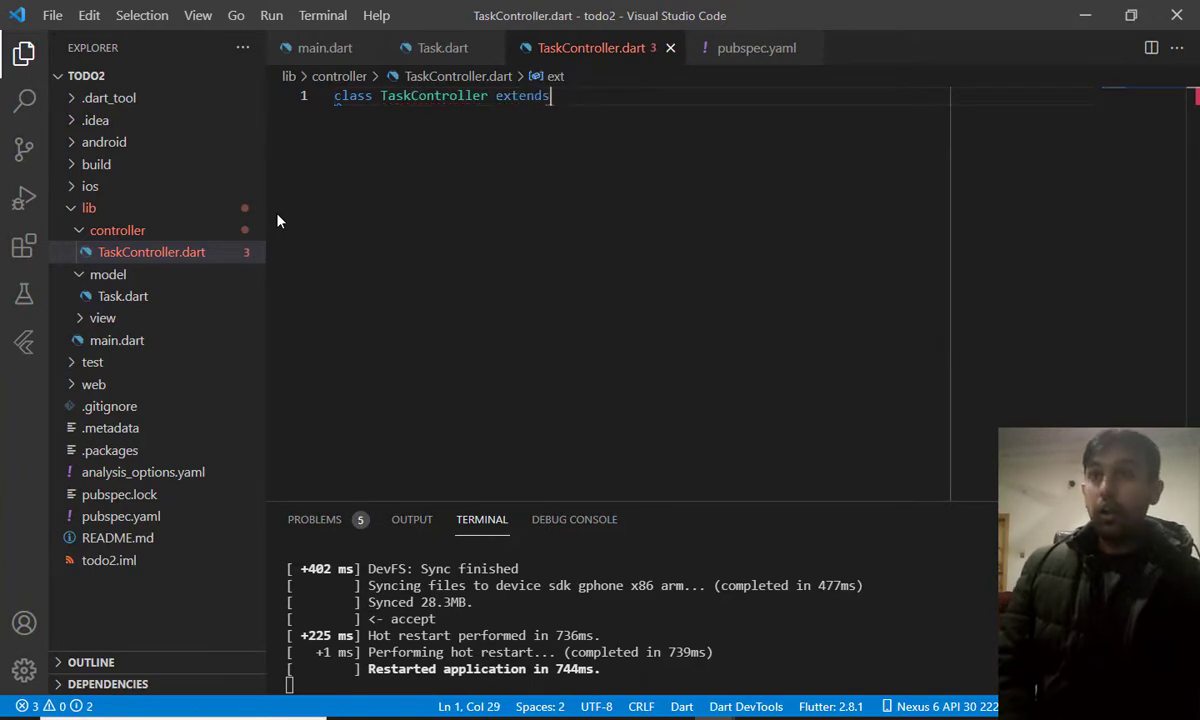
text(GetxController{)
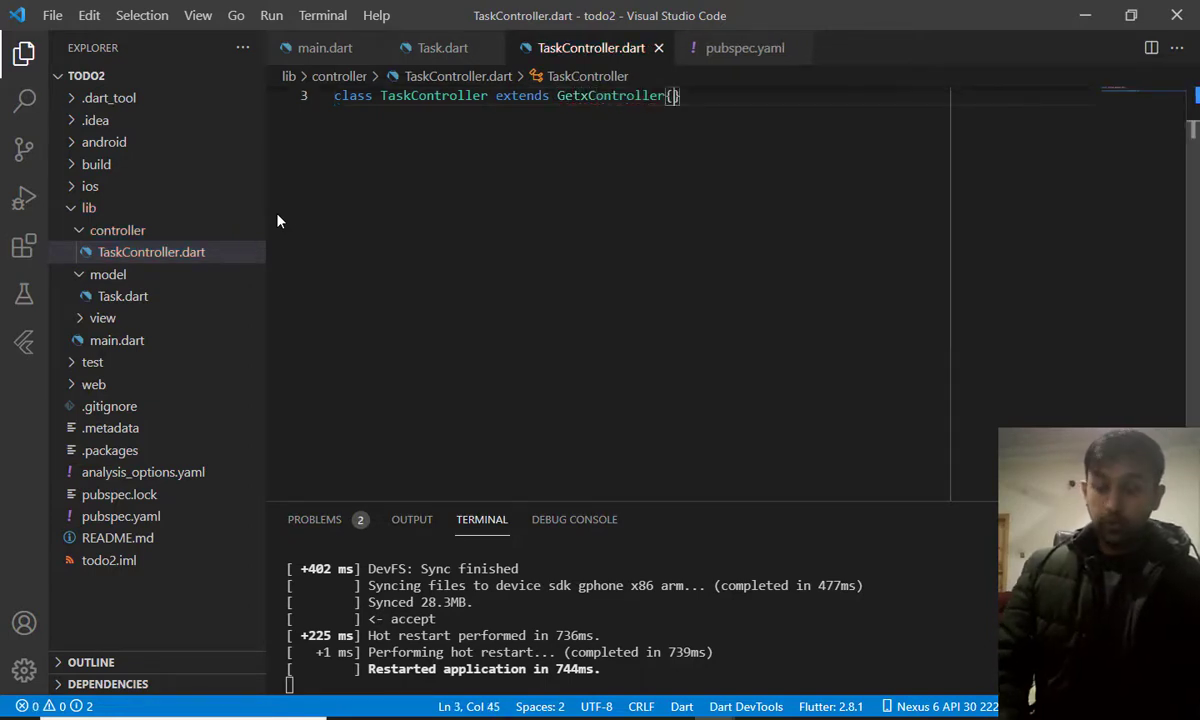
key(Enter)
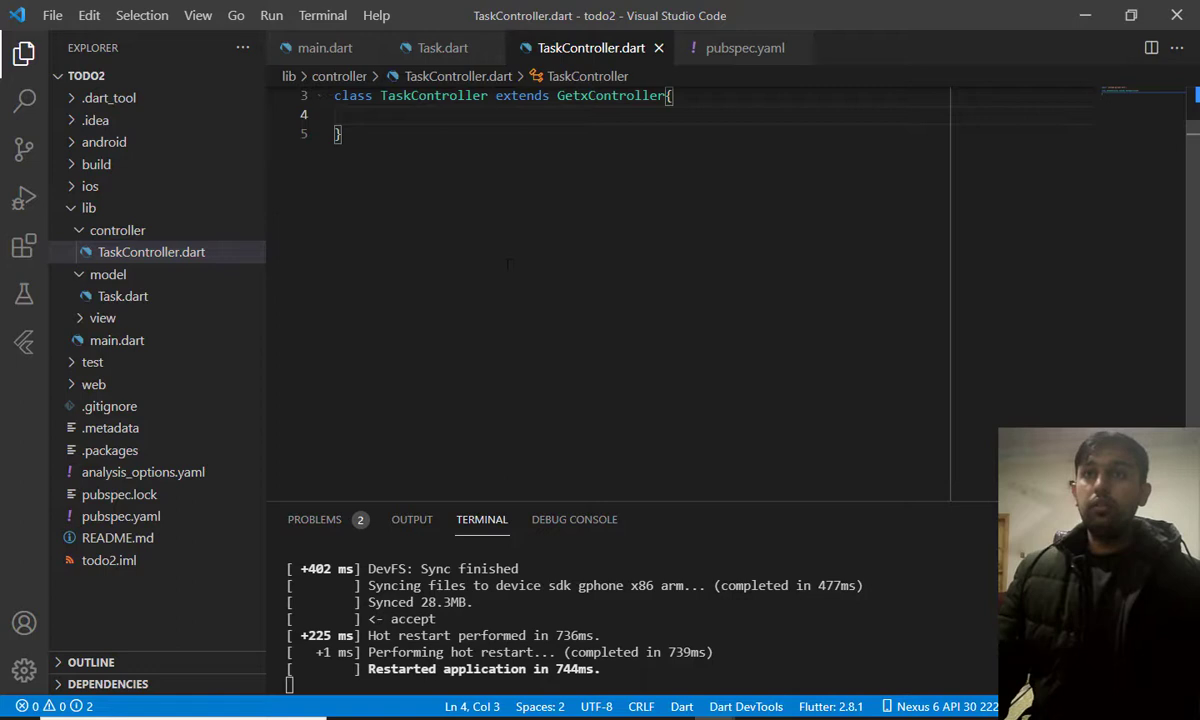
Import 'package:get/get.dart' and open a blank line inside the class body
text(import 'package:get/get.dart';)
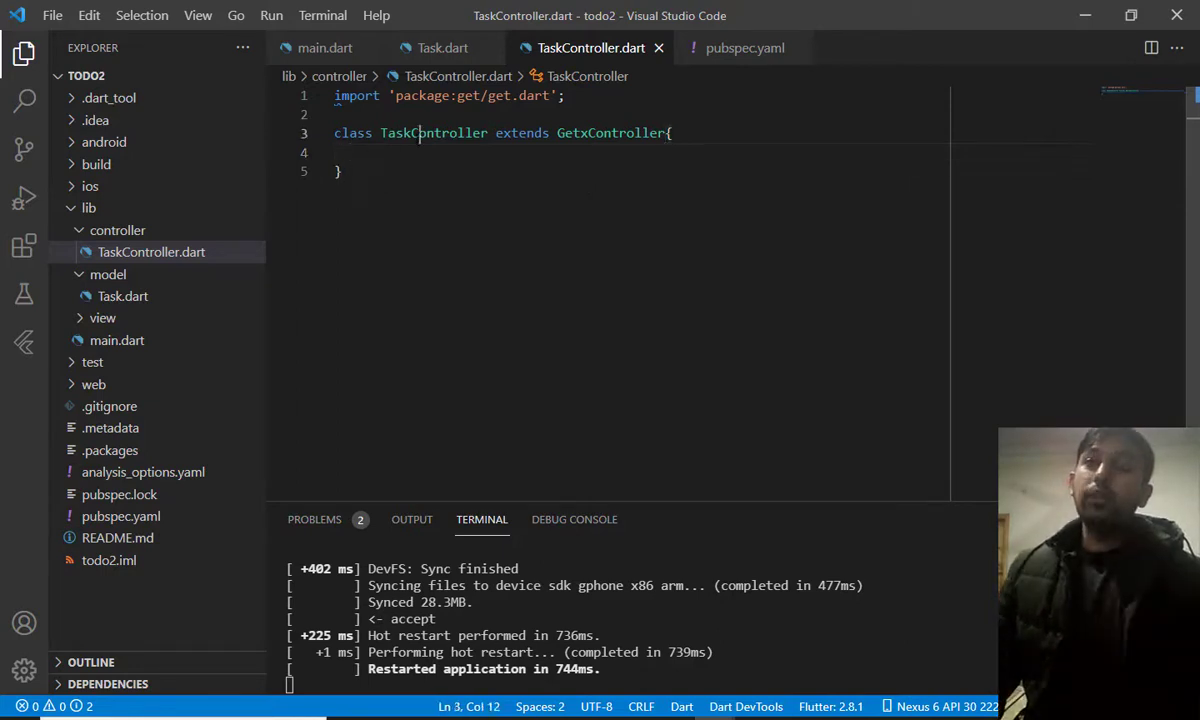
double_click(432, 132)
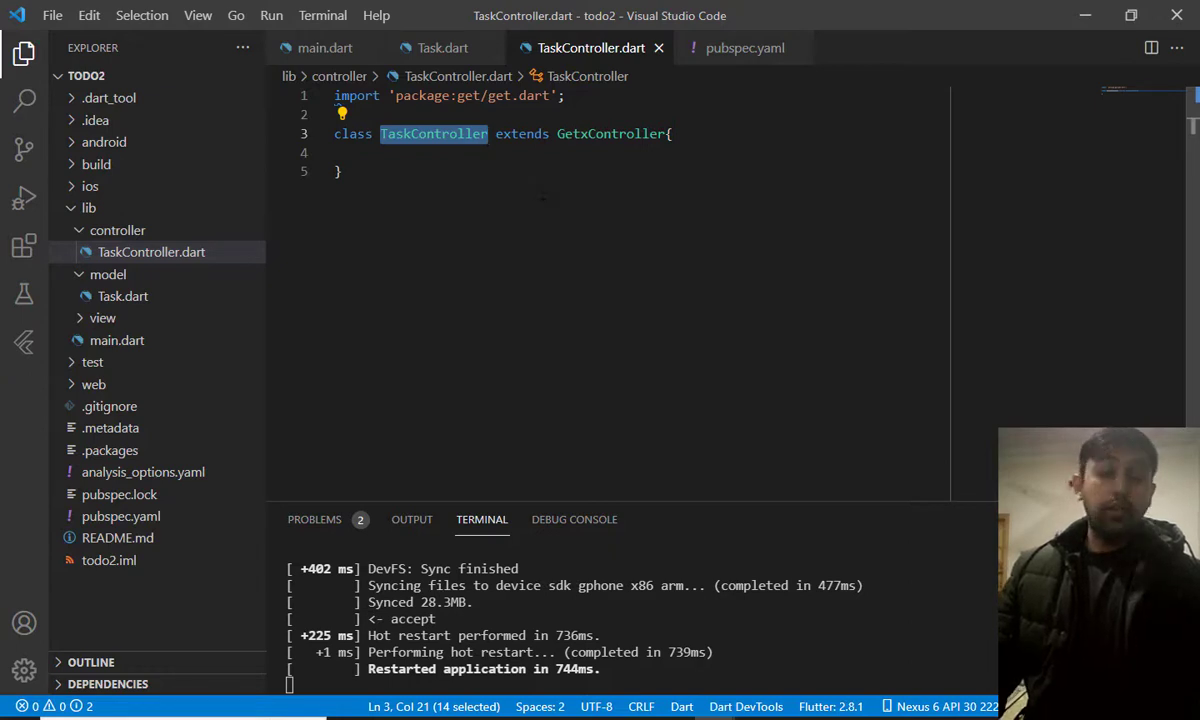
click(676, 132)
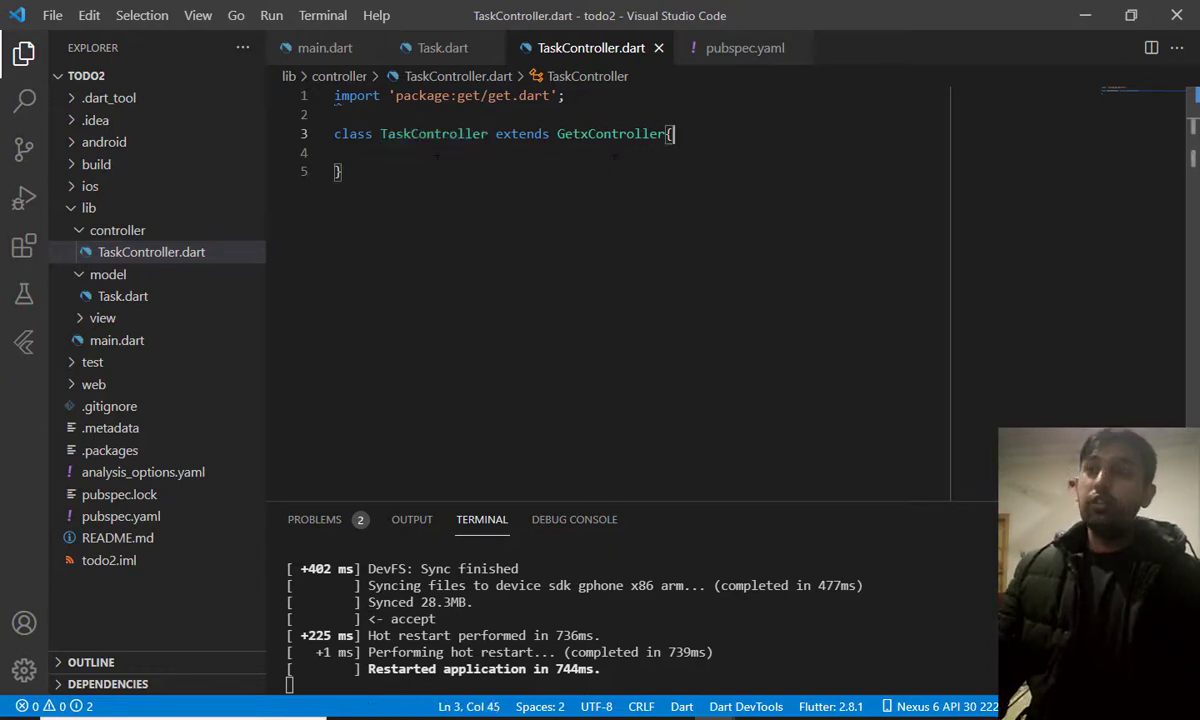
key(Enter)
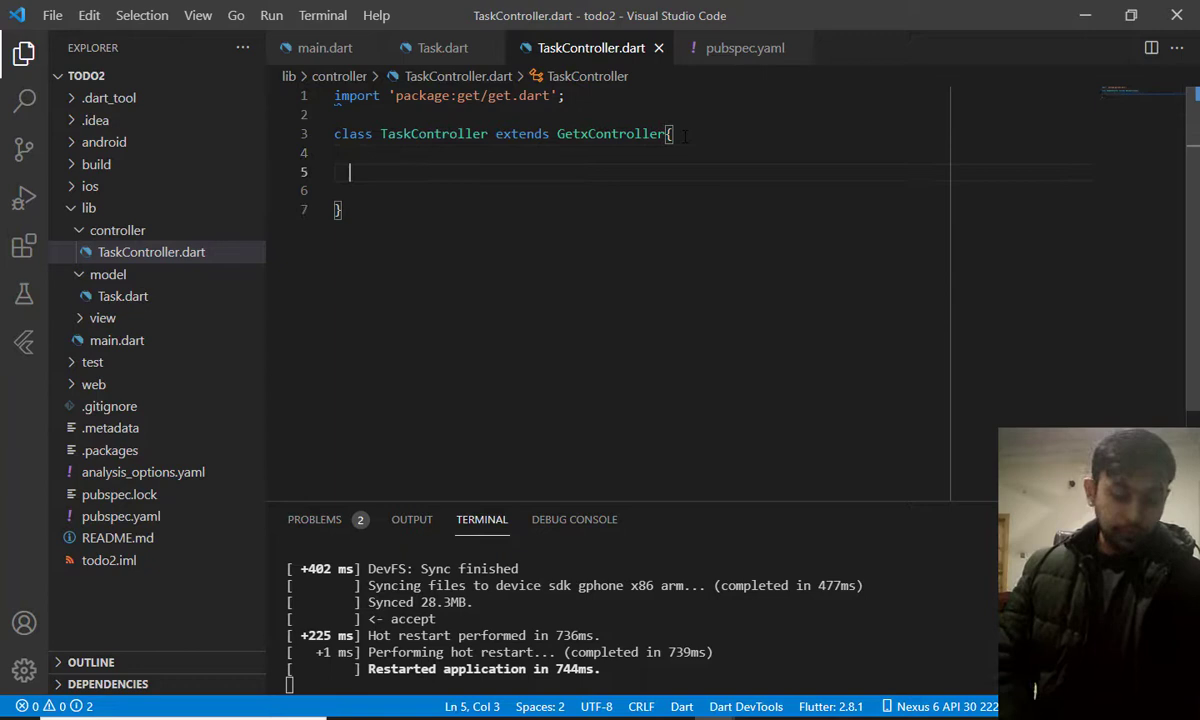
Declare final taskList = <Task>[].obs and quick-fix import Task.dart
text(final)
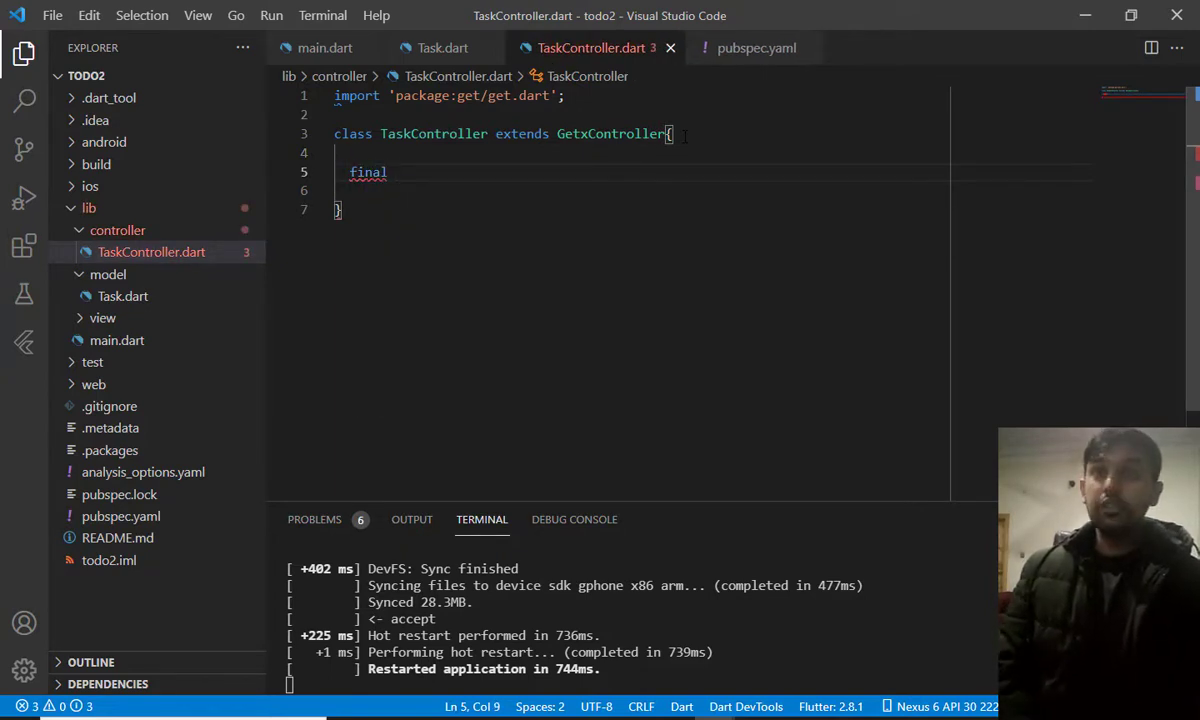
text(taa)
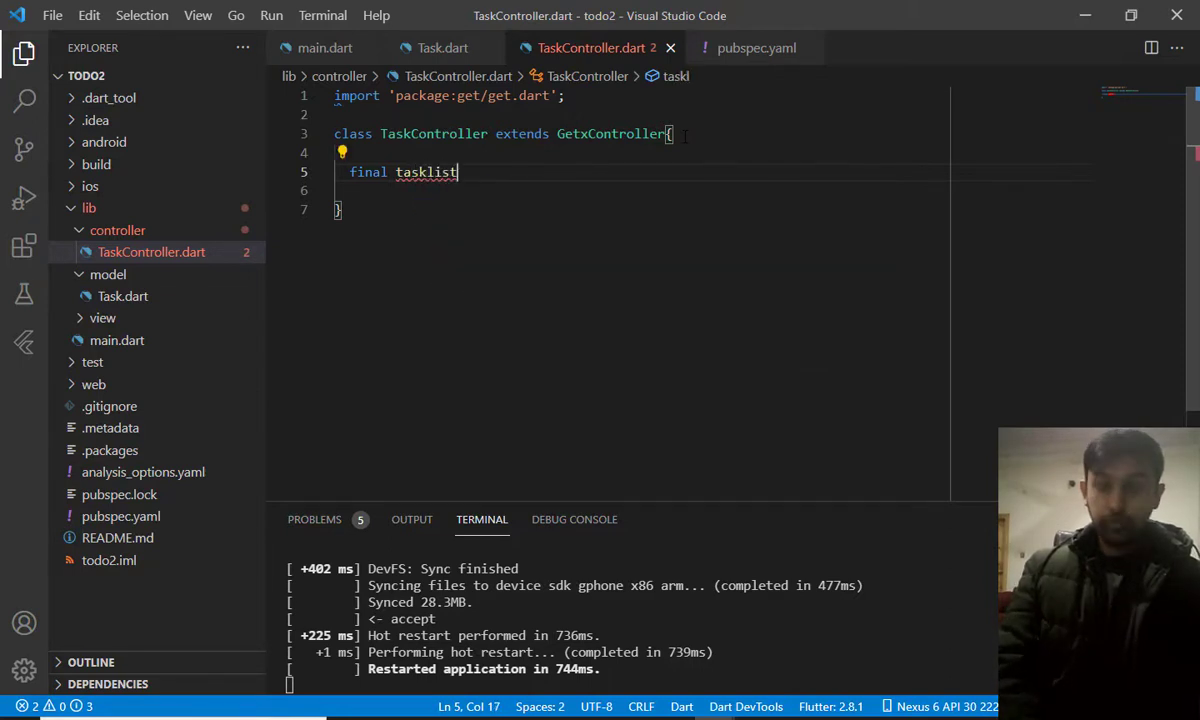
text(<>)
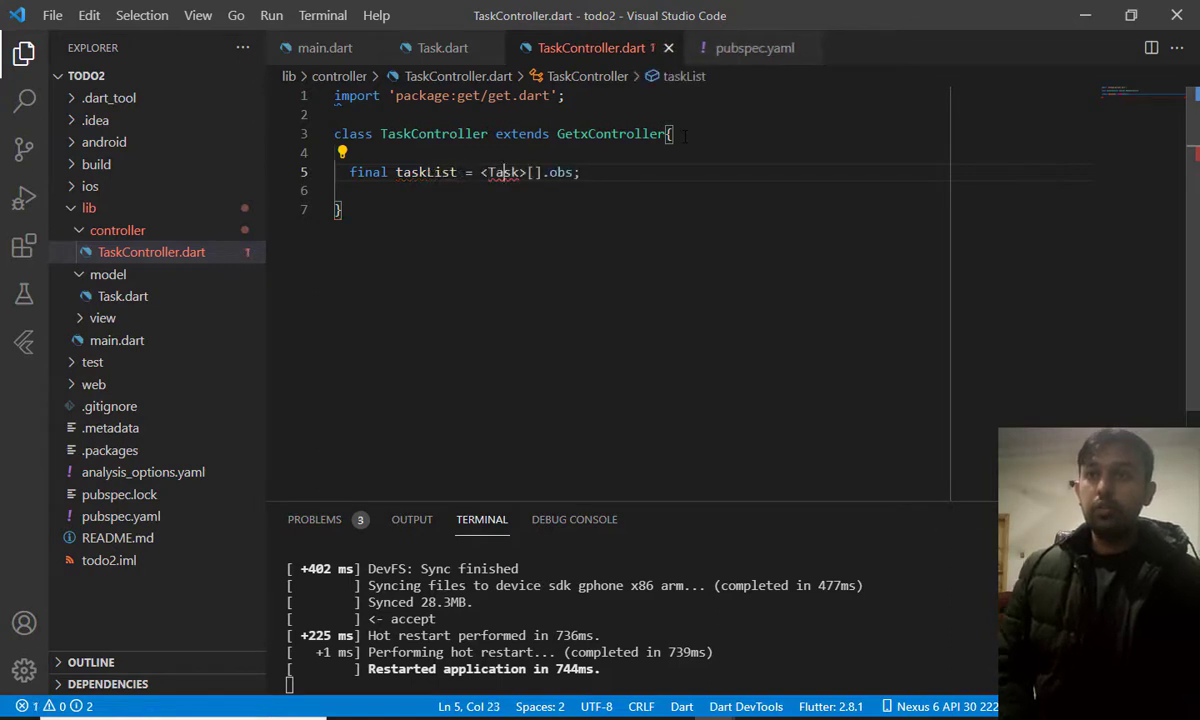
click(342, 152)
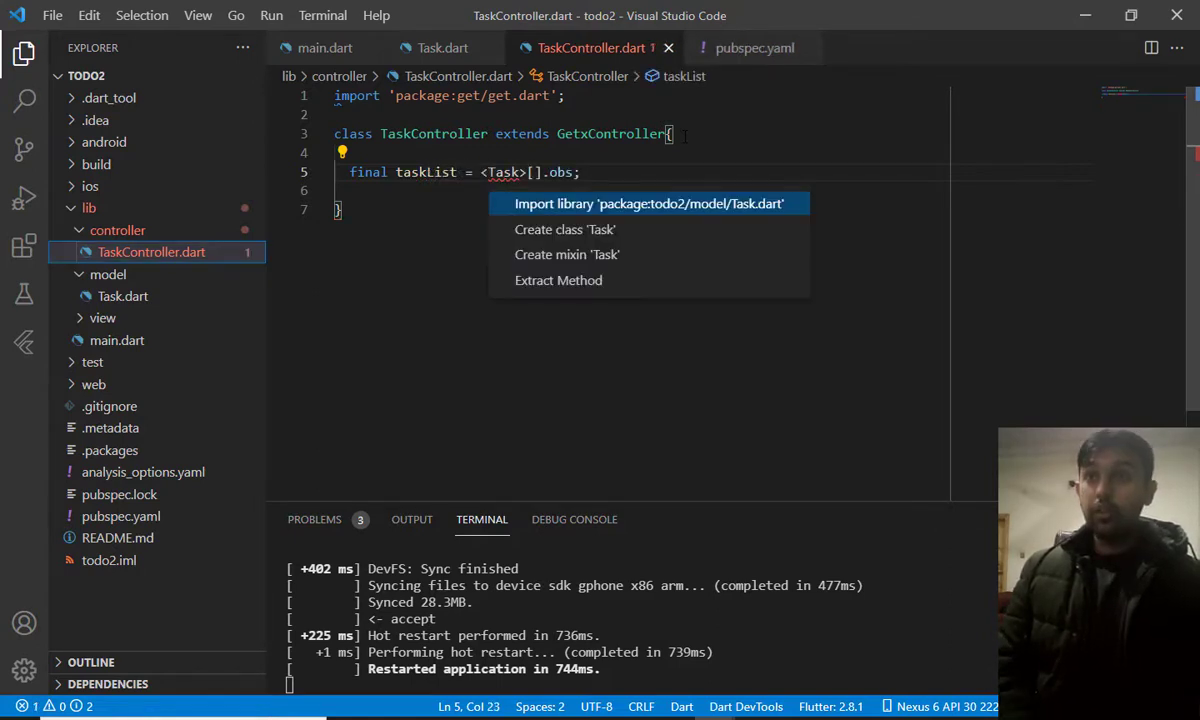
click(650, 204)
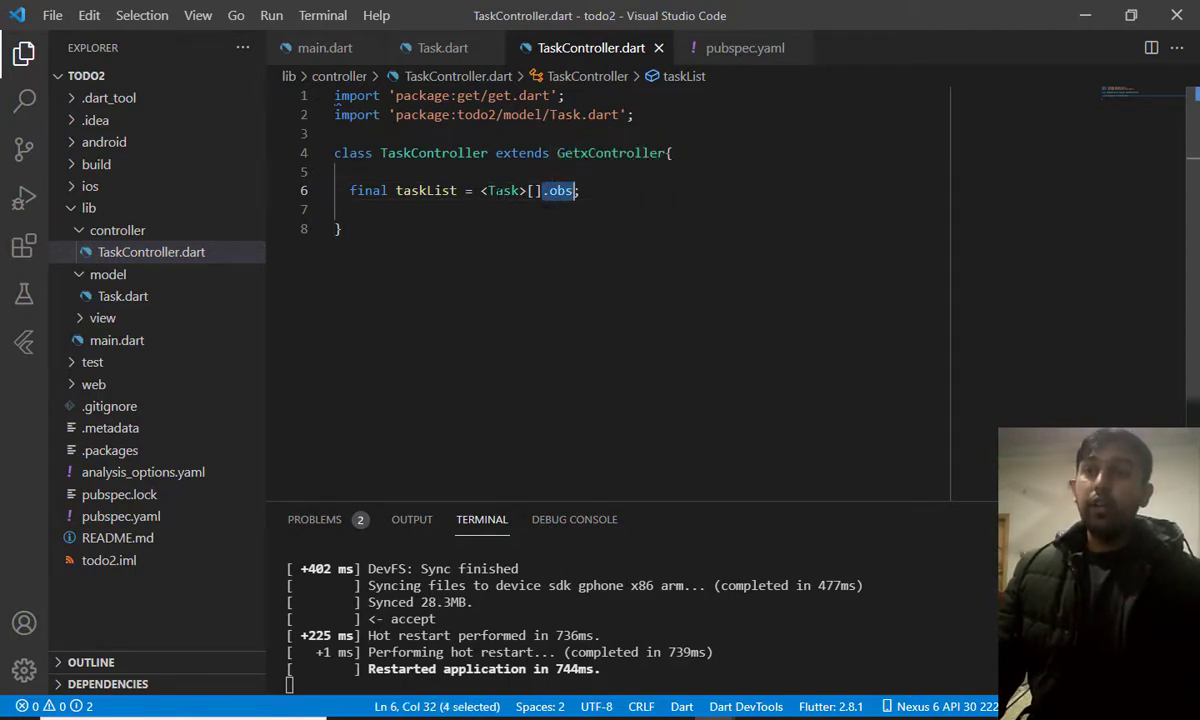
mouse_move(504, 190)
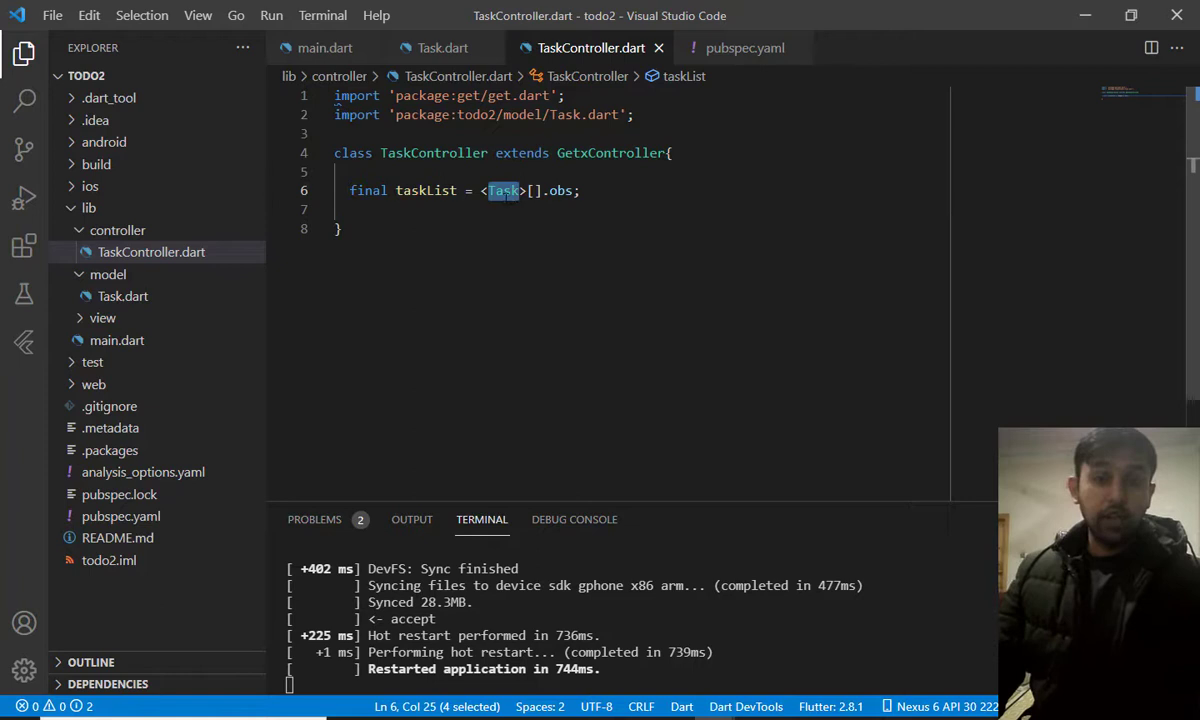
mouse_move(504, 192)
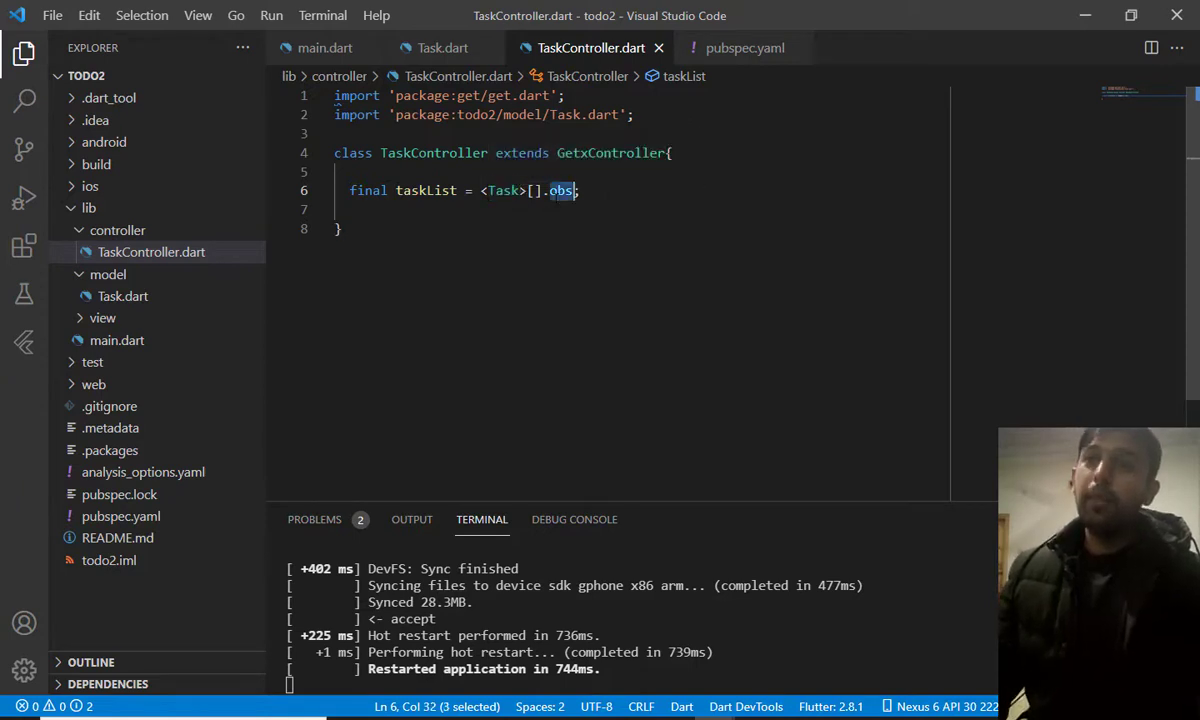
Select the Task type name in the taskList declaration
click(504, 190)
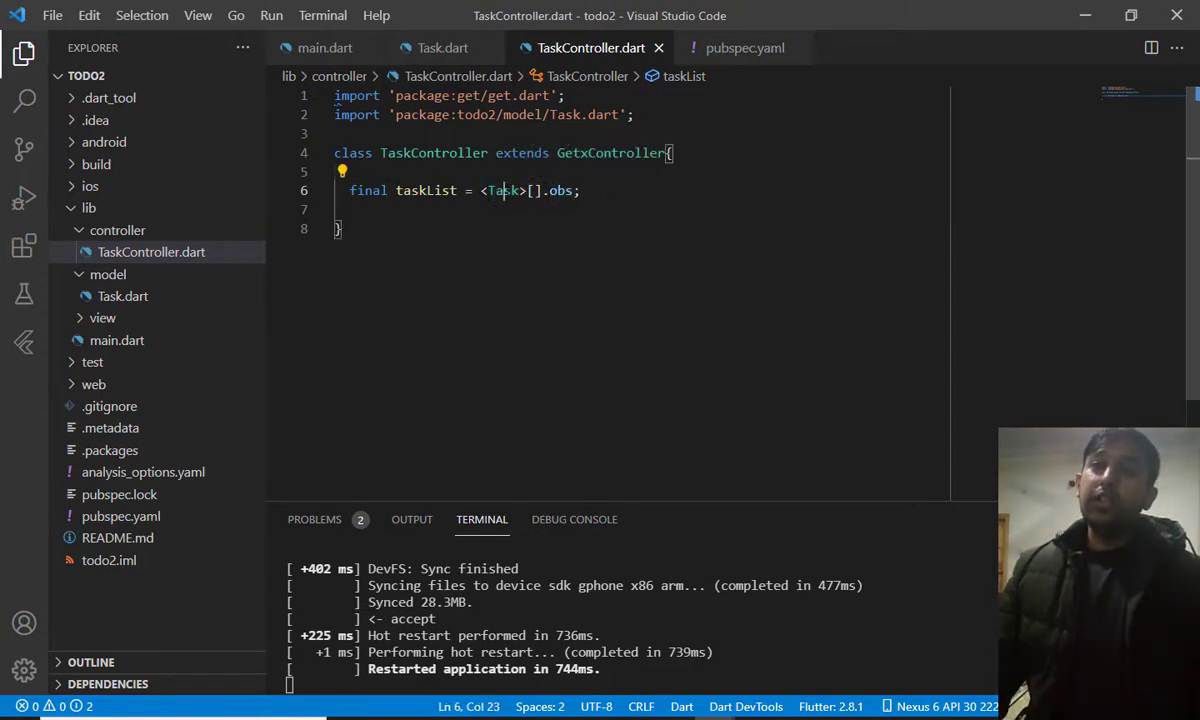
double_click(504, 190)
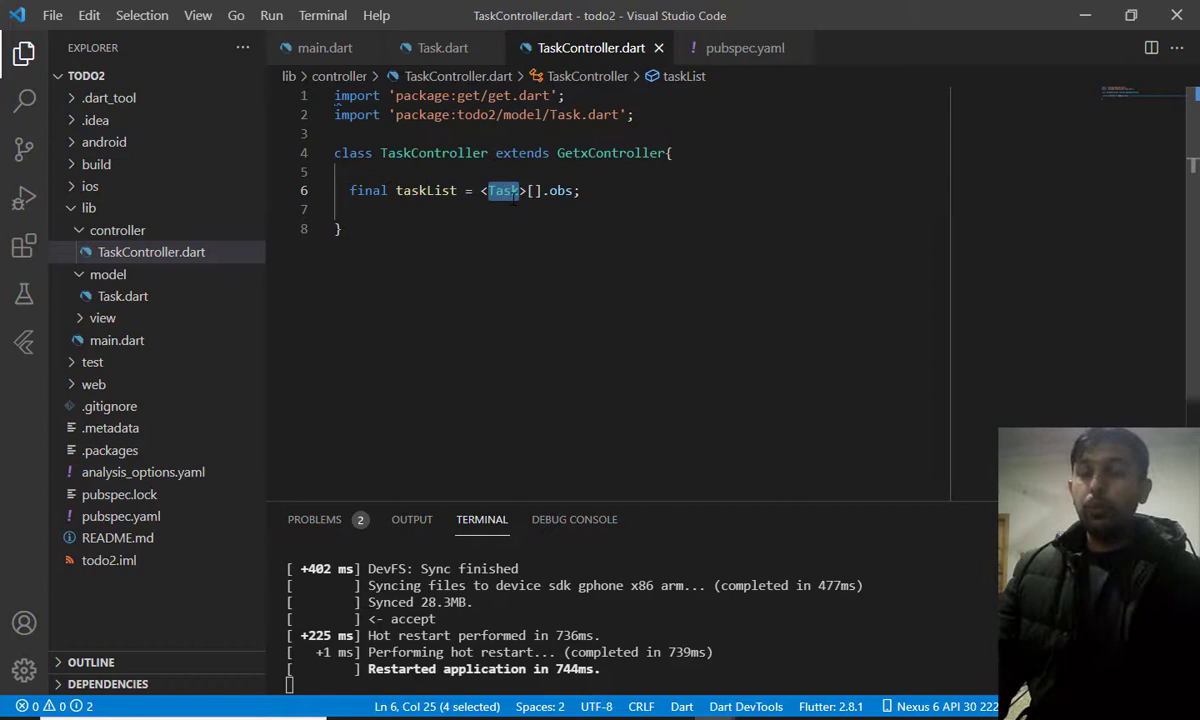
mouse_move(504, 190)
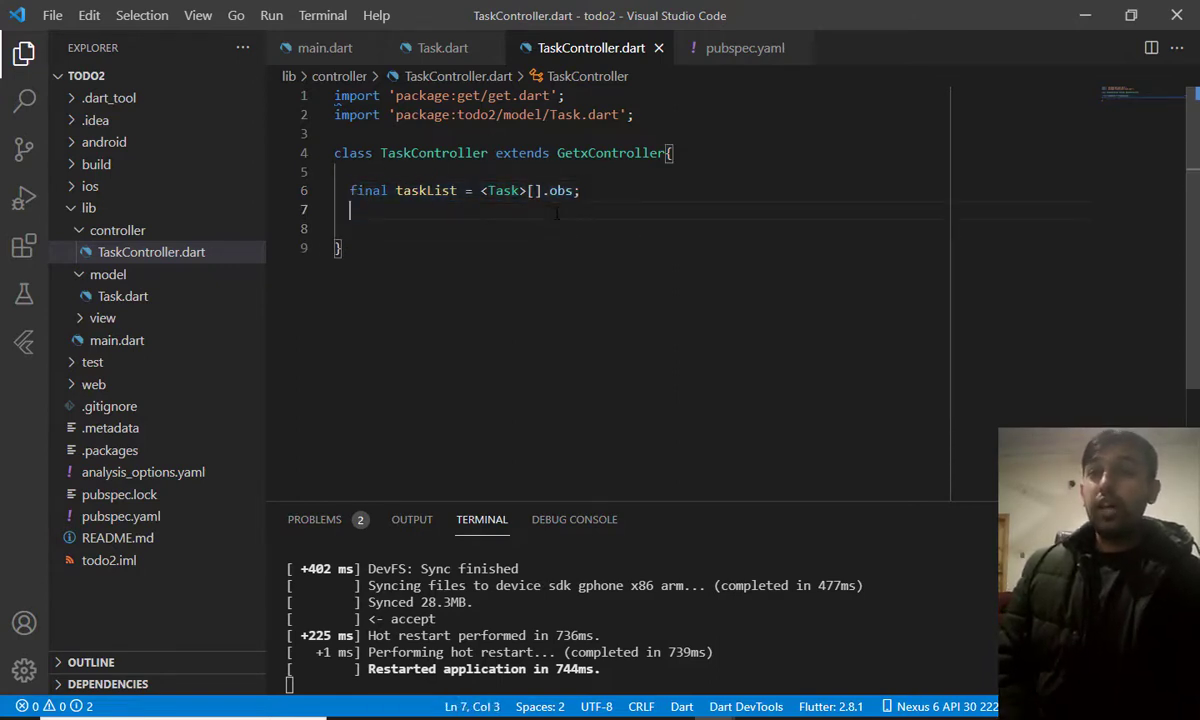
Add List<Task> get tasklist => _taskList.value; and rename the field to _taskList
key(Return)
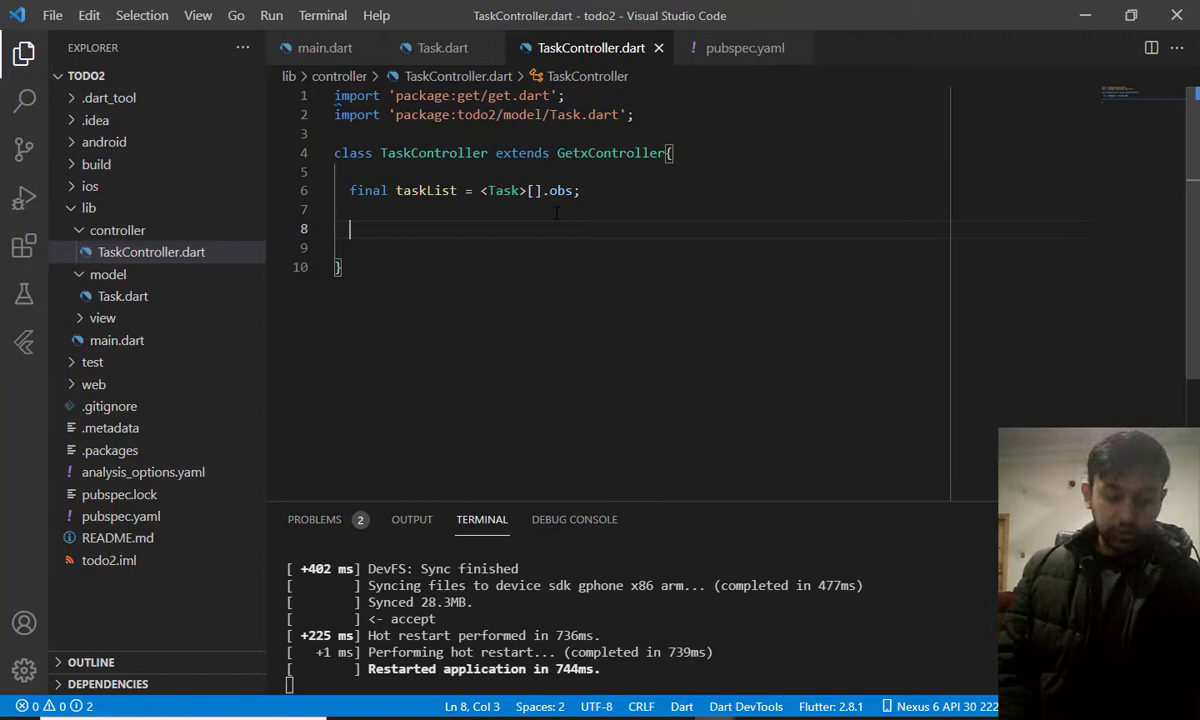
text(Lis)
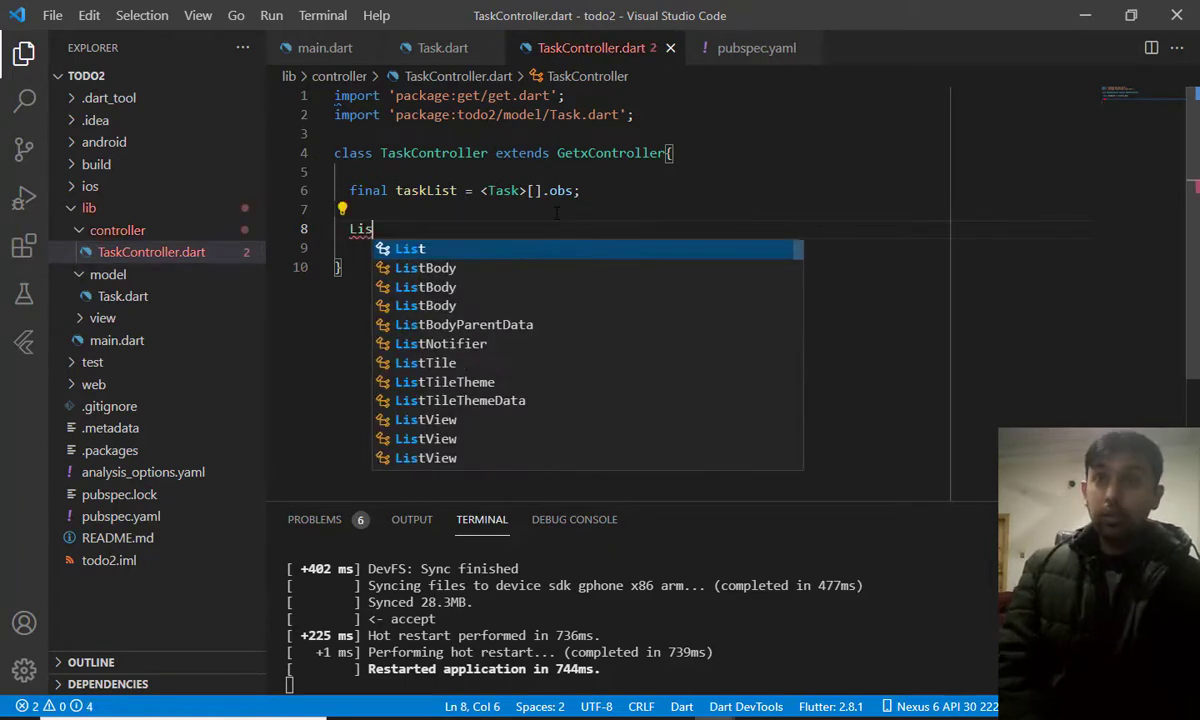
text(t<Task>)
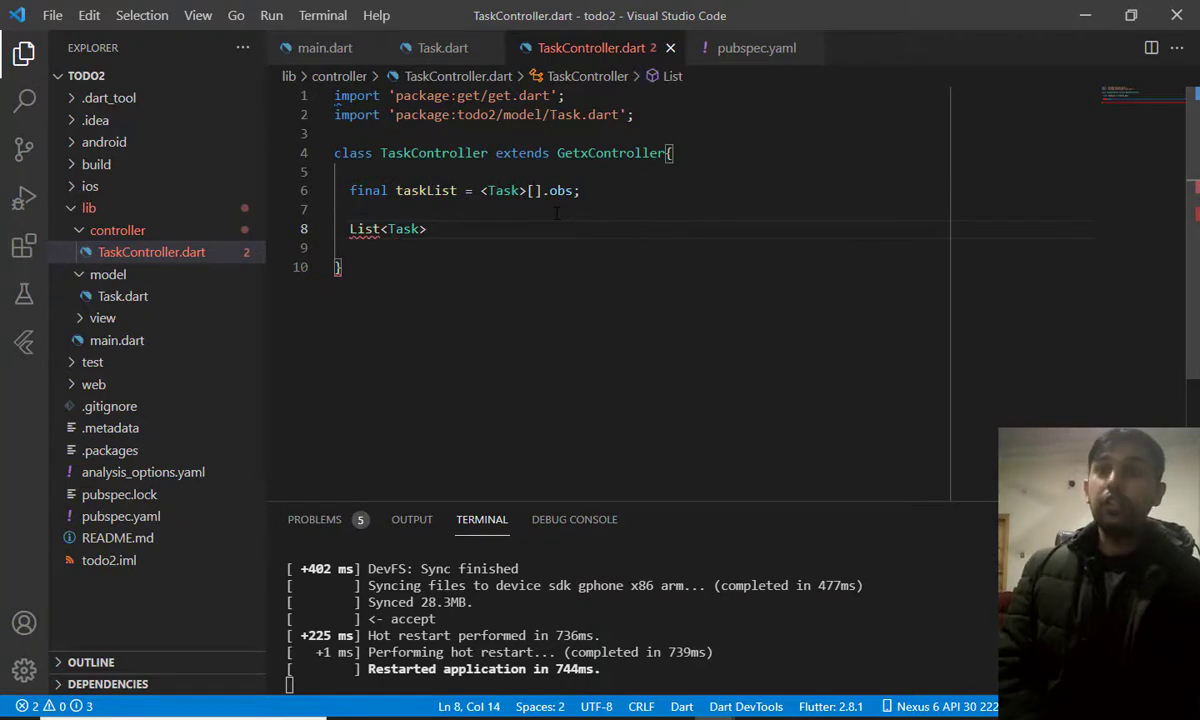
text(get t)
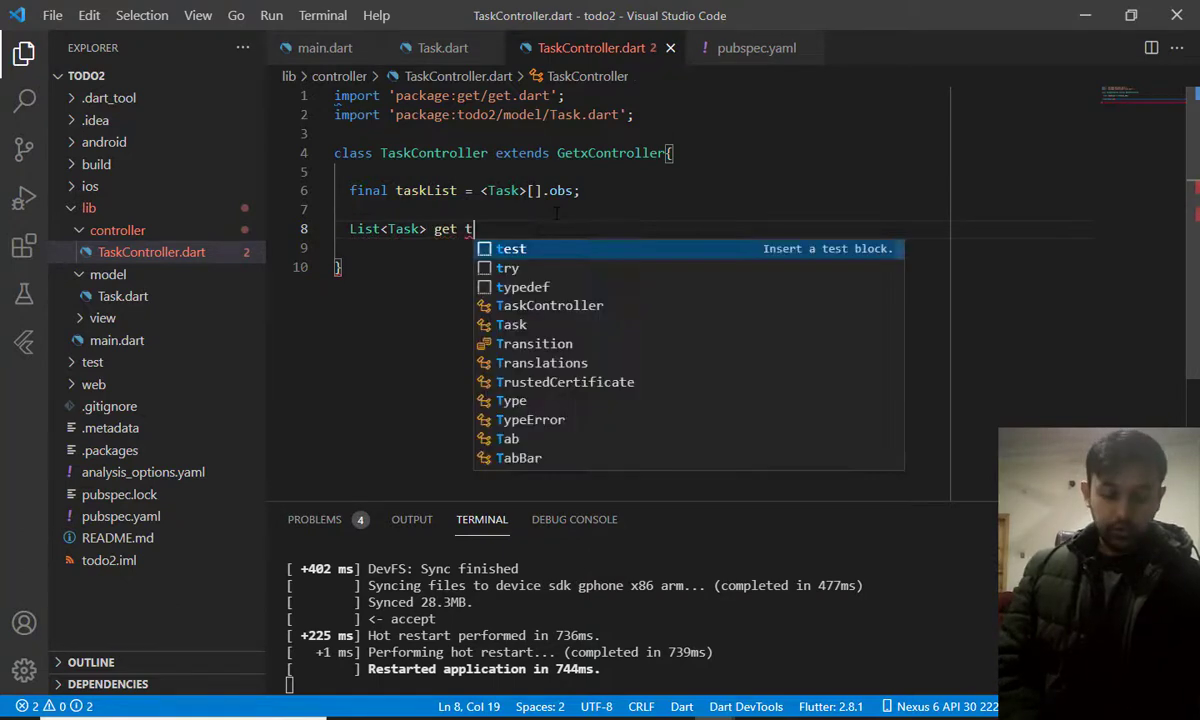
text(asklist)
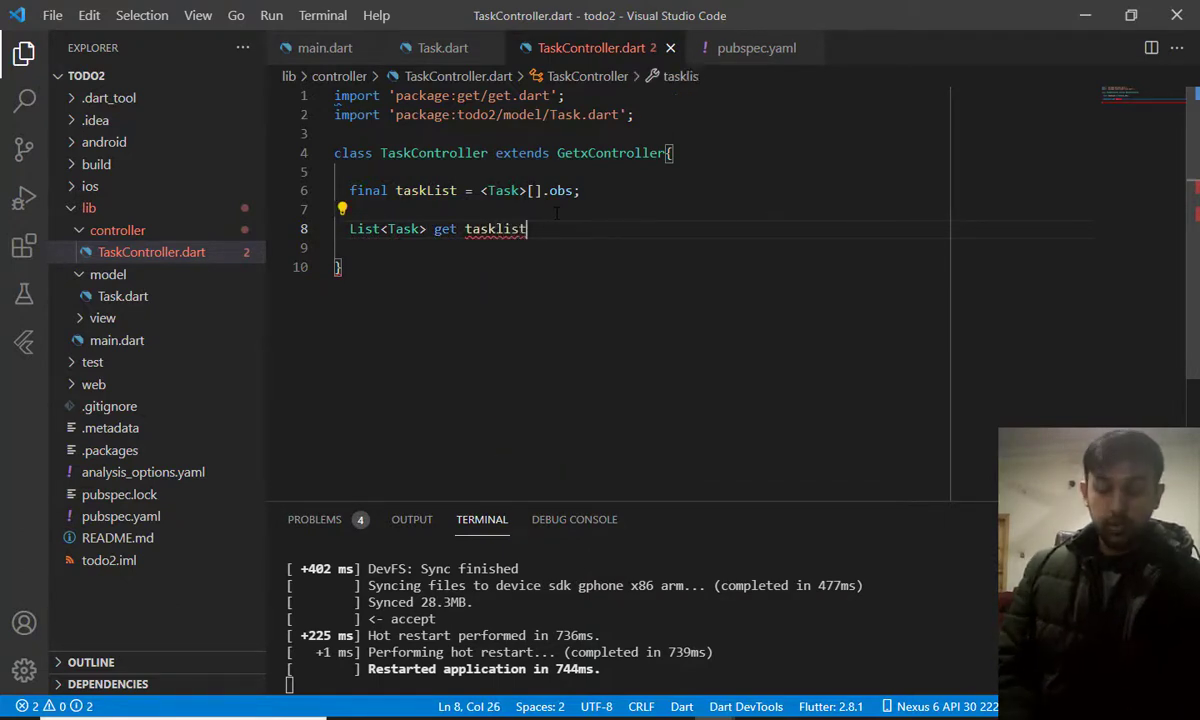
click(580, 192)
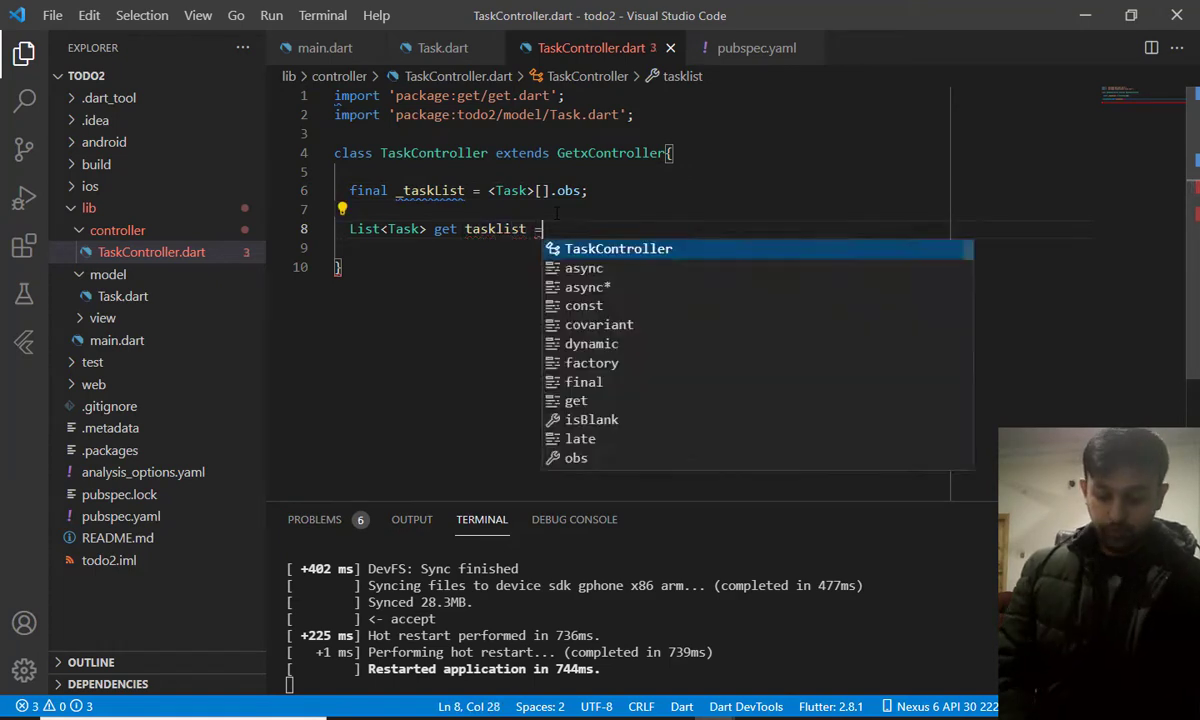
text(> _taskList.value;)
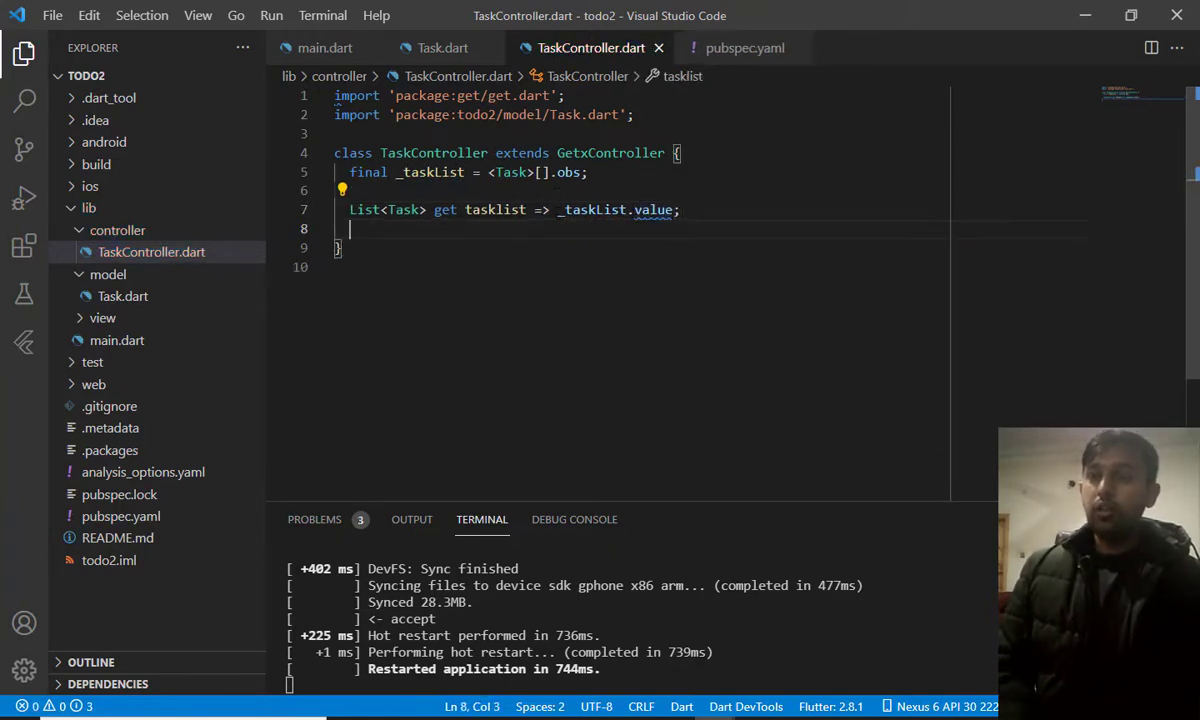
key(Enter)
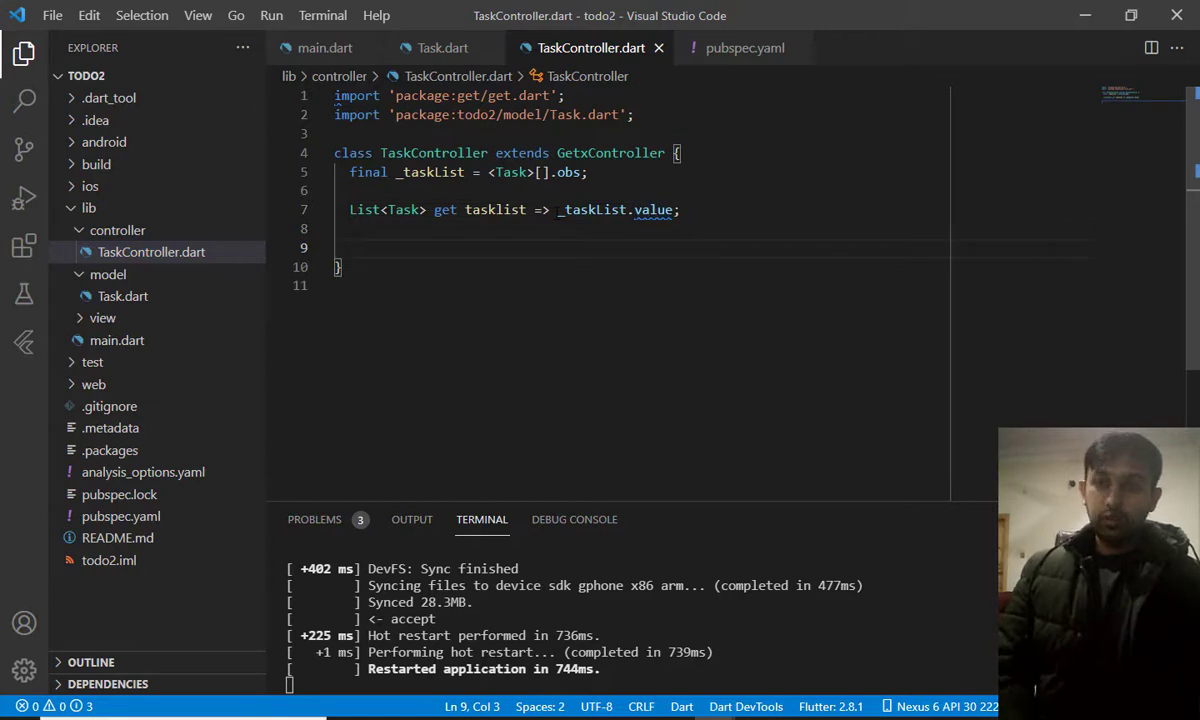
Add an empty public addTask() method to TaskController
text(publ)
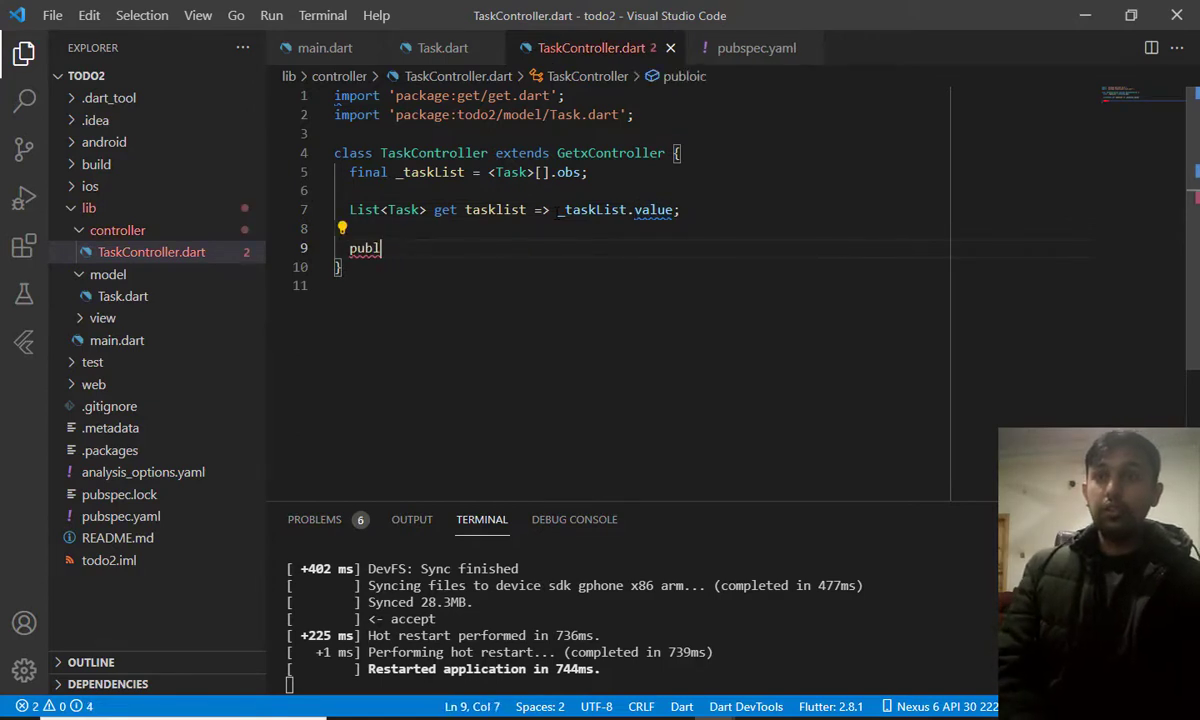
text(ic)
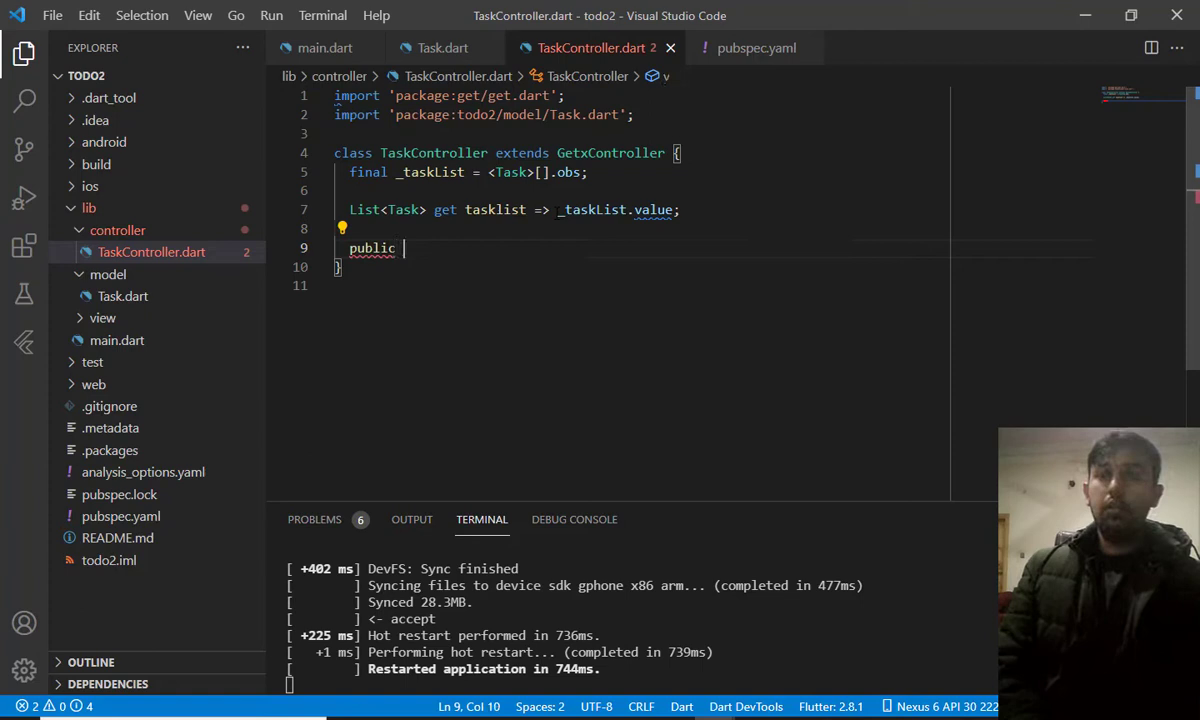
text(v)
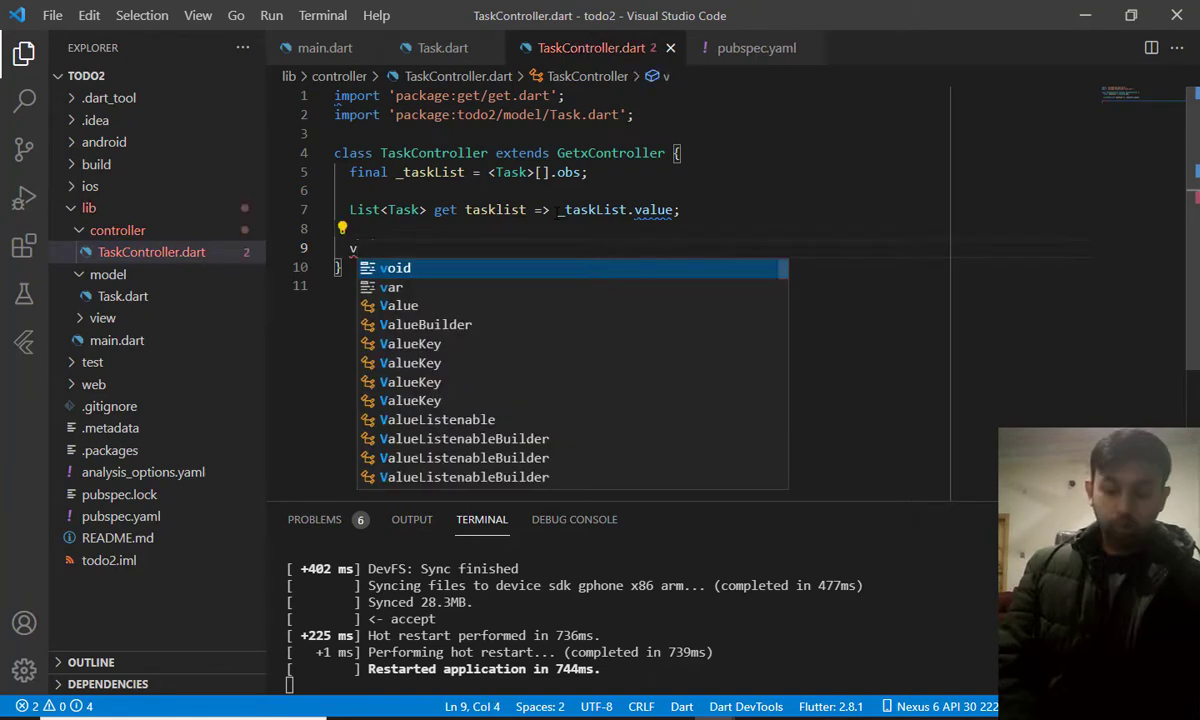
text(oid addTask)
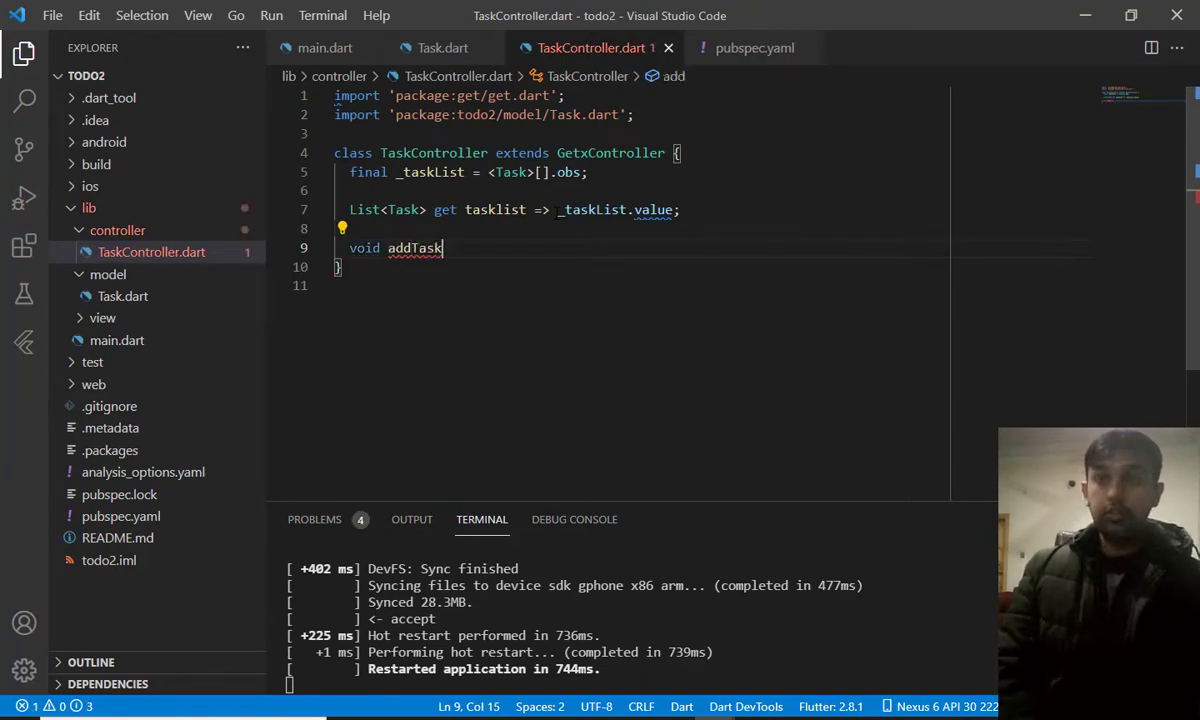
text((){})
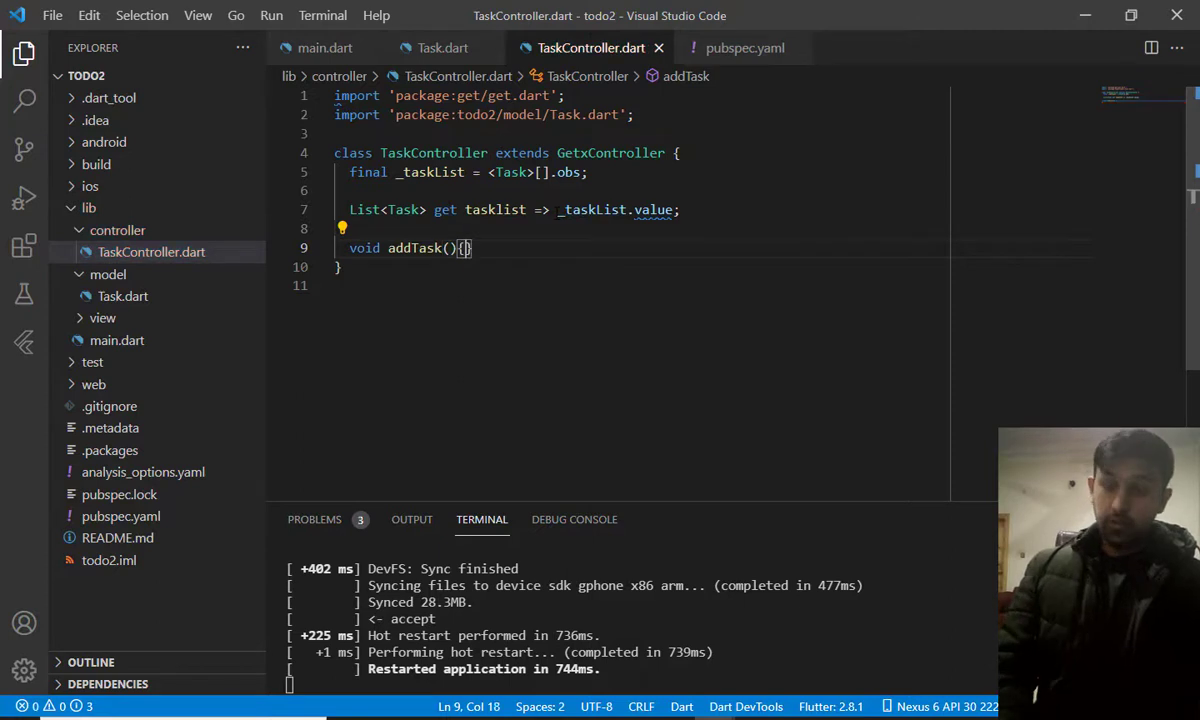
Add an empty deleteTask(Task task) method below addTask
key(Enter)
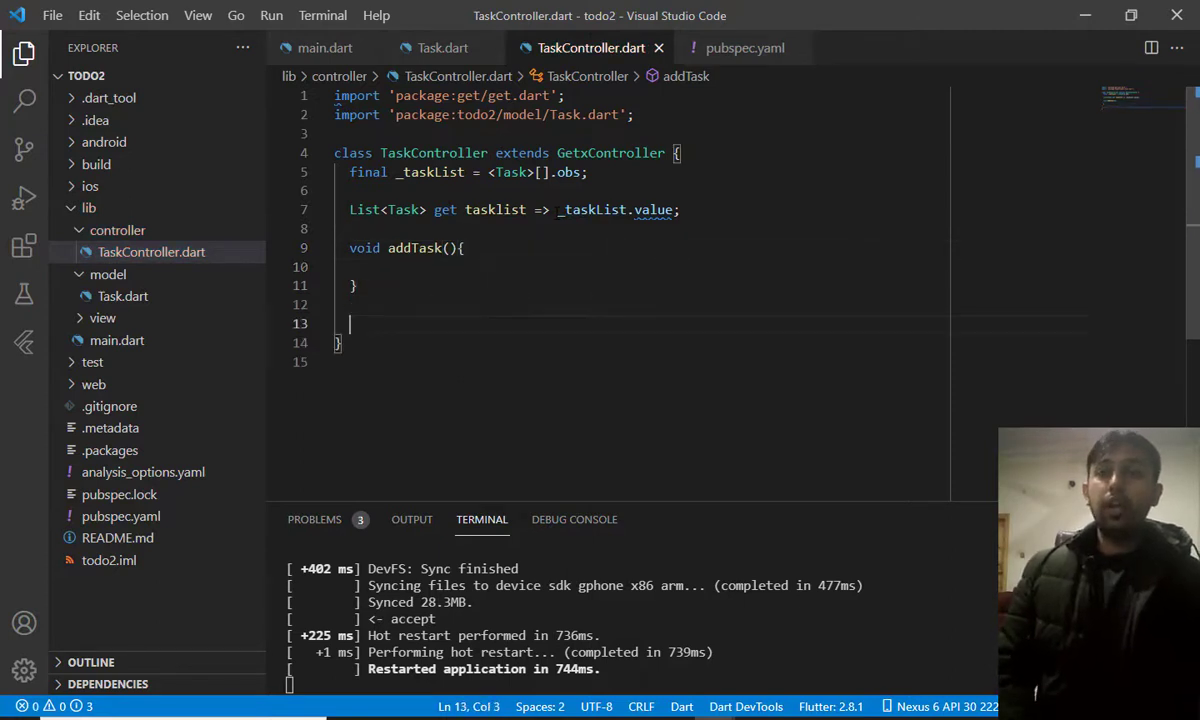
text(void deleteTask(){)
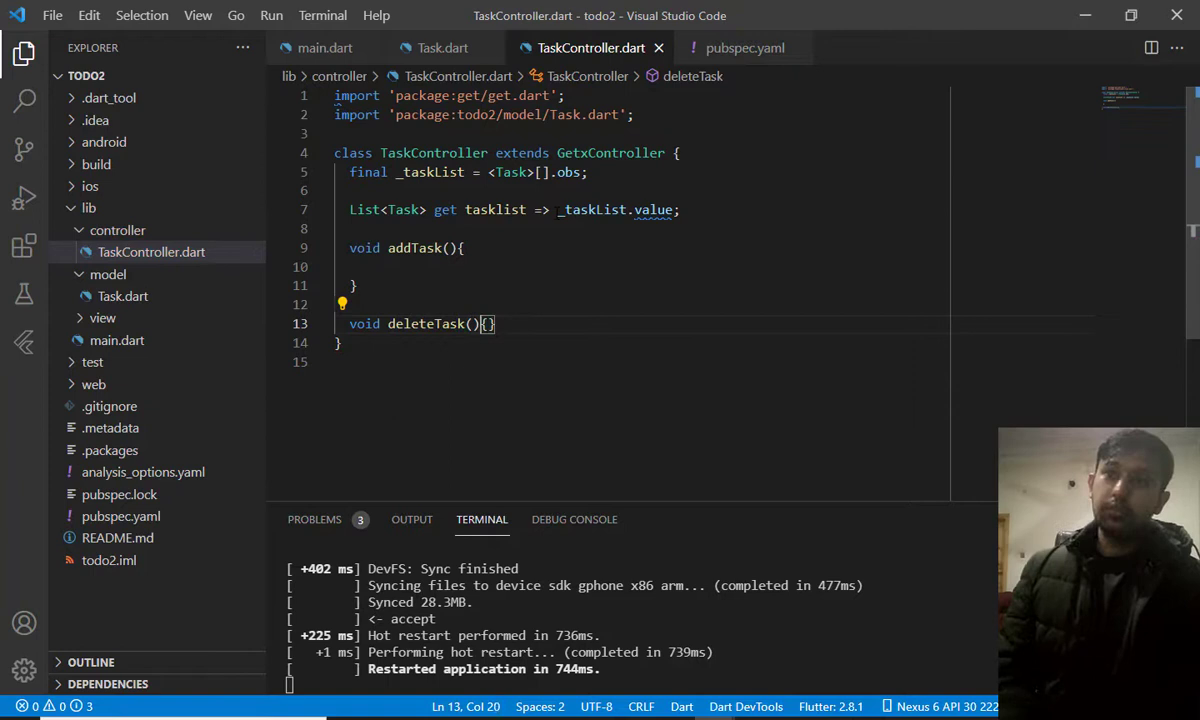
key(Enter)
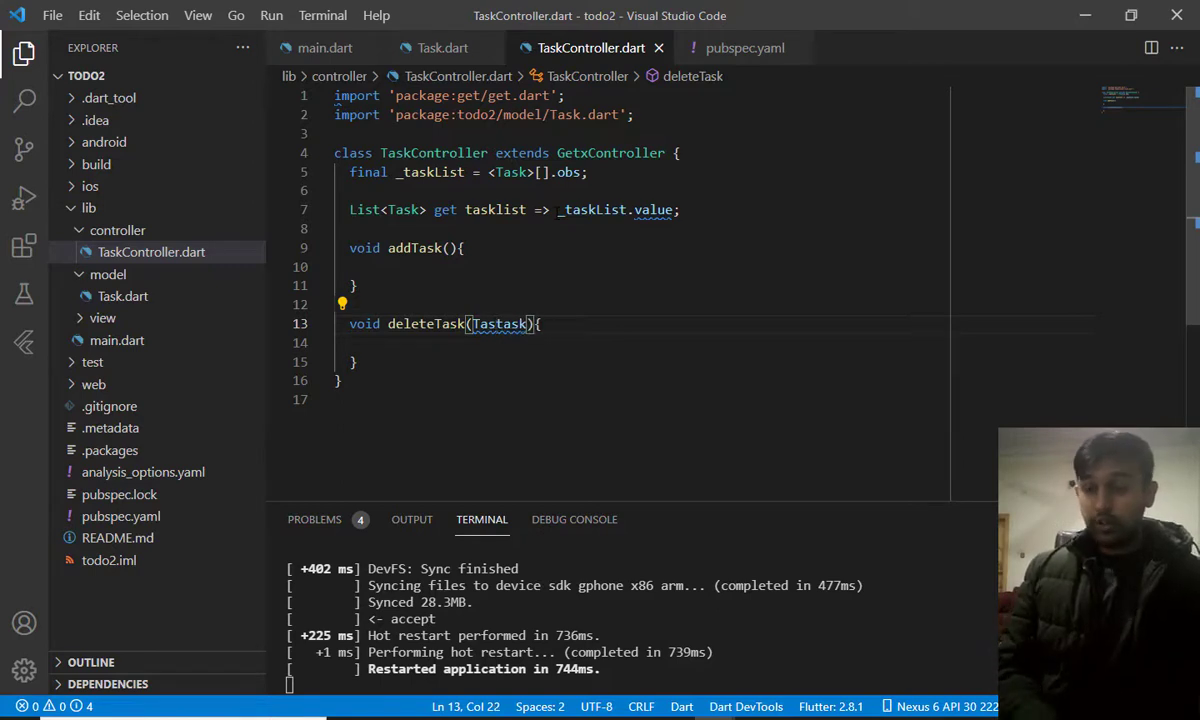
text(Task task)
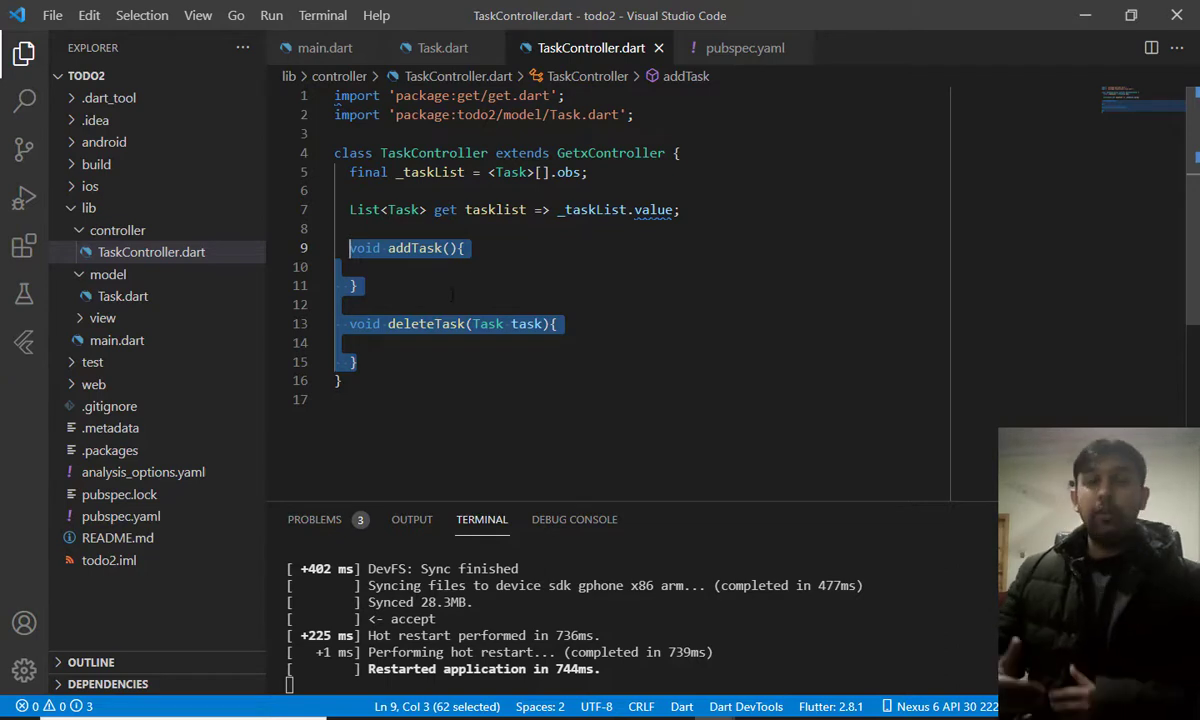
mouse_move(150, 364)
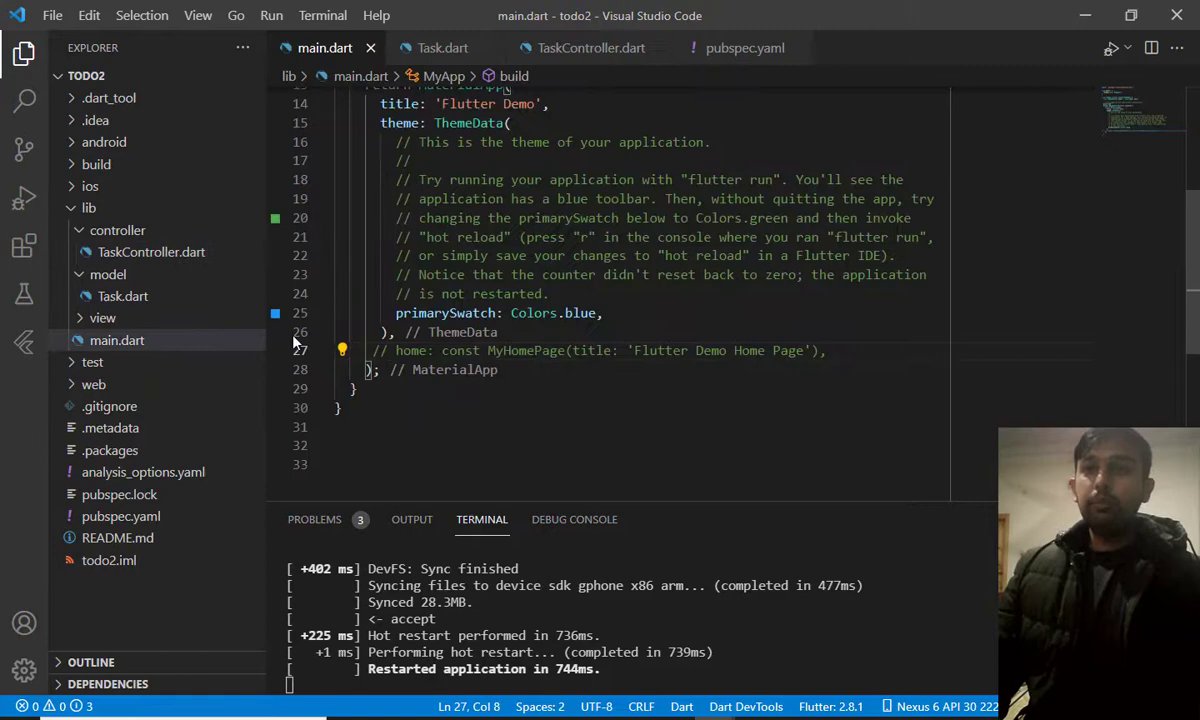
Create a new TodoScreen.dart file inside the view folder
right_click(102, 316)
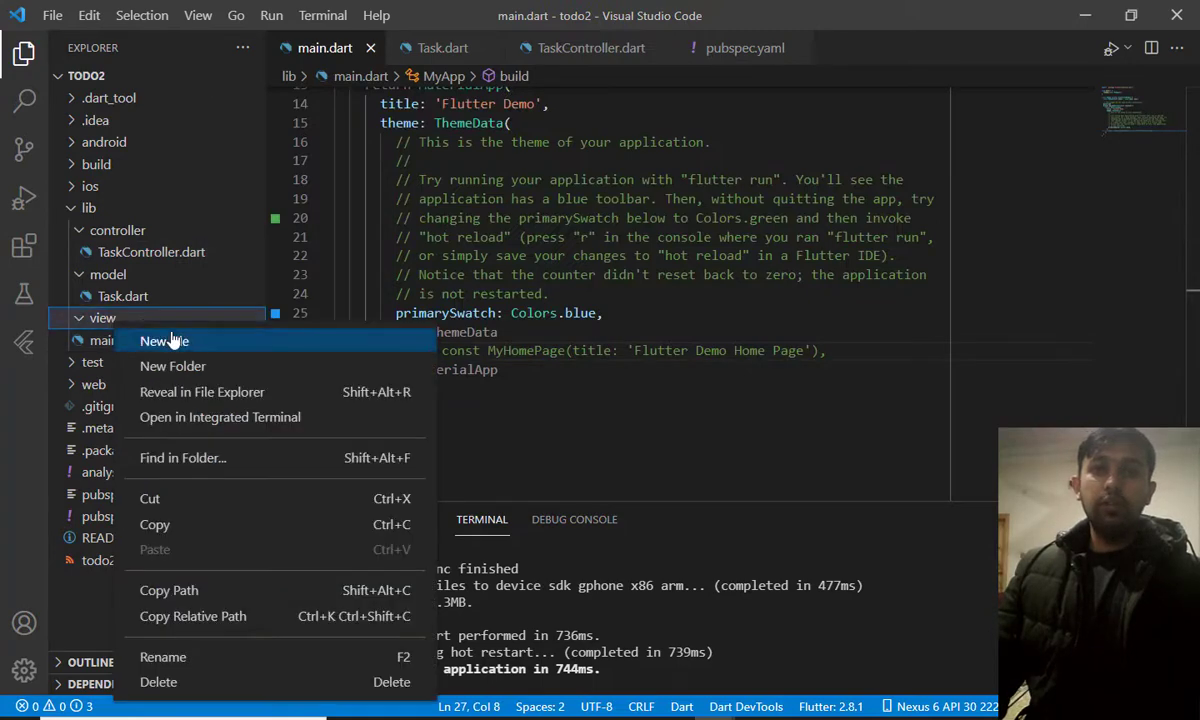
click(164, 340)
text(TodoScr)
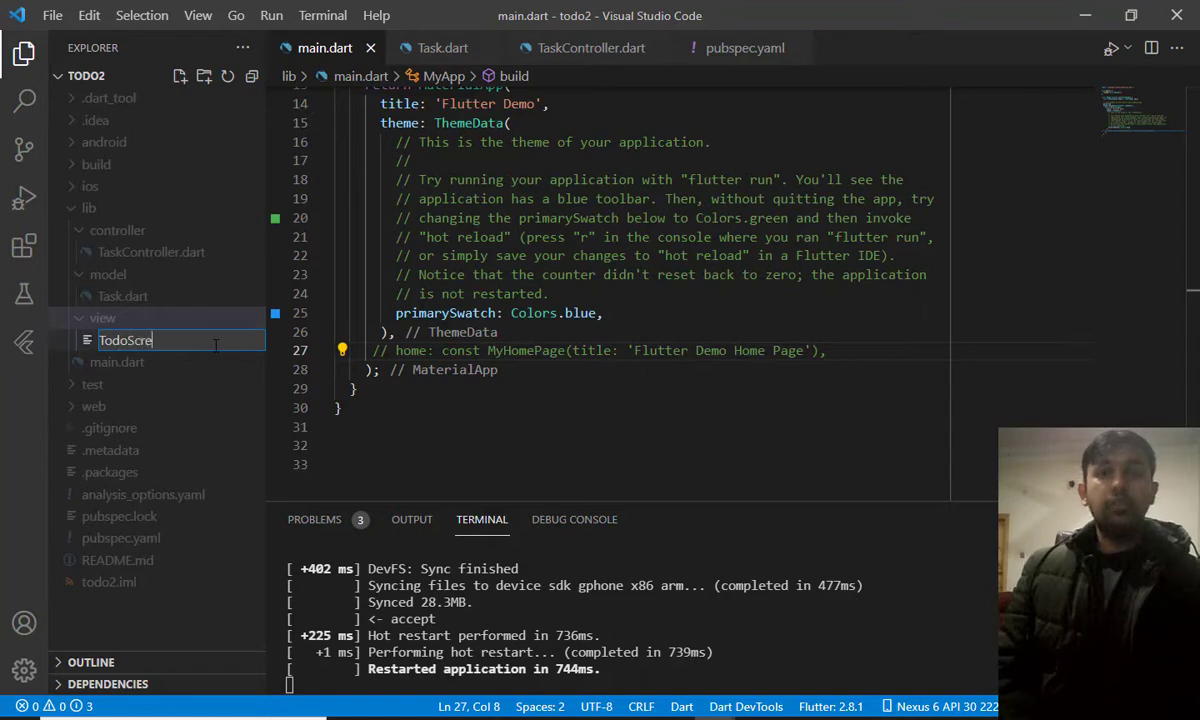
text(en.dar)
text(s)
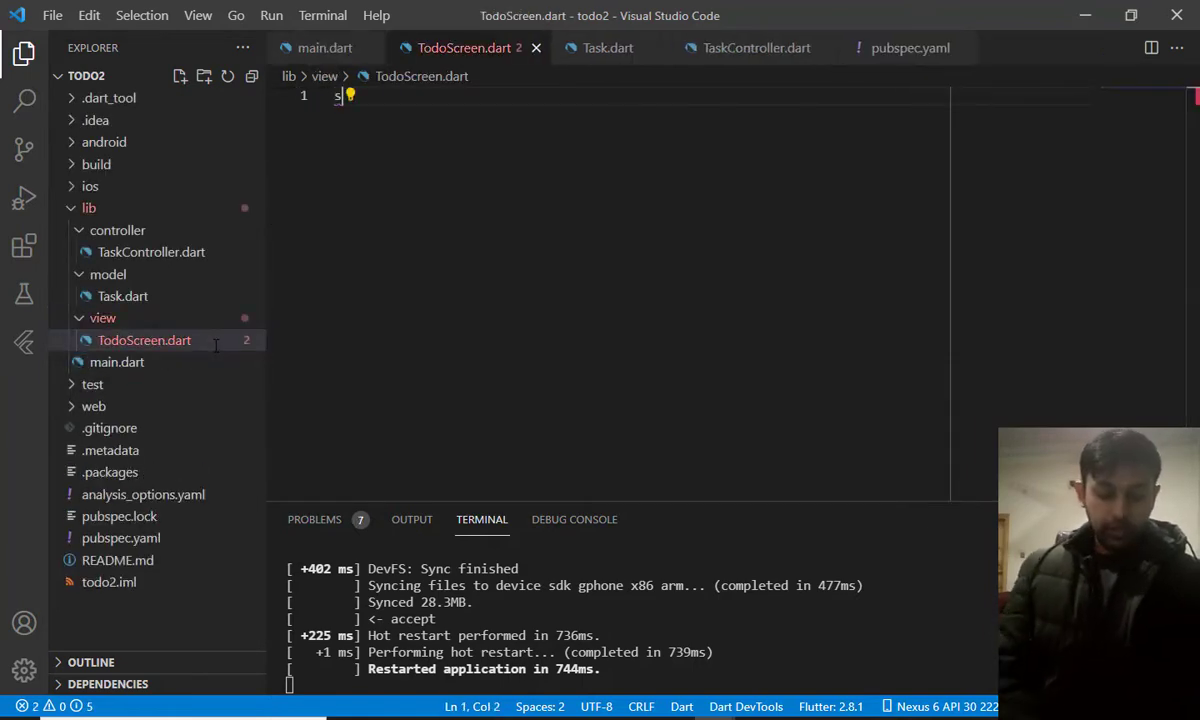
text(t)
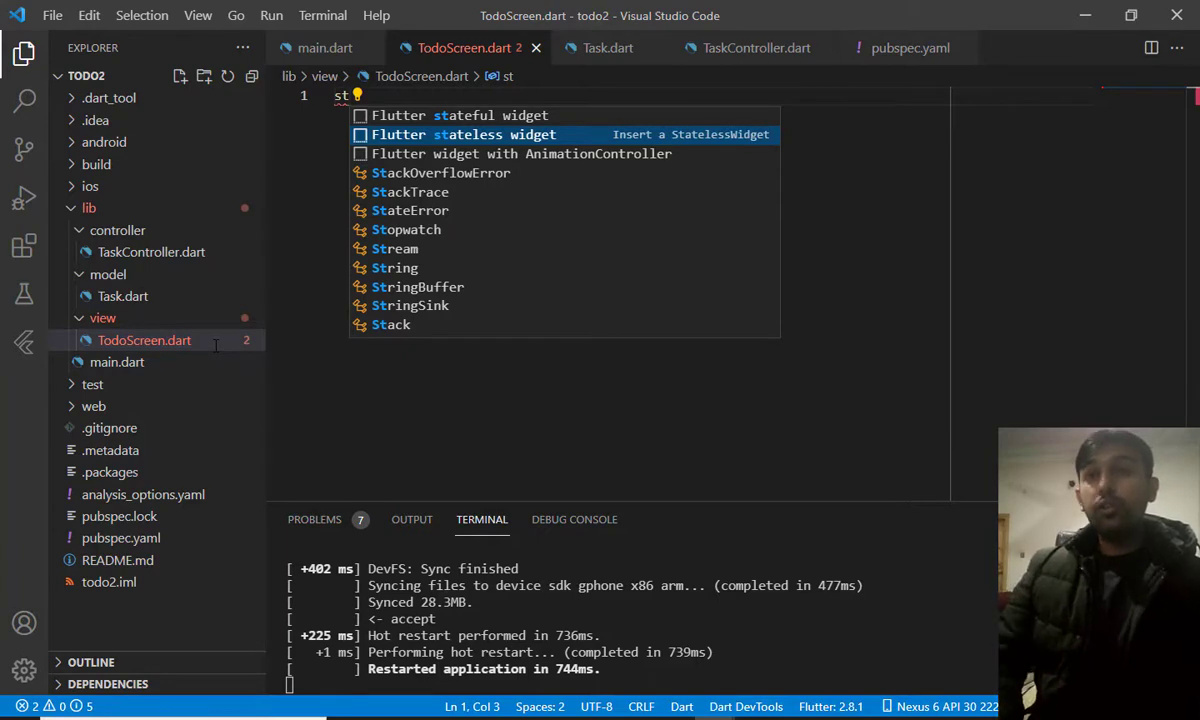
Define a TodoScreen stateless widget returning a Scaffold, with material.dart imported, then reopen main.dart
click(494, 134)
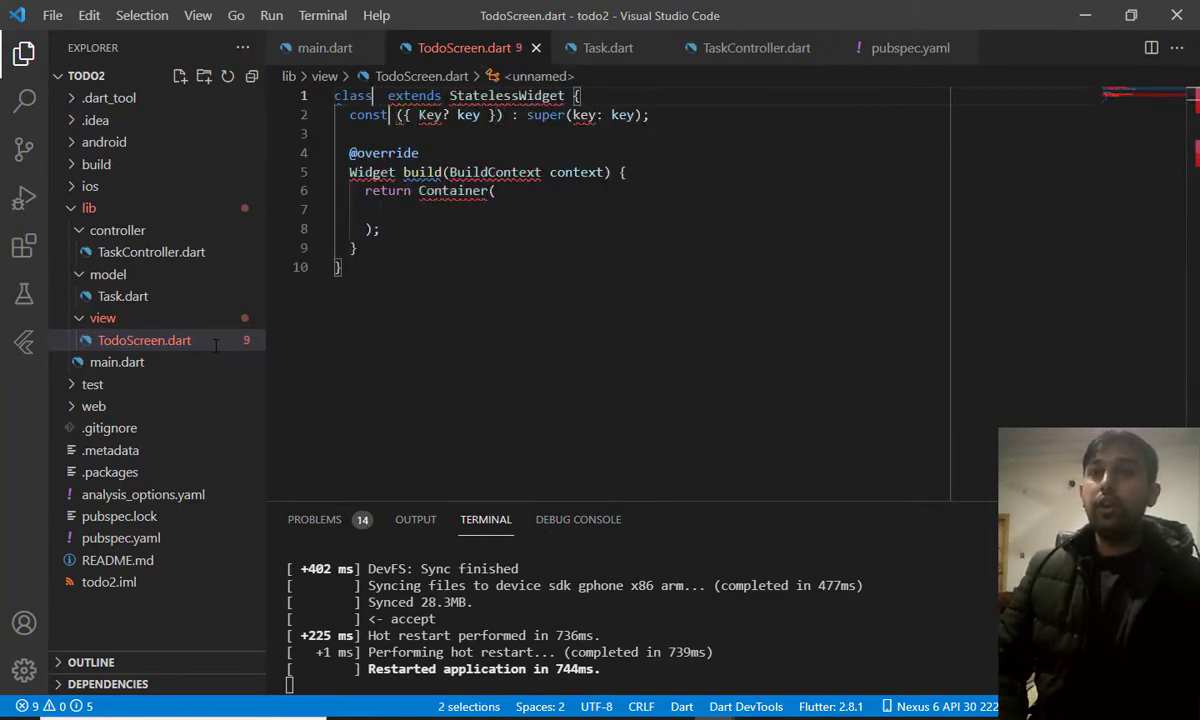
text(TodoScreen)
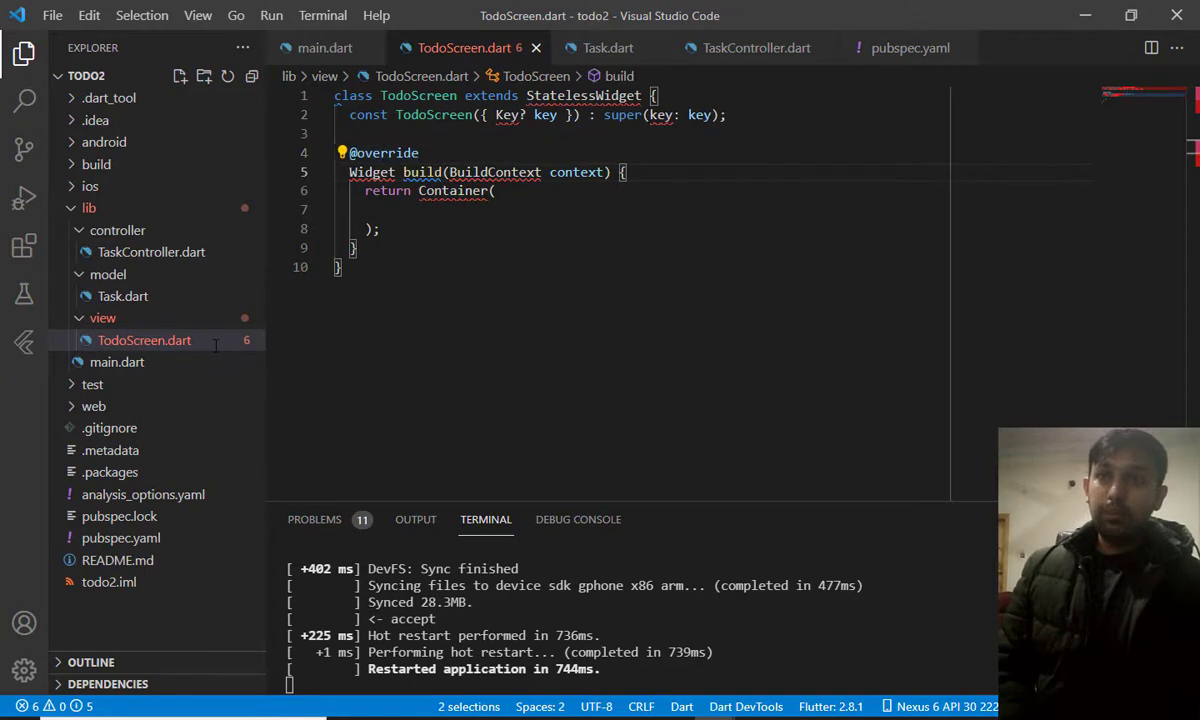
click(400, 210)
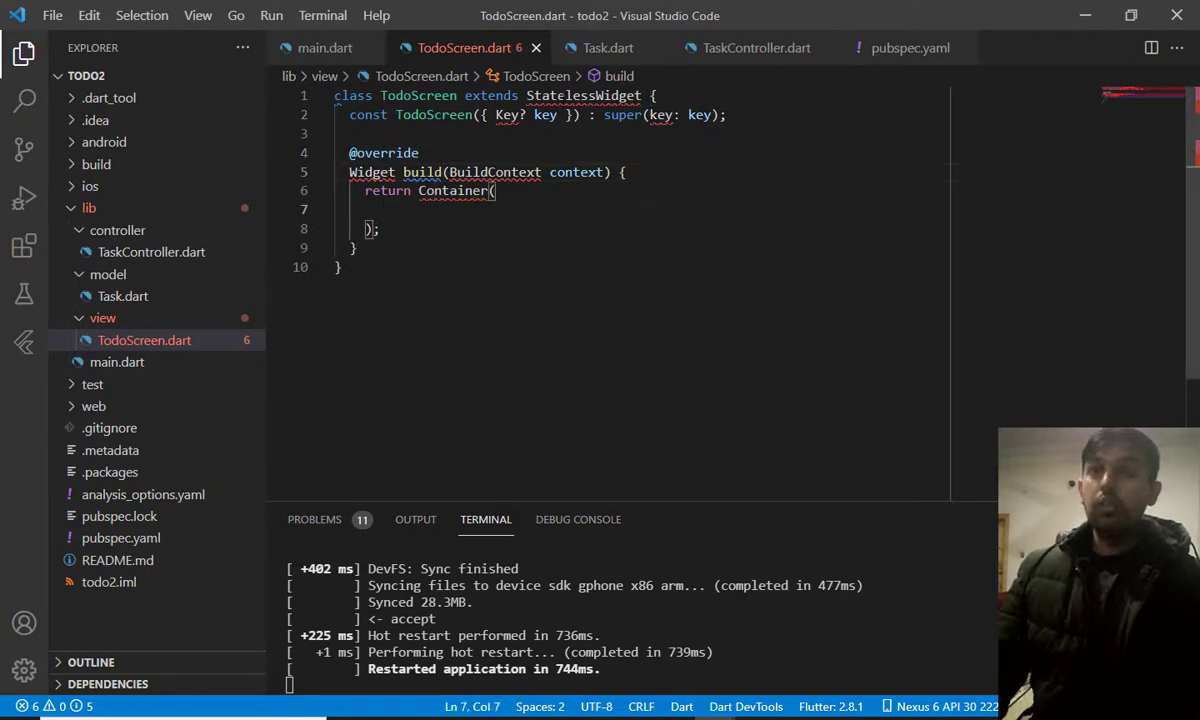
click(340, 108)
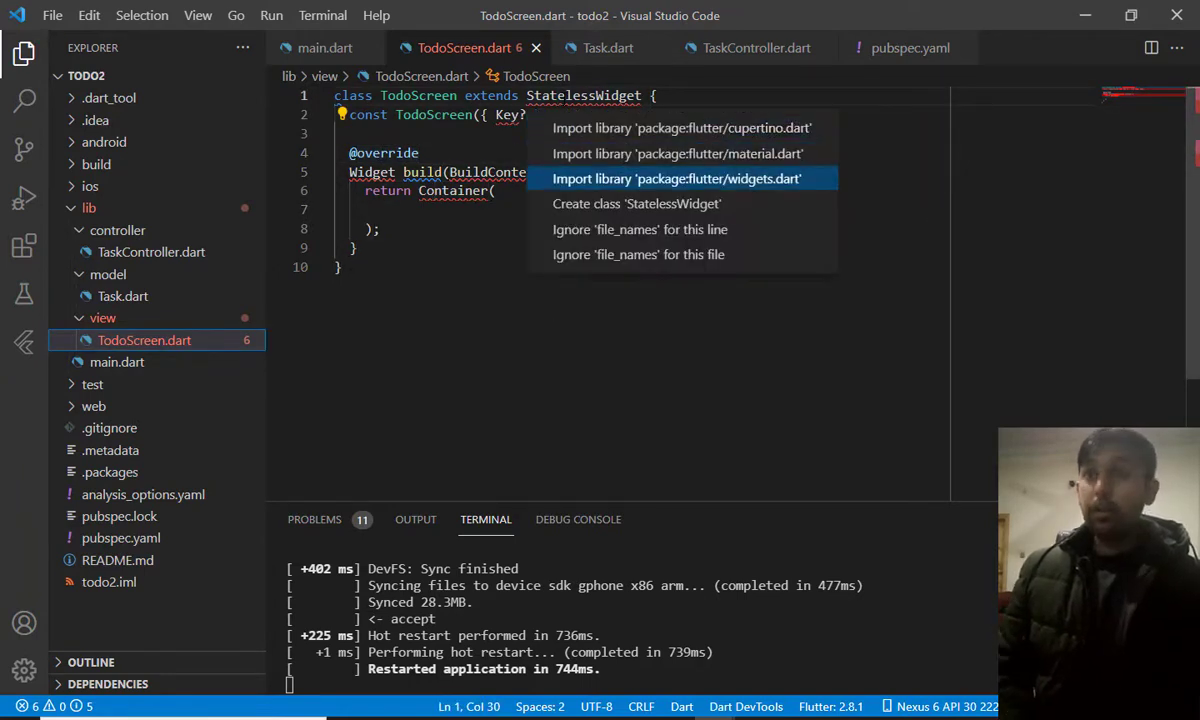
click(676, 152)
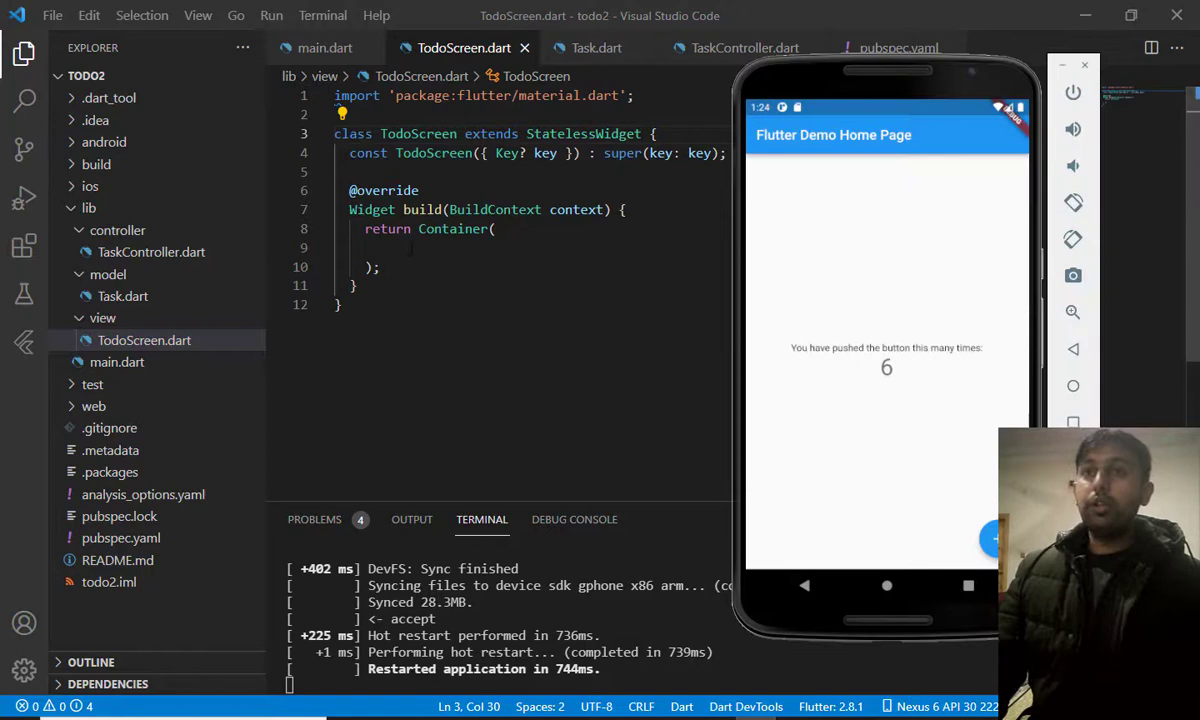
text(Scaffold)
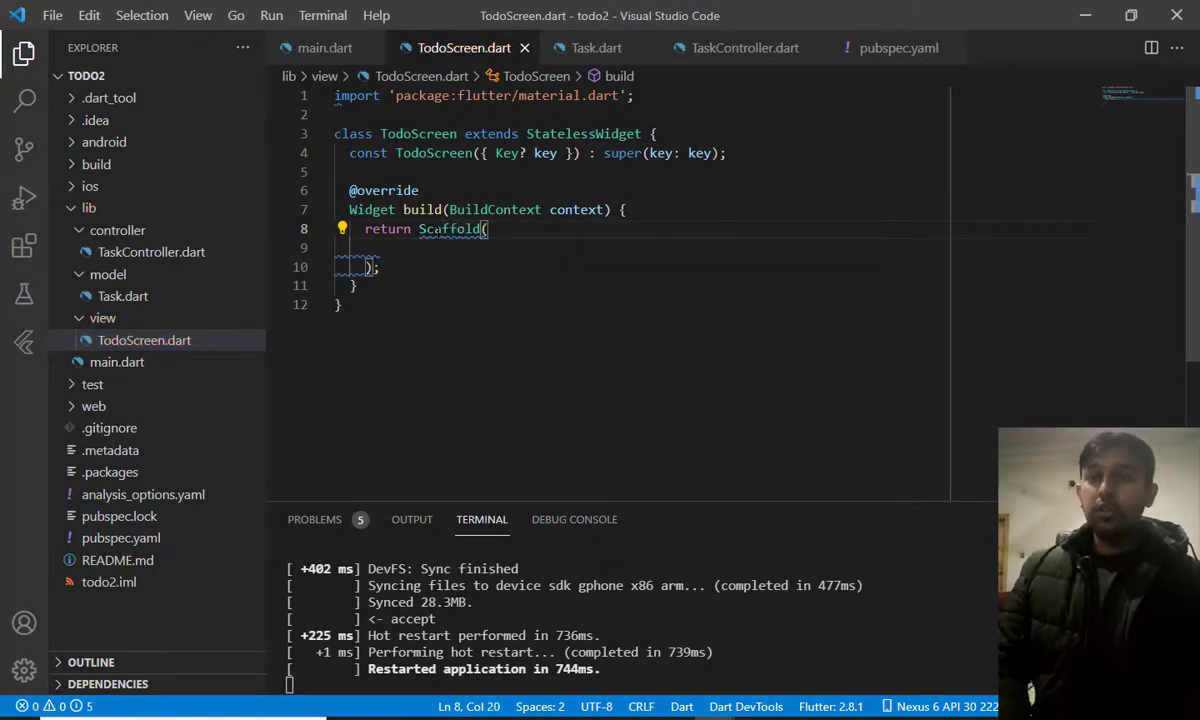
click(324, 48)
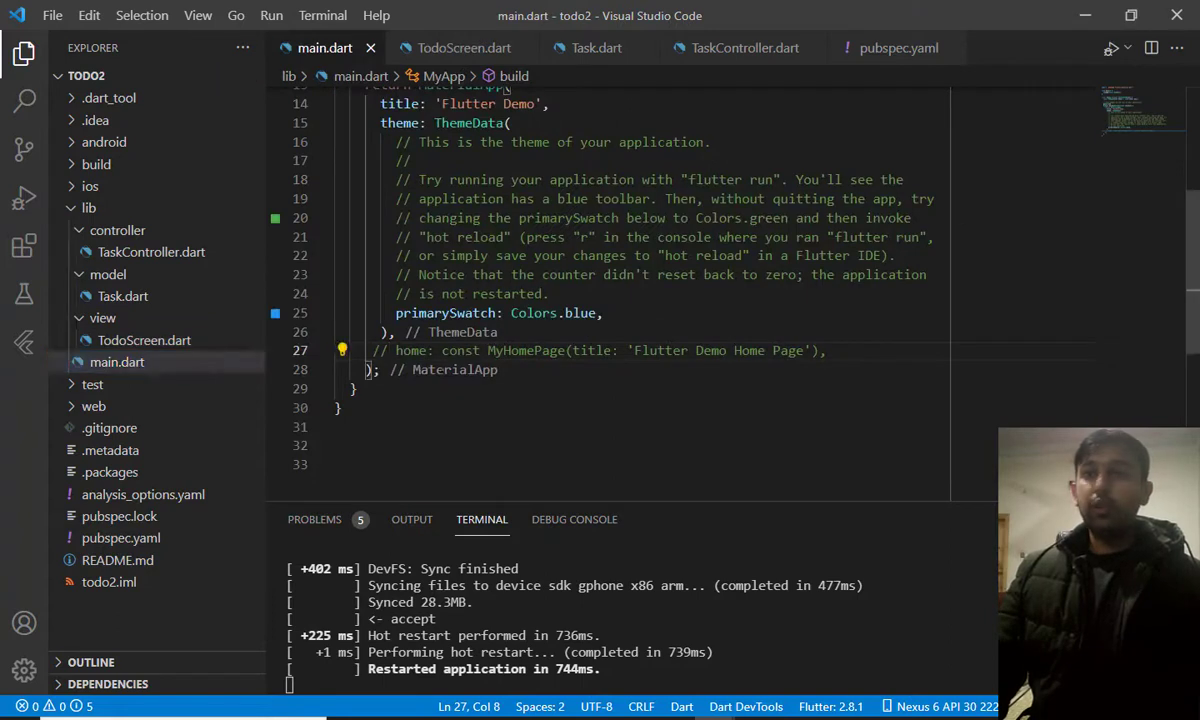
Set home to const TodoScreen() without the title argument, then return to TodoScreen.dart
click(376, 368)
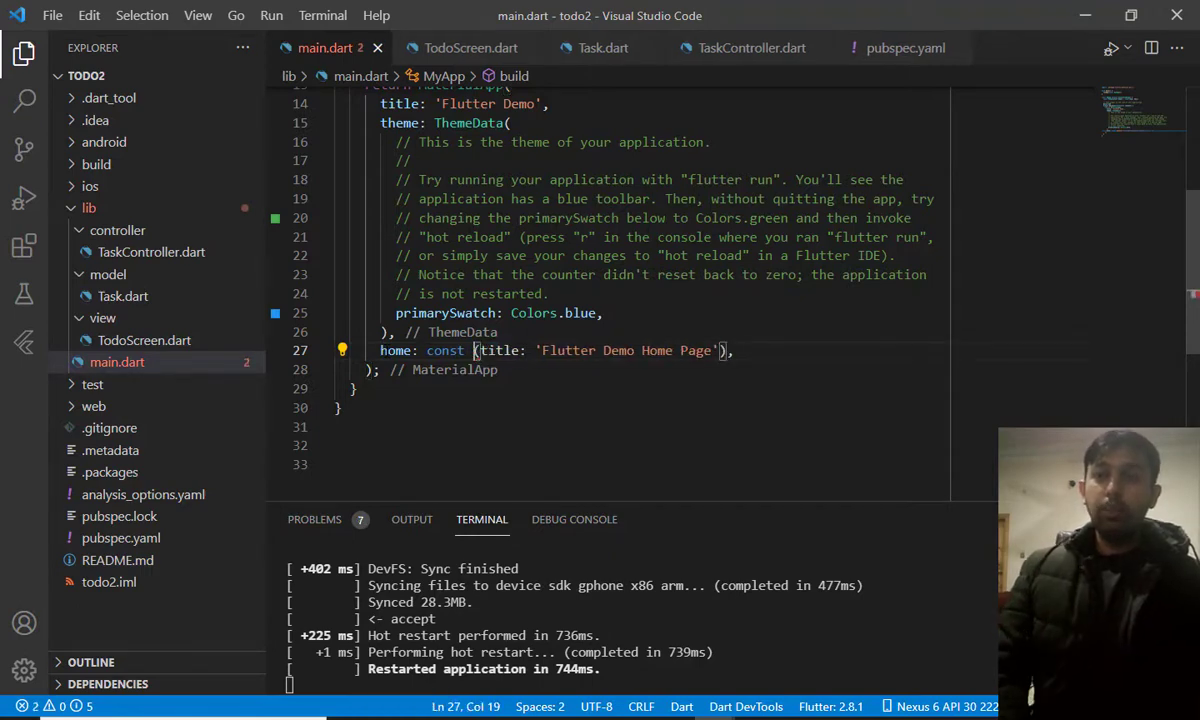
text(Tod)
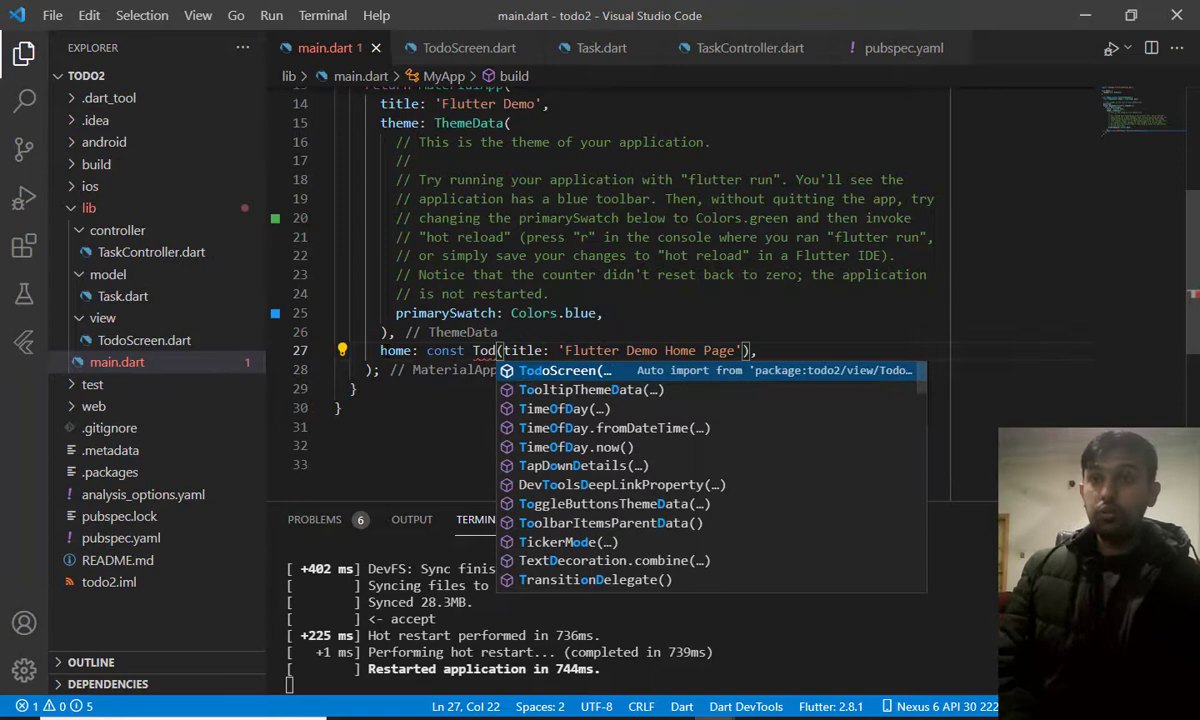
click(570, 370)
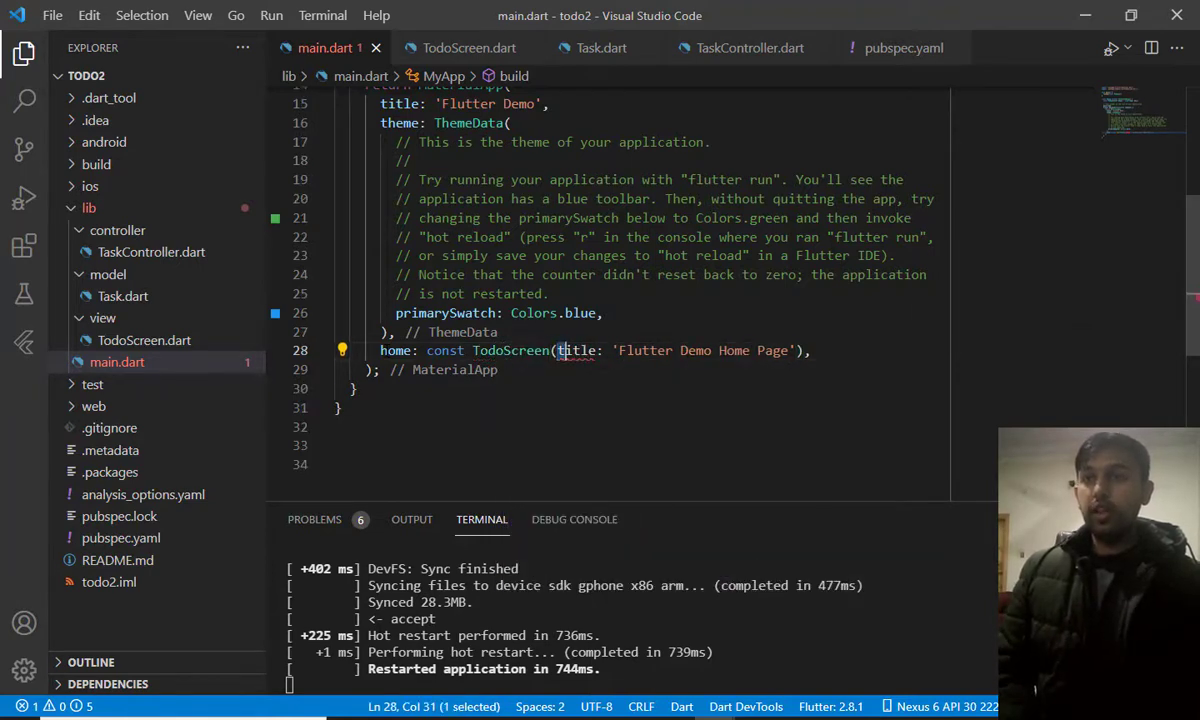
key(Delete)
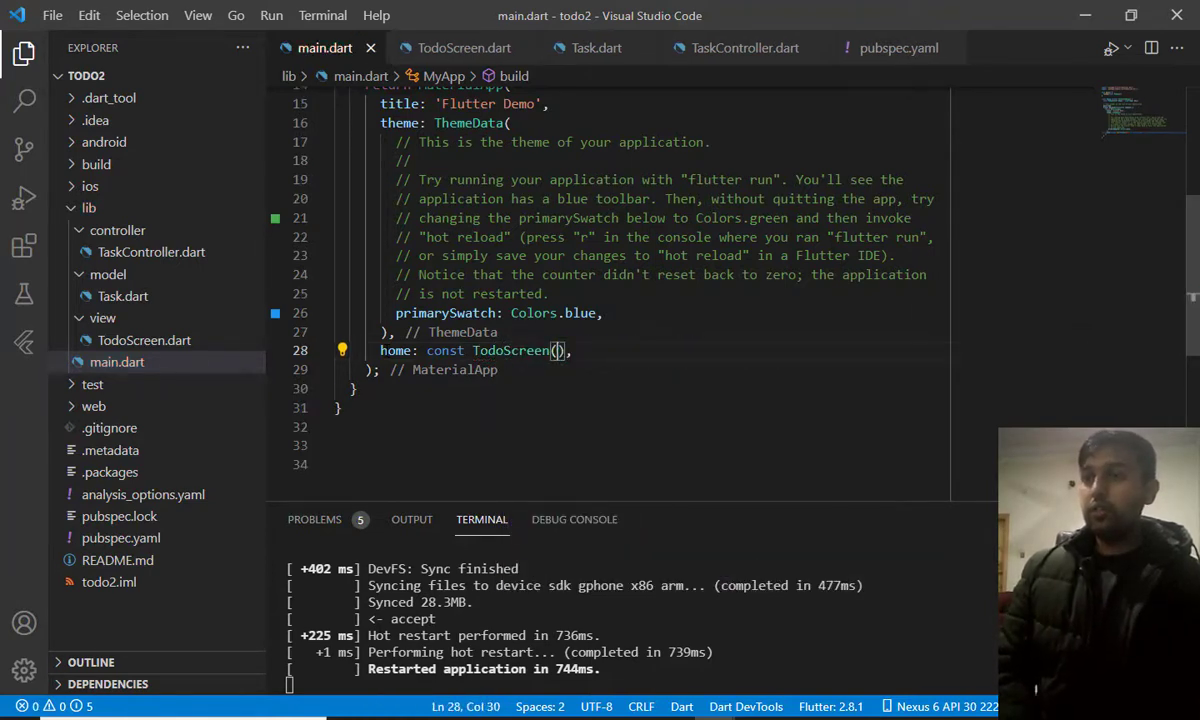
click(116, 362)
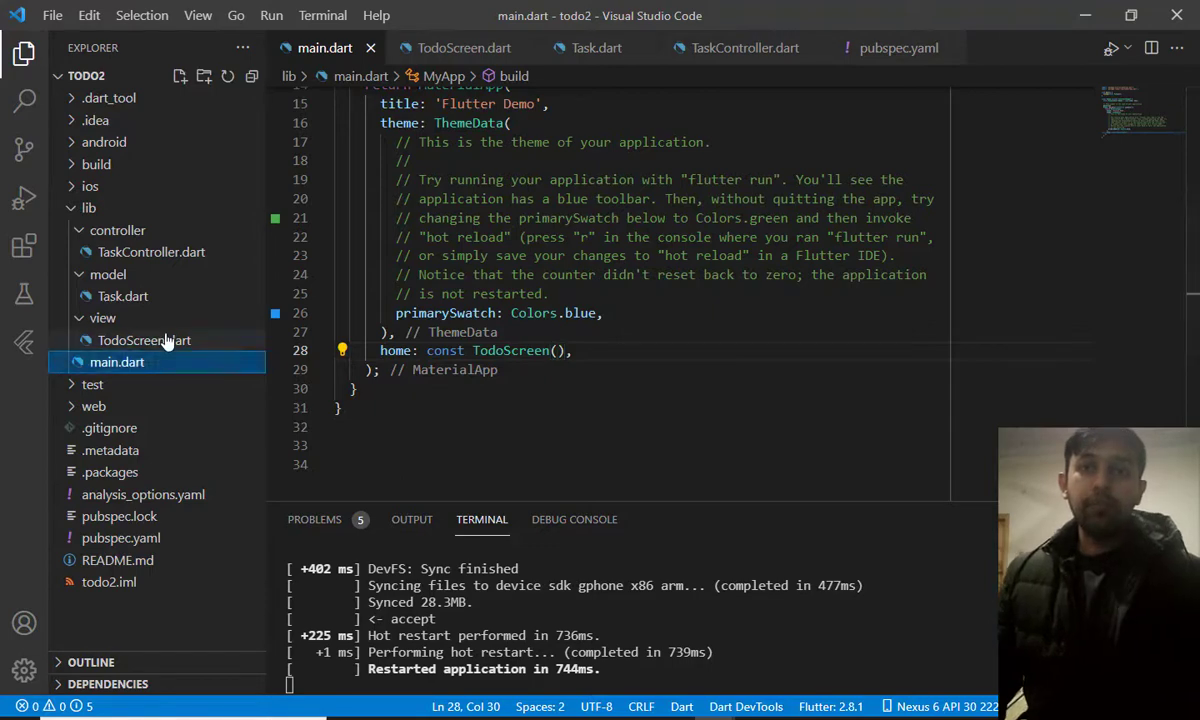
click(144, 340)
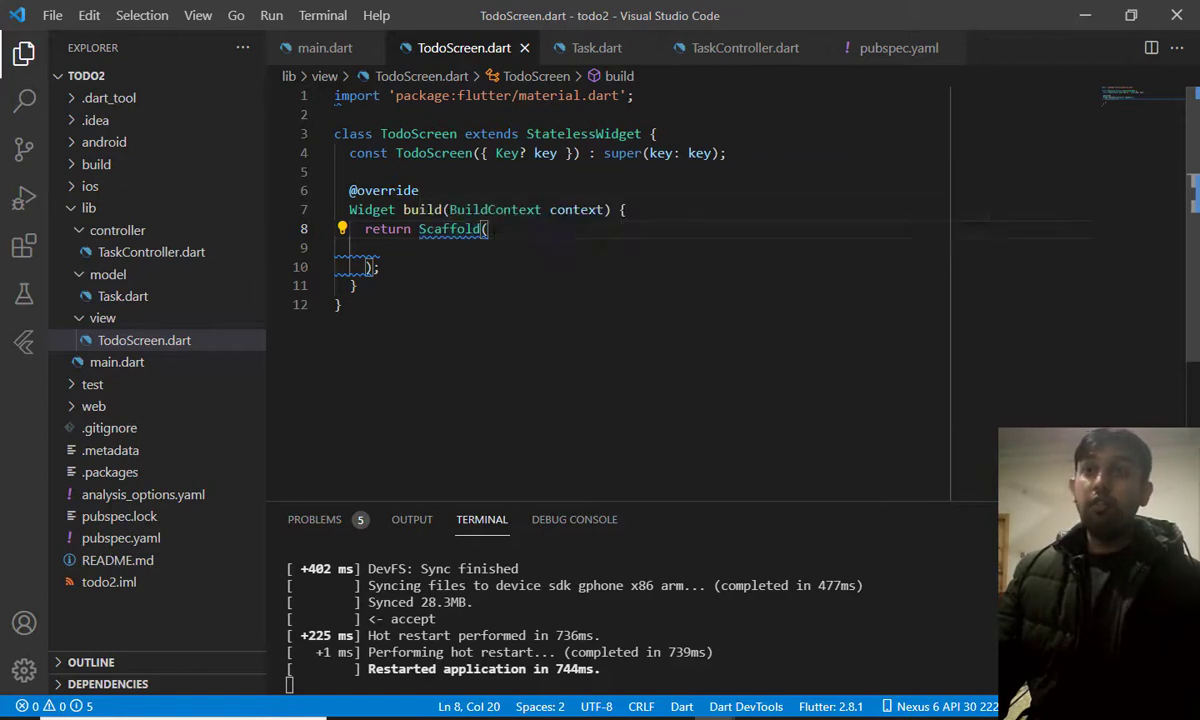
Give the Scaffold a SafeArea > Center > Text('No Task Found') body and drop the const before Scaffold
key(Enter)
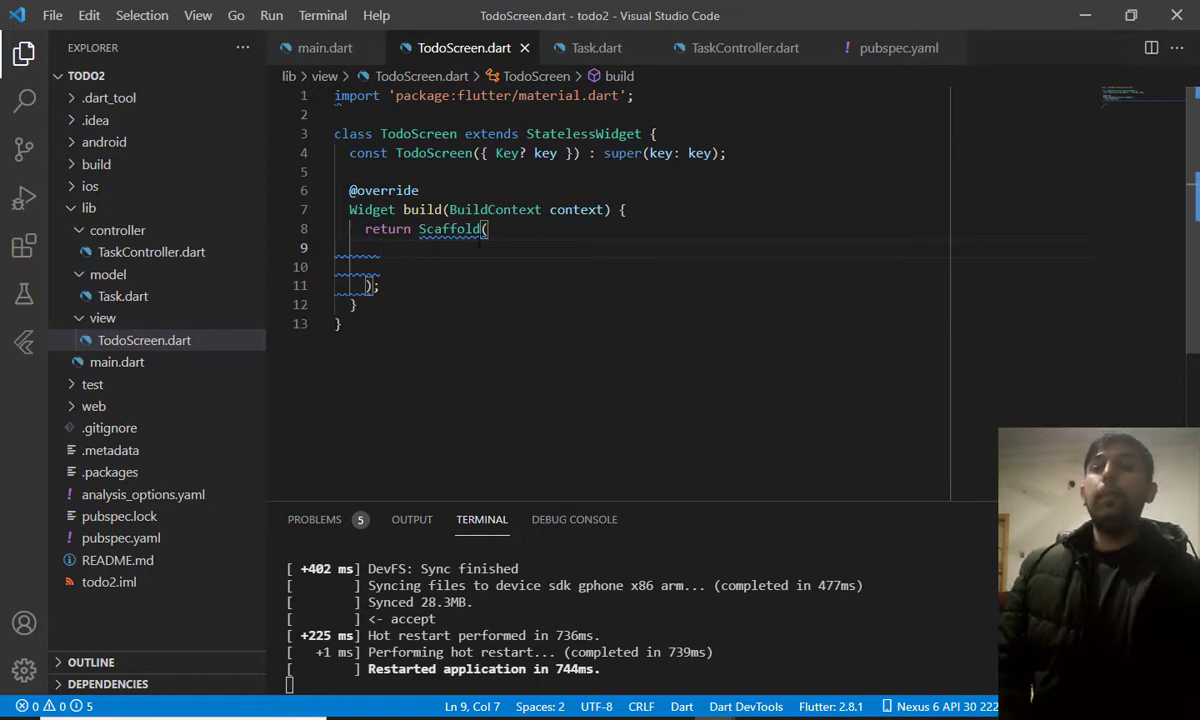
text(body: ,)
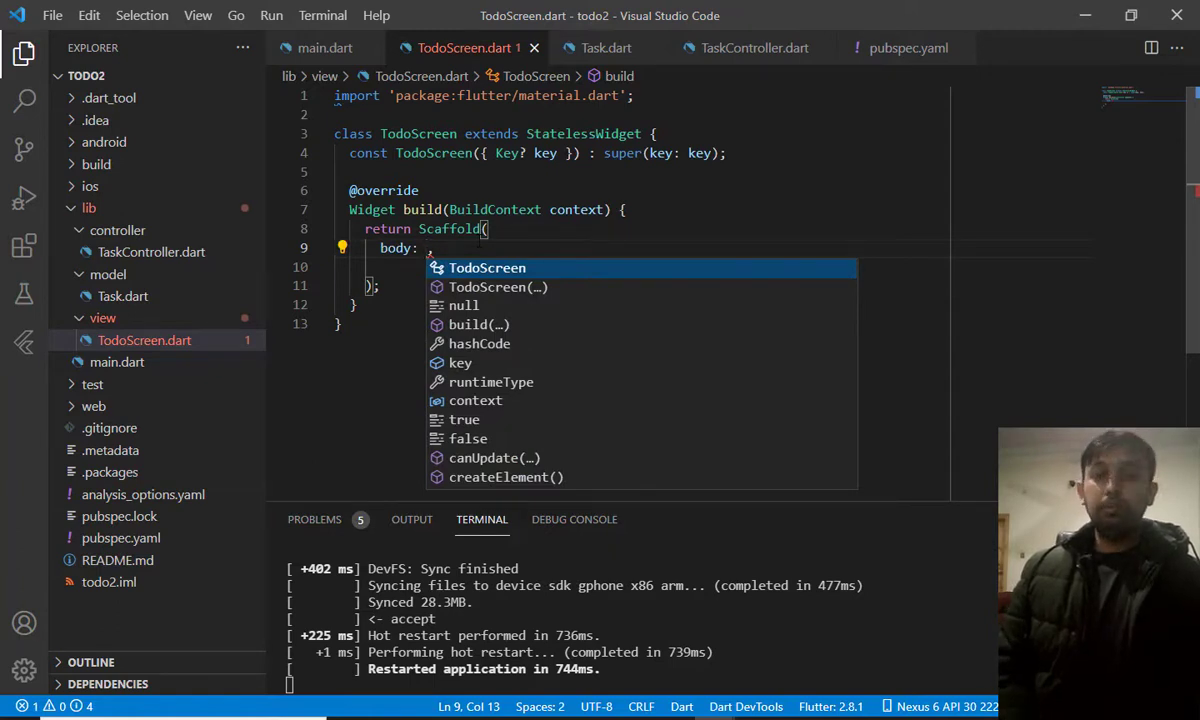
text(SafeArea(child: Center()
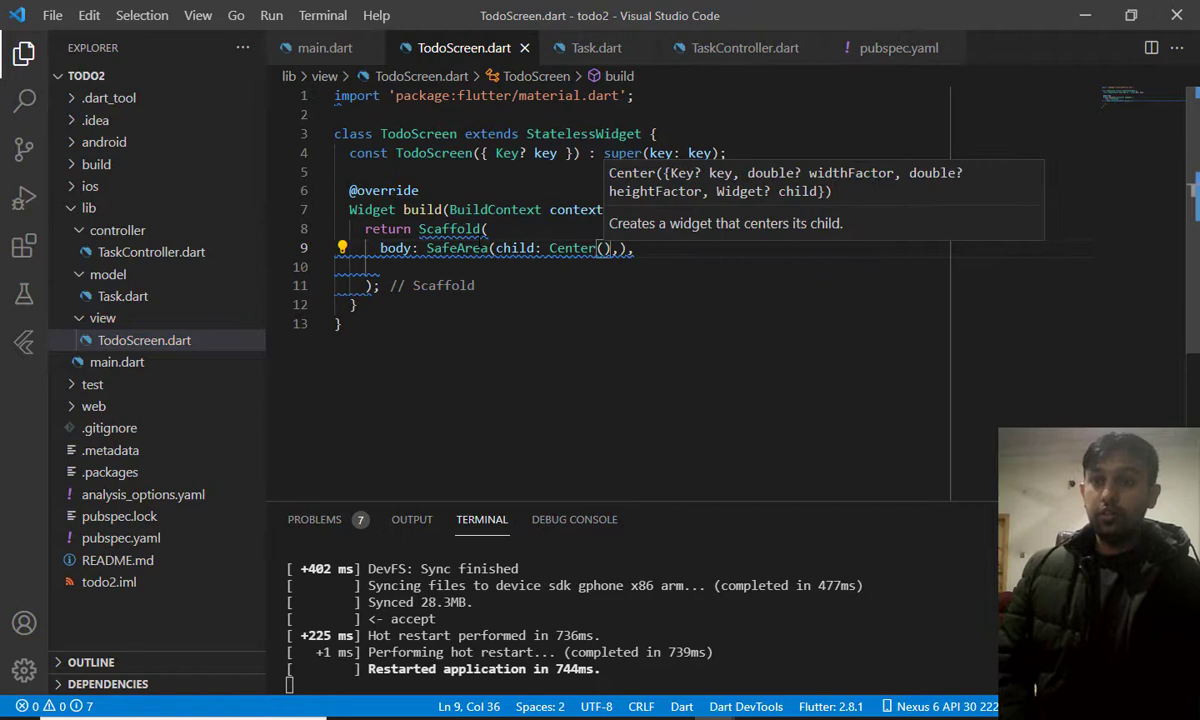
text(Te)
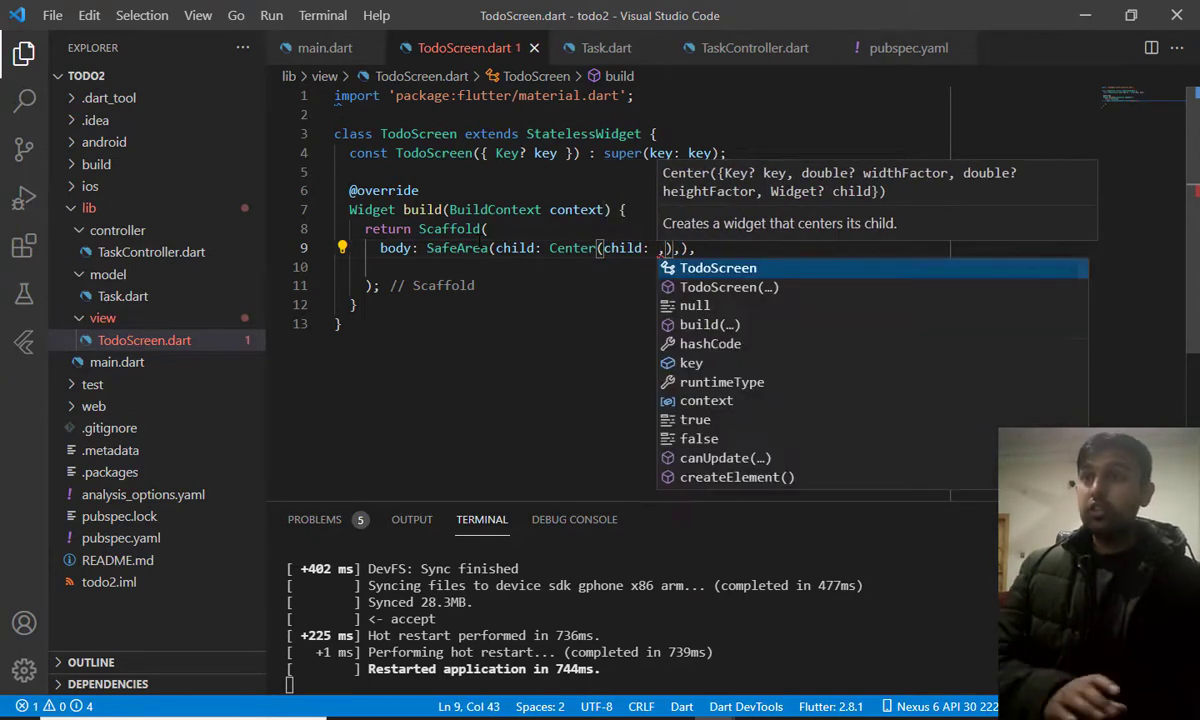
text(Text,)
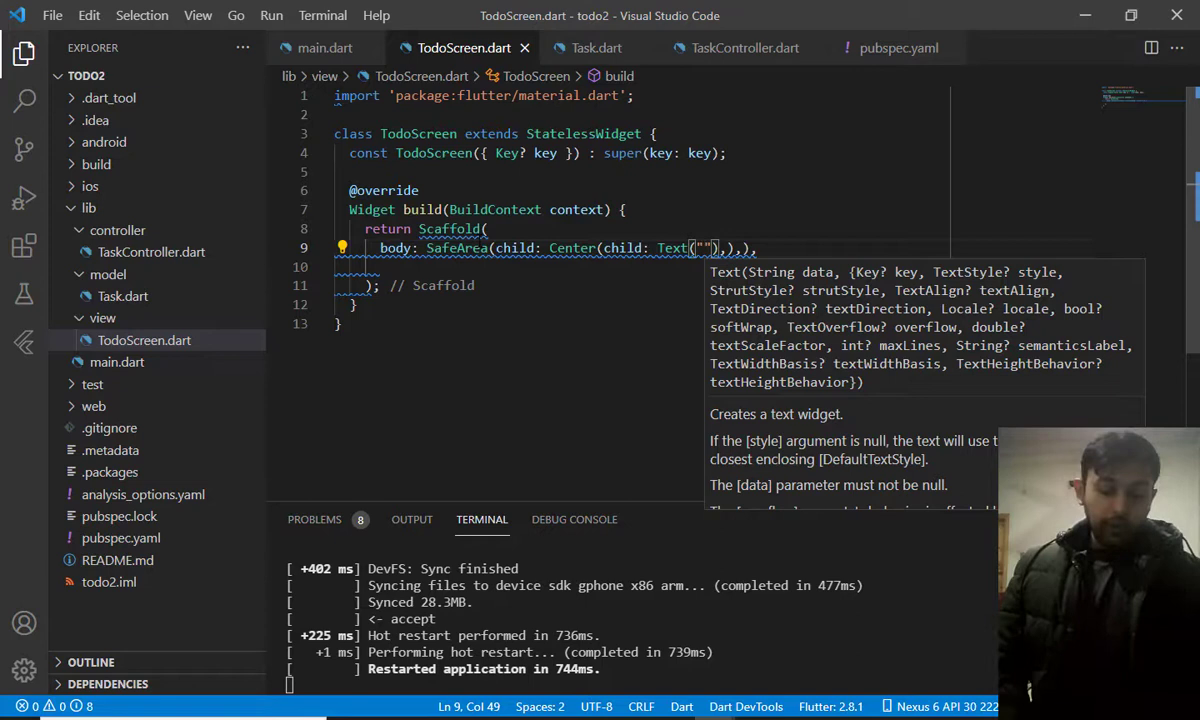
text(No Task F)
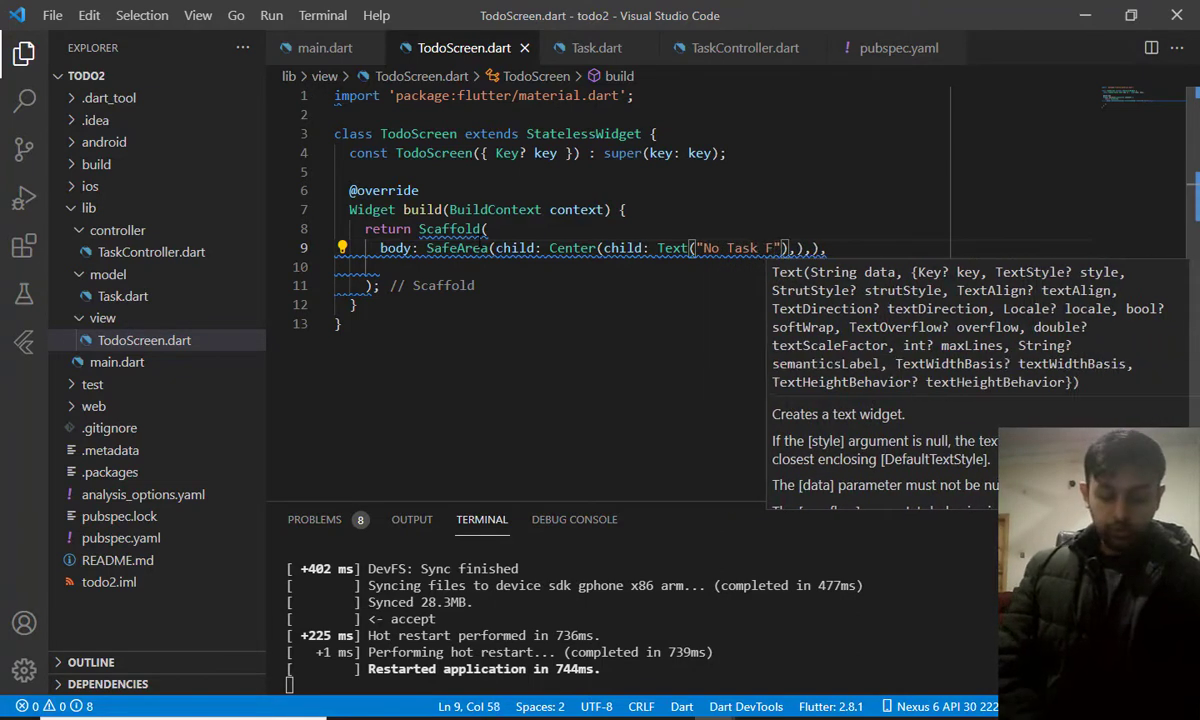
text(ound"),)
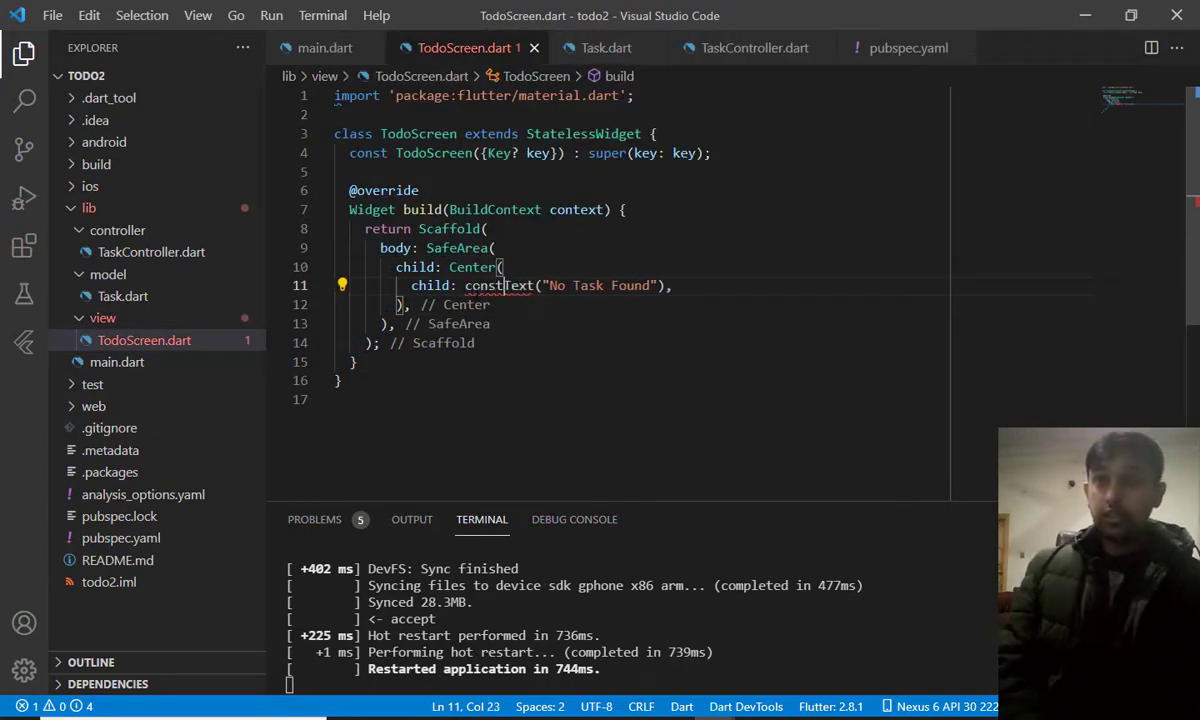
click(476, 268)
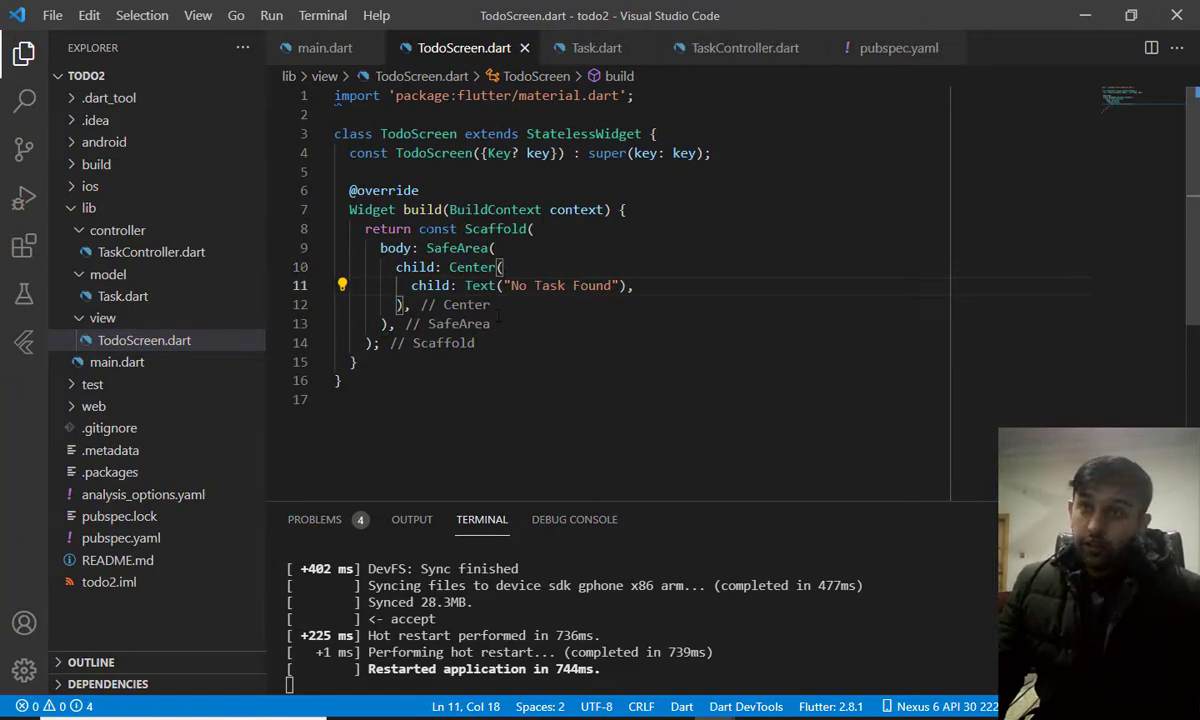
double_click(438, 228)
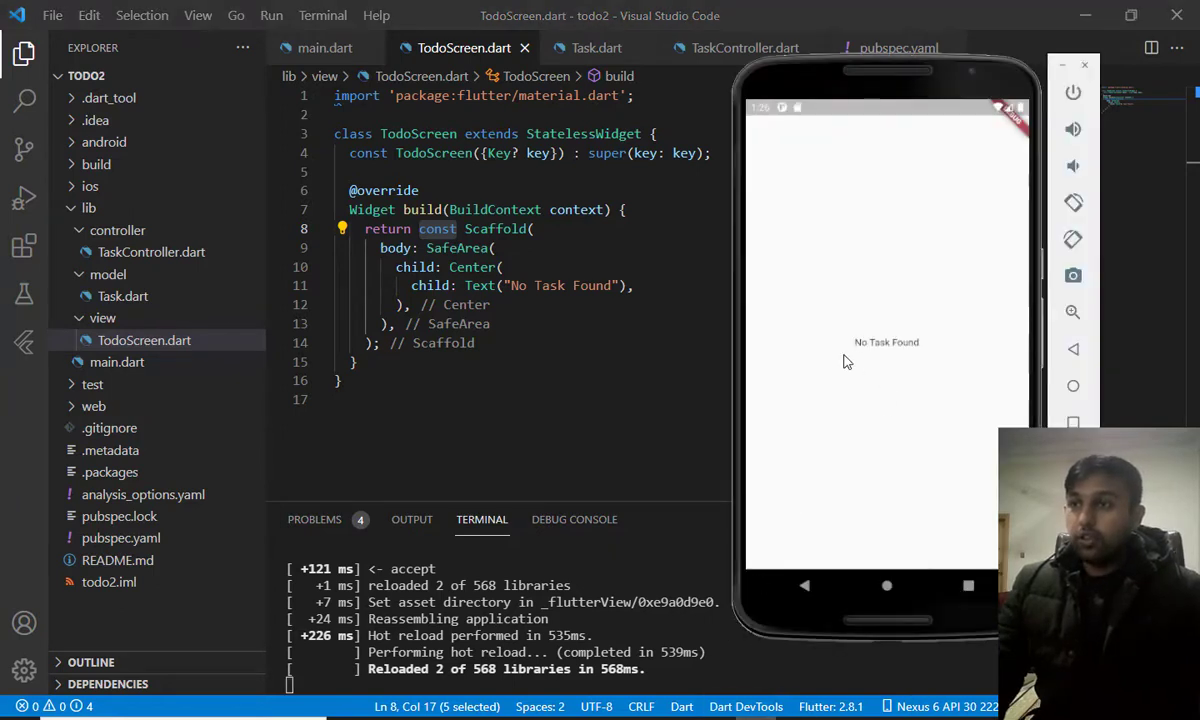
mouse_move(910, 330)
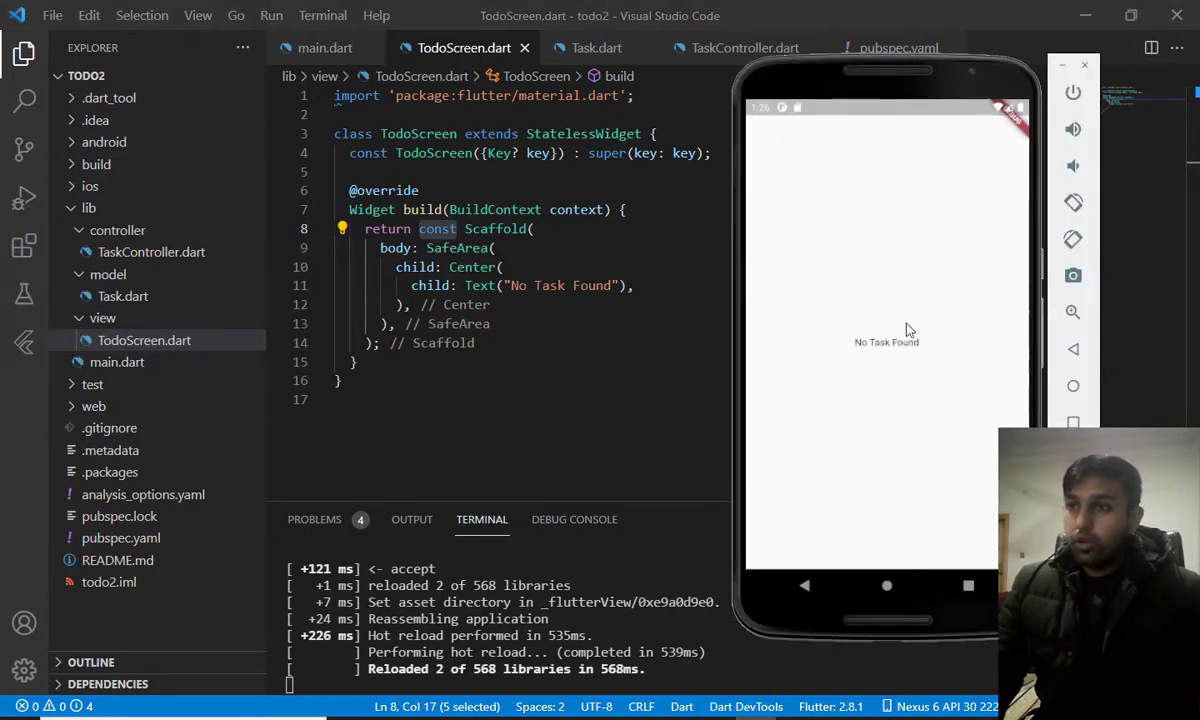
mouse_move(876, 358)
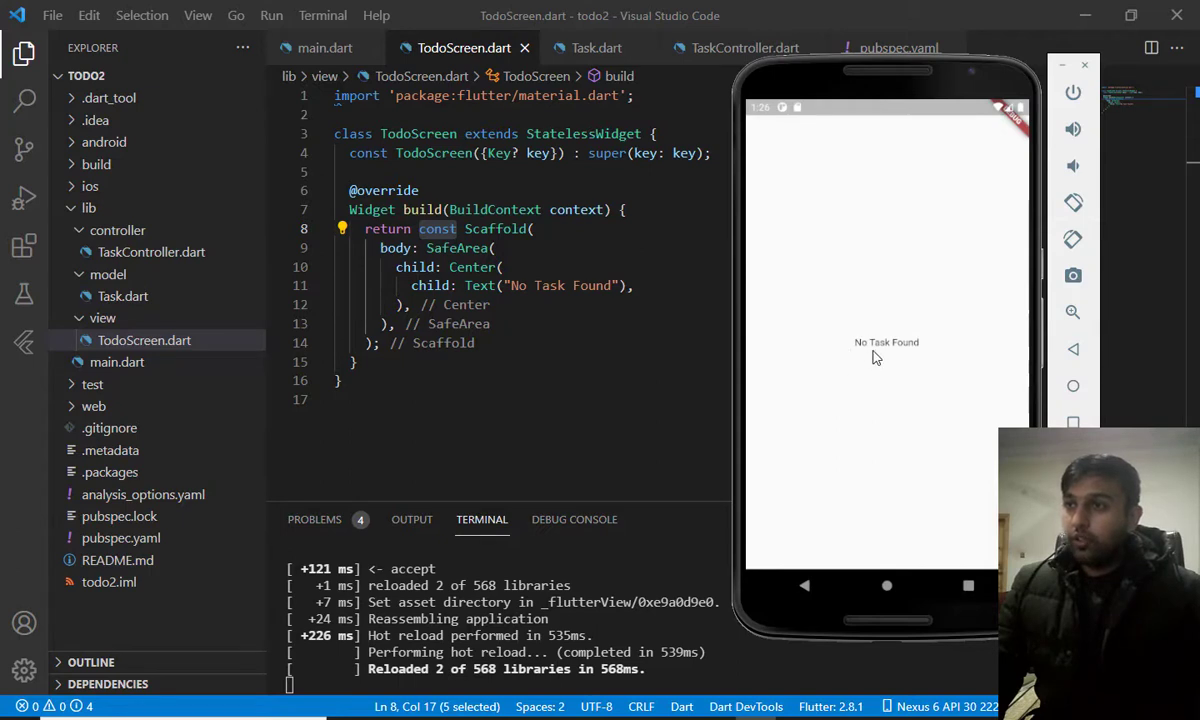
mouse_move(824, 342)
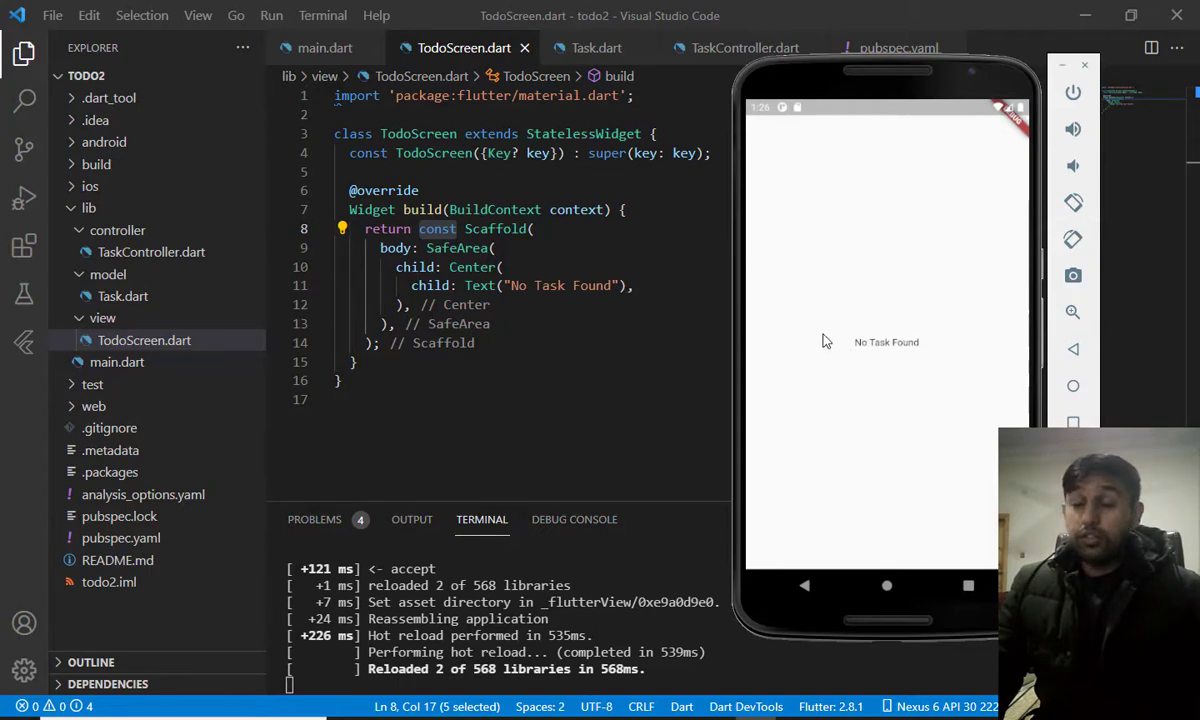
mouse_move(912, 386)
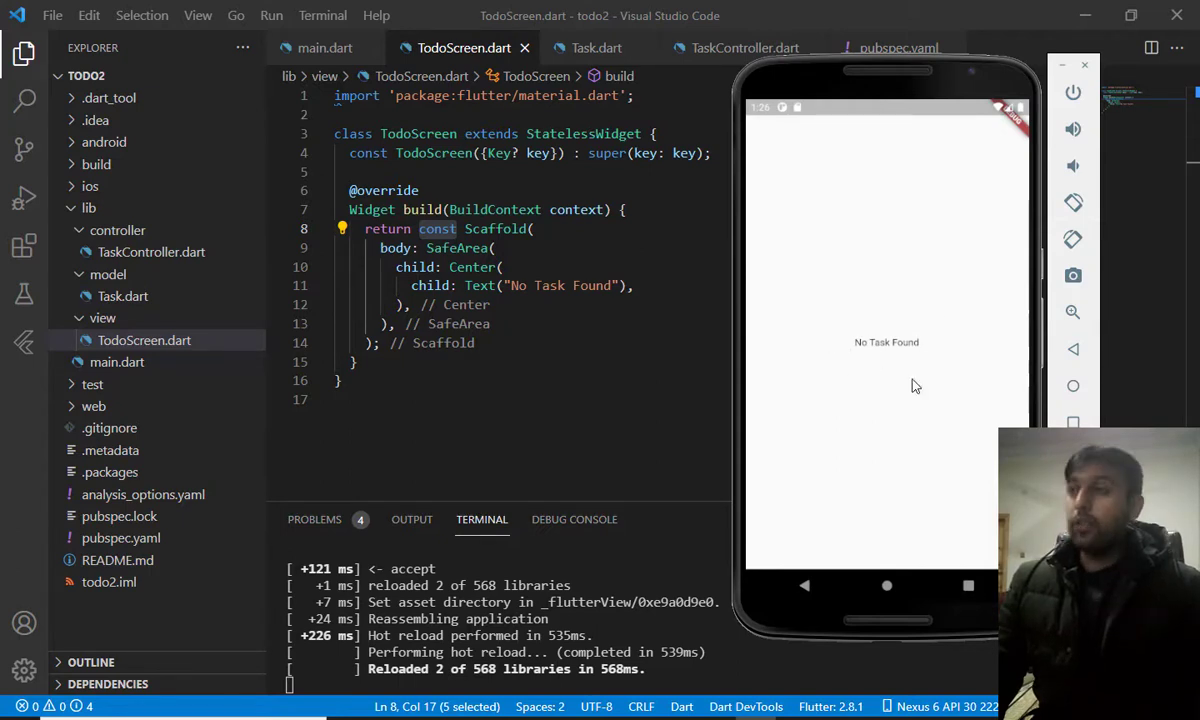
mouse_move(944, 340)
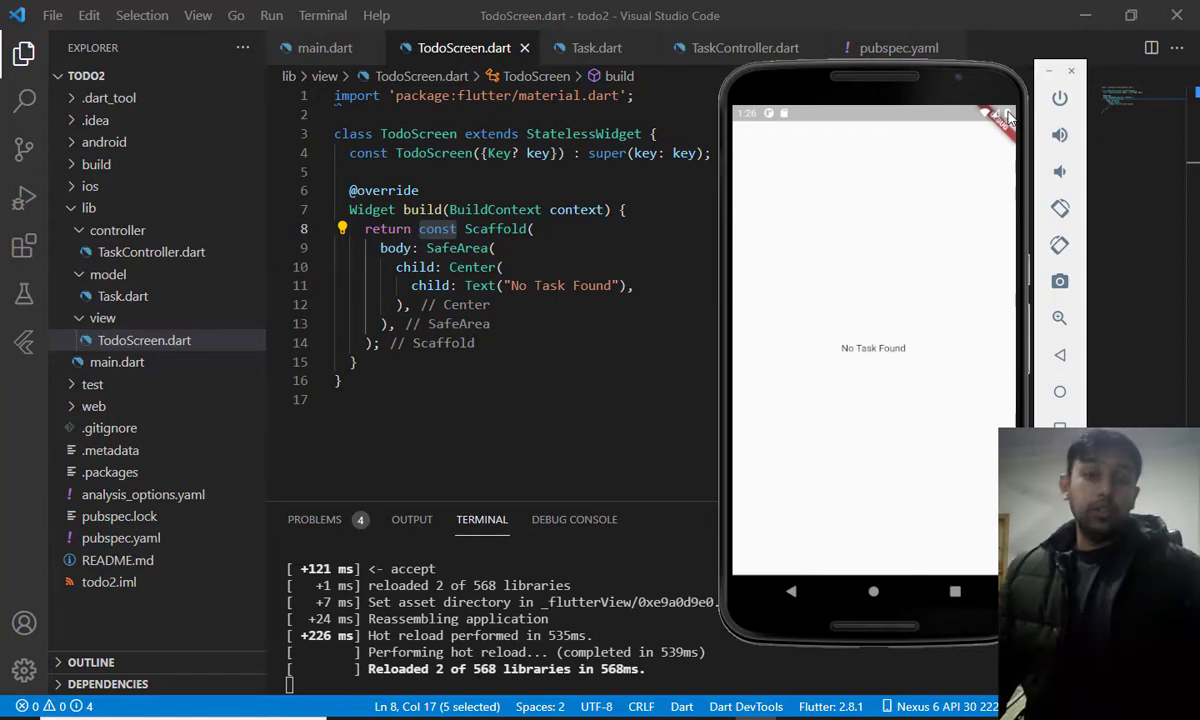
In main.dart remove title and theme and switch to GetMaterialApp with the get package imported
click(116, 362)
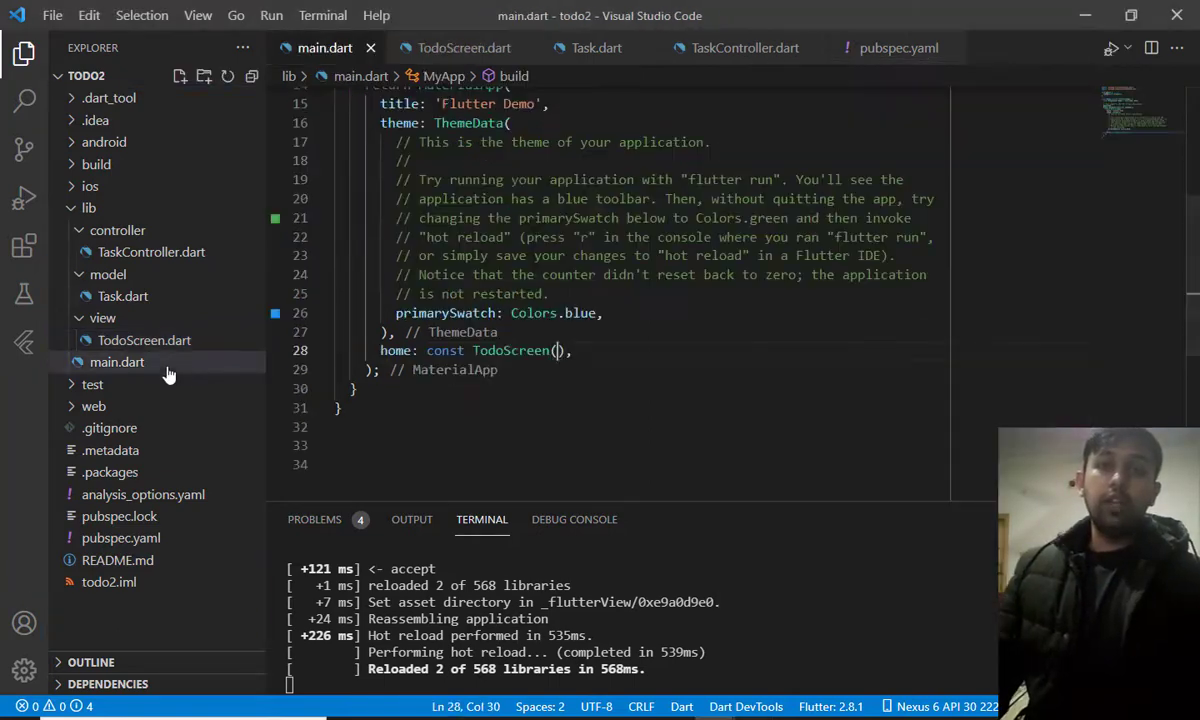
scroll(up, 3)
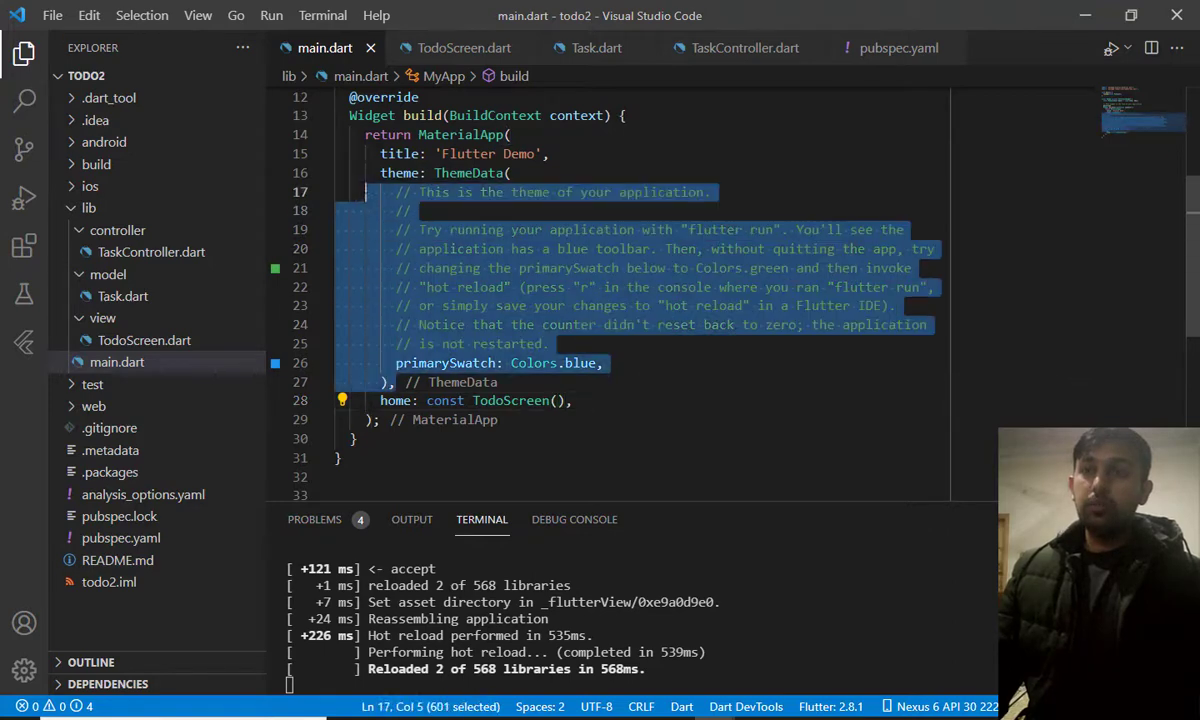
key(Delete)
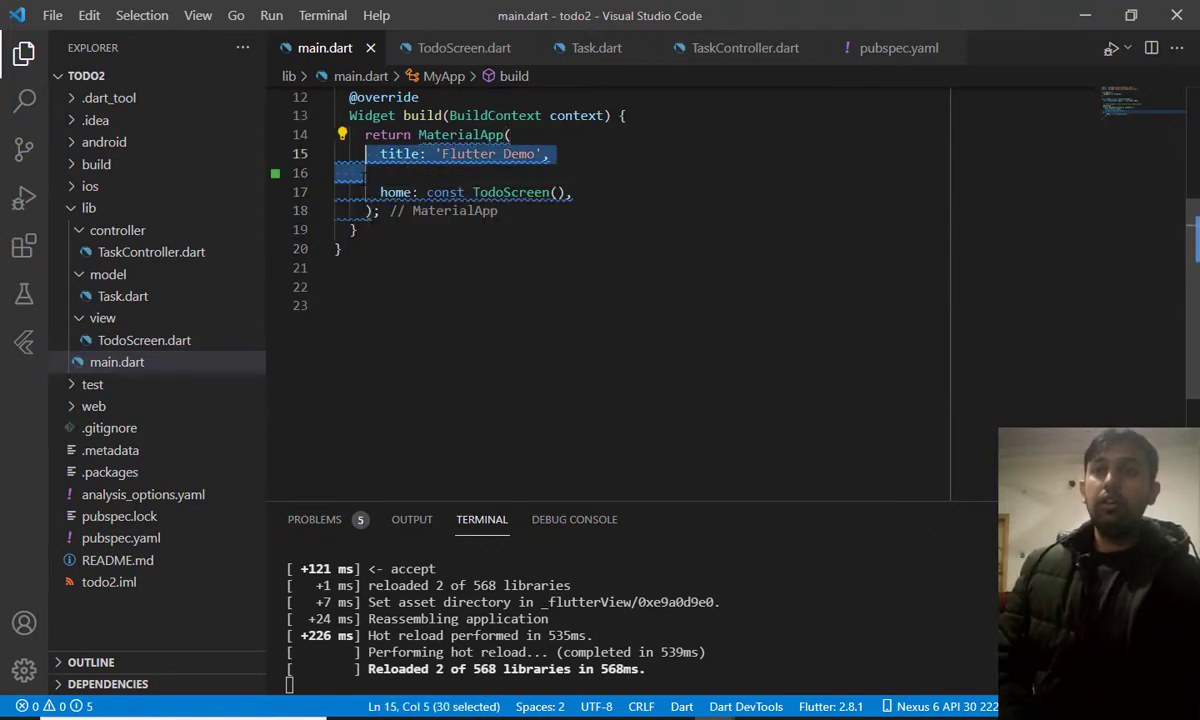
key(Delete)
text(Get)
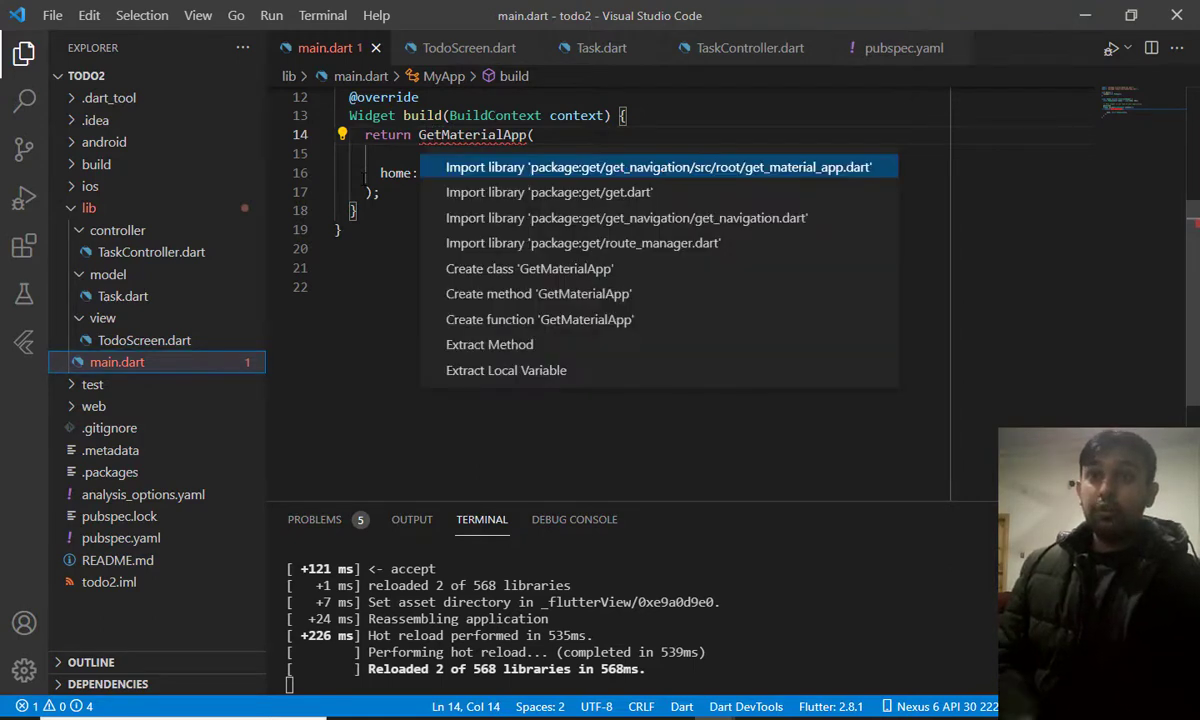
click(658, 168)
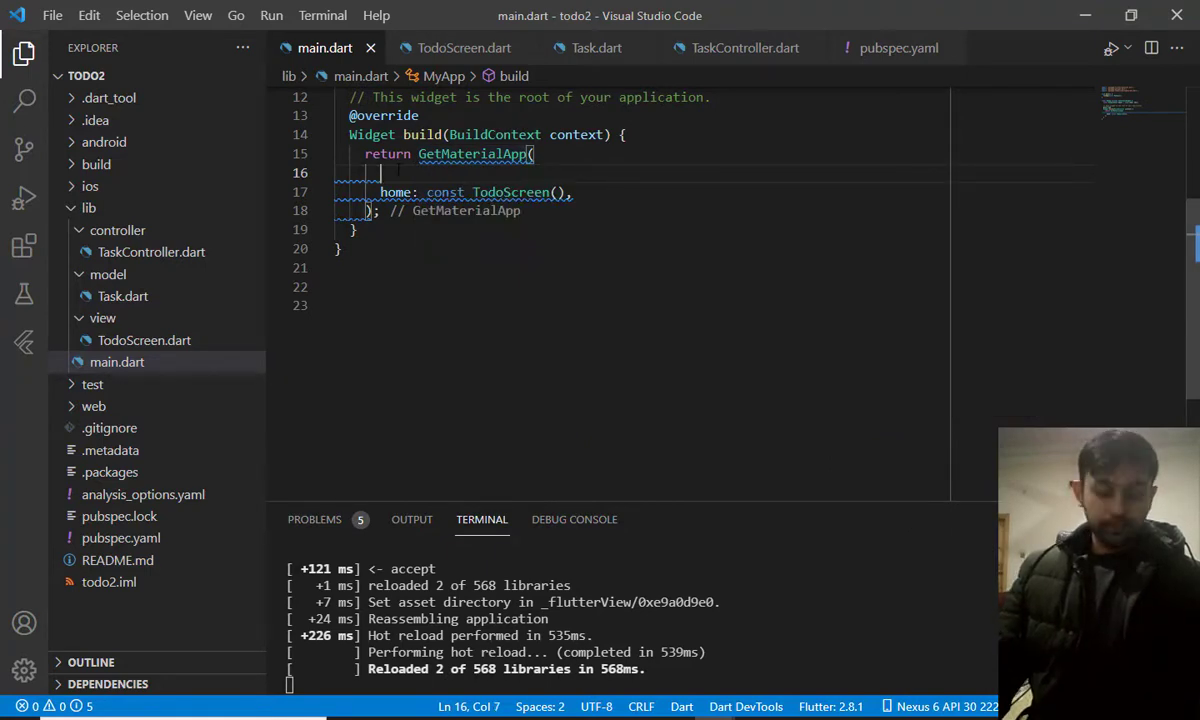
Add debugShowCheckedModeBanner: false, make GetMaterialApp const, and return to TodoScreen.dart
text(sh)
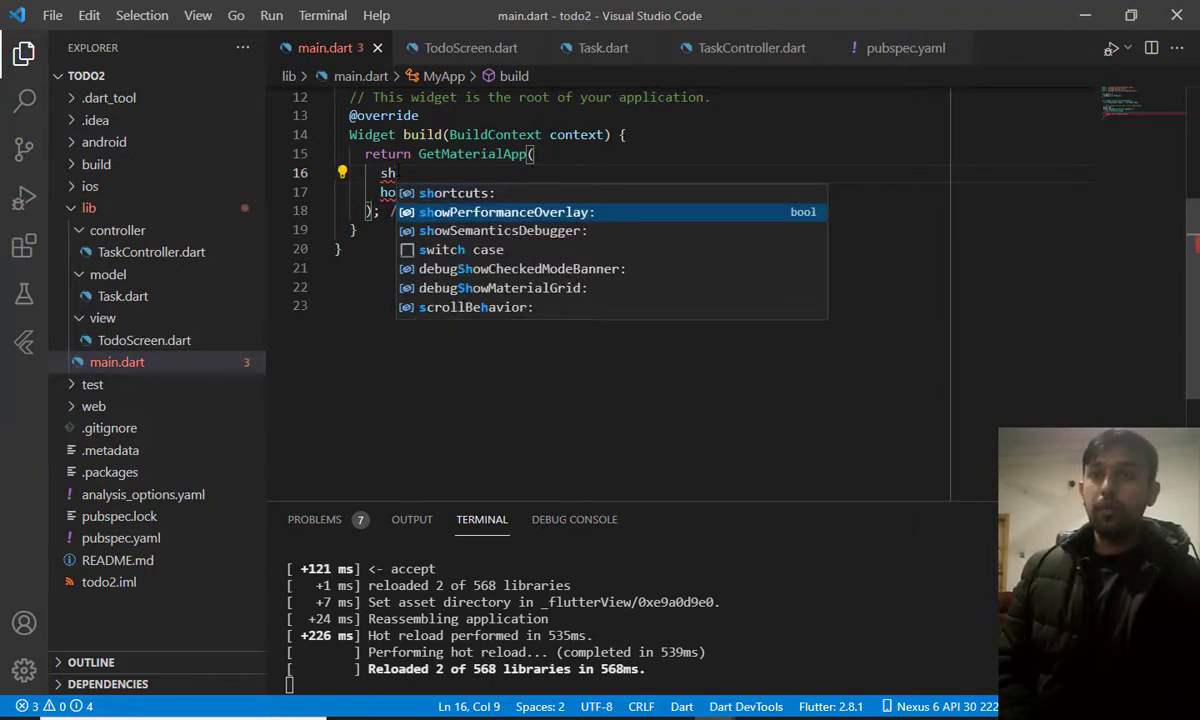
key(Down)
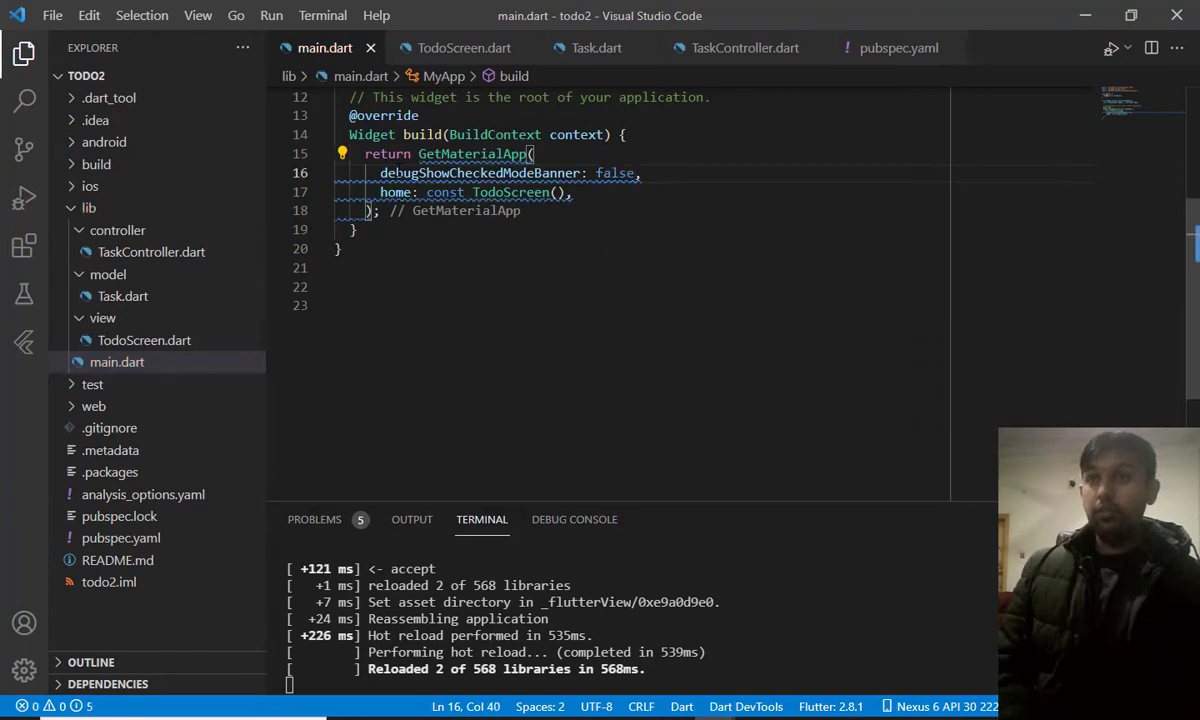
click(412, 152)
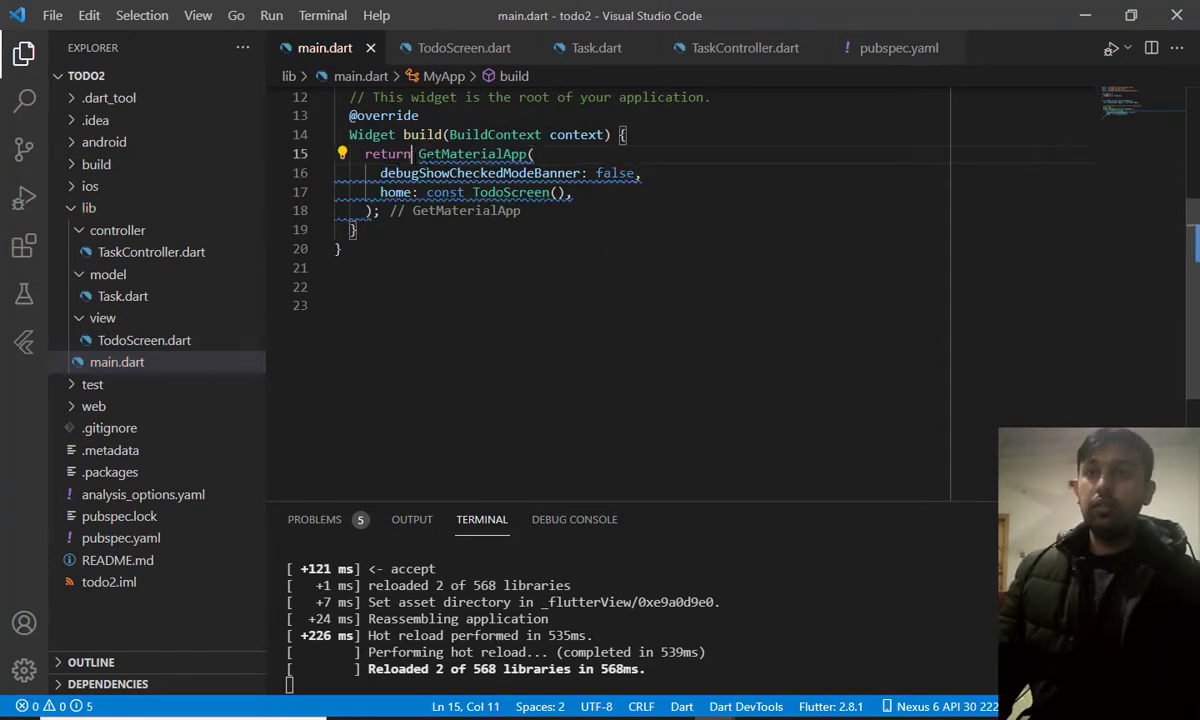
text(const)
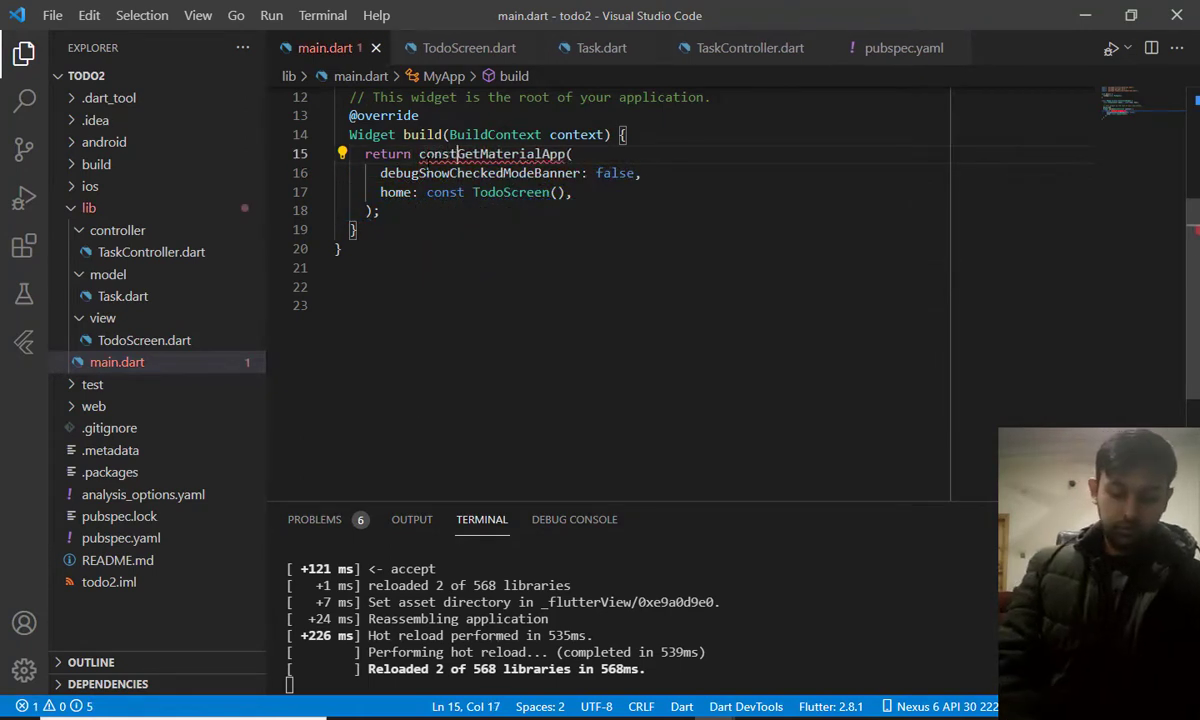
double_click(444, 192)
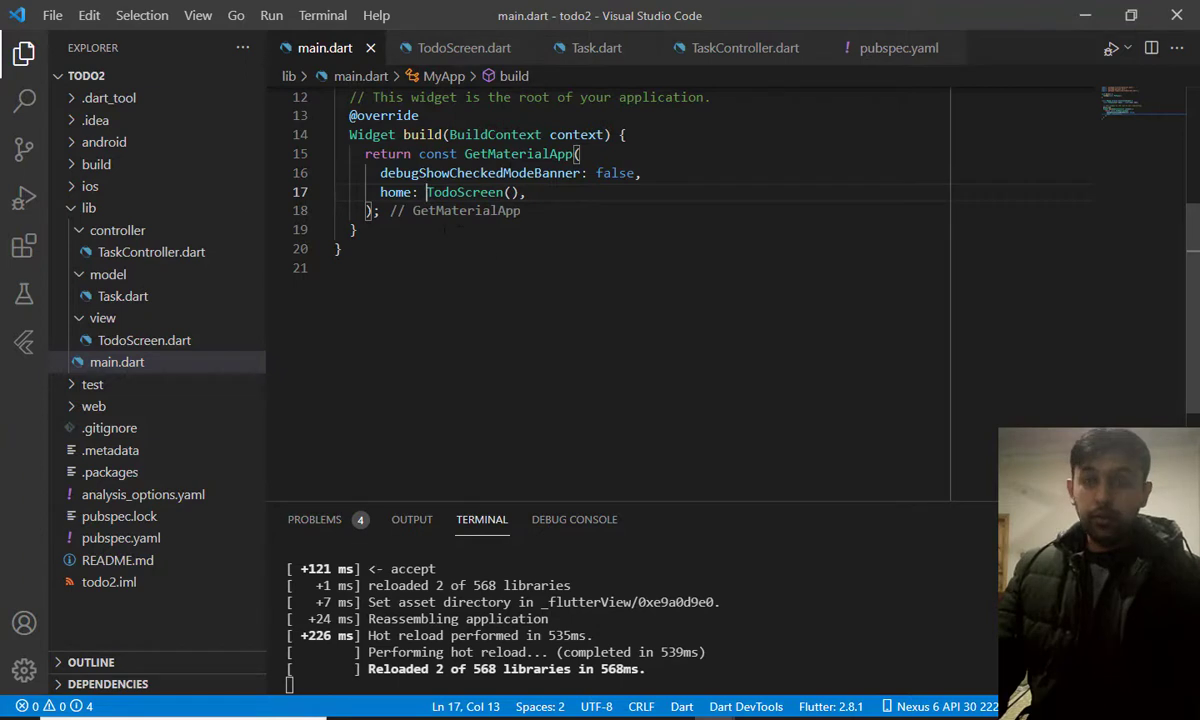
click(144, 340)
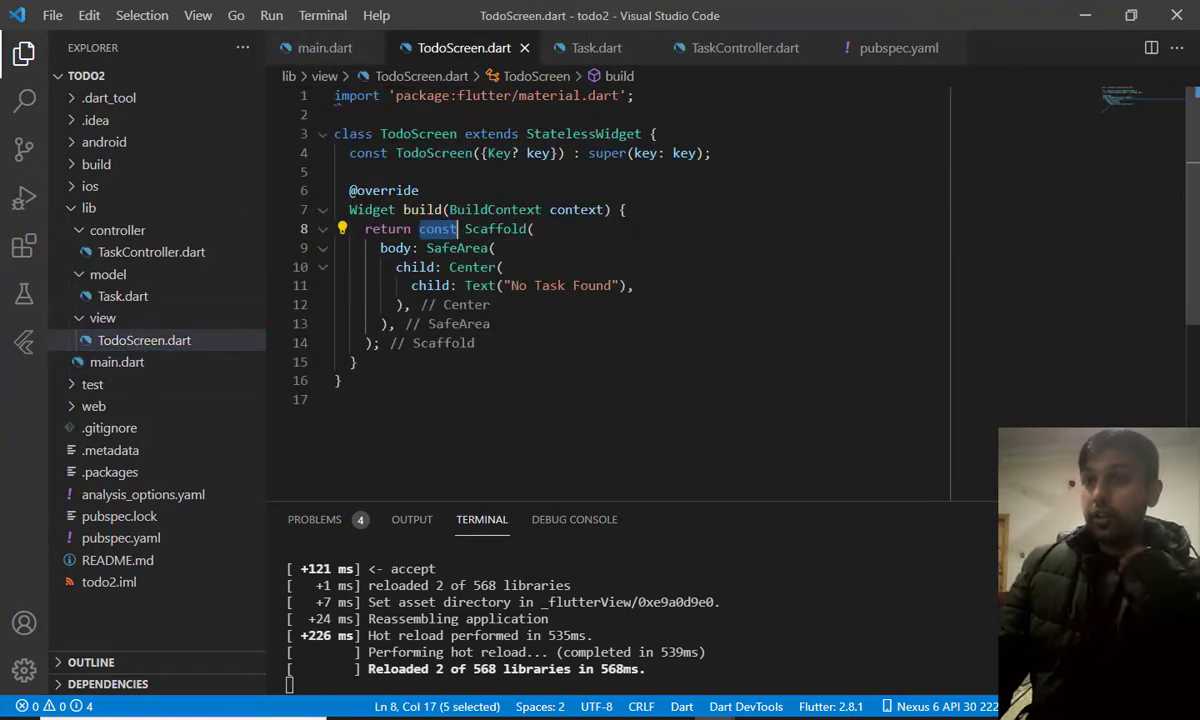
Declare TextTheme text = Theme.of(context).textTheme and style the Text with text.headline5, then hot reload
click(620, 284)
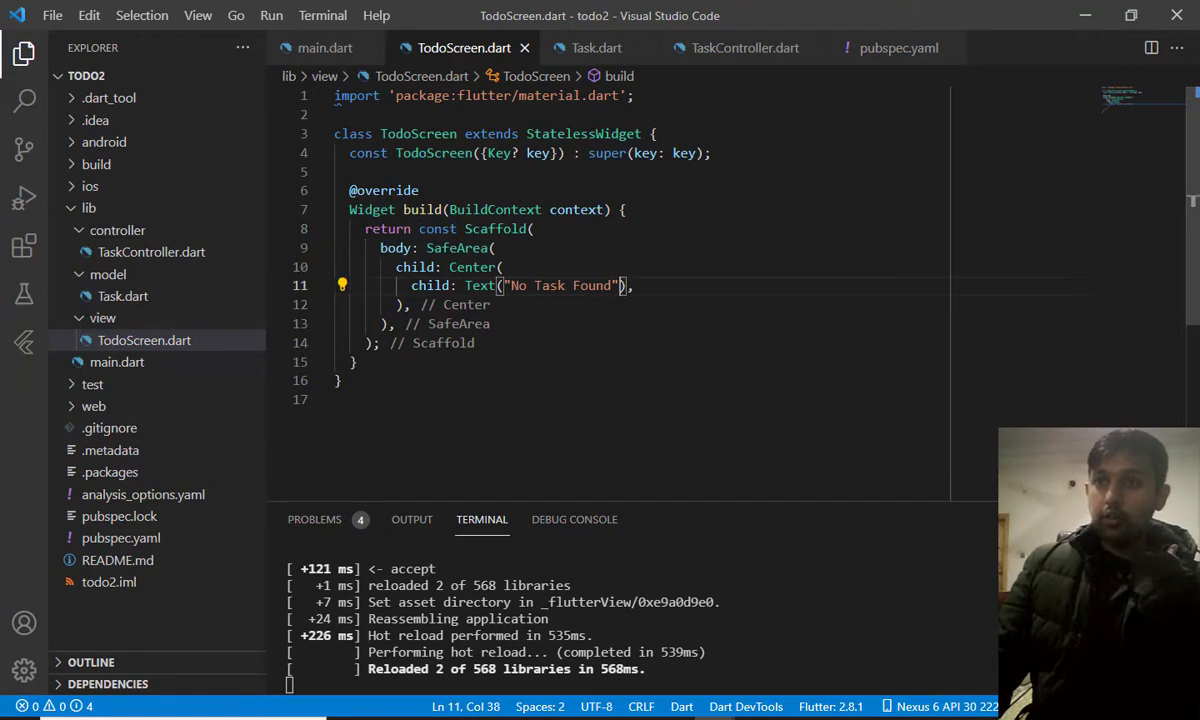
text(TextTheme)
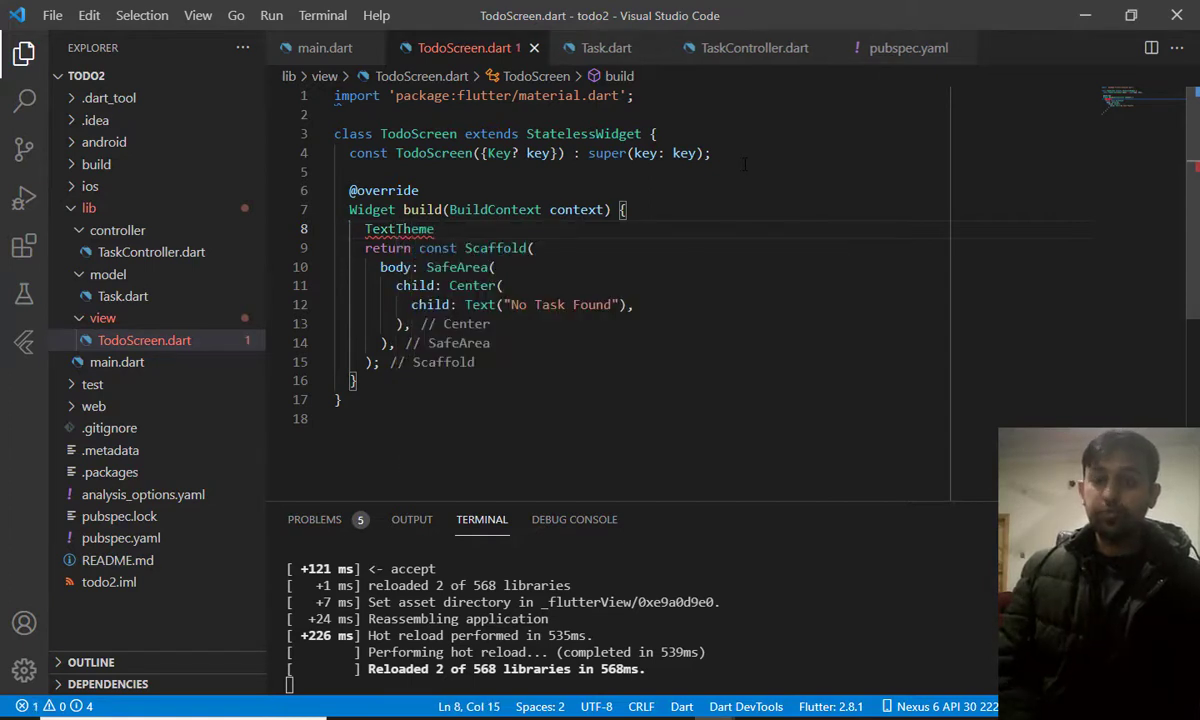
text(text = Theme.of(context)
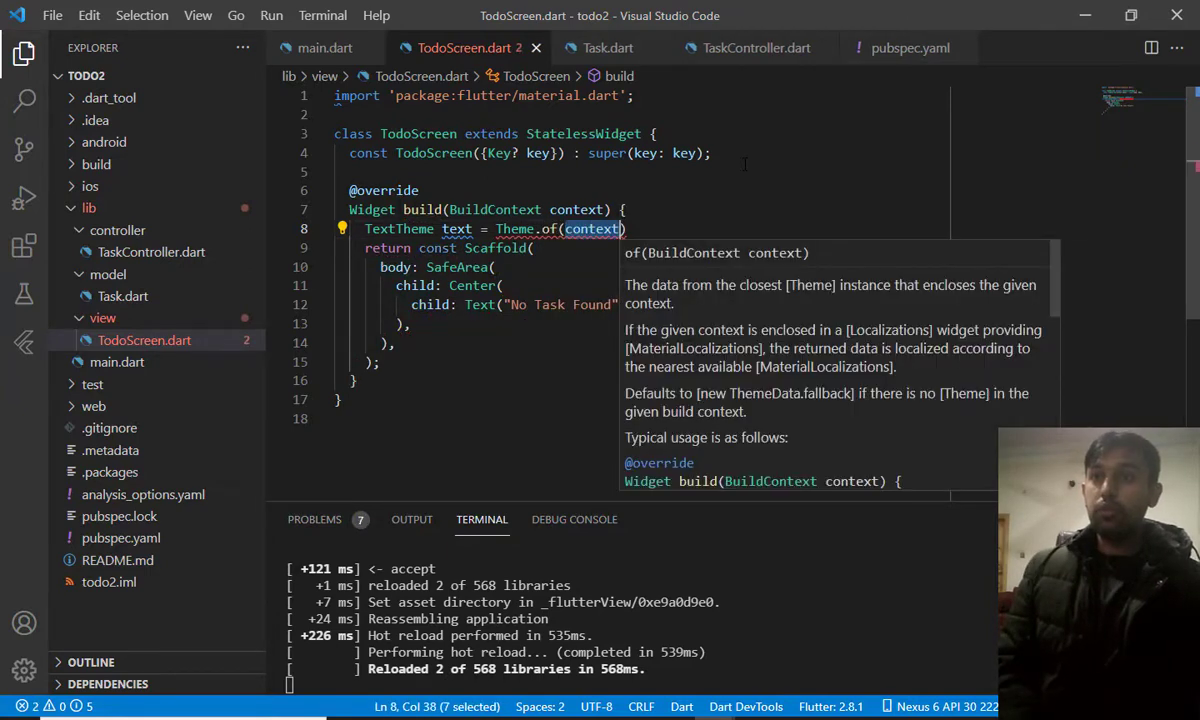
text(.textTheme;)
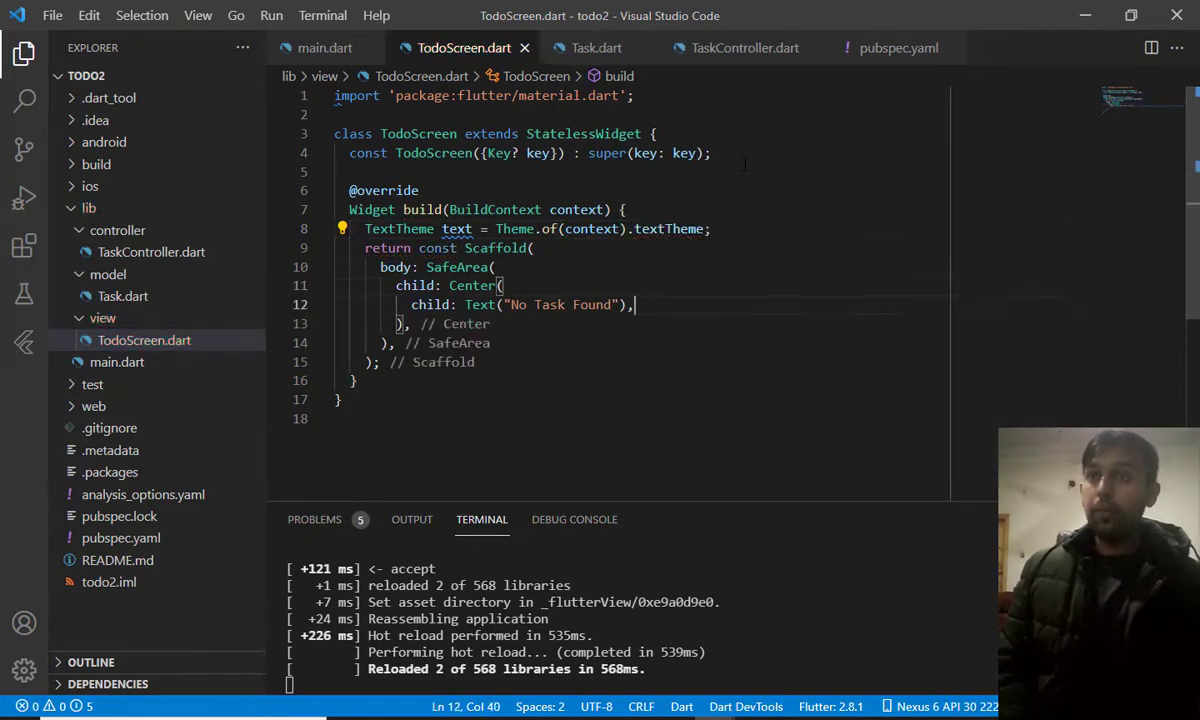
text(, style: text.headline5.,)
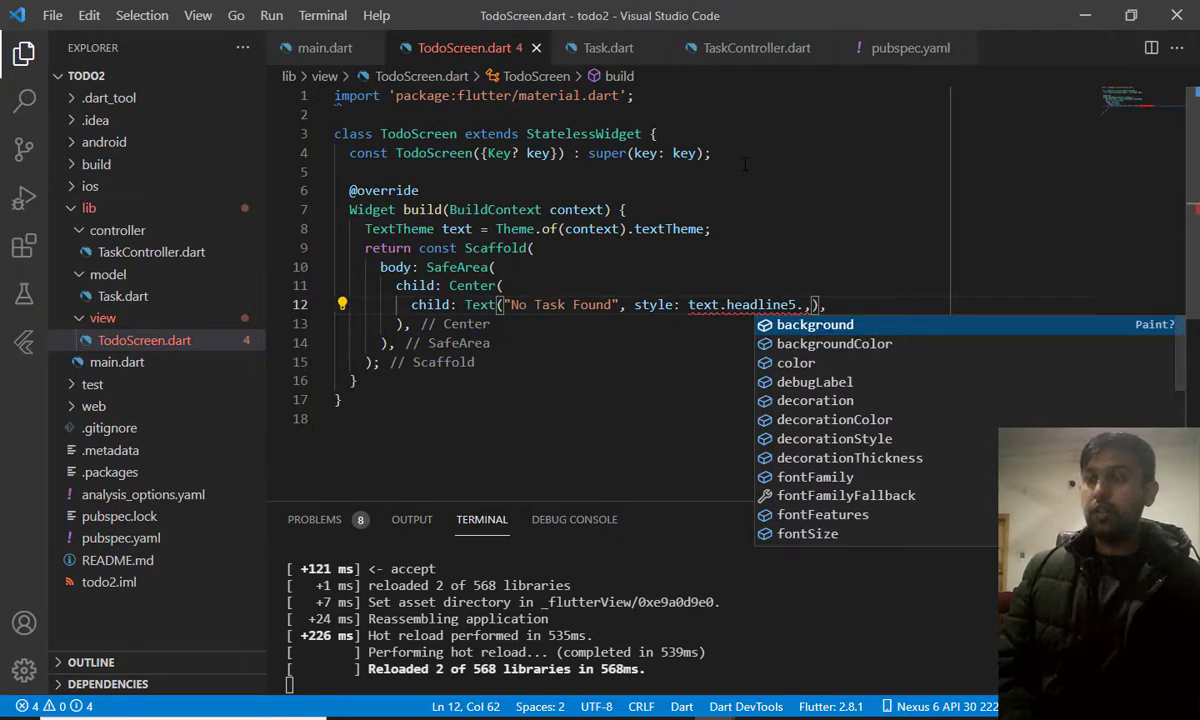
key(Backspace)
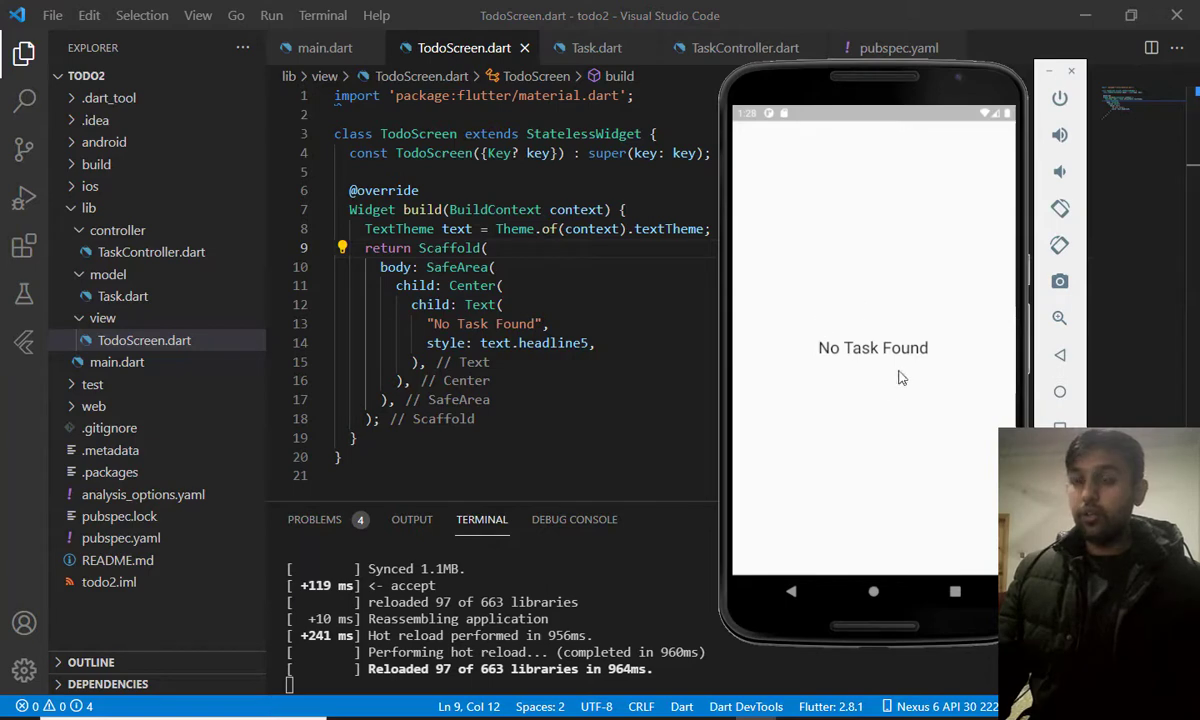
mouse_move(978, 508)
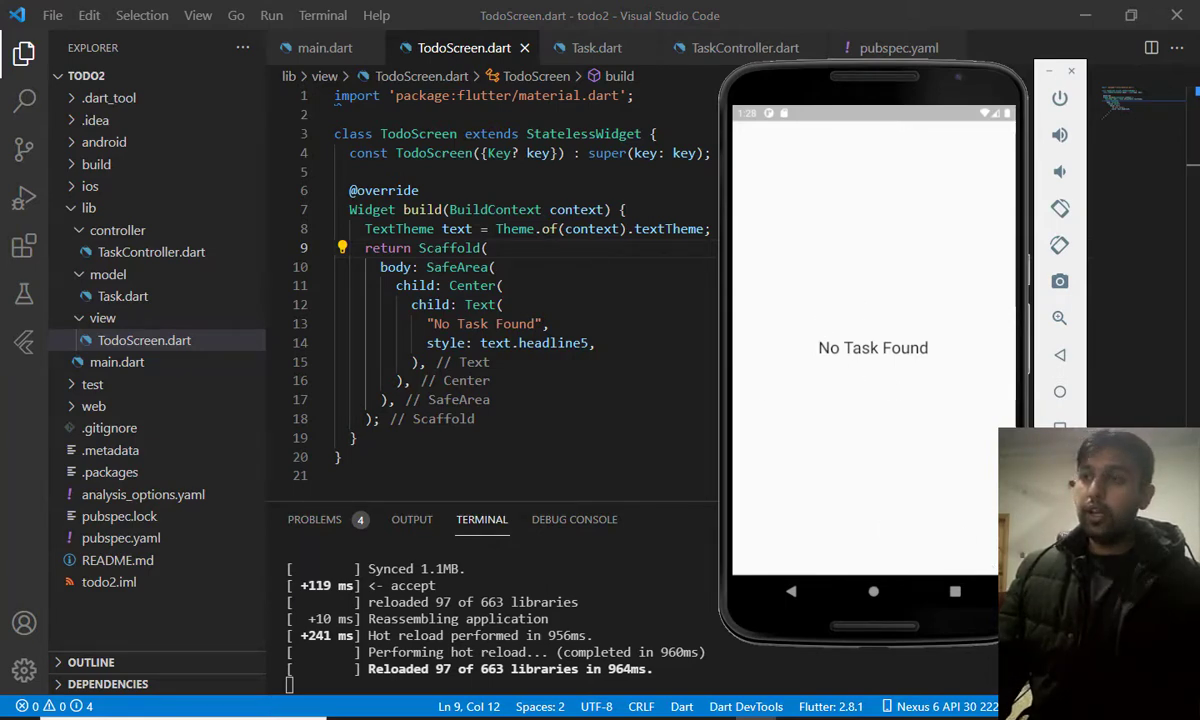
mouse_move(818, 108)
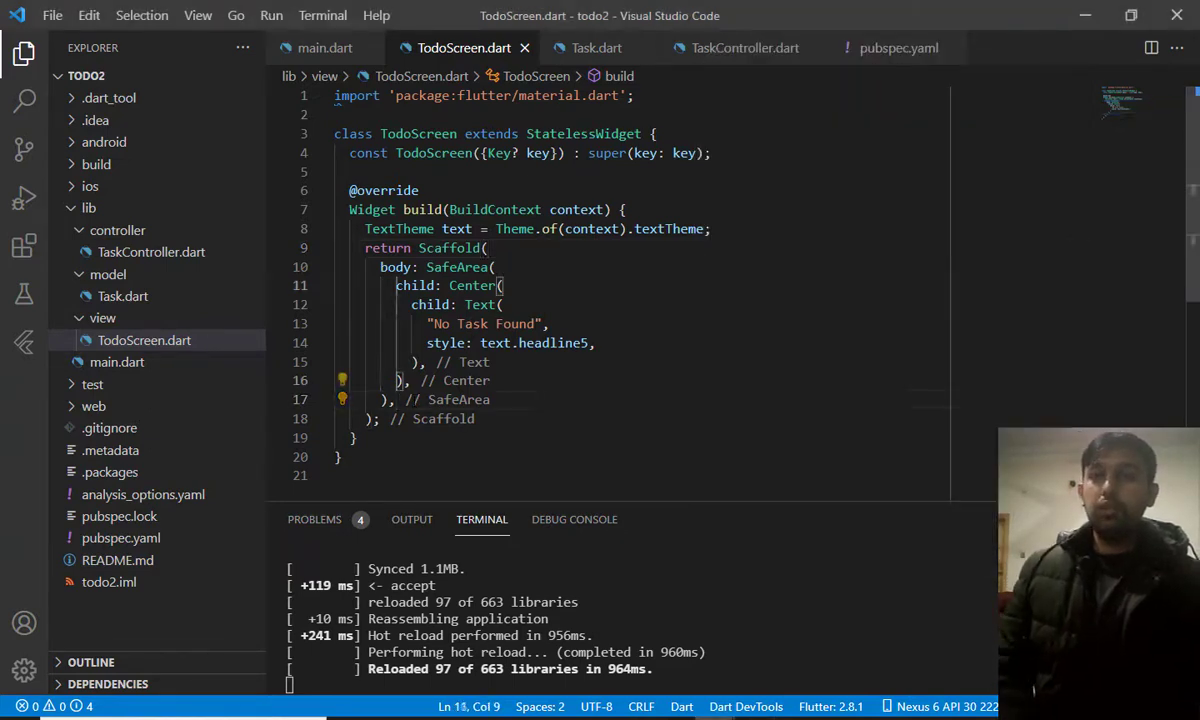
Add a floatingActionButton Container to the Scaffold
key(Enter)
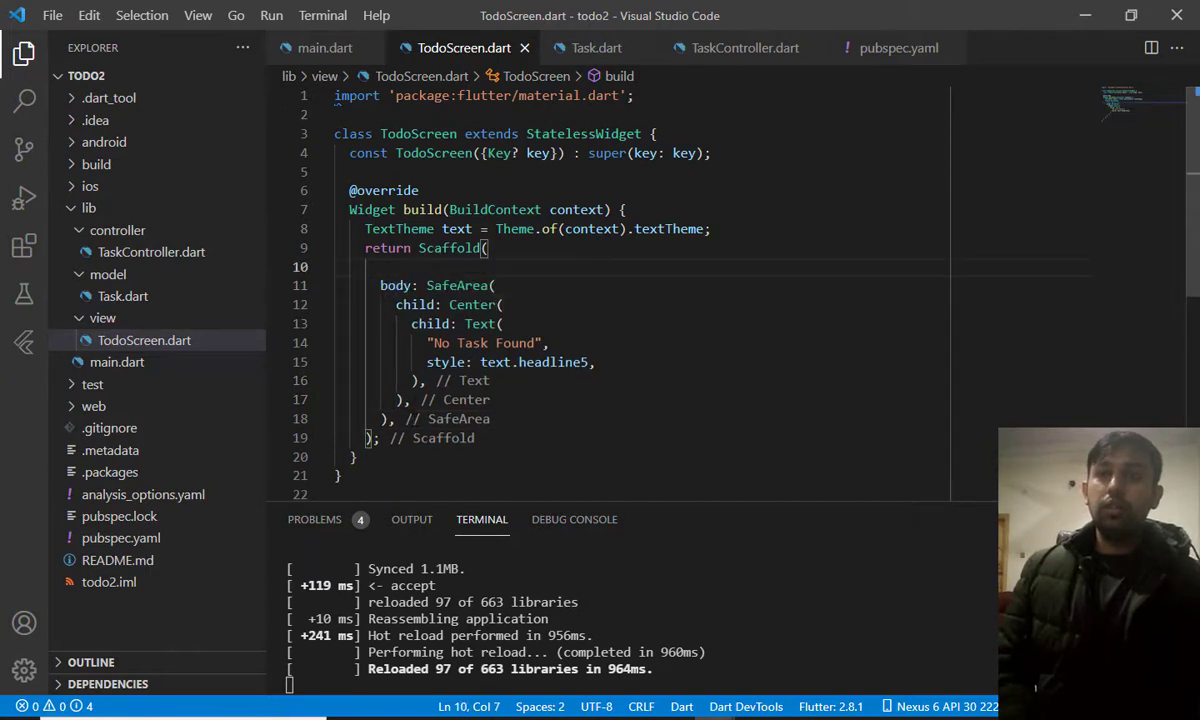
text(floatingActionButton:)
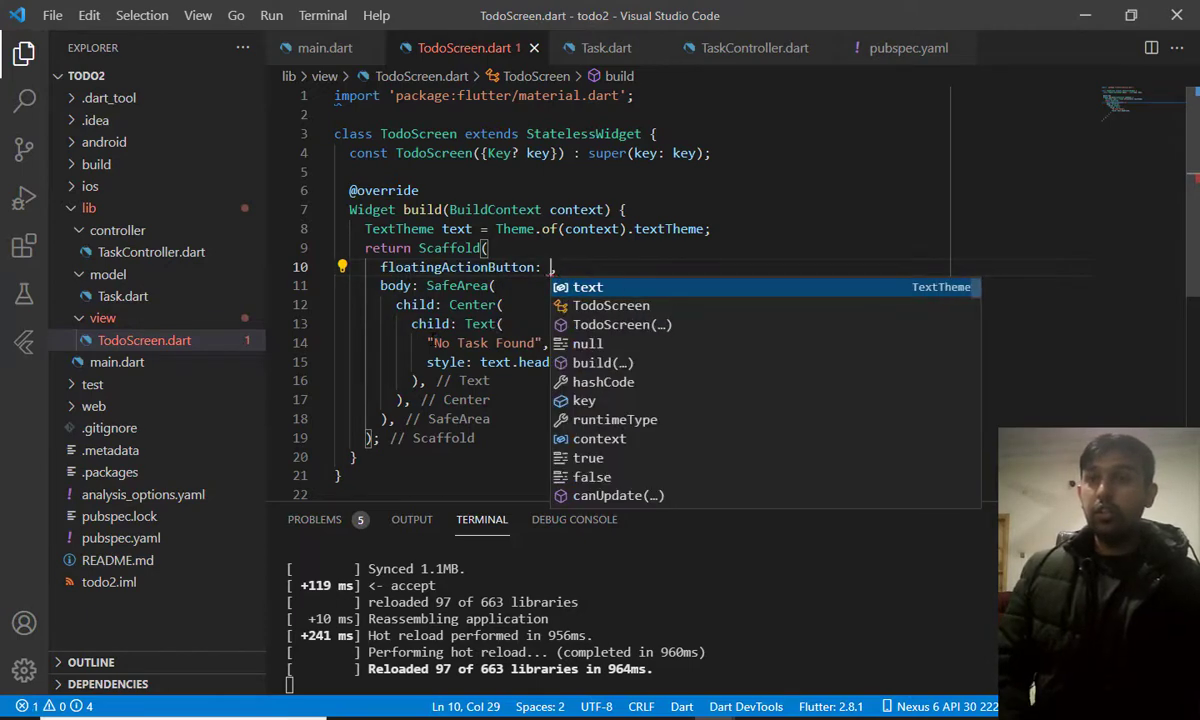
text(Conta)
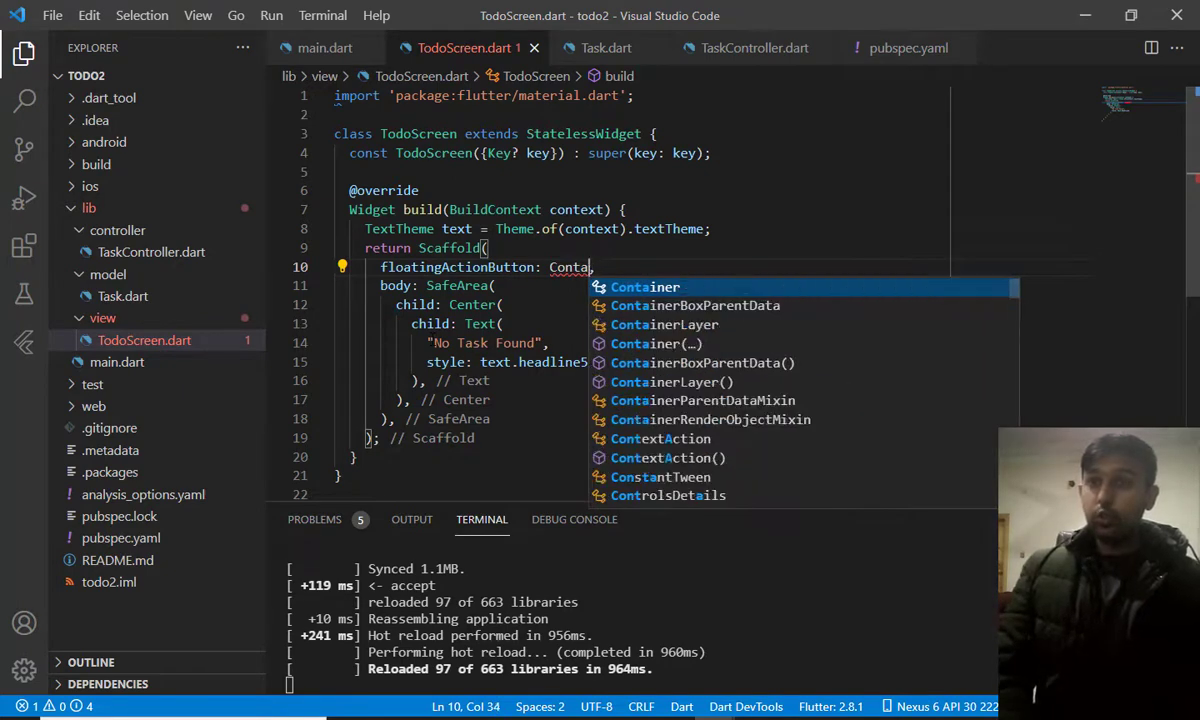
text(iner()
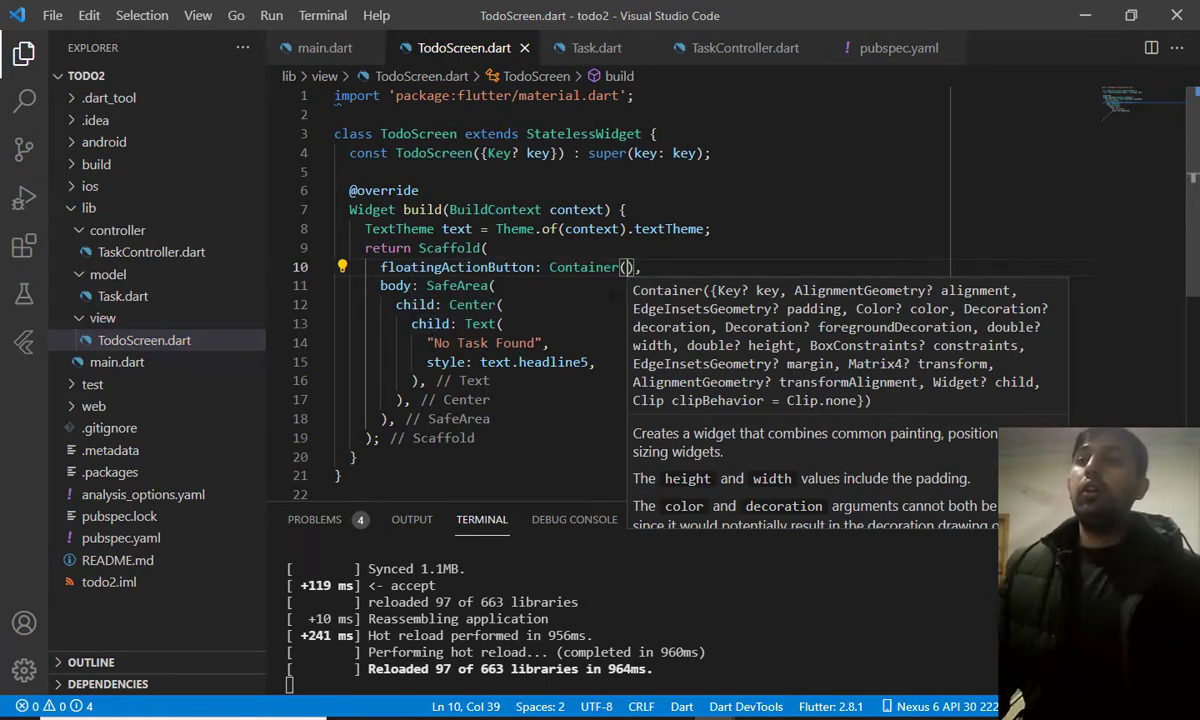
double_click(584, 268)
text(decoration: B,)
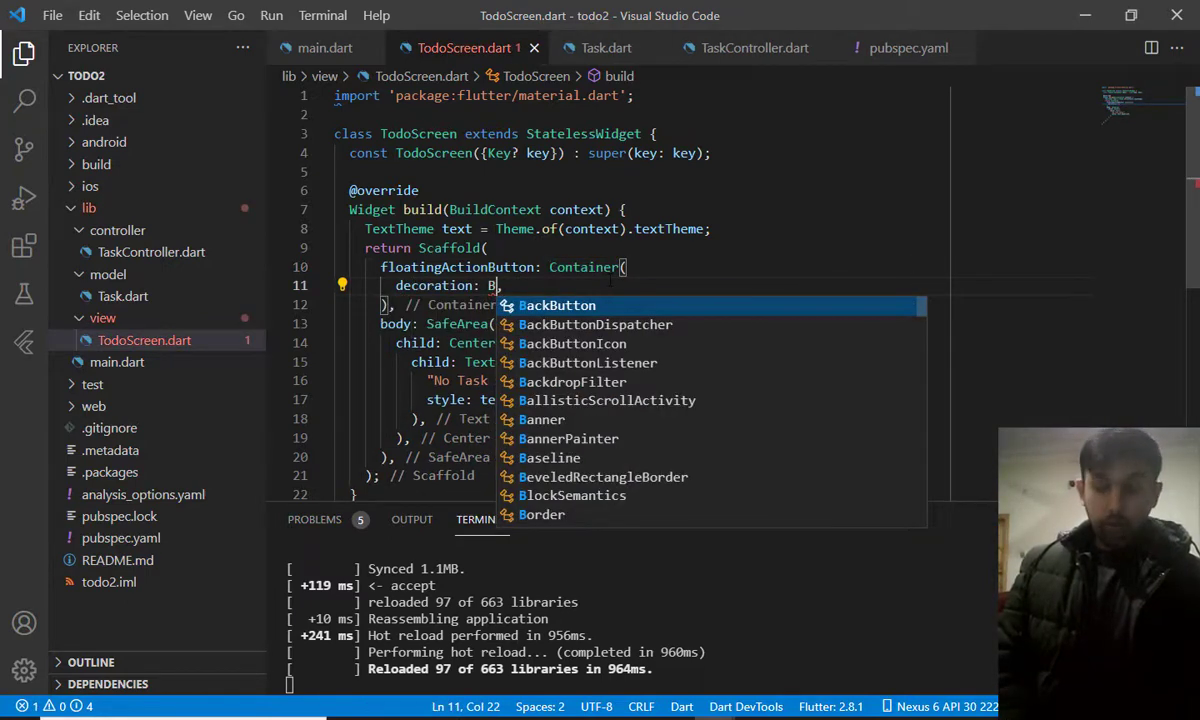
Give the Container a BoxDecoration with BorderRadius.circular(50) and Colors.red
text(ox)
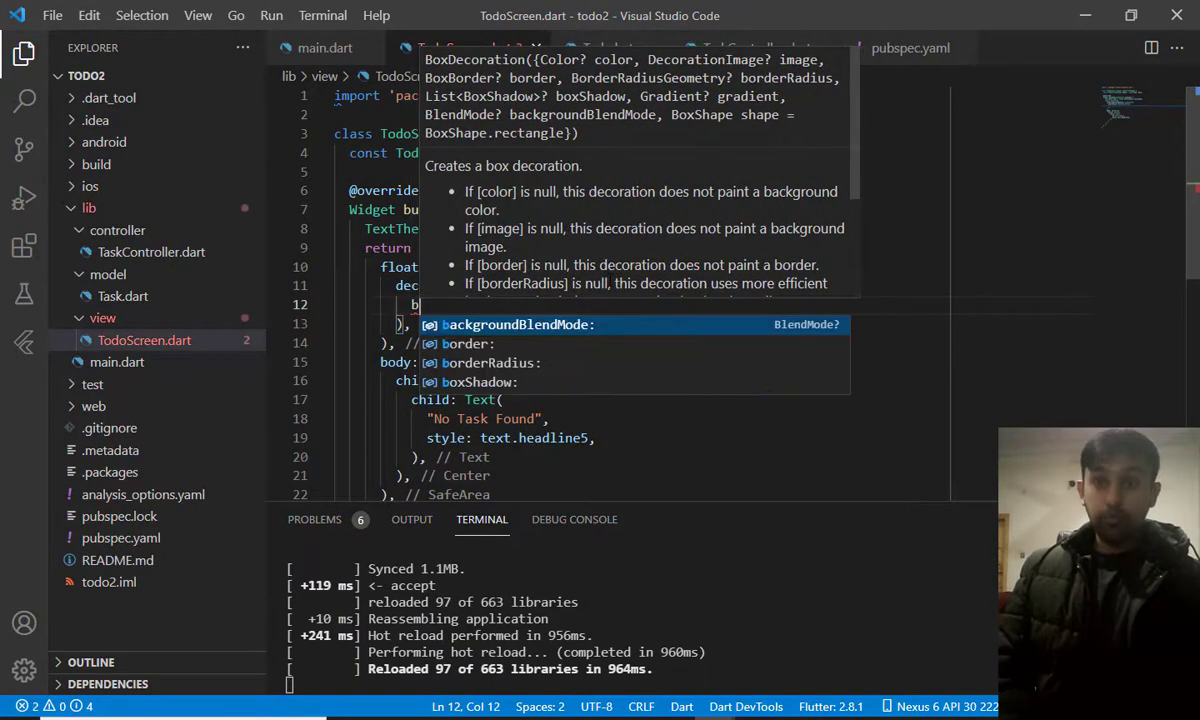
text(borderRadius:)
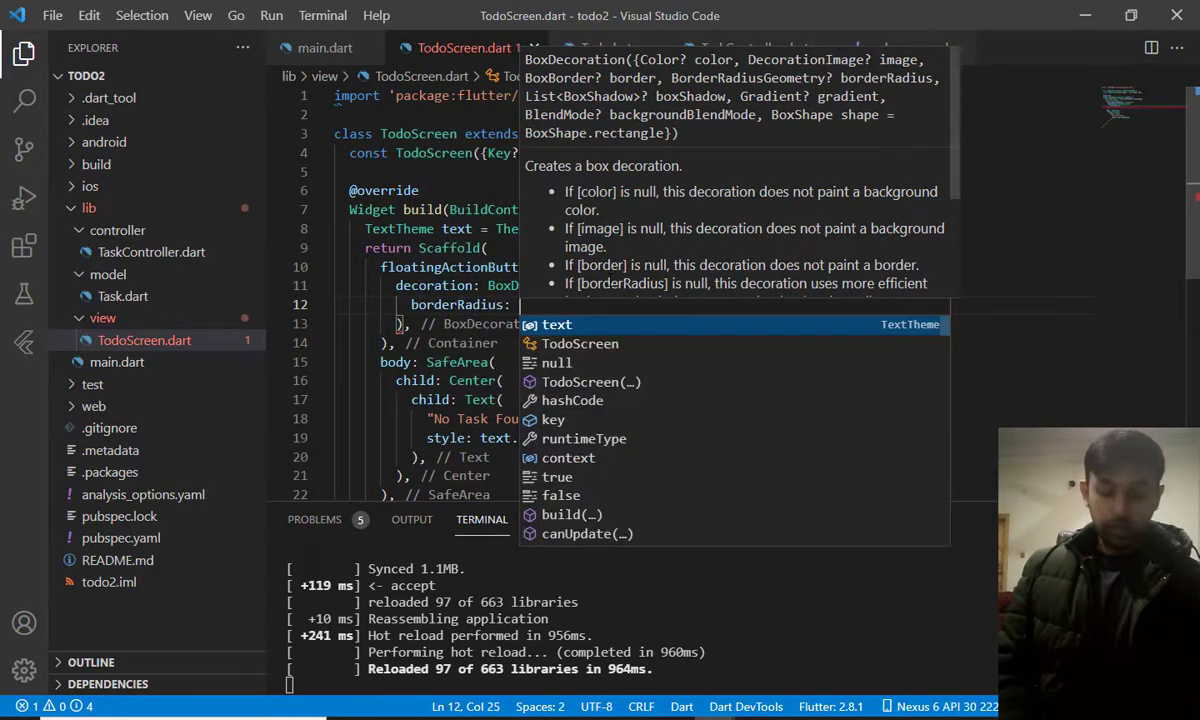
text(BorderRadius.circular(50)
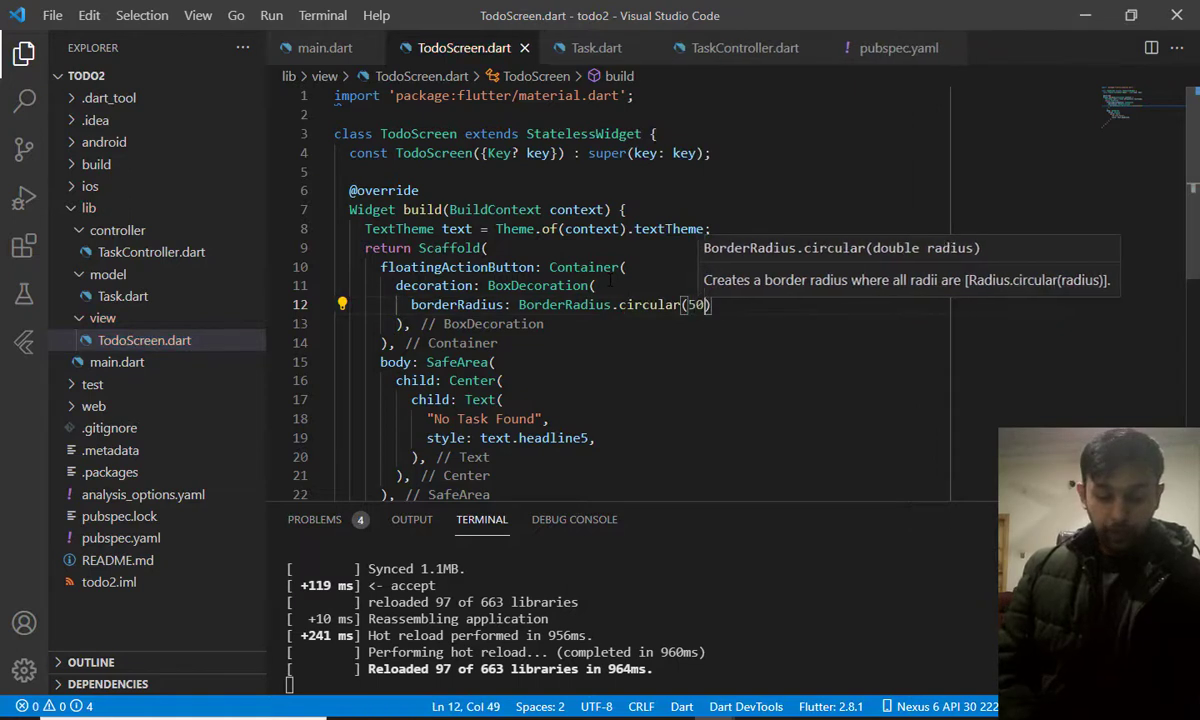
double_click(696, 304)
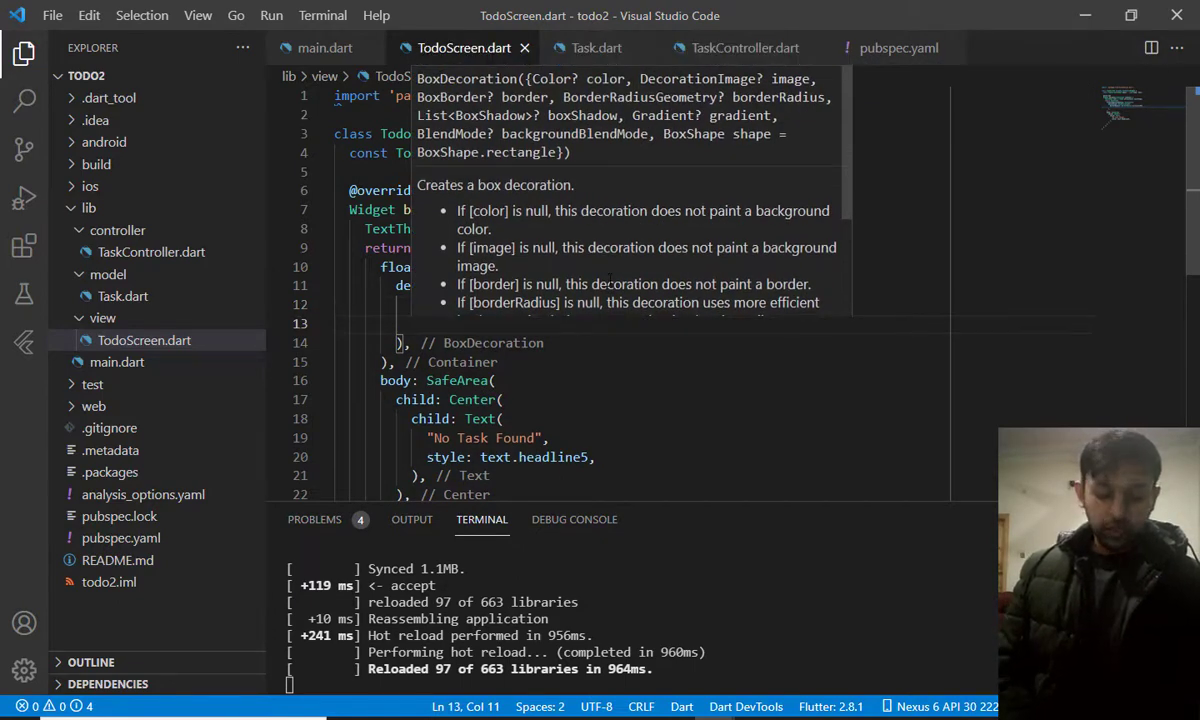
text(color:)
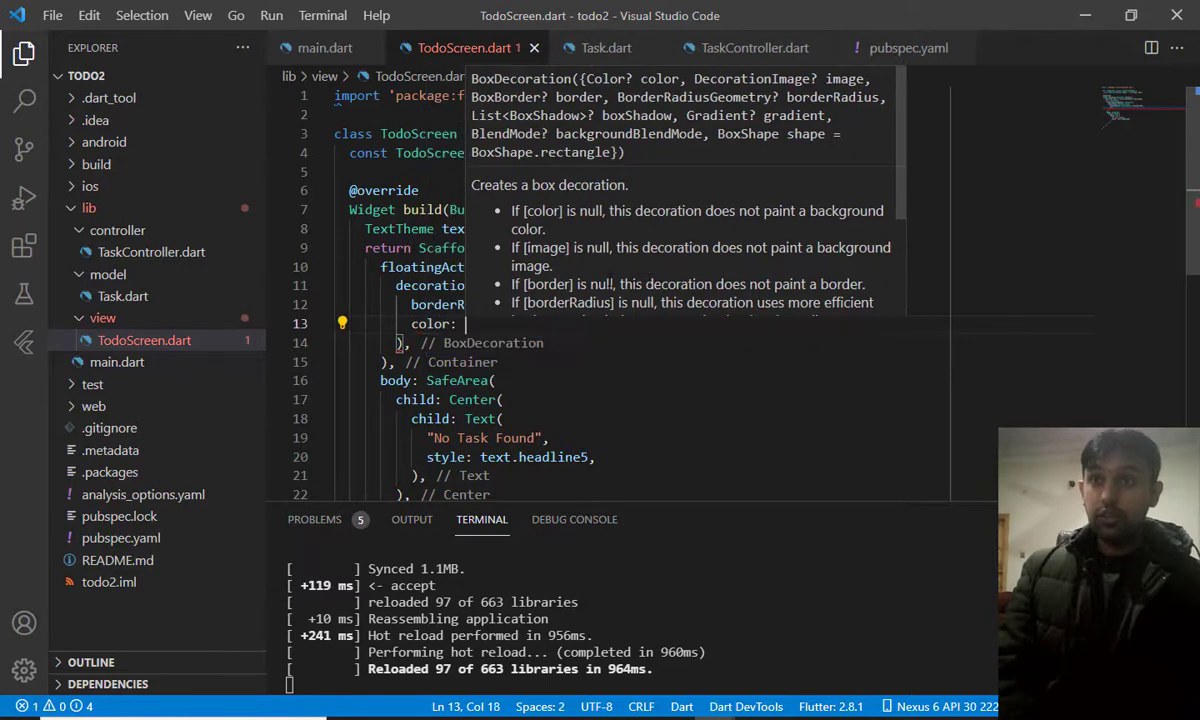
text(C)
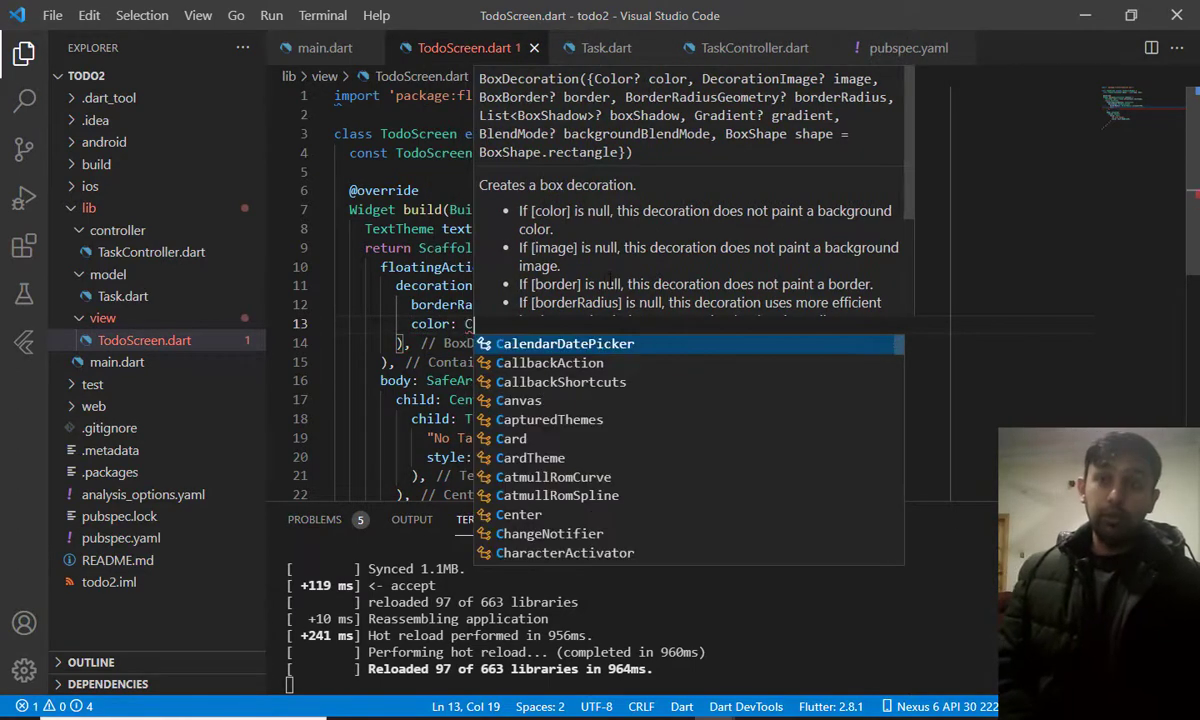
text(olors.)
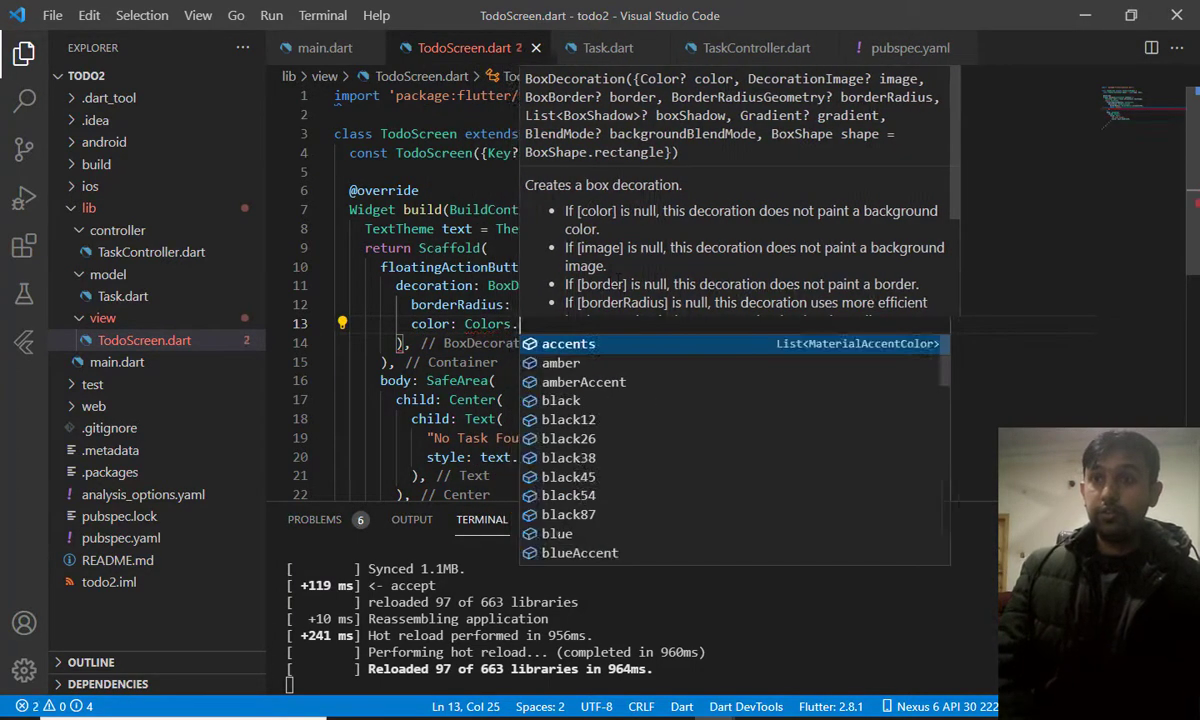
text(red)
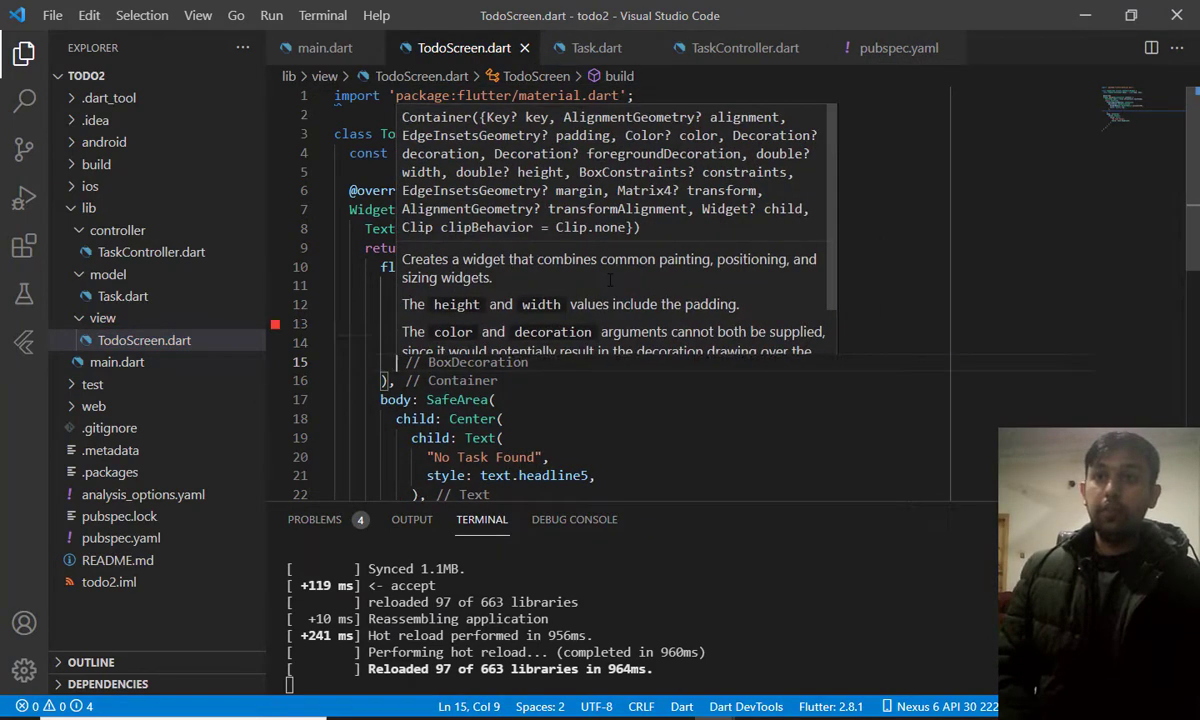
Add a child Icon(Icons.add) coloured Colors.white to the Container
text(Icon,)
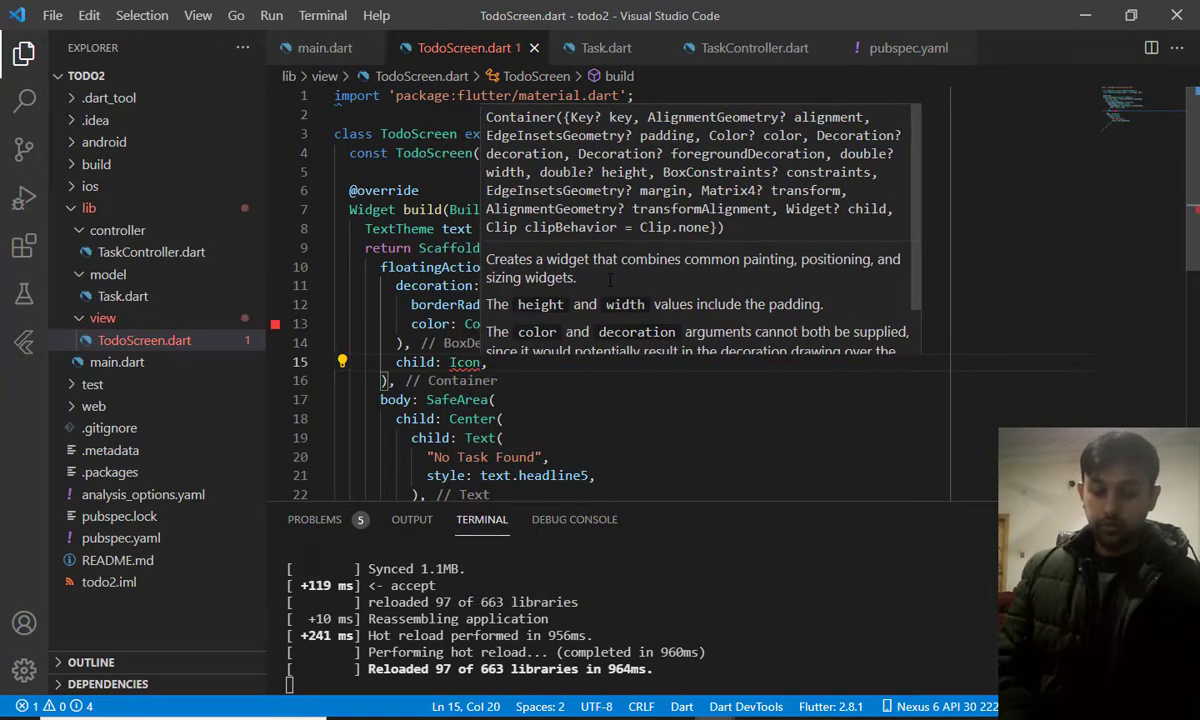
text(()
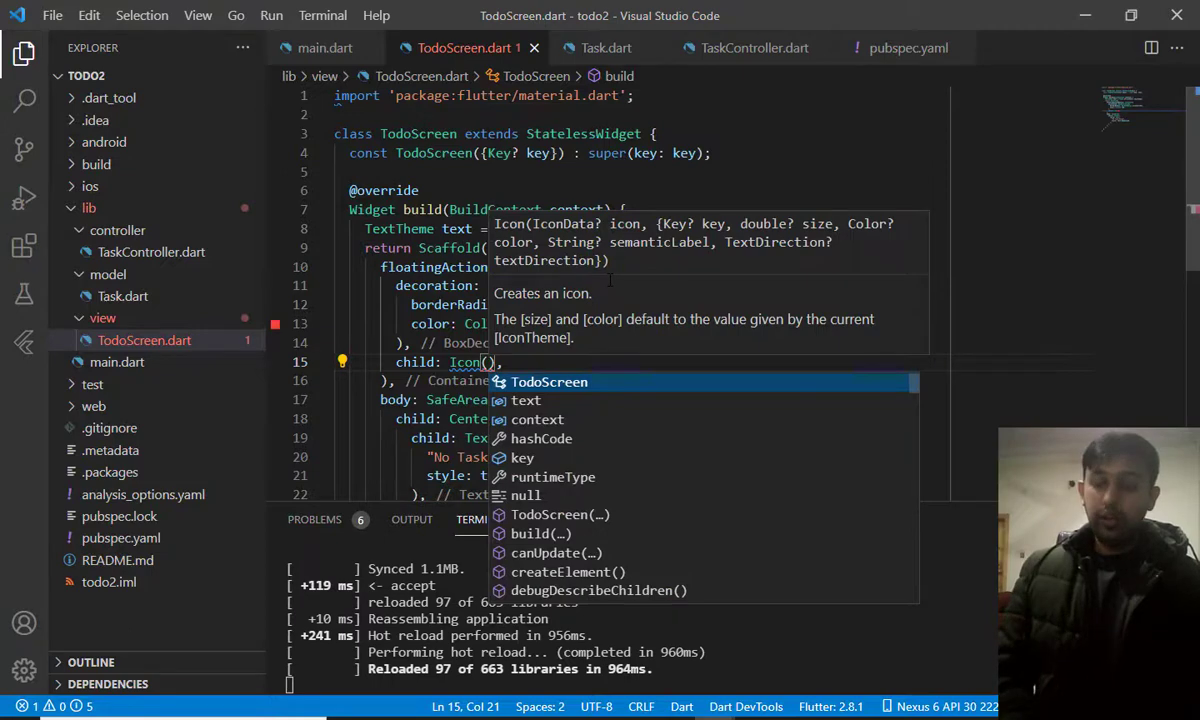
text(I)
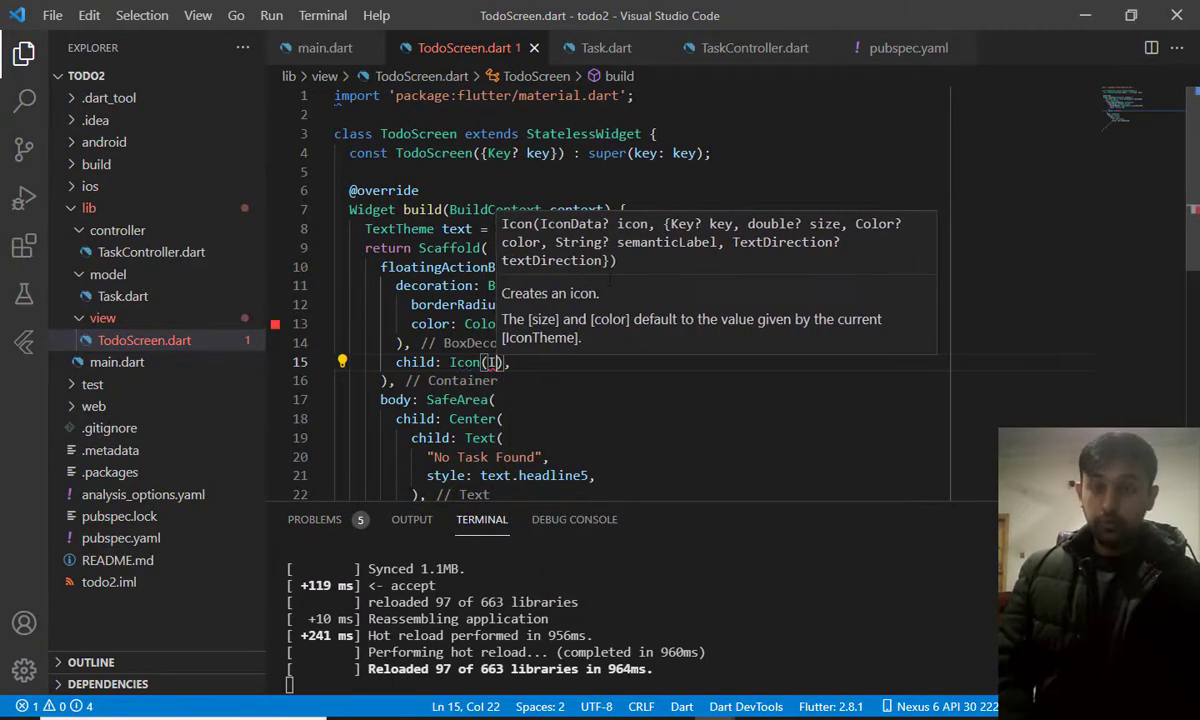
text(Icons.add,)
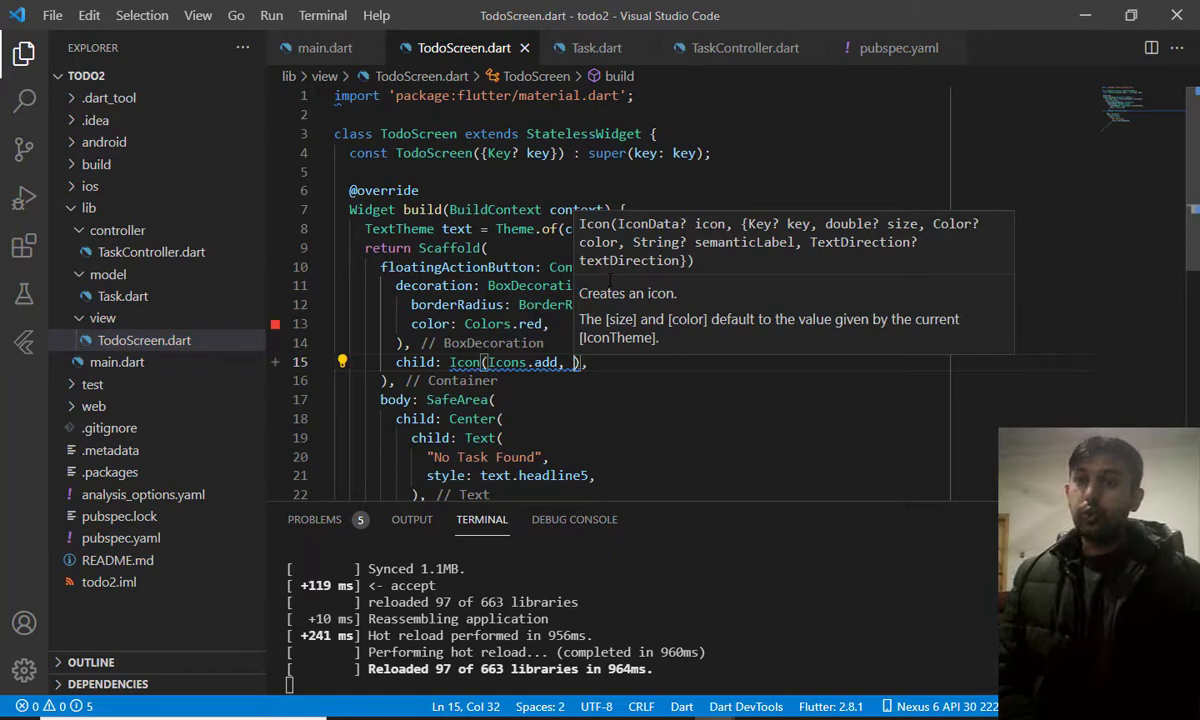
text(color: Colors.white,)
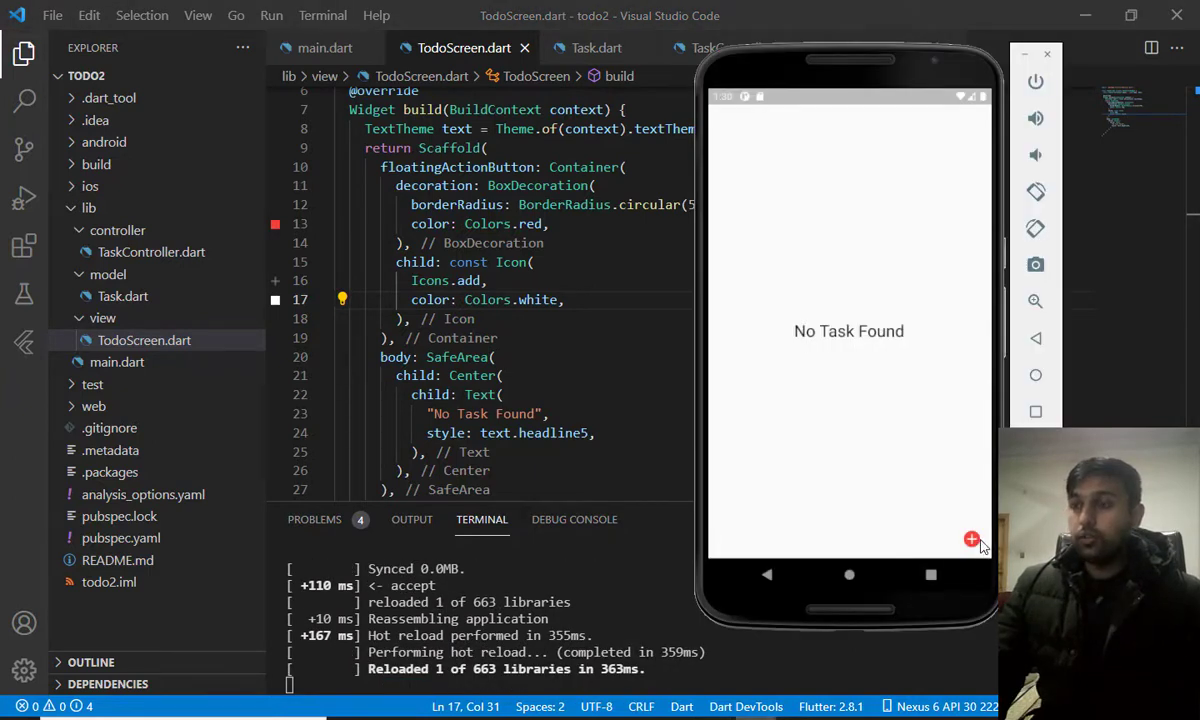
mouse_move(972, 550)
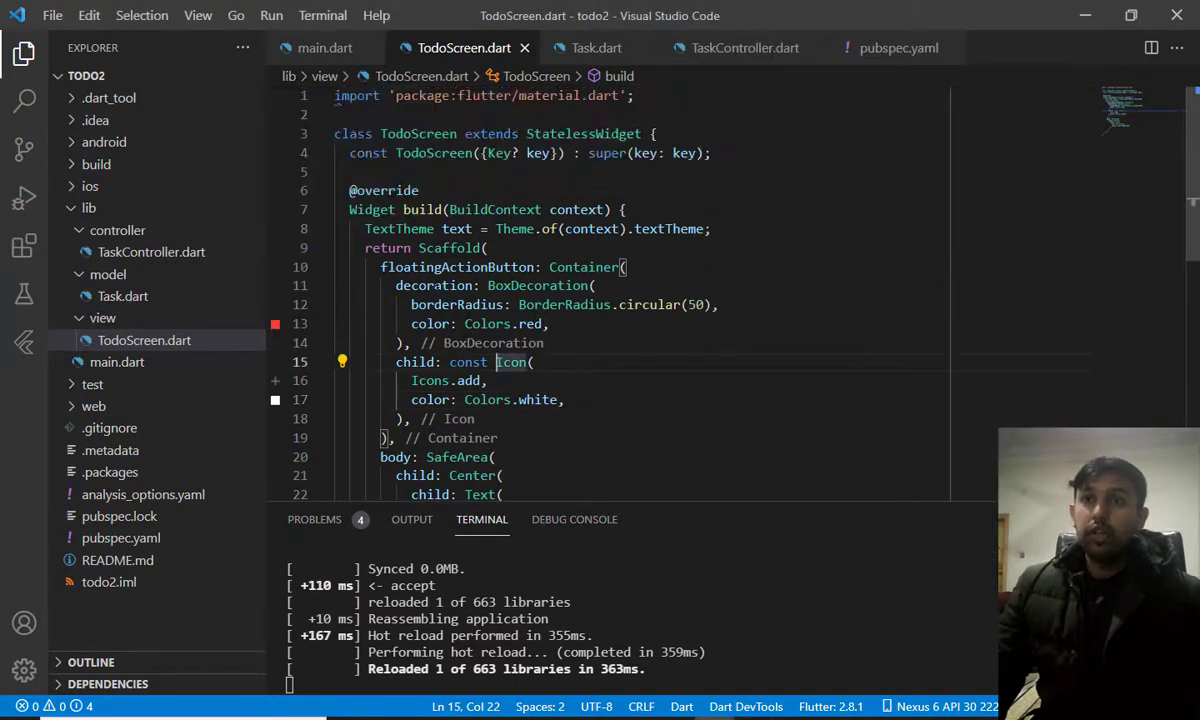
Set the button Container's width and height to 50 and hot reload
click(624, 268)
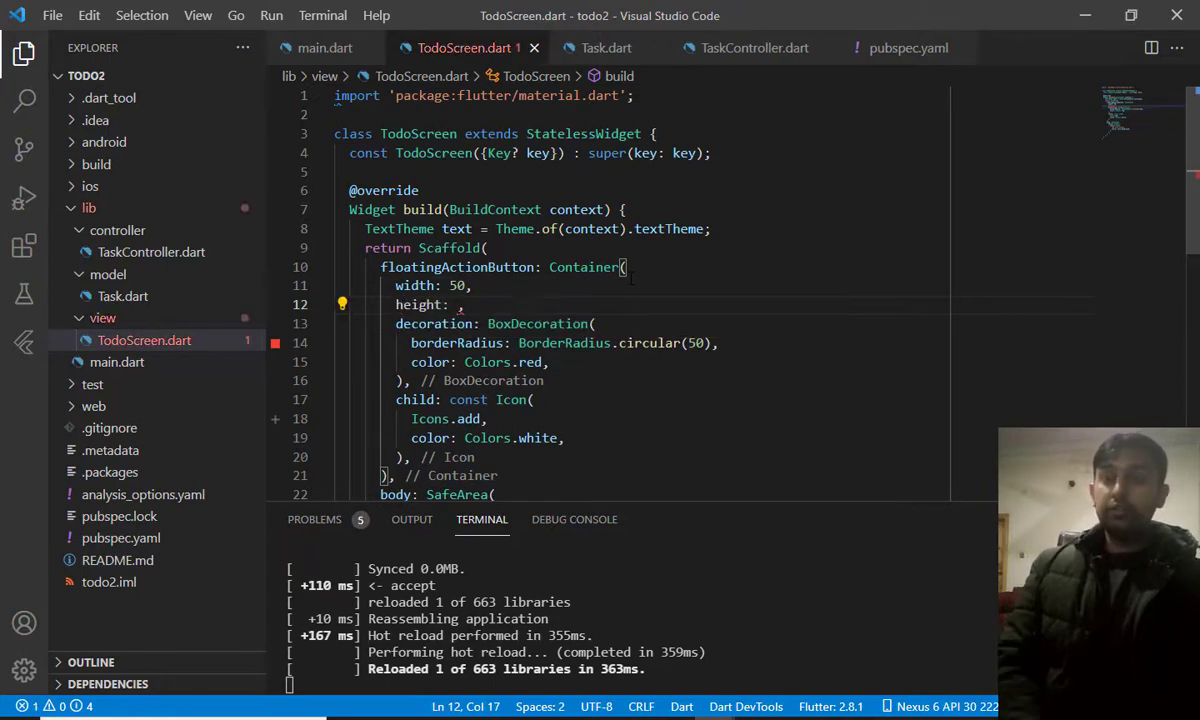
text(50)
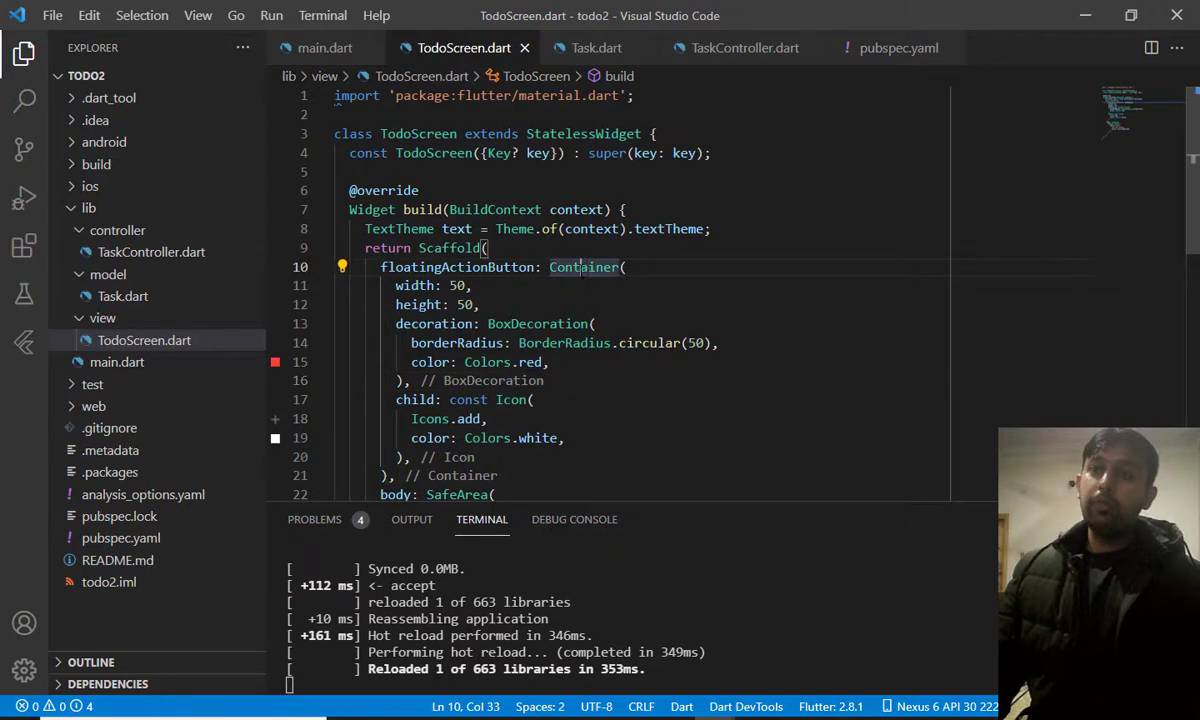
Wrap the button Container in an InkWell via Wrap with widget
double_click(584, 268)
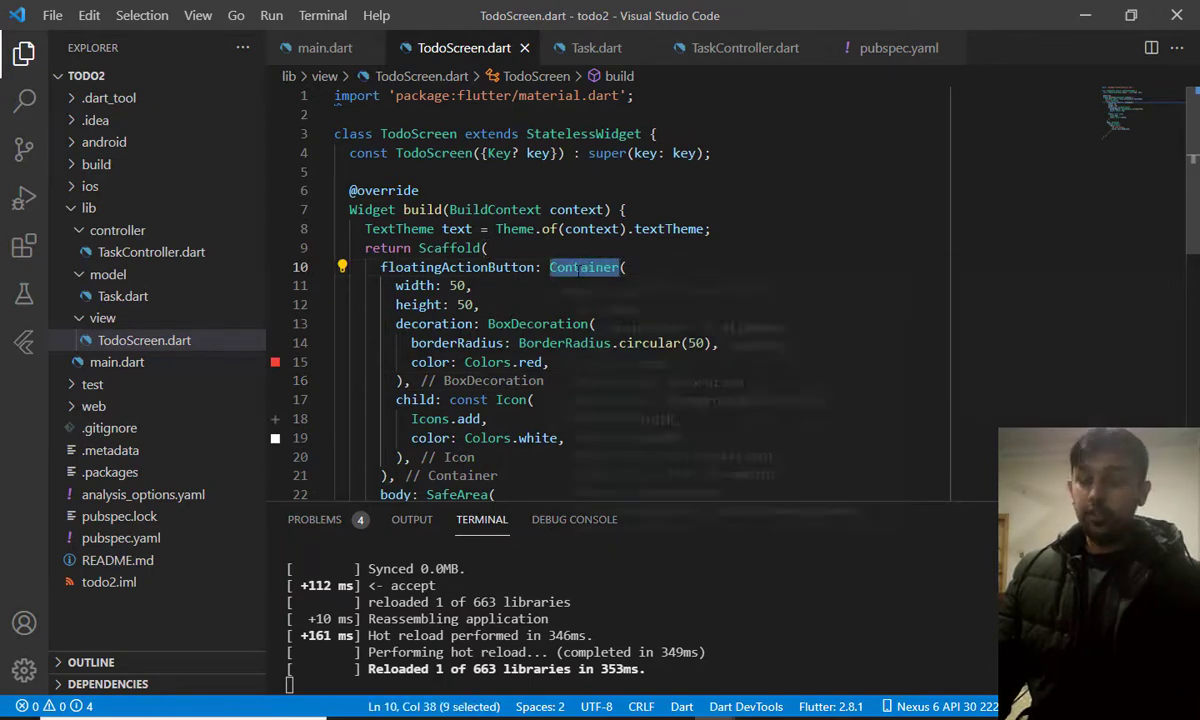
click(344, 266)
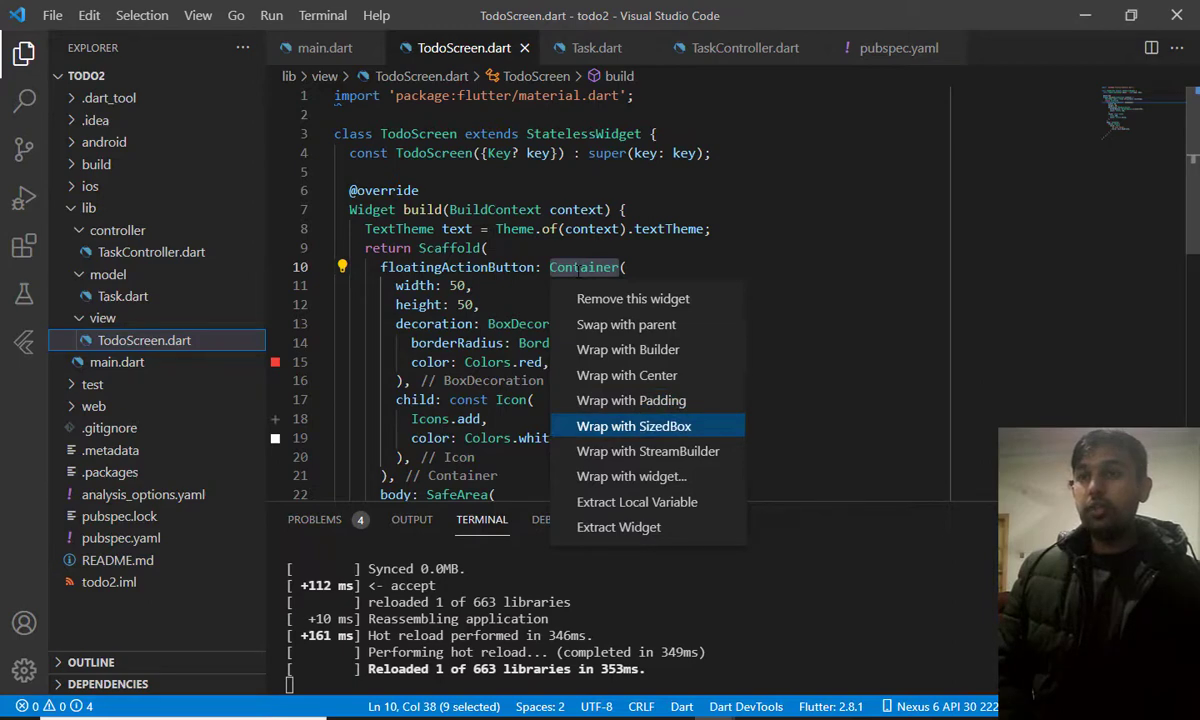
click(634, 424)
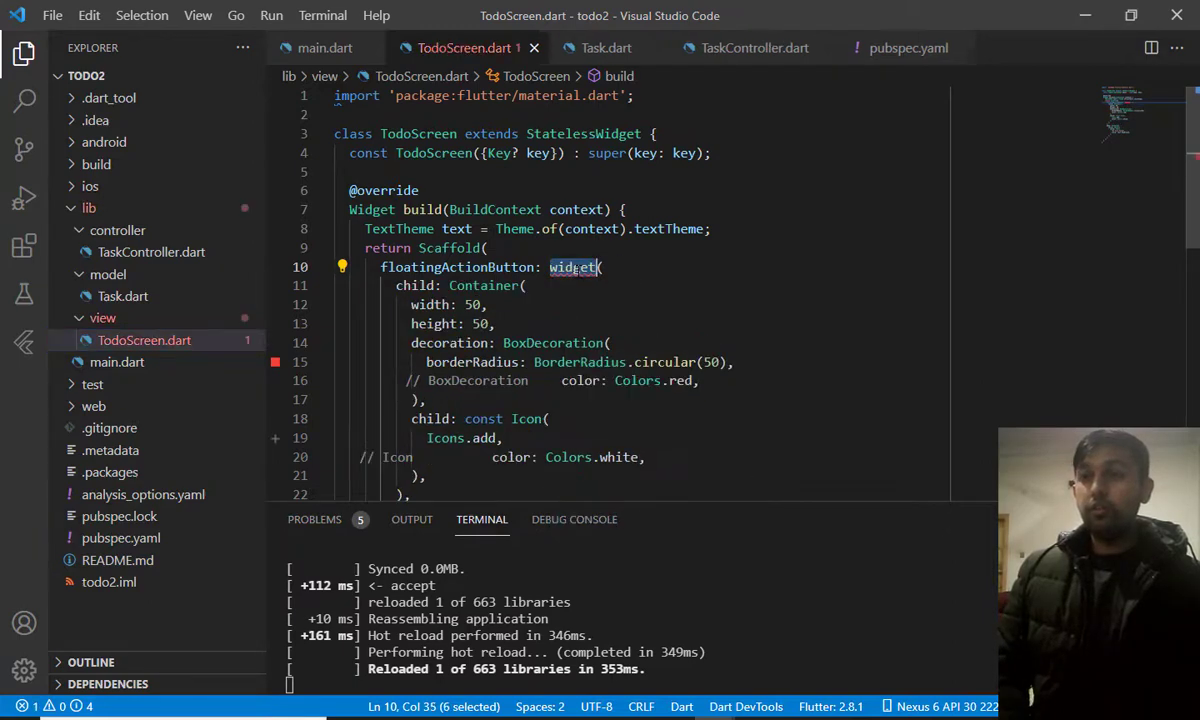
text(Inl)
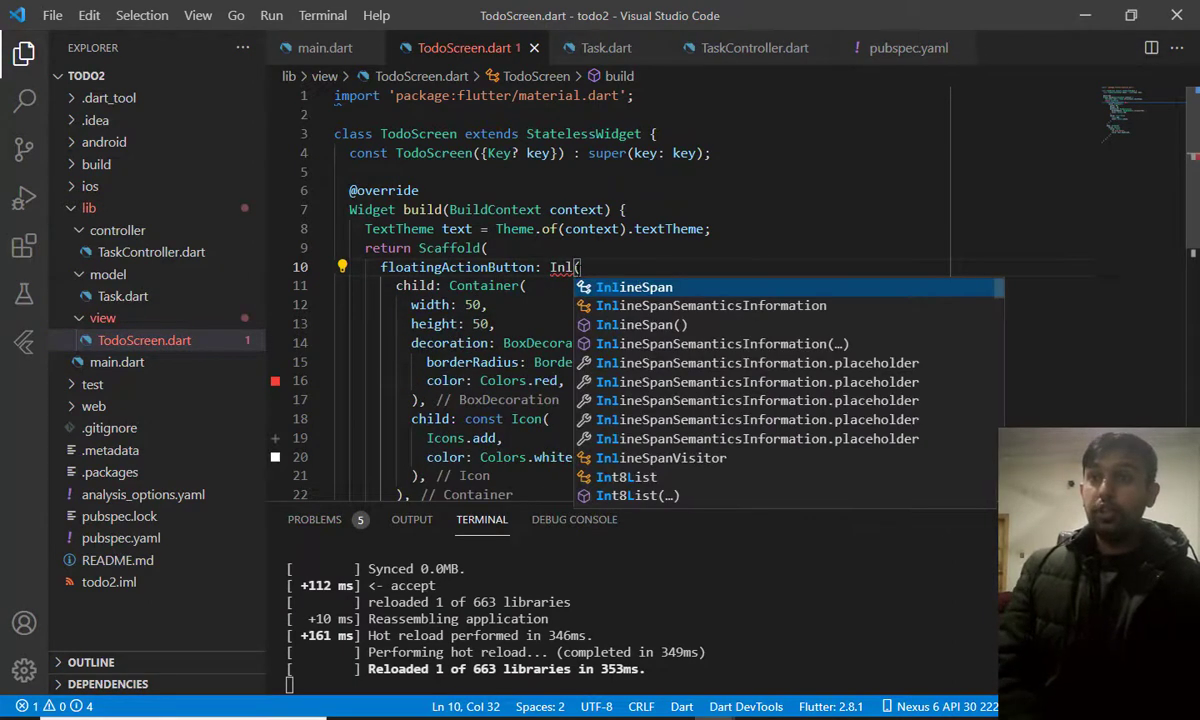
text(kWel)
text(onTap: (),)
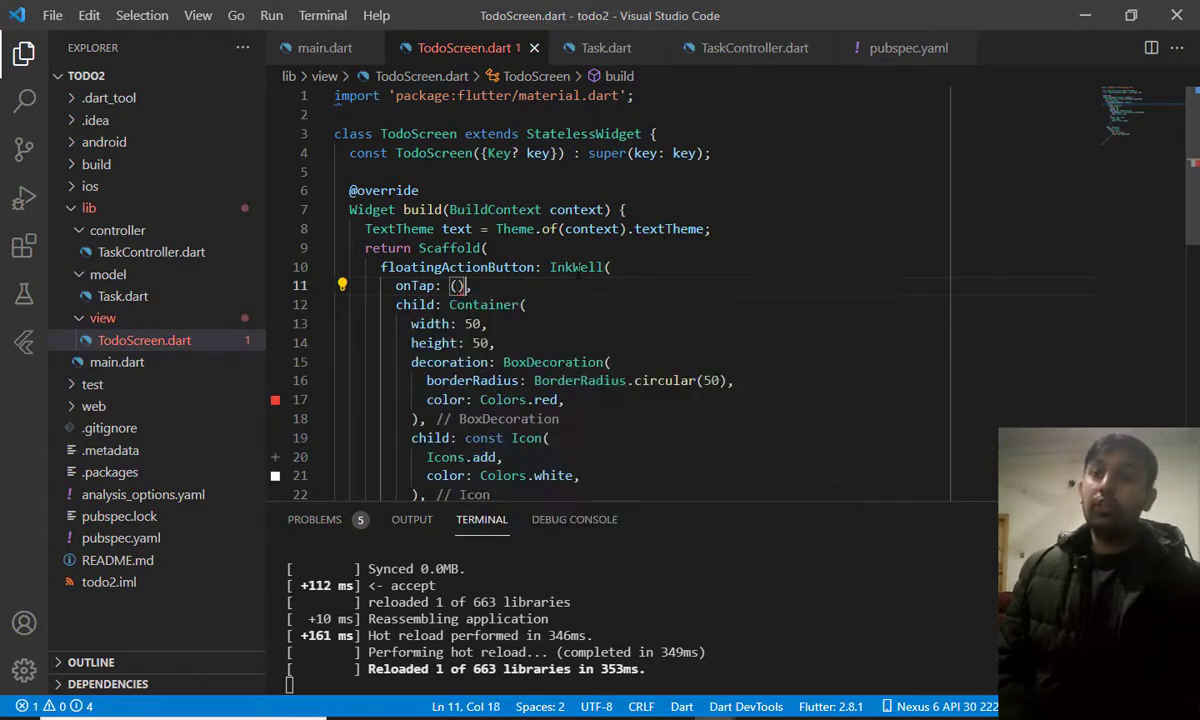
Give the InkWell an empty onTap: () {} handler
text({})
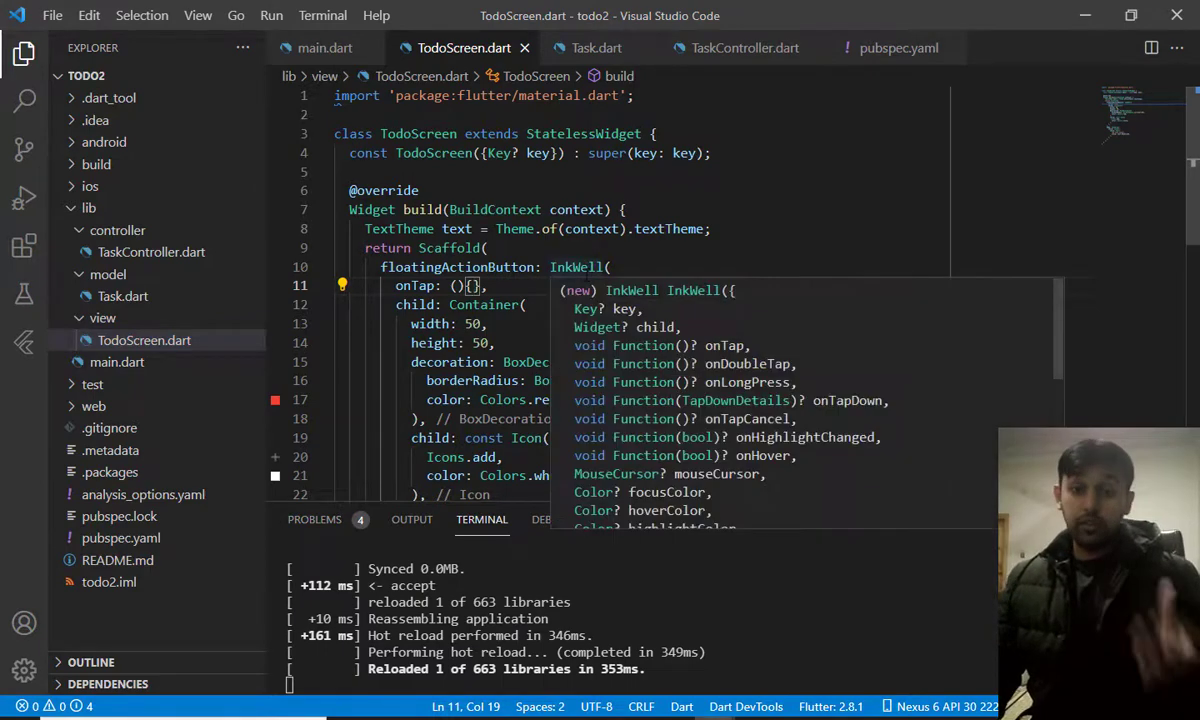
key(Escape)
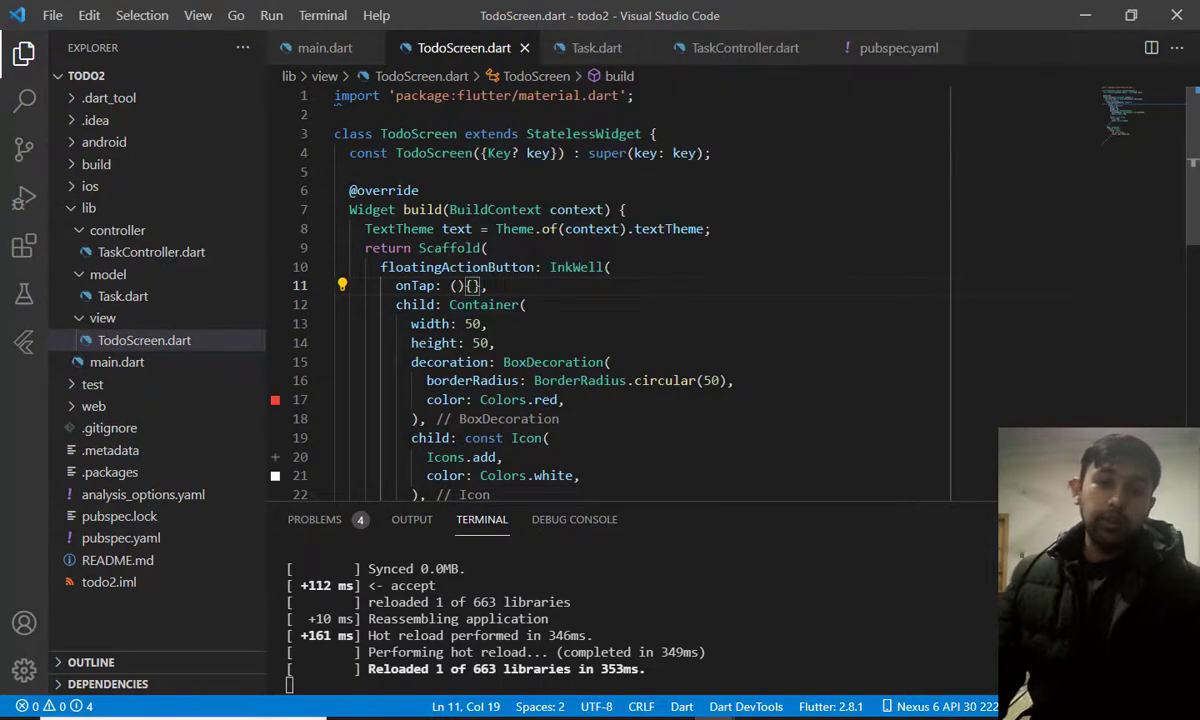
mouse_move(472, 380)
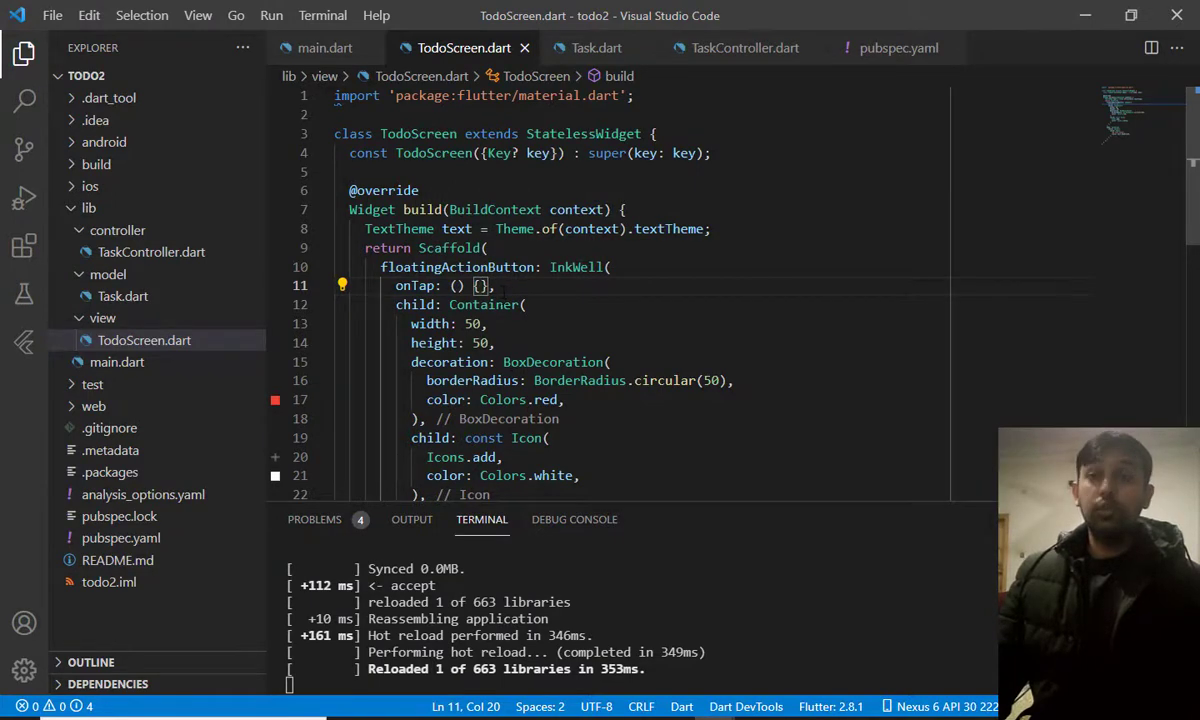
right_click(102, 318)
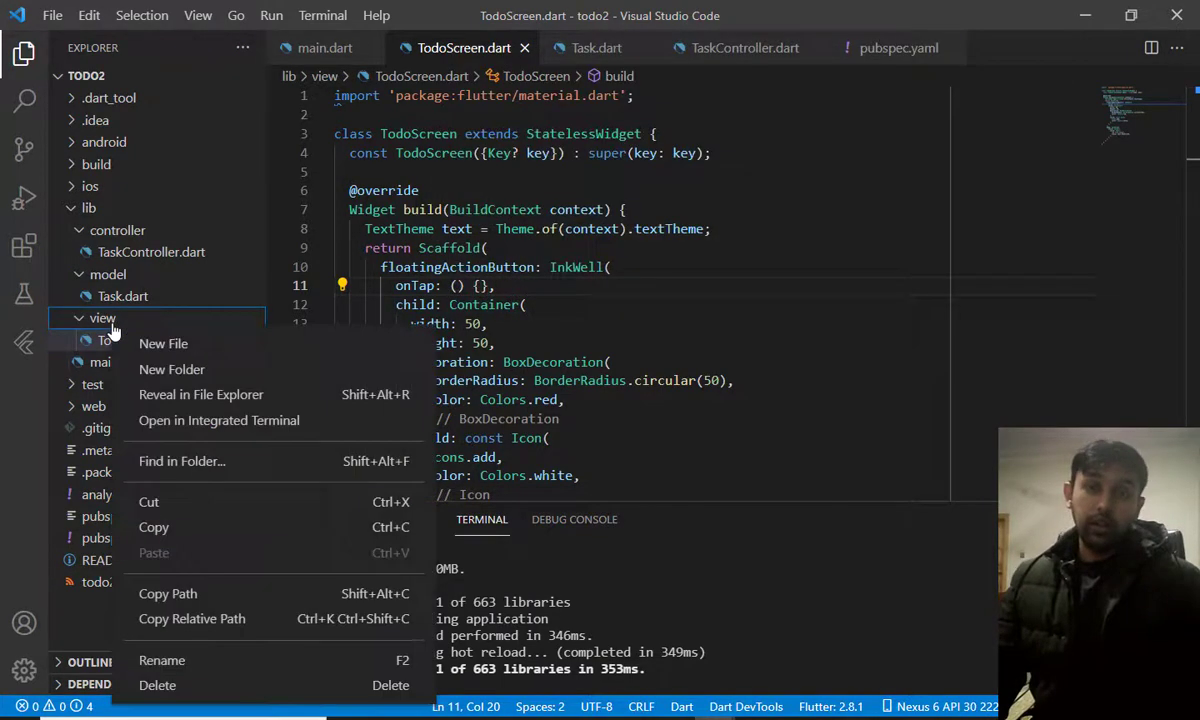